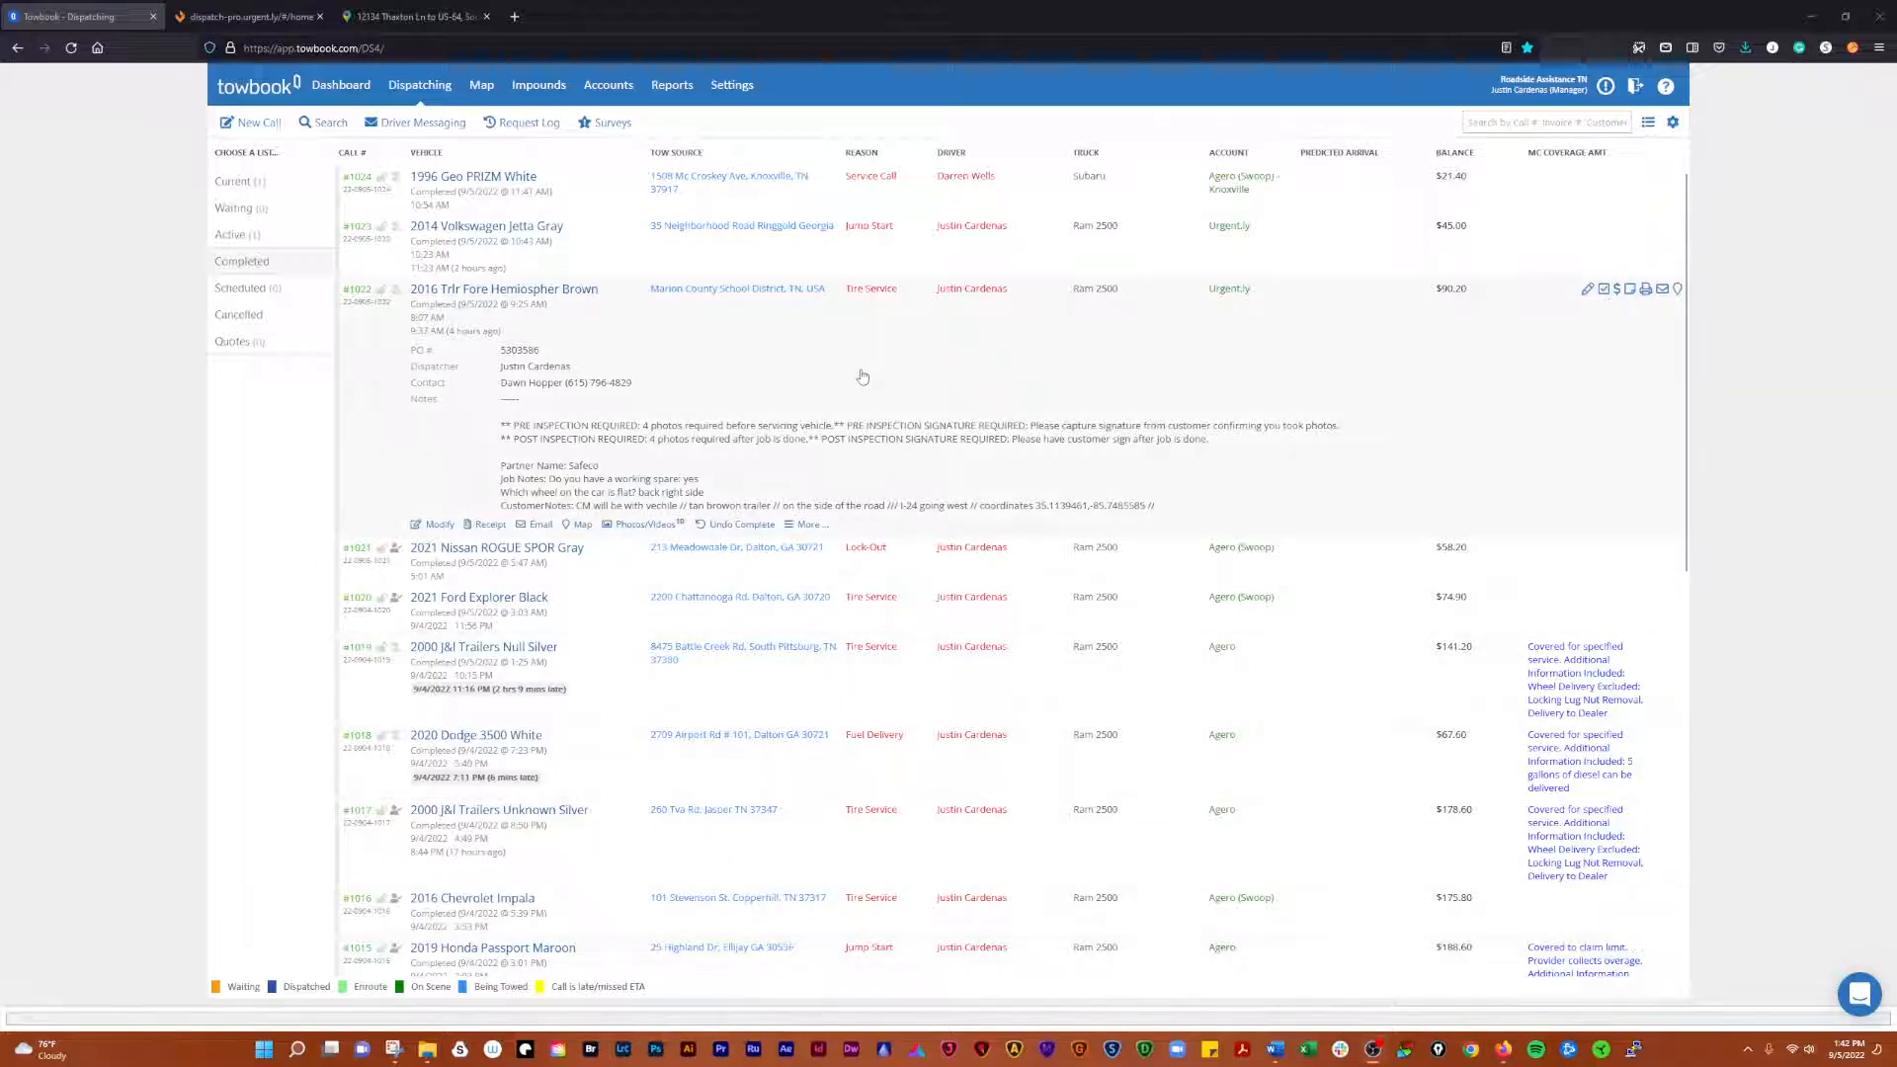
{"action": "mouse_move", "coordinate": [846, 367]}
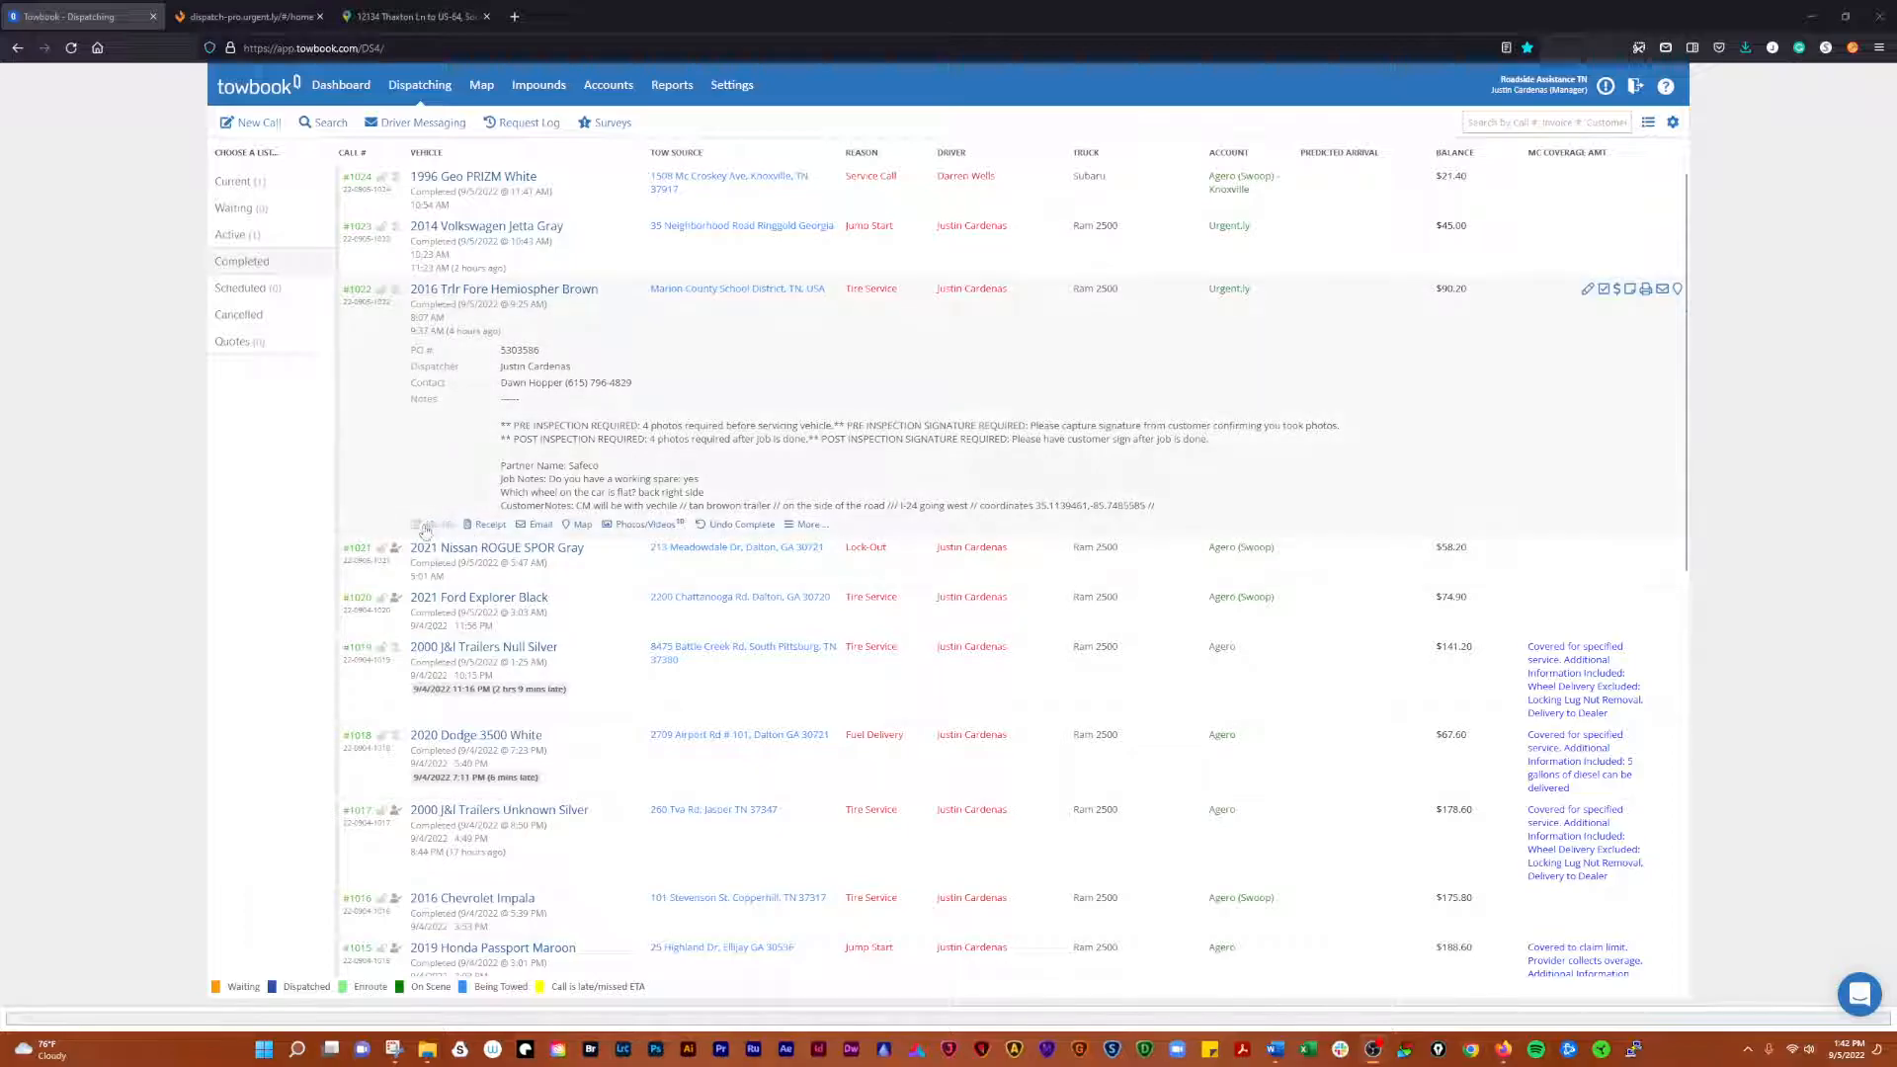
- Open completed call #1022, the 2016 tire service job, in the Update Call form
{"action": "left_click", "coordinate": [433, 524]}
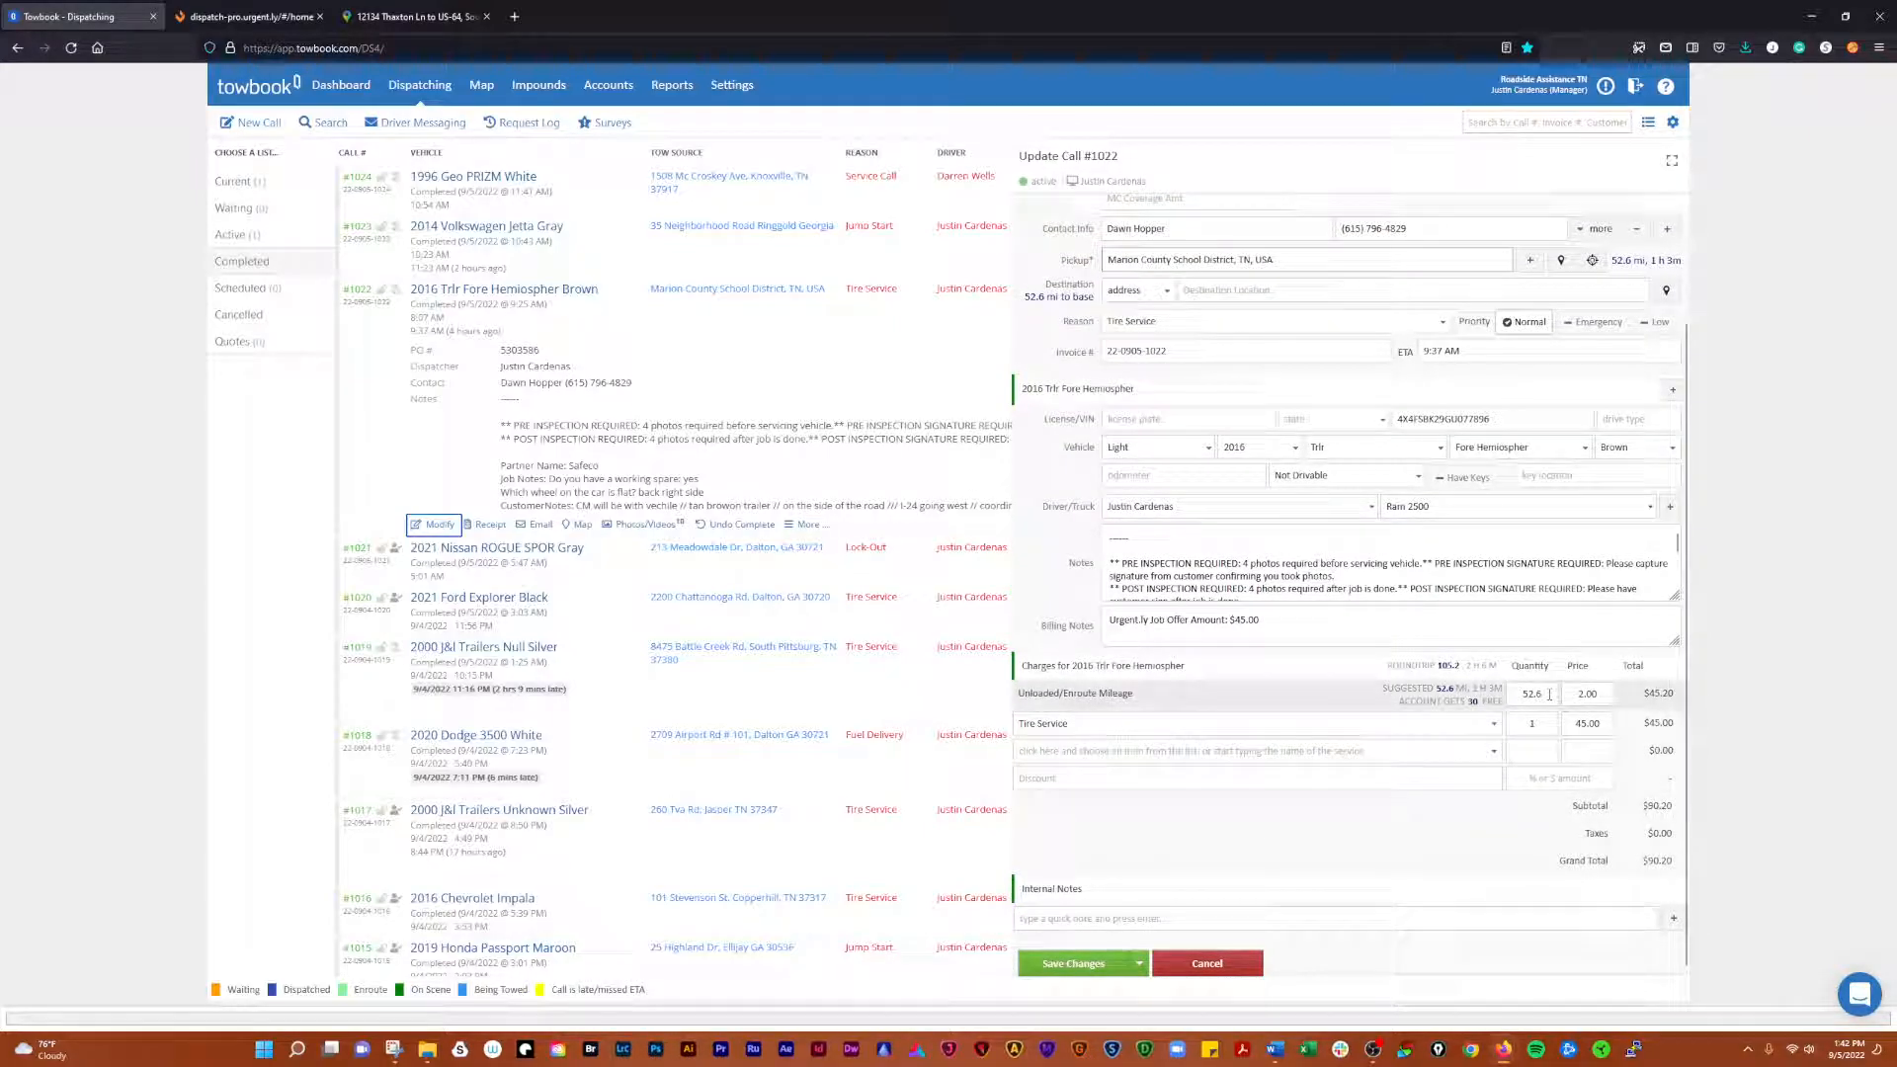
- Check the 61.3-mile Google Maps route to US-64, South Pittsburg, then return to Towbook
{"action": "left_click", "coordinate": [411, 16]}
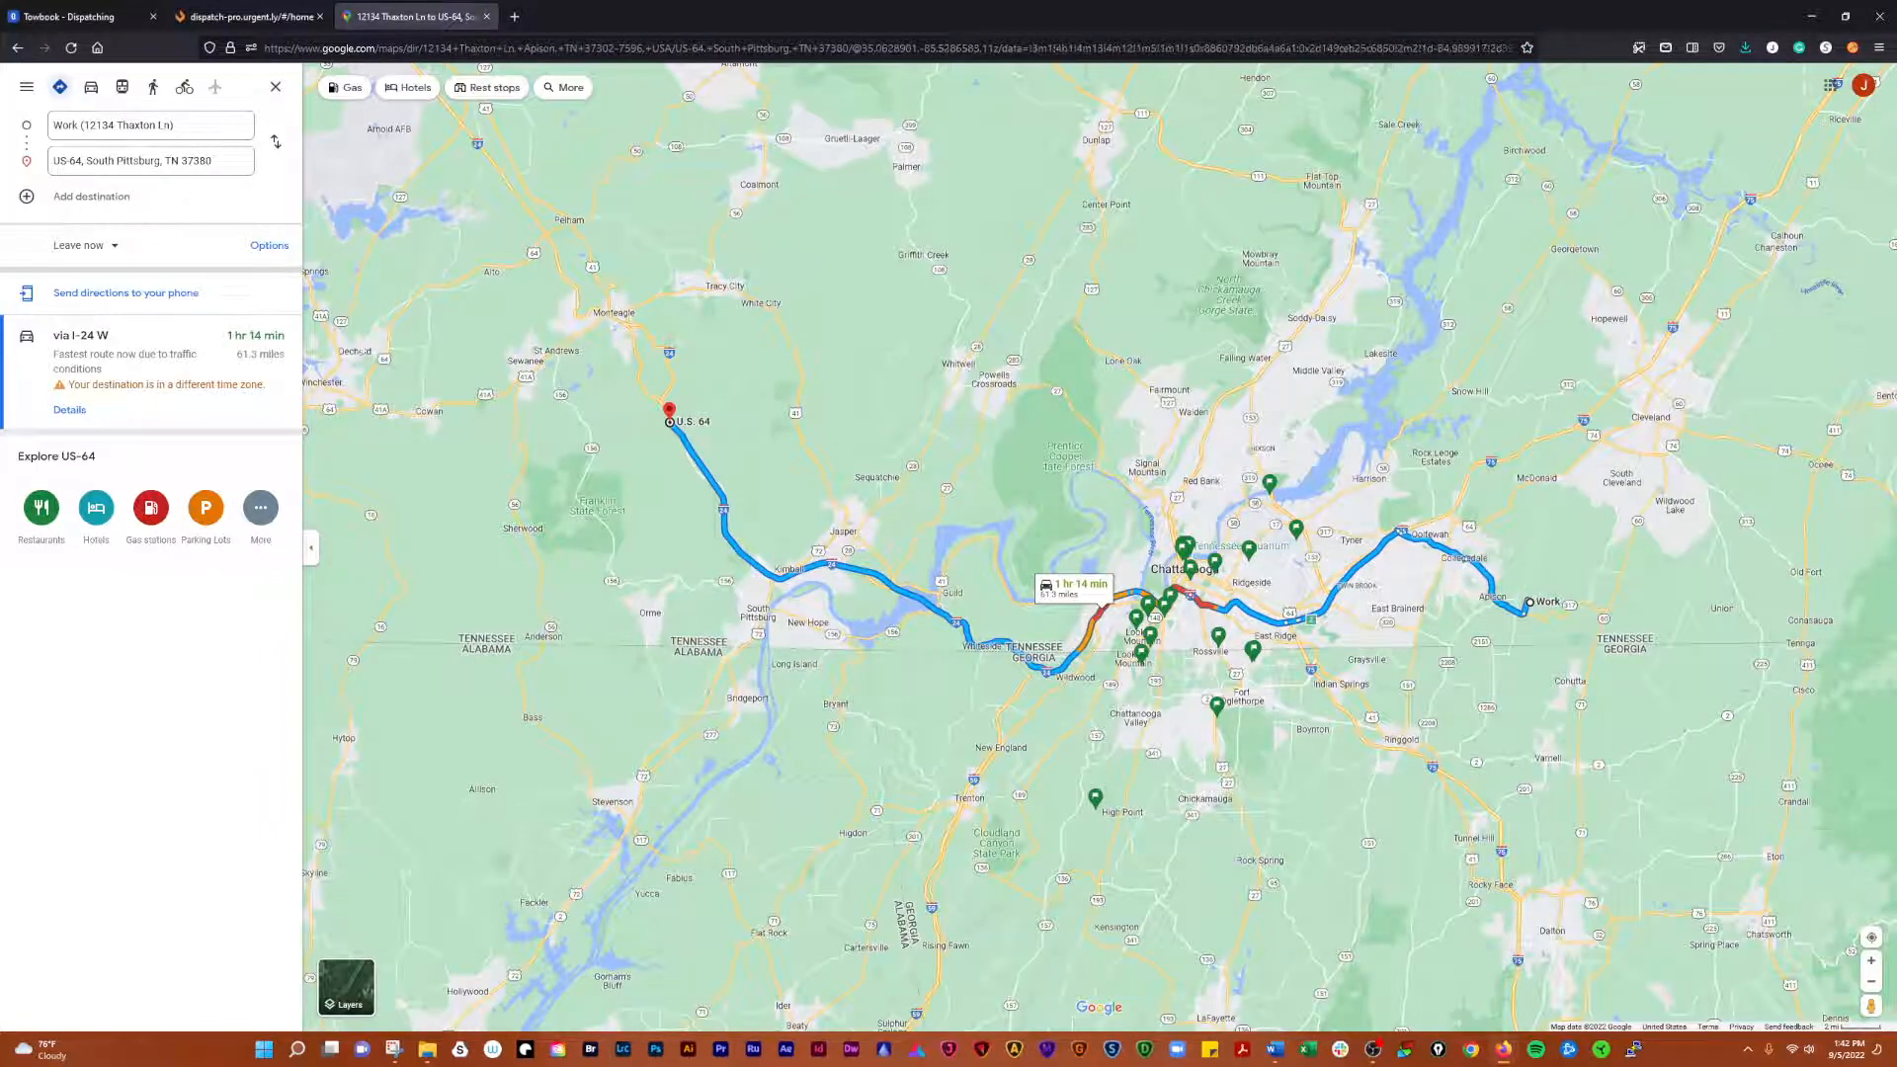
{"action": "left_click", "coordinate": [79, 16]}
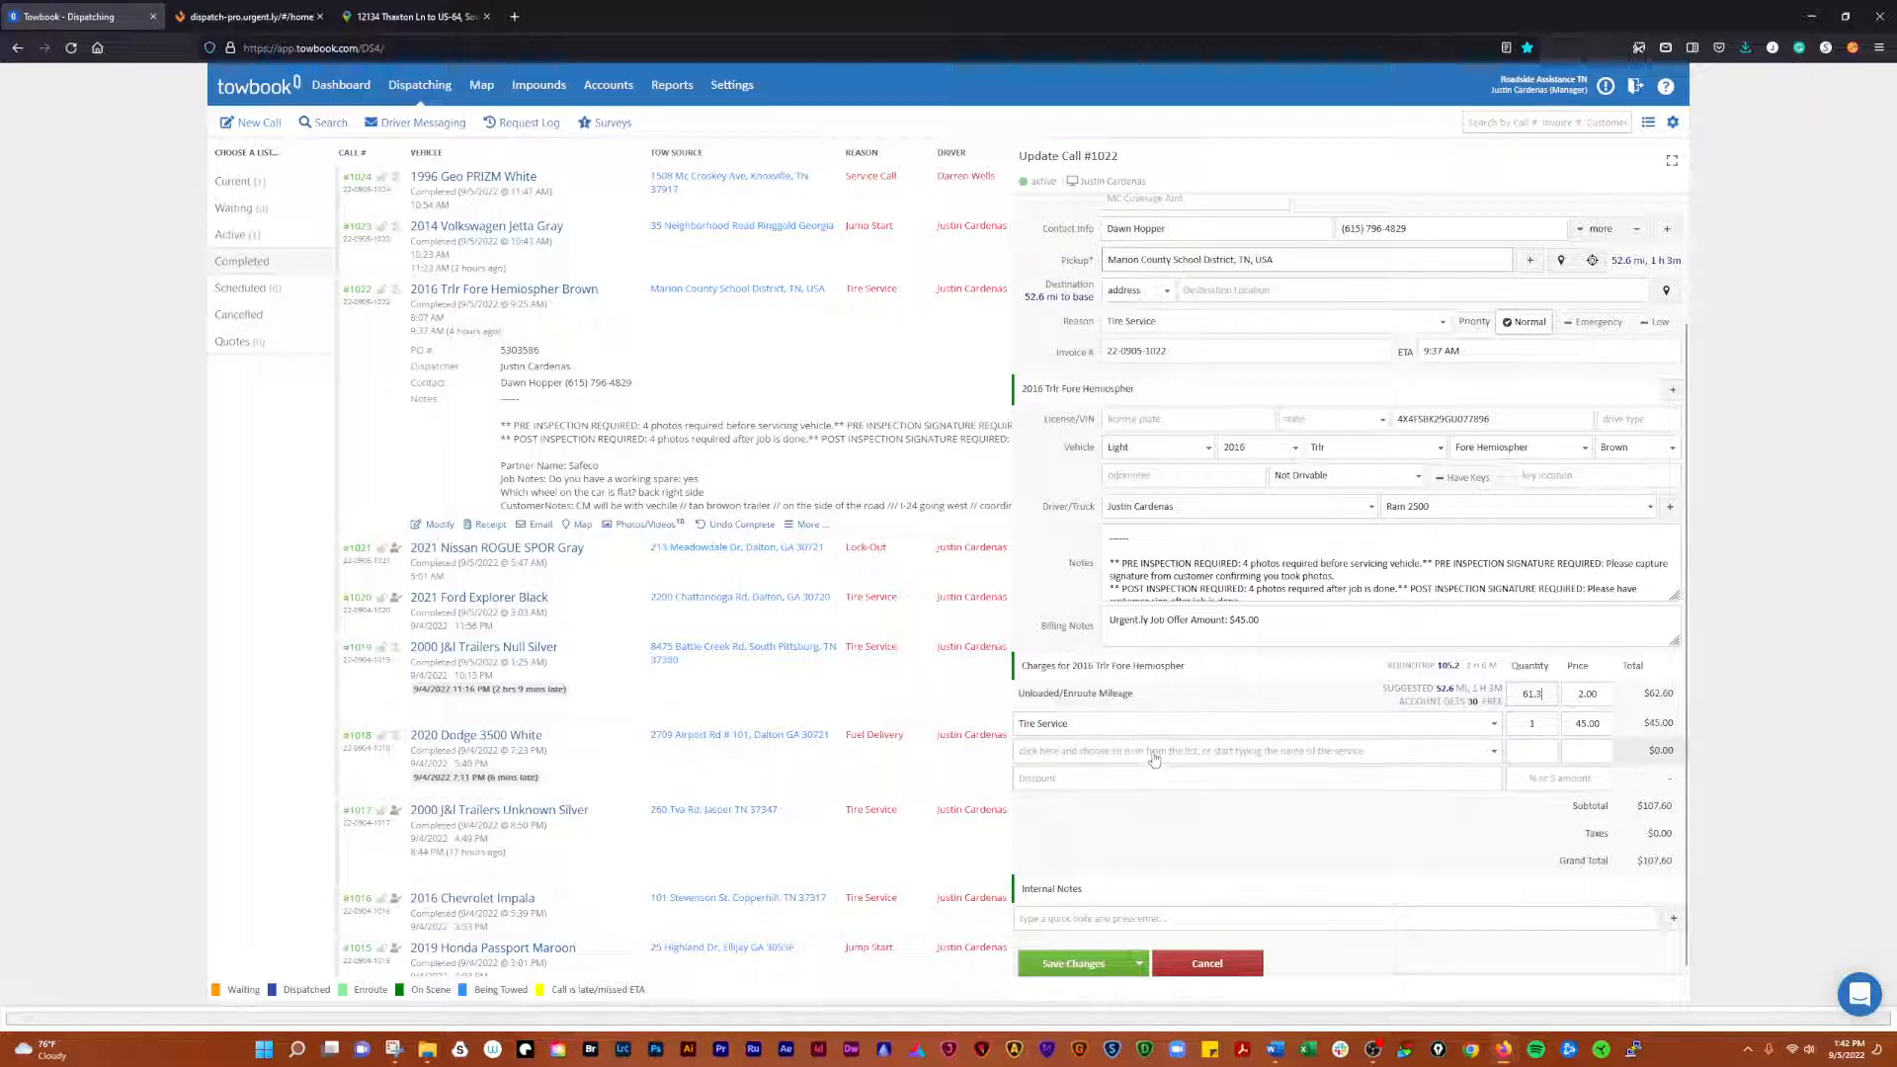
- Add an Enroute Over 30 charge with quantity 31.3
{"action": "left_click", "coordinate": [1251, 750]}
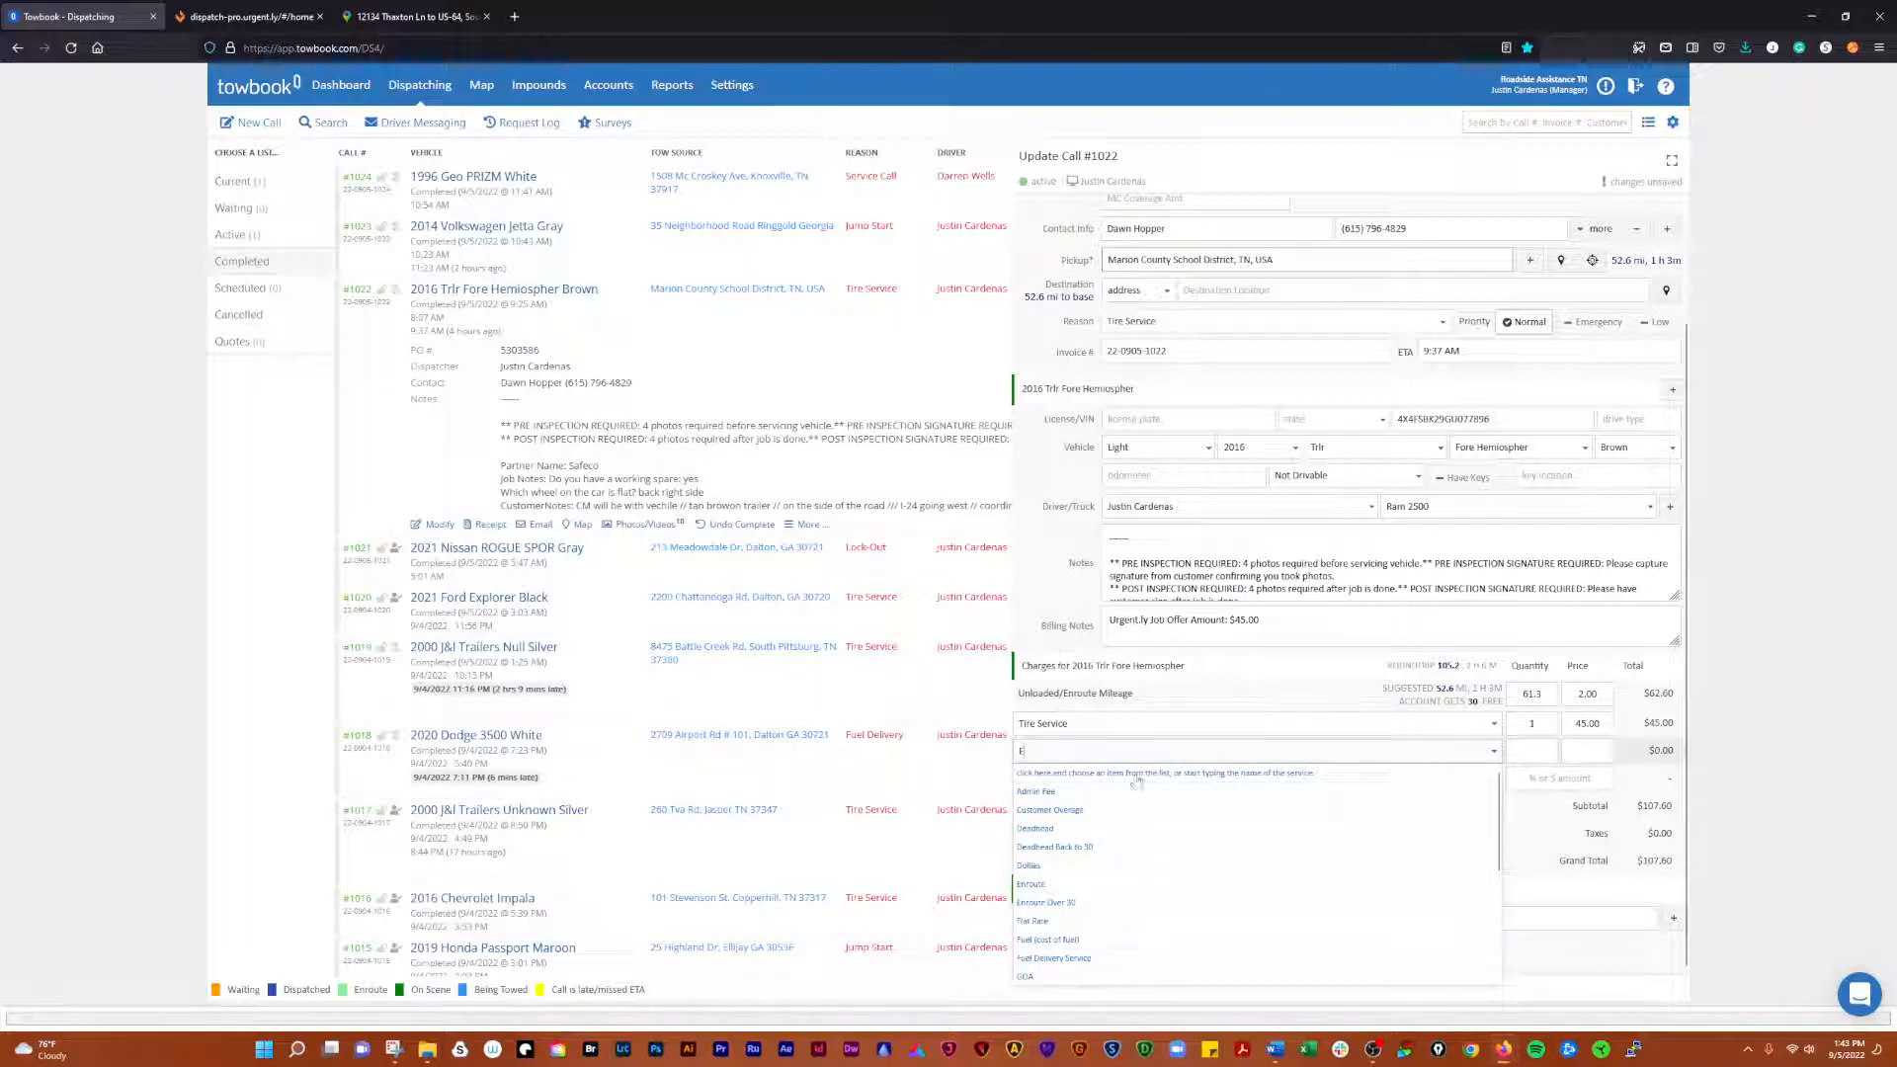
{"action": "left_click", "coordinate": [1045, 902]}
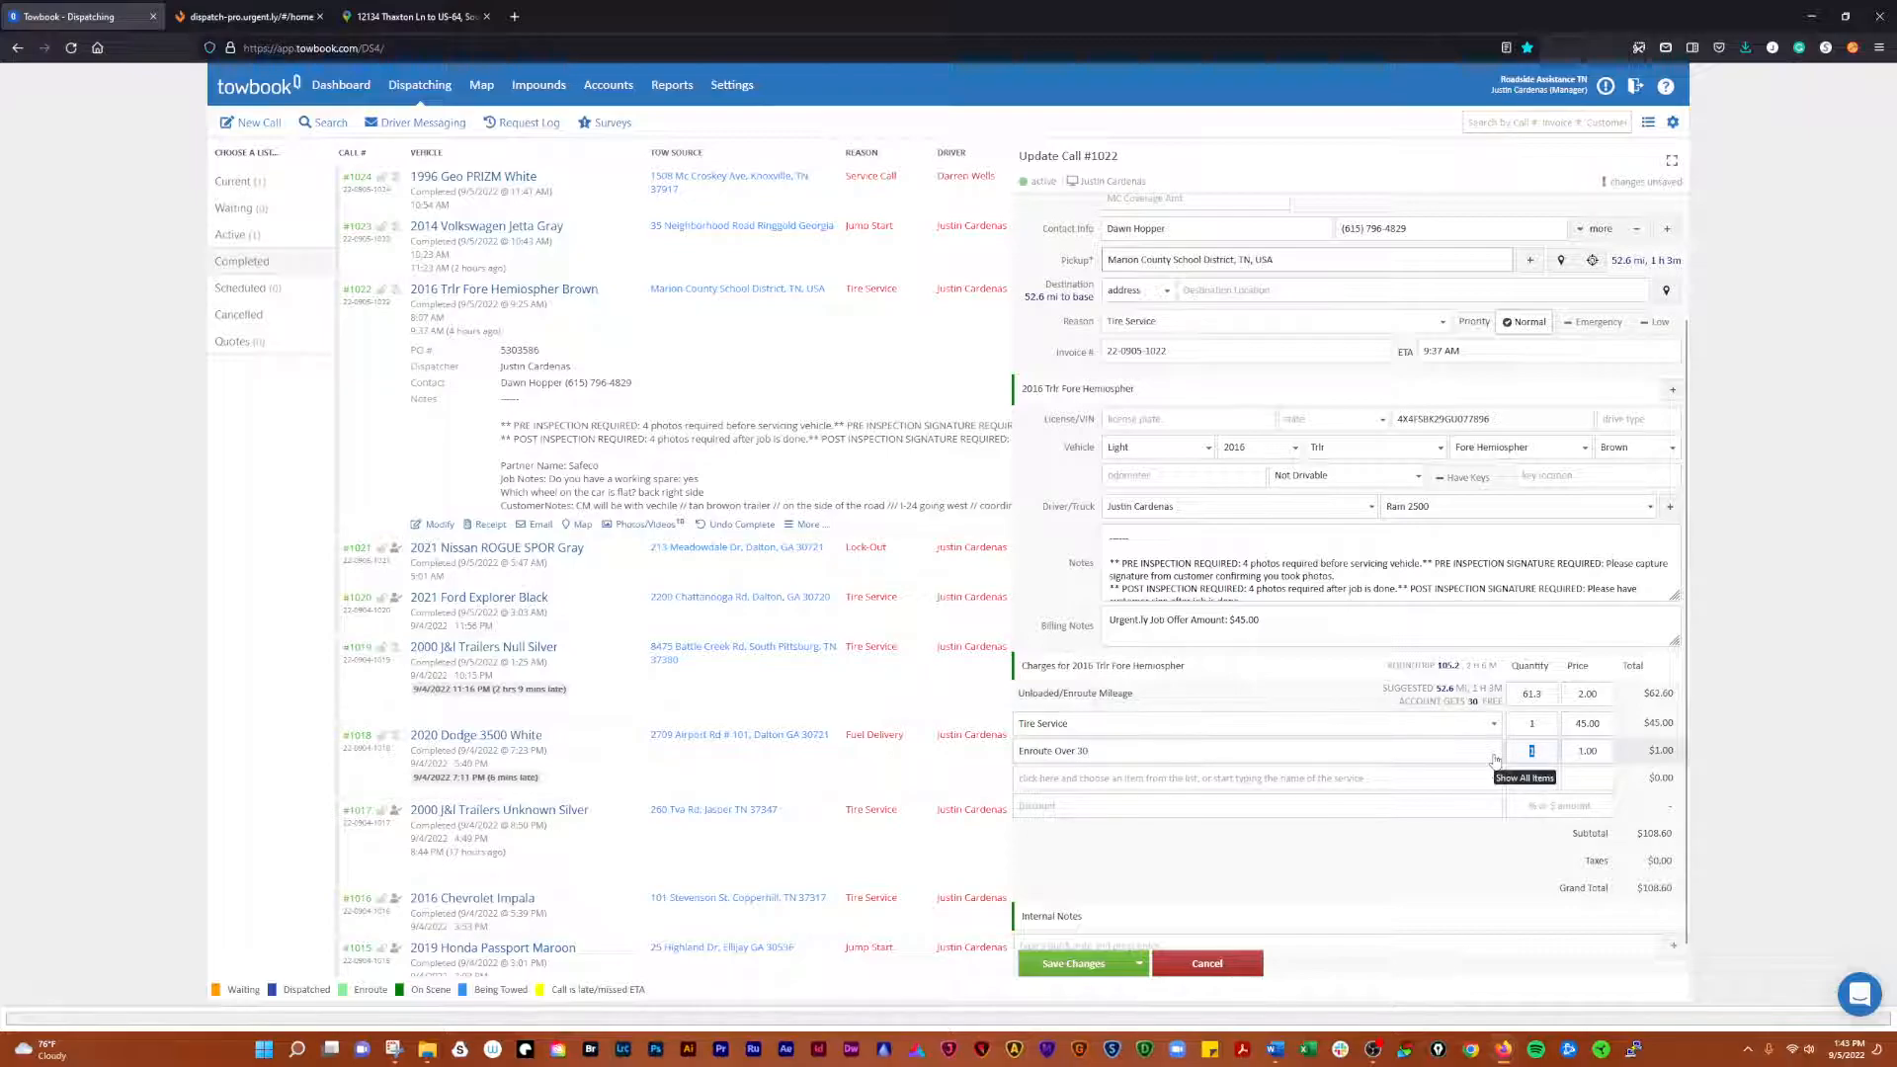
{"action": "type", "text": "31.3"}
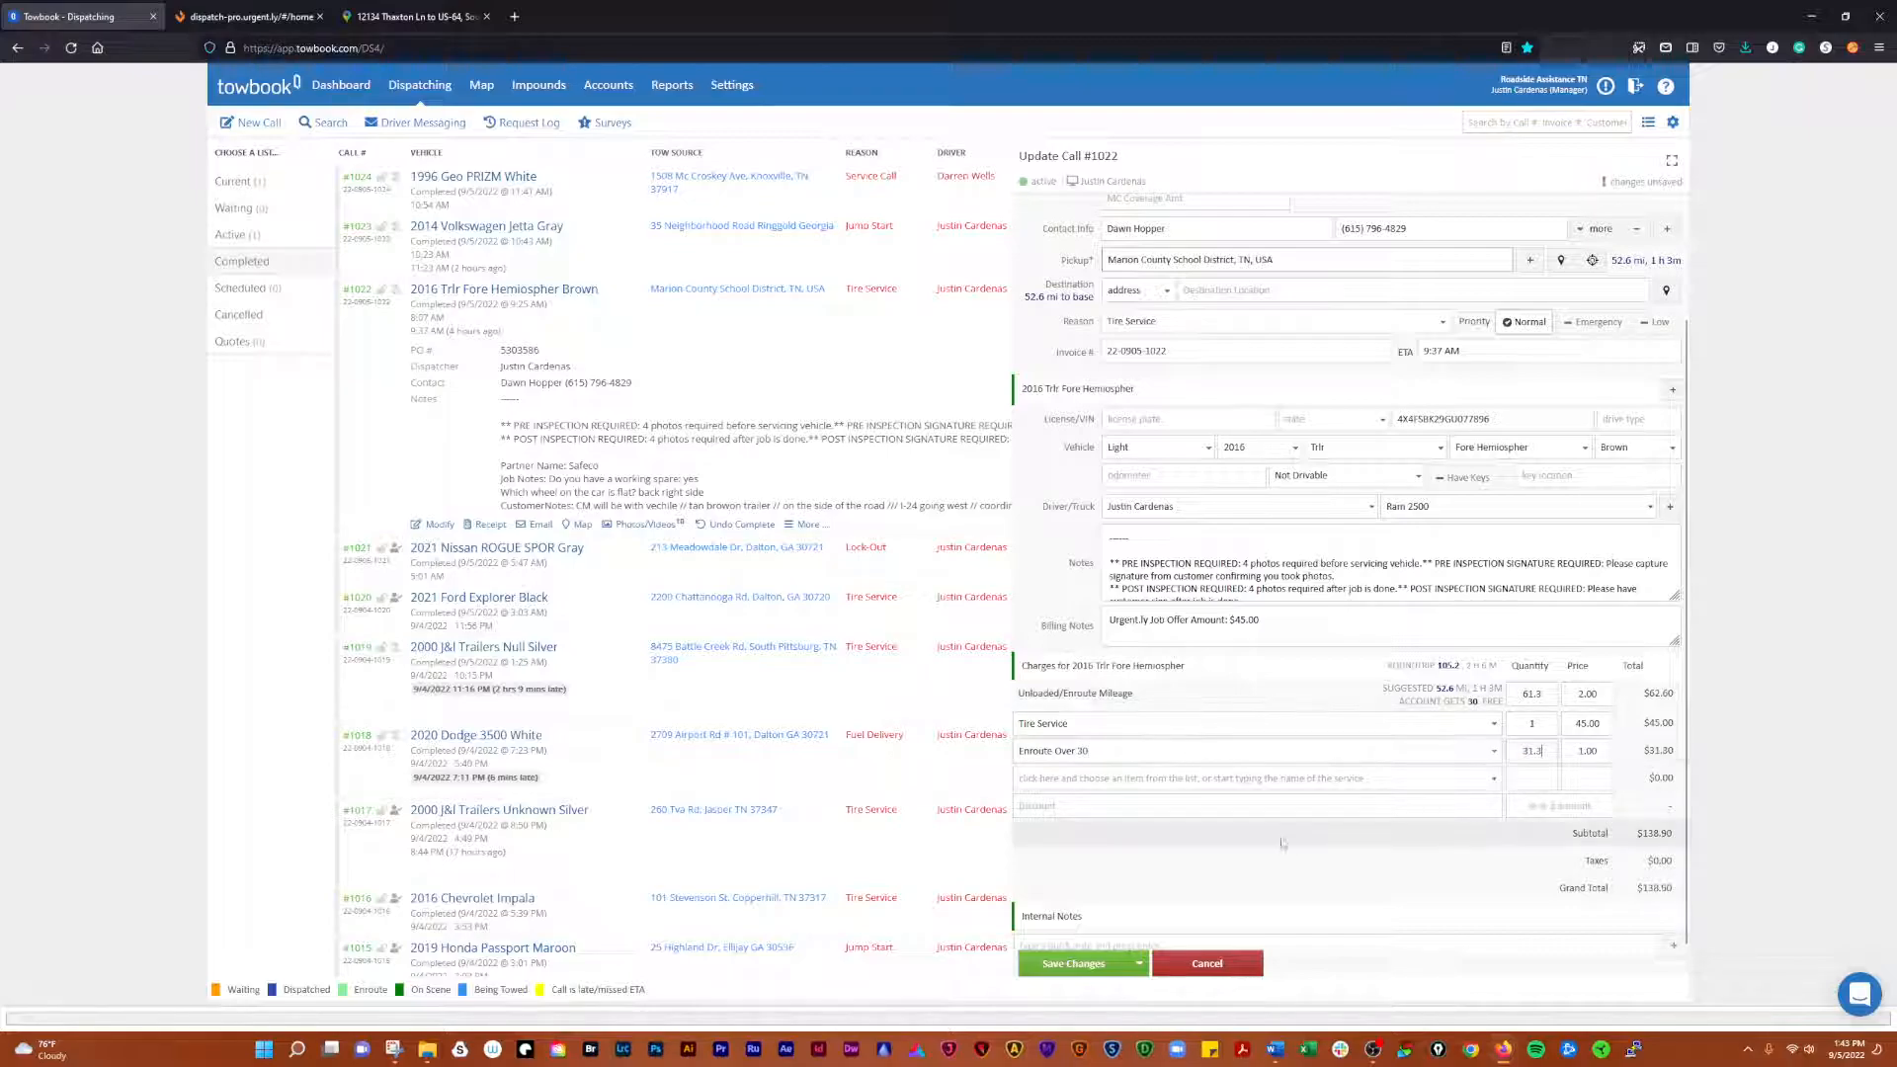
- Add a Deadhead Back to 30 charge with quantity 44.3
{"action": "left_click", "coordinate": [1252, 776]}
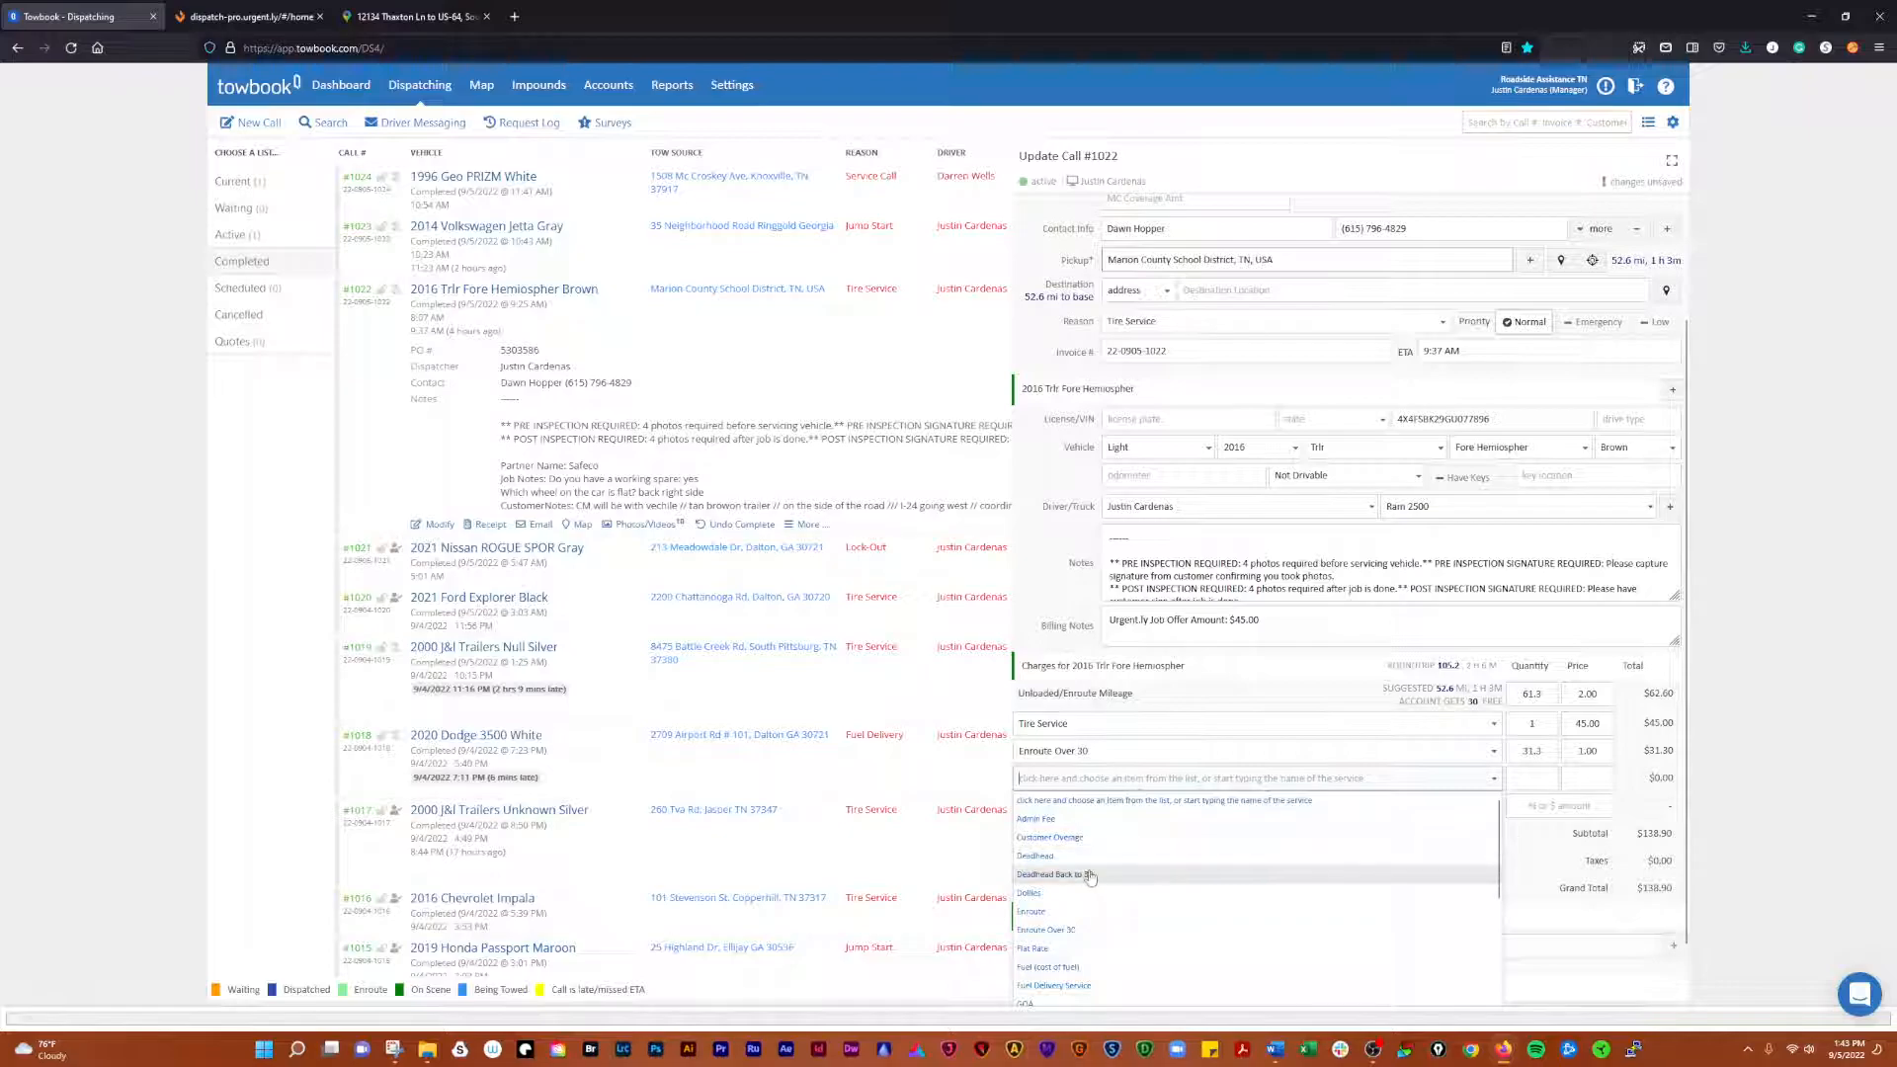
{"action": "left_click", "coordinate": [1061, 875]}
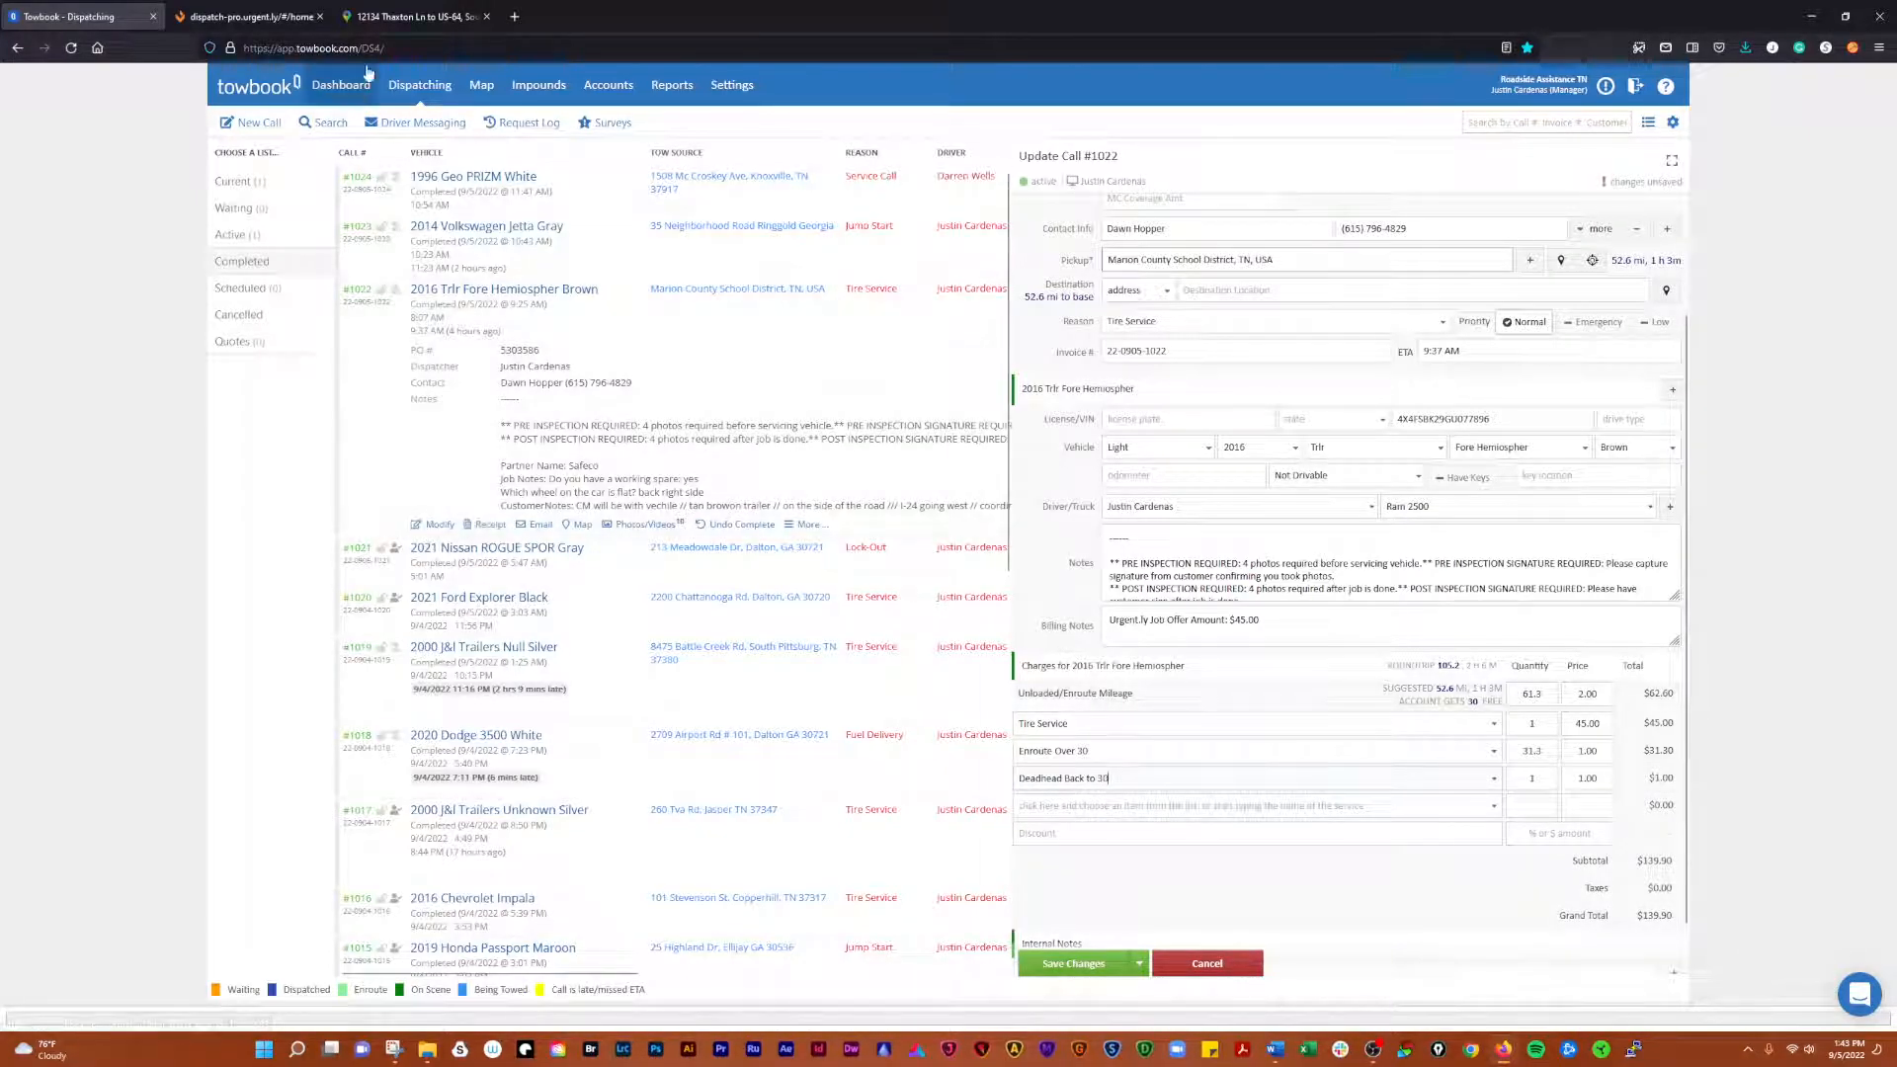
{"action": "left_click", "coordinate": [411, 16]}
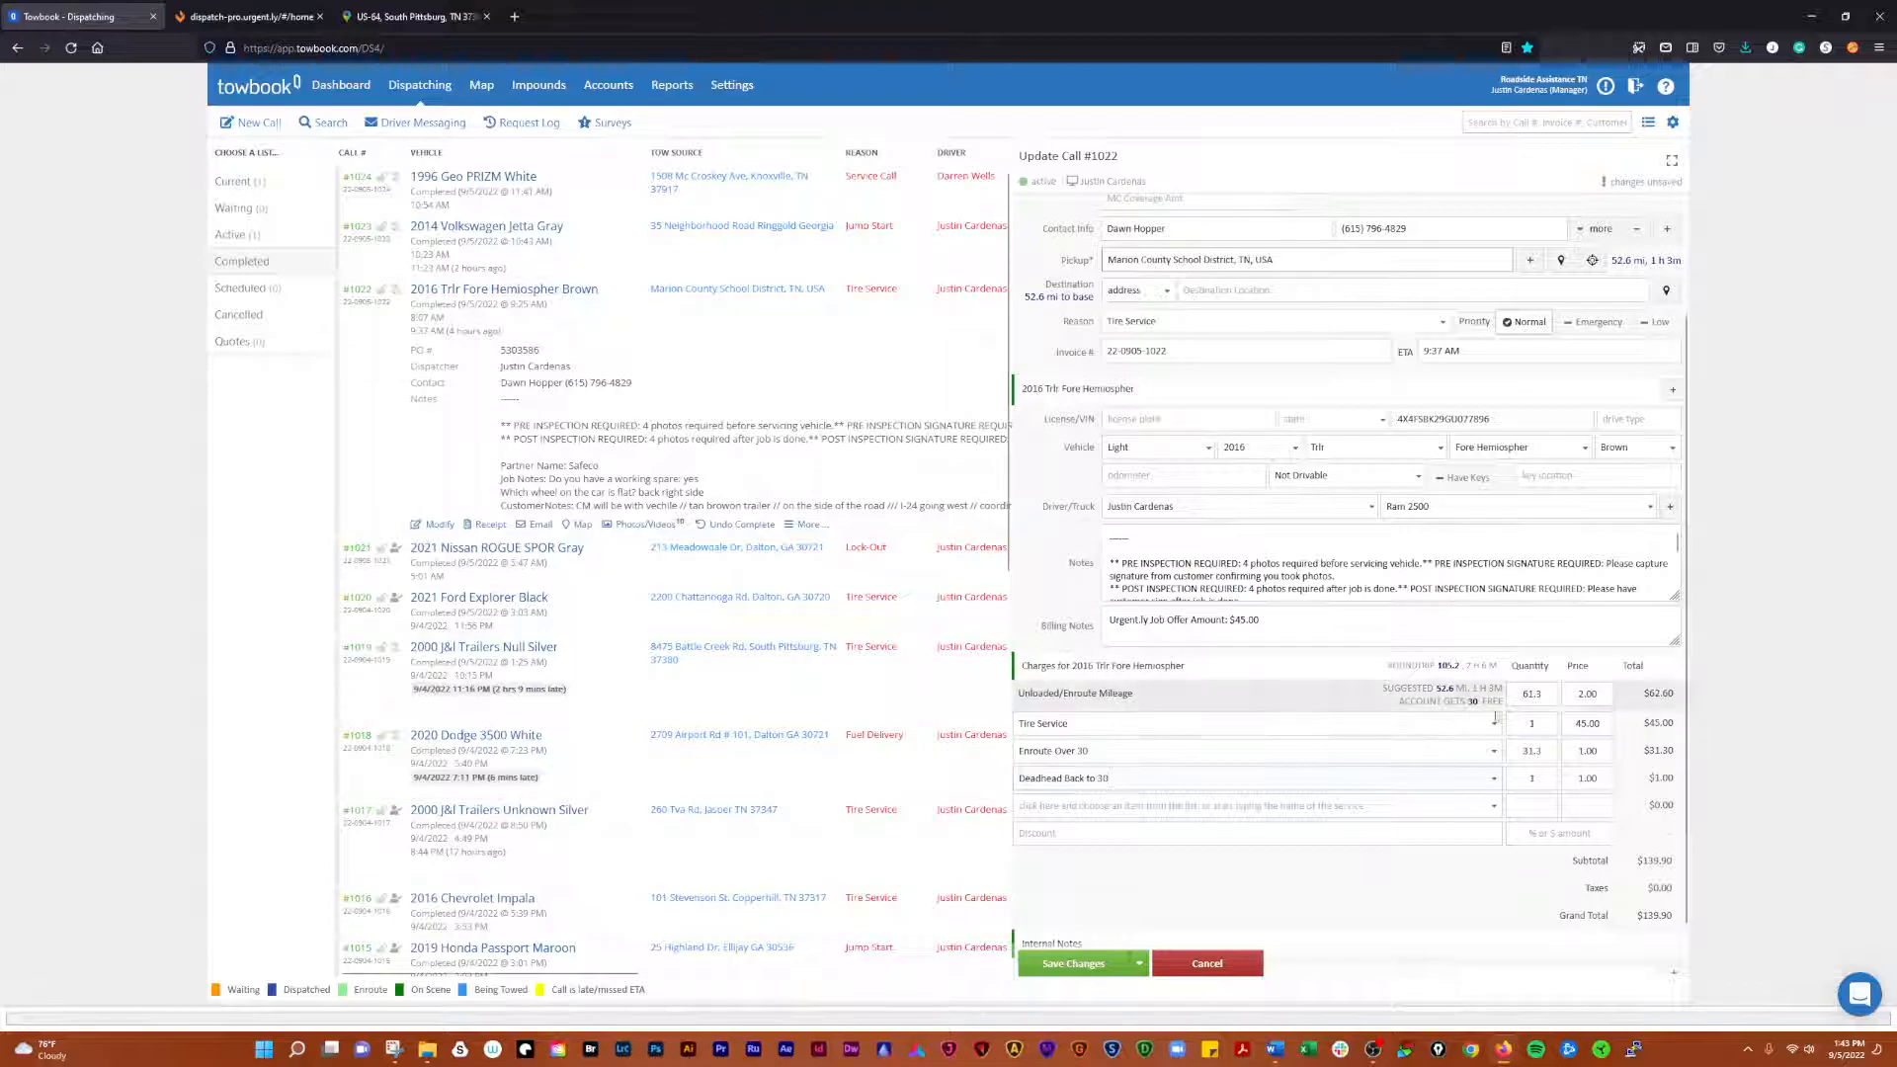
{"action": "left_click", "coordinate": [1531, 778]}
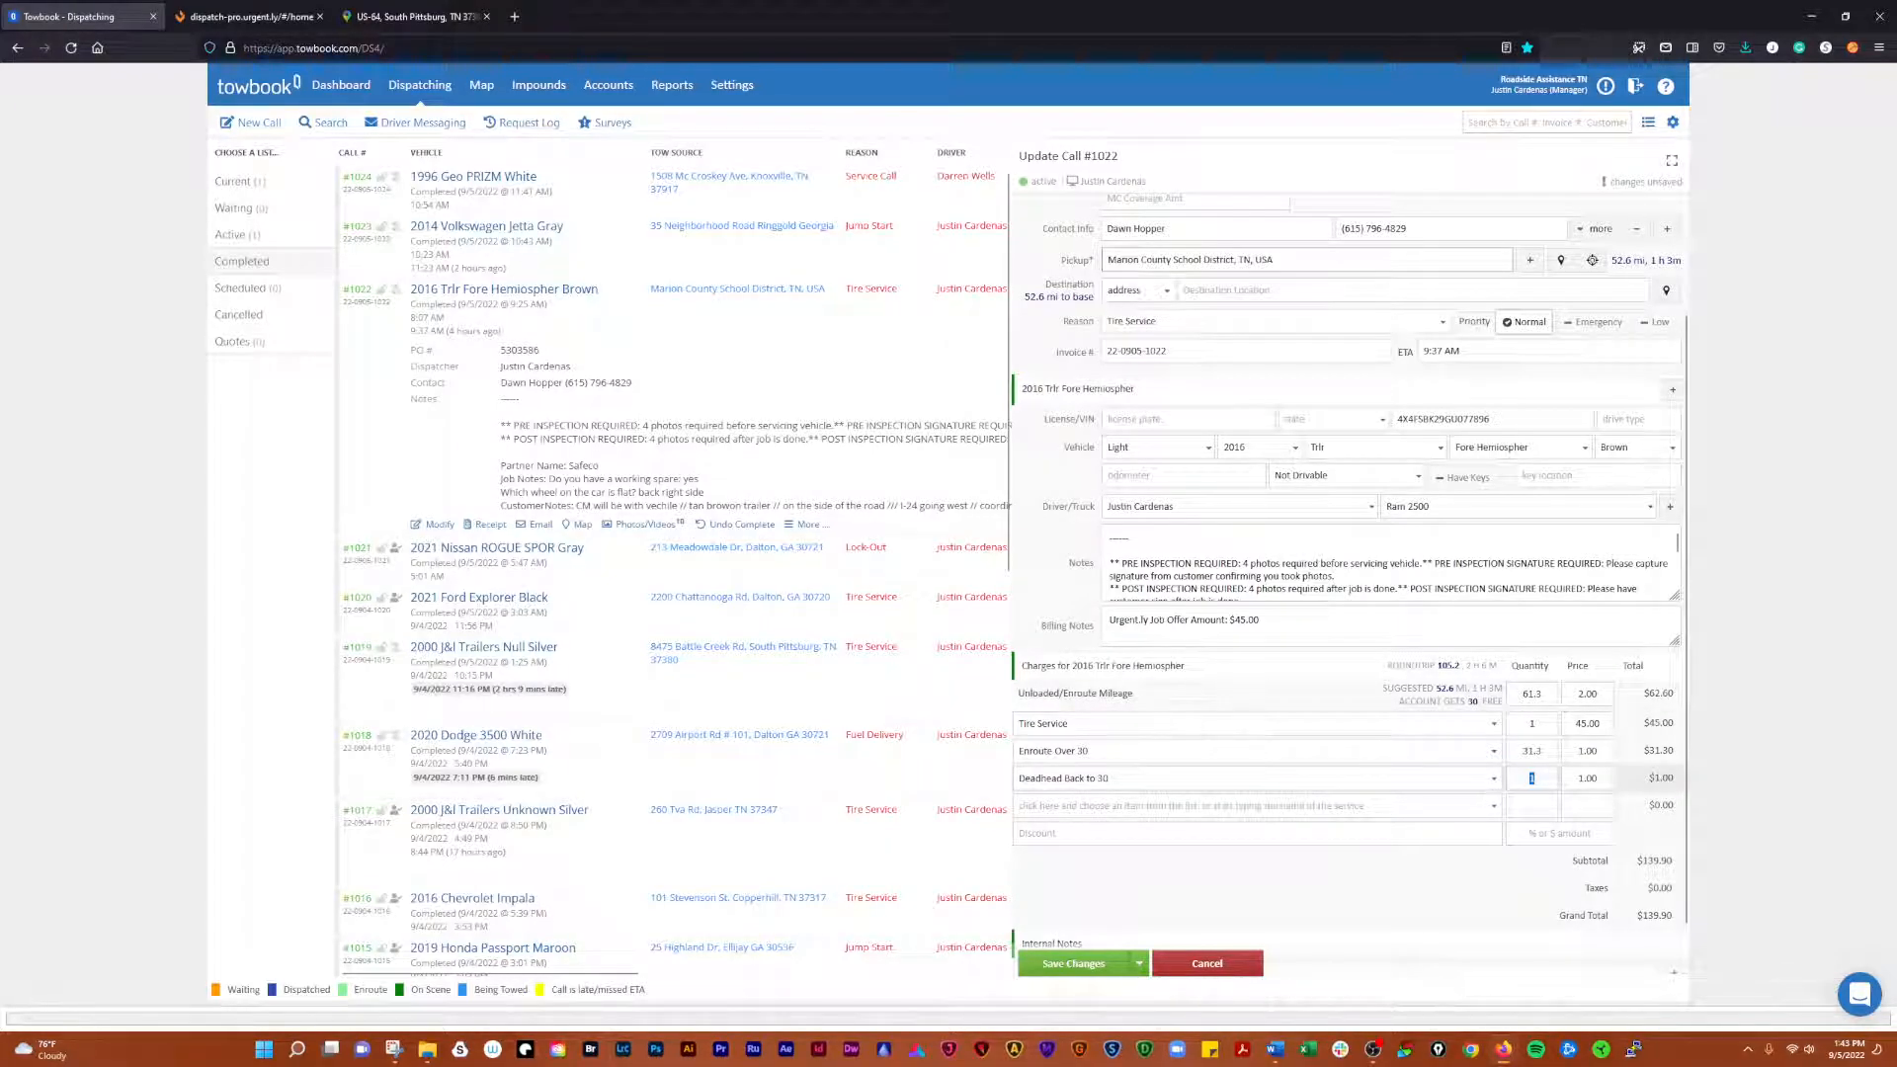
{"action": "type", "text": "44.3"}
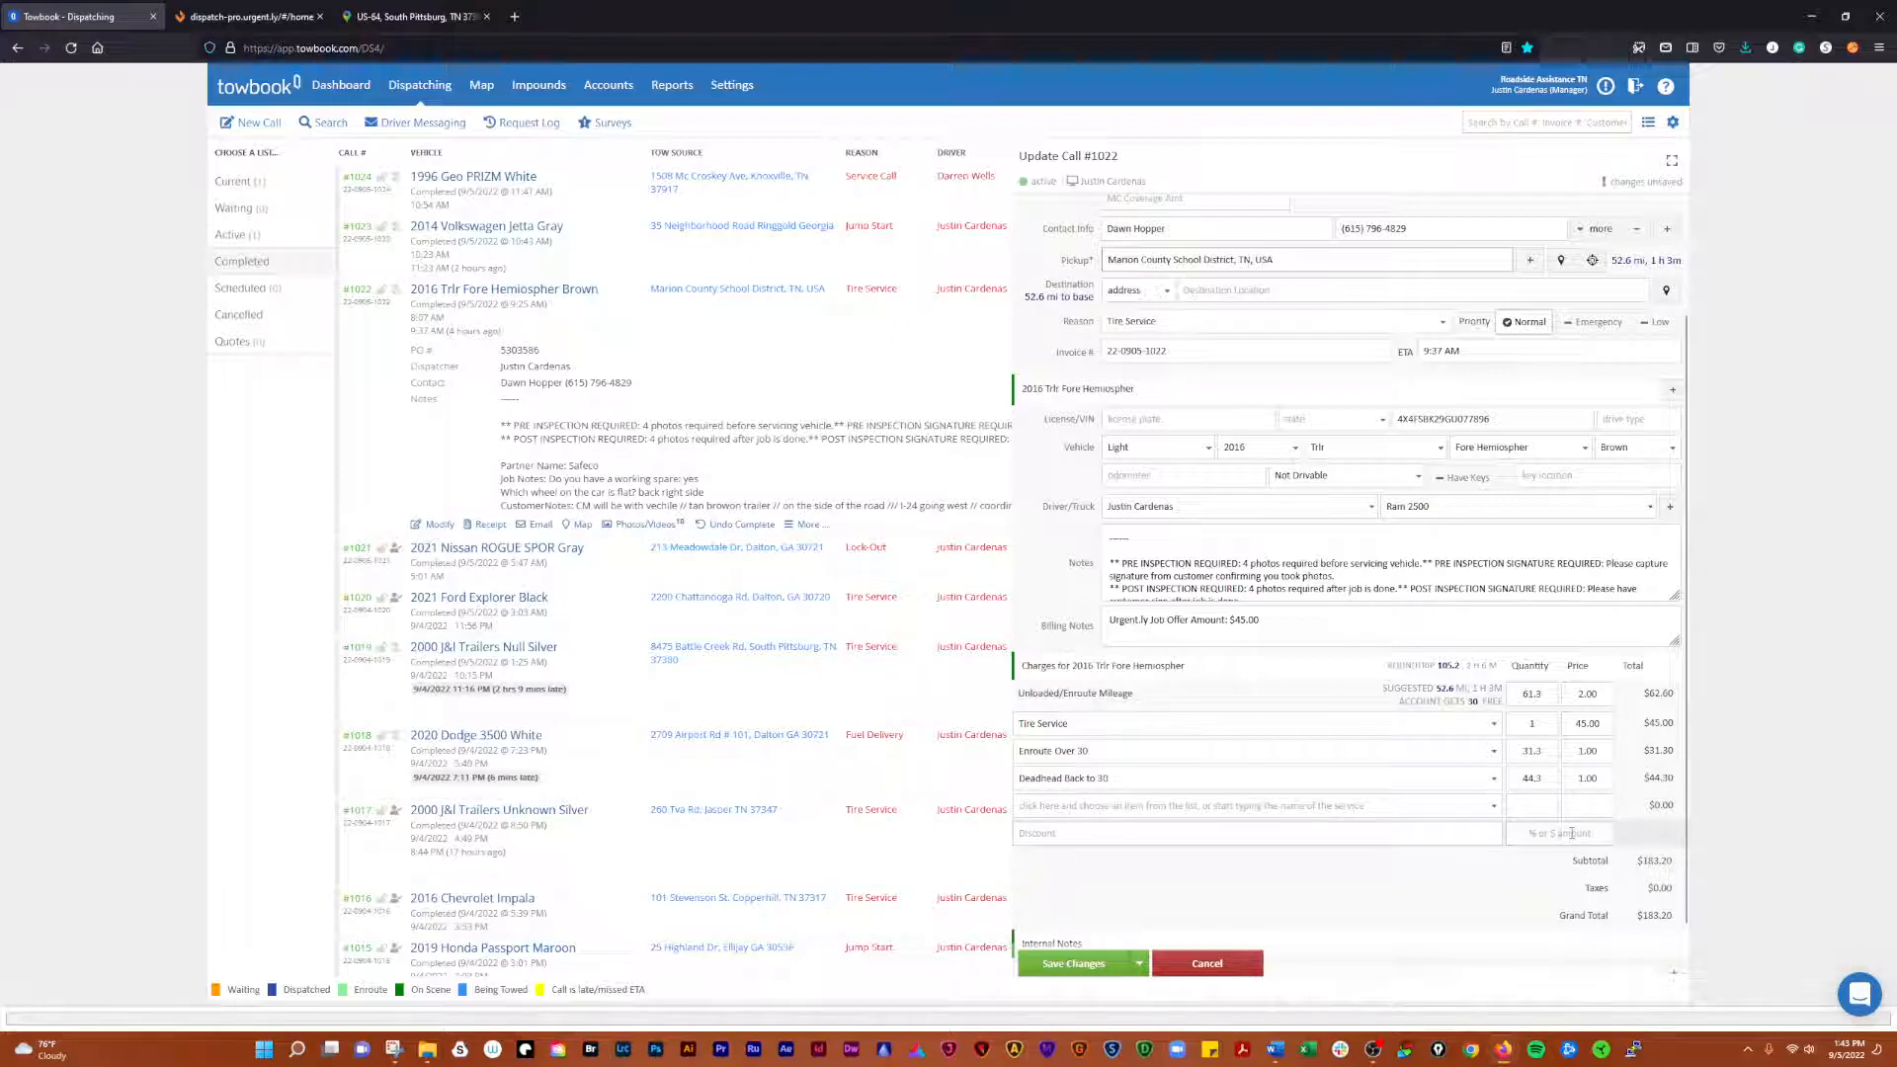
- Enter 62.60 in the Discount field, lowering call #1022's total to $120.60
{"action": "type", "text": "62.60"}
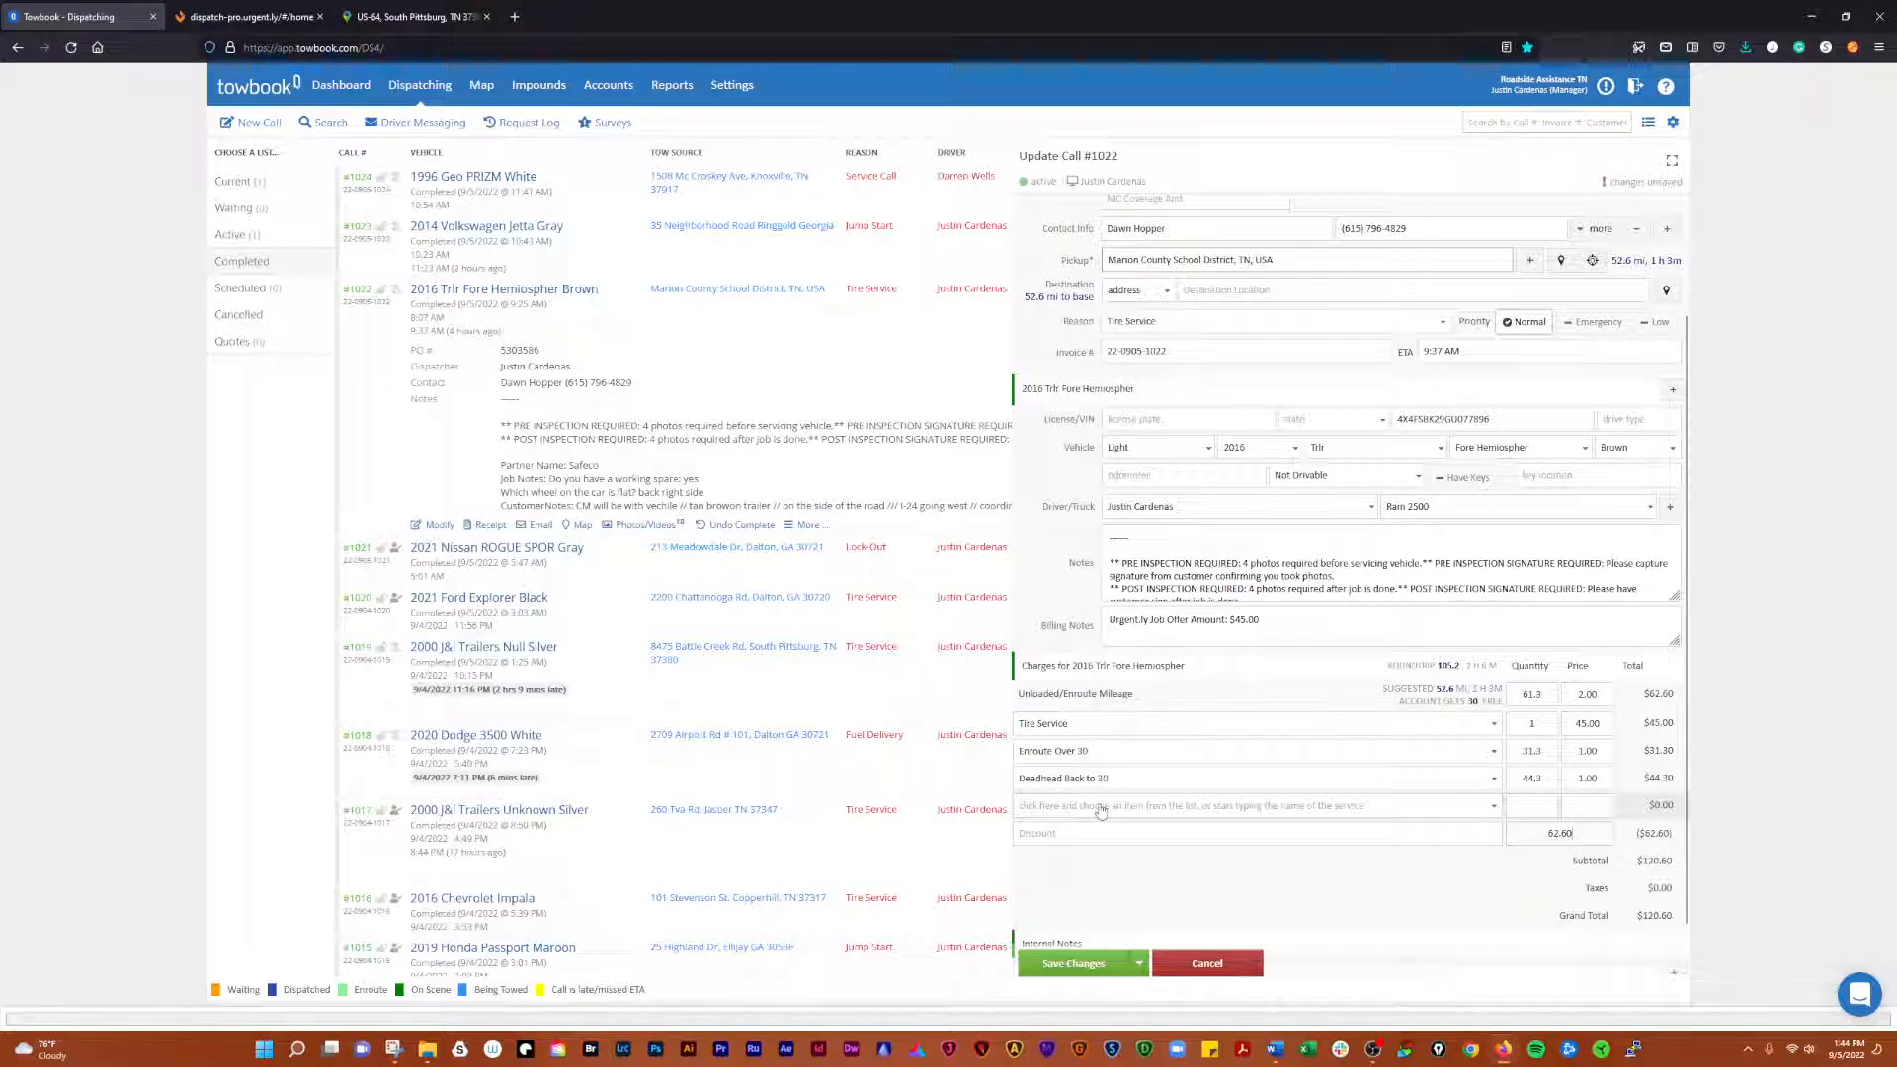
- Add $30 Special Equipment and $30 Inclement Weather charges to call #1022
{"action": "left_click", "coordinate": [1252, 806]}
{"action": "type", "text": "S"}
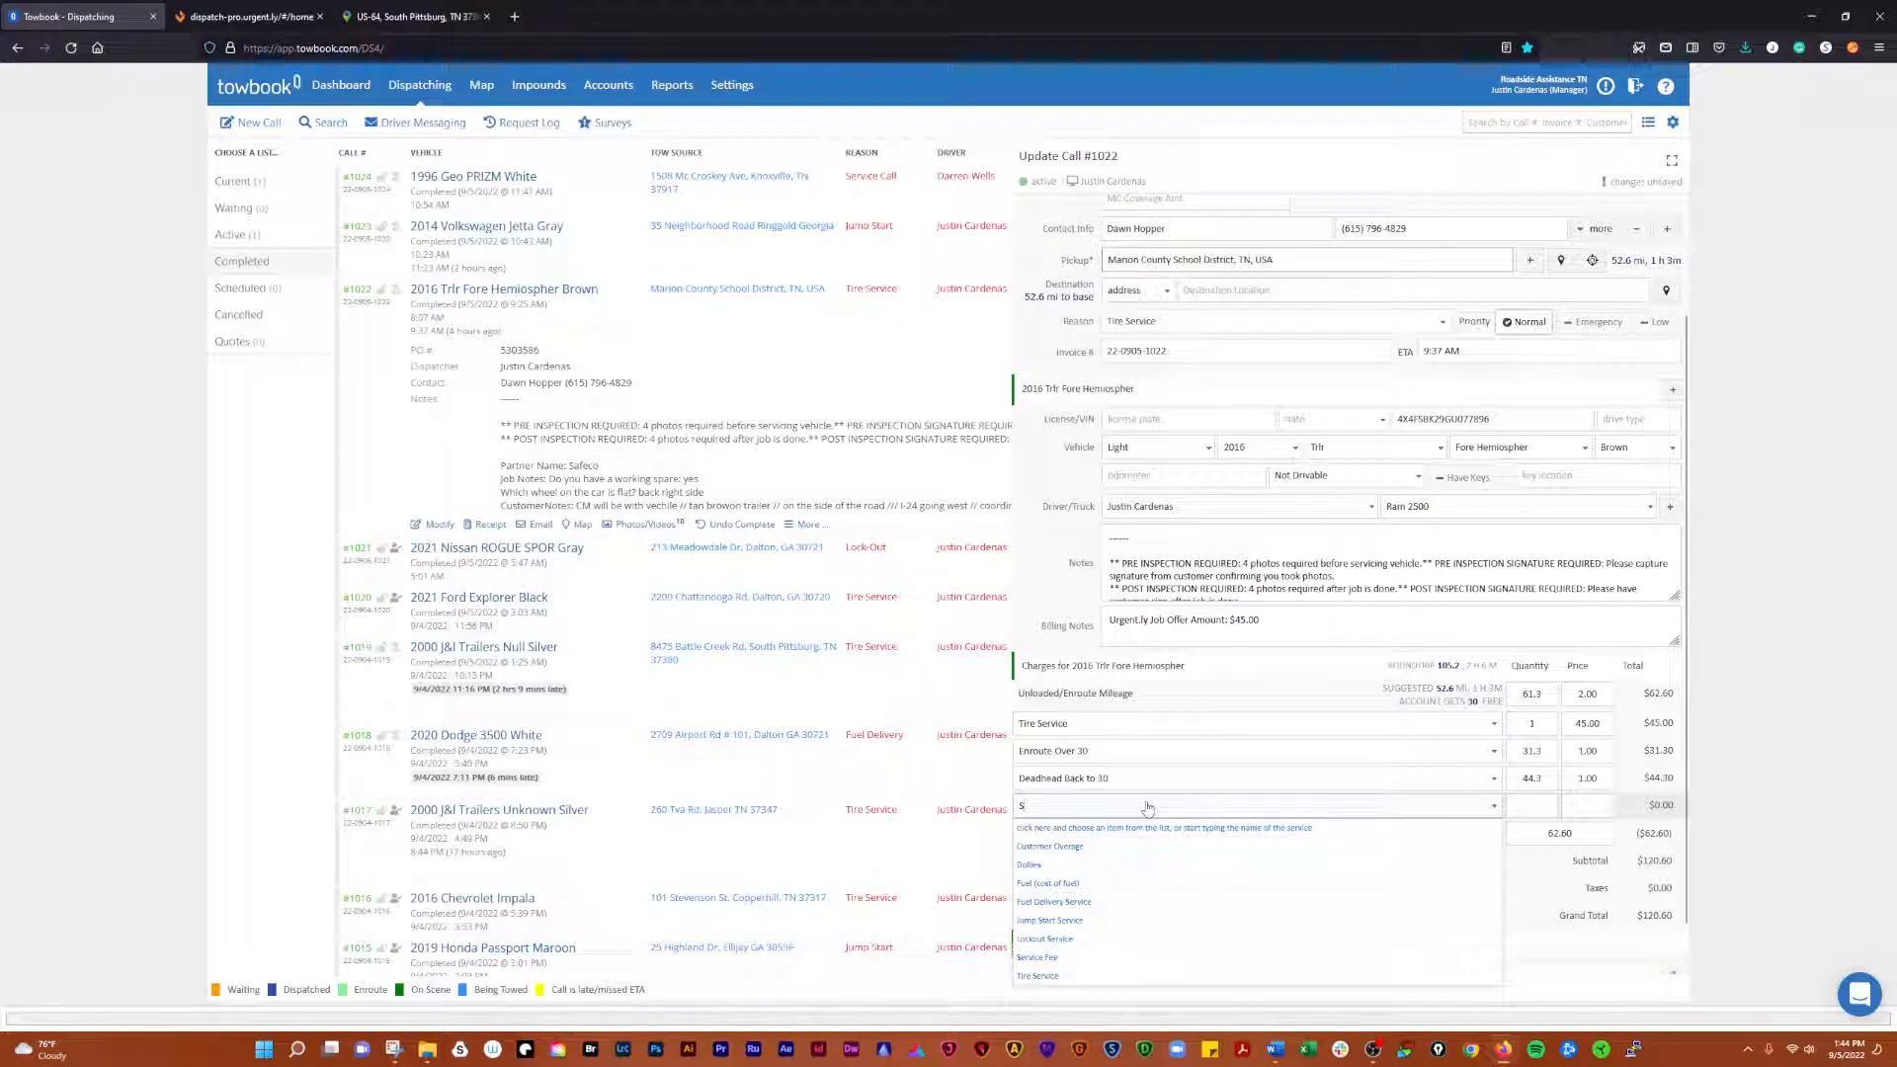
{"action": "type", "text": "pec"}
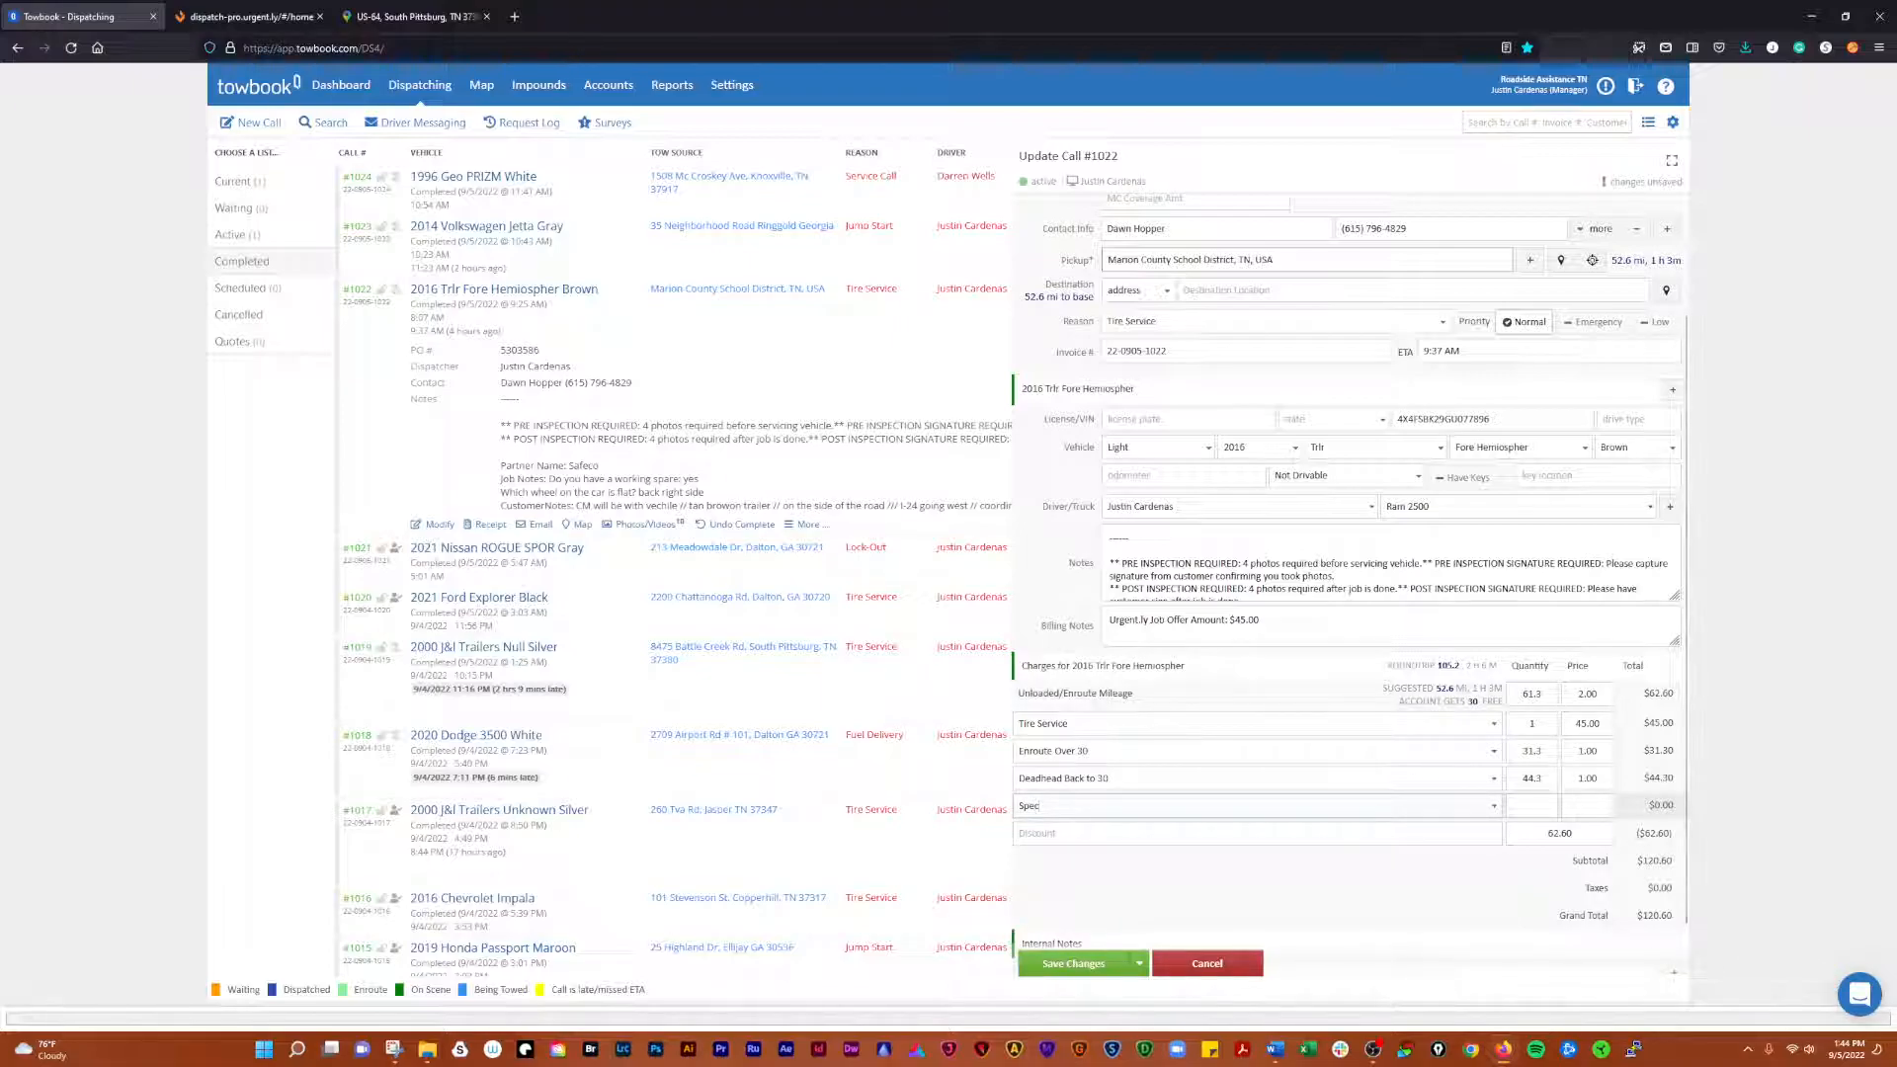
{"action": "type", "text": "Special Equipment"}
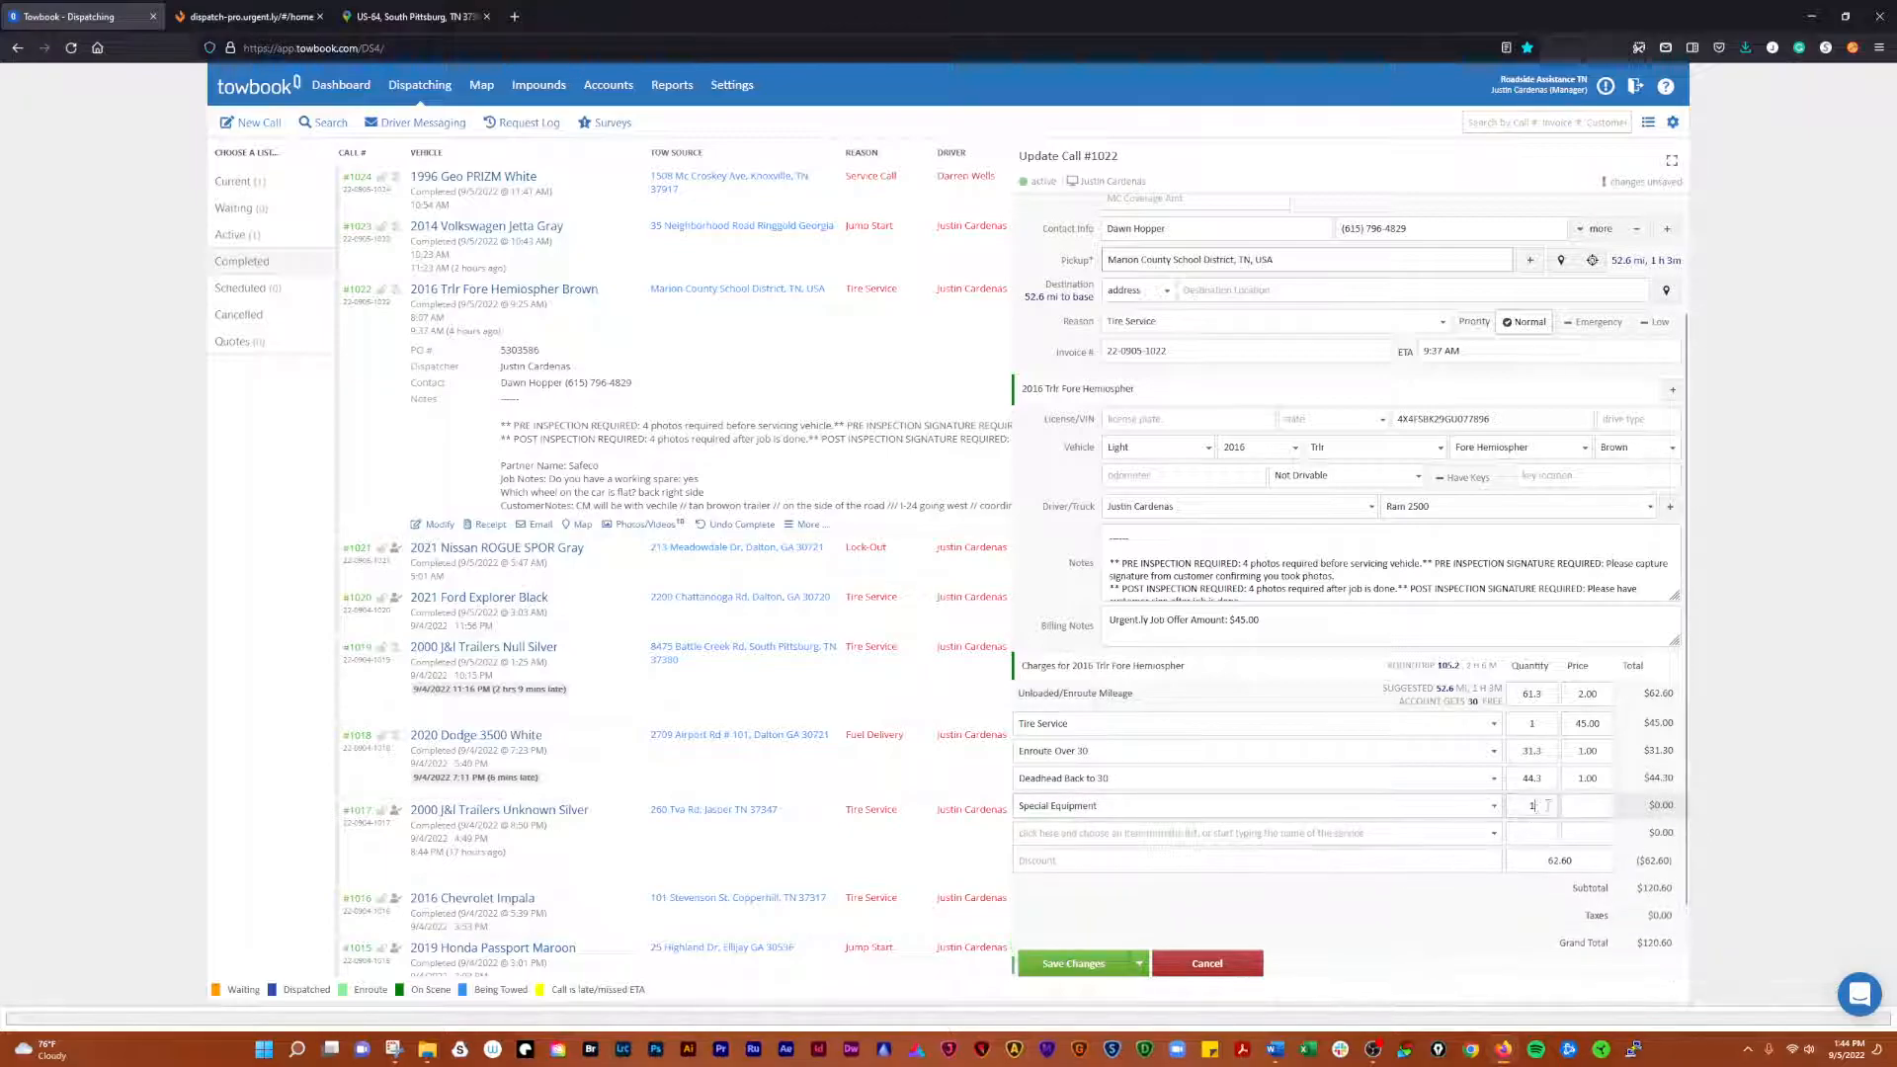
{"action": "type", "text": "30.0"}
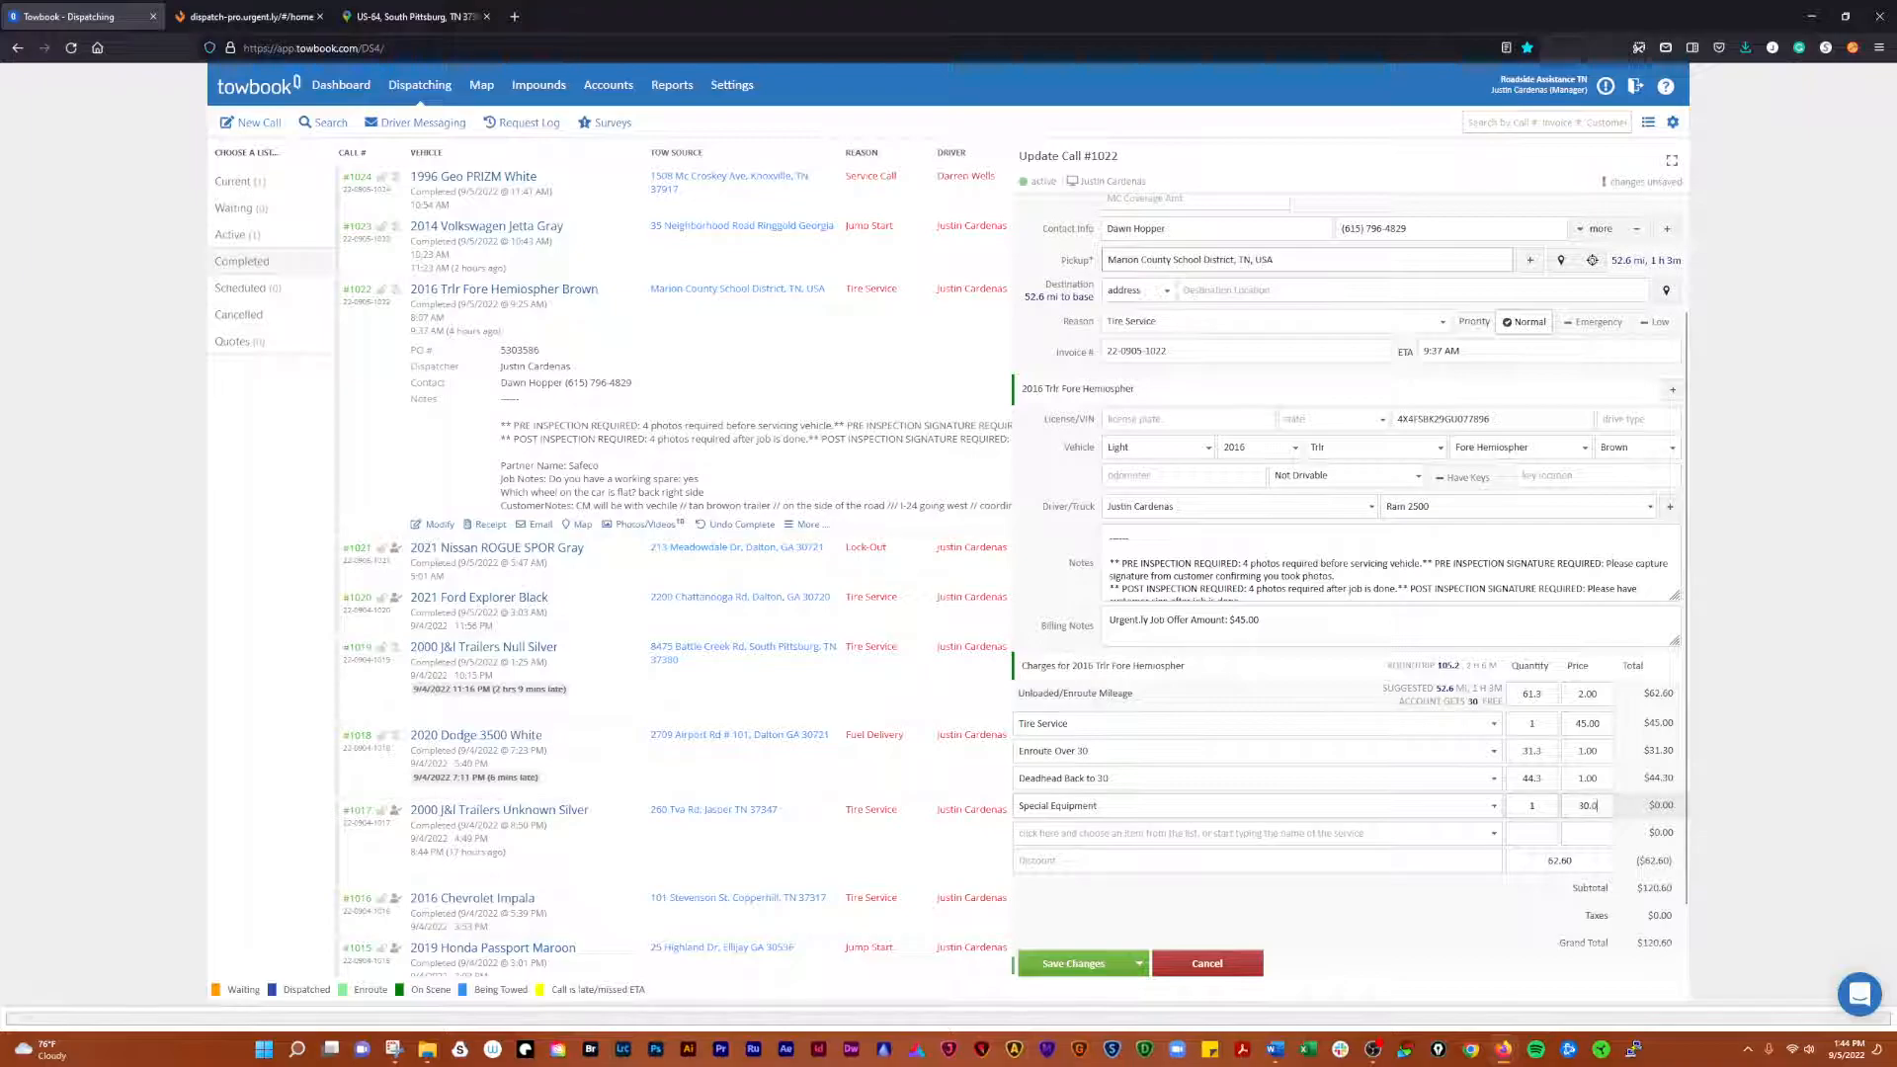
{"action": "left_click", "coordinate": [1255, 832]}
{"action": "type", "text": "Inclement Weather"}
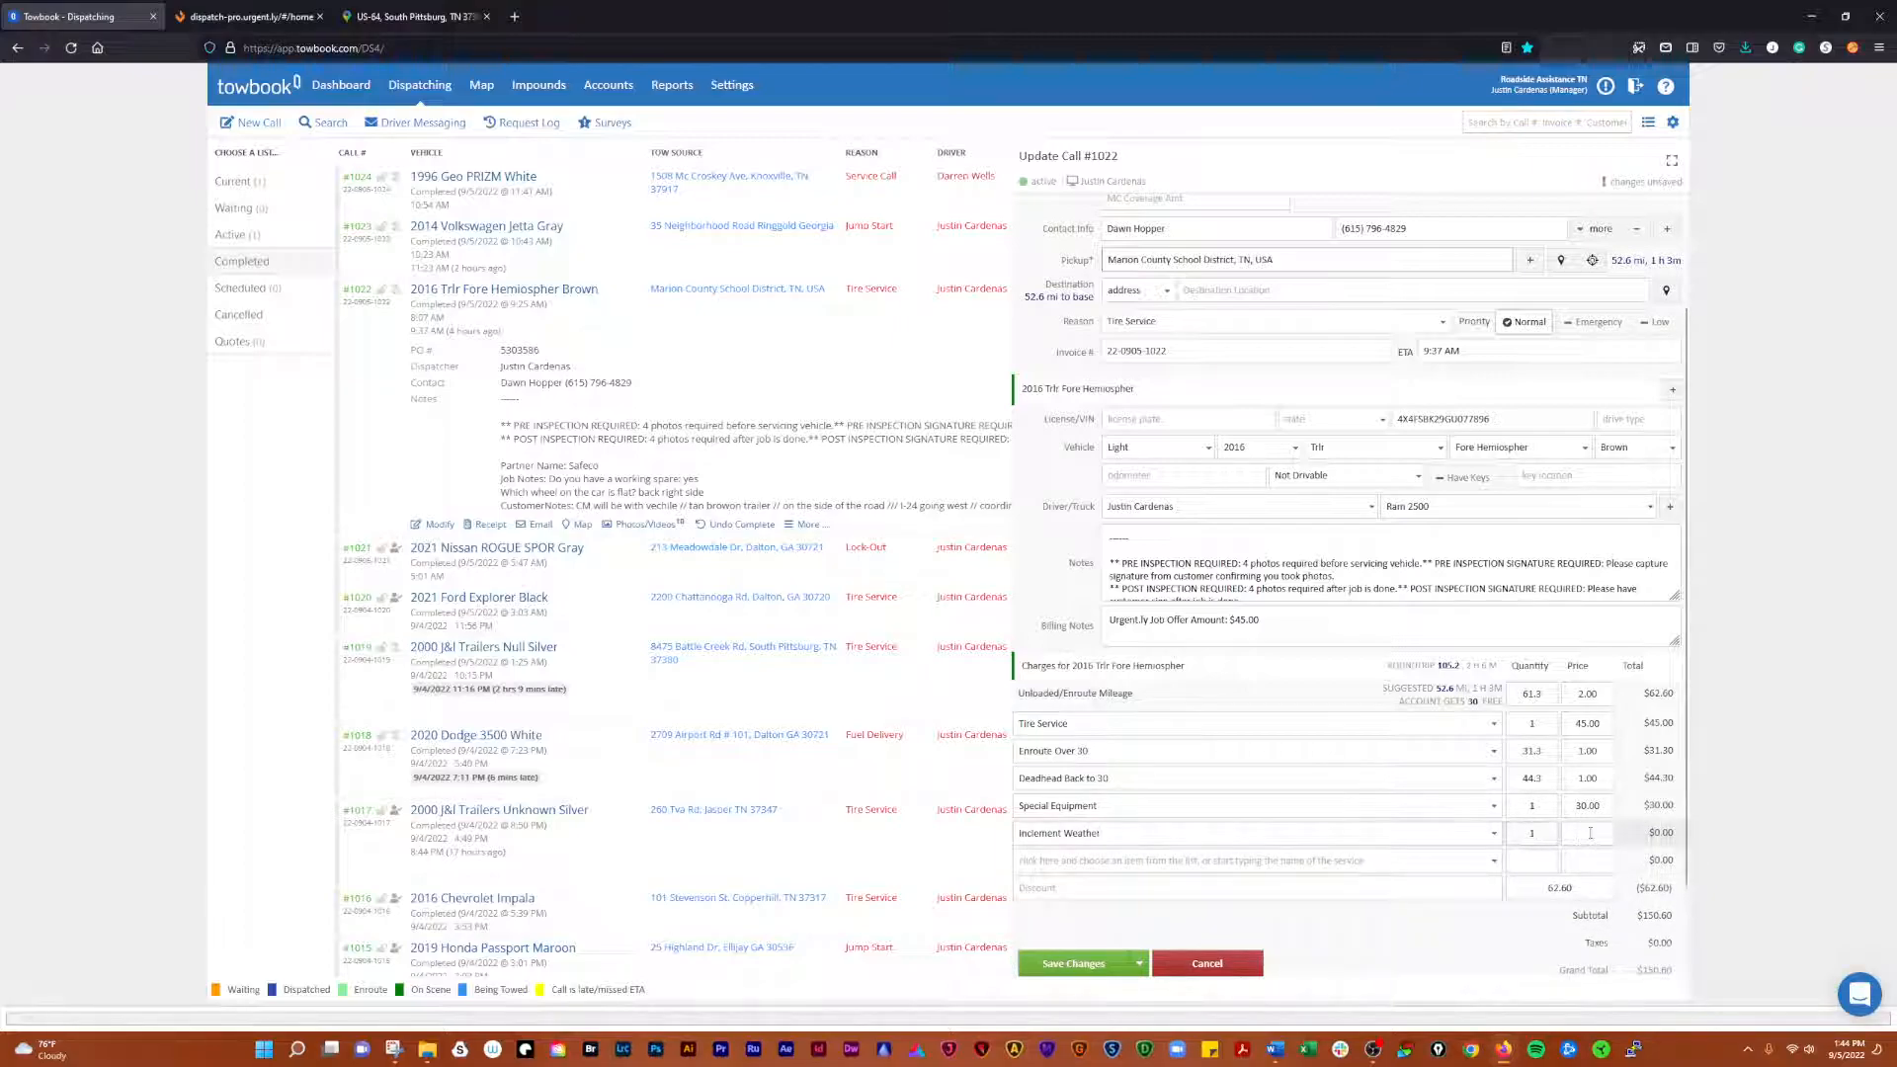
{"action": "type", "text": "30"}
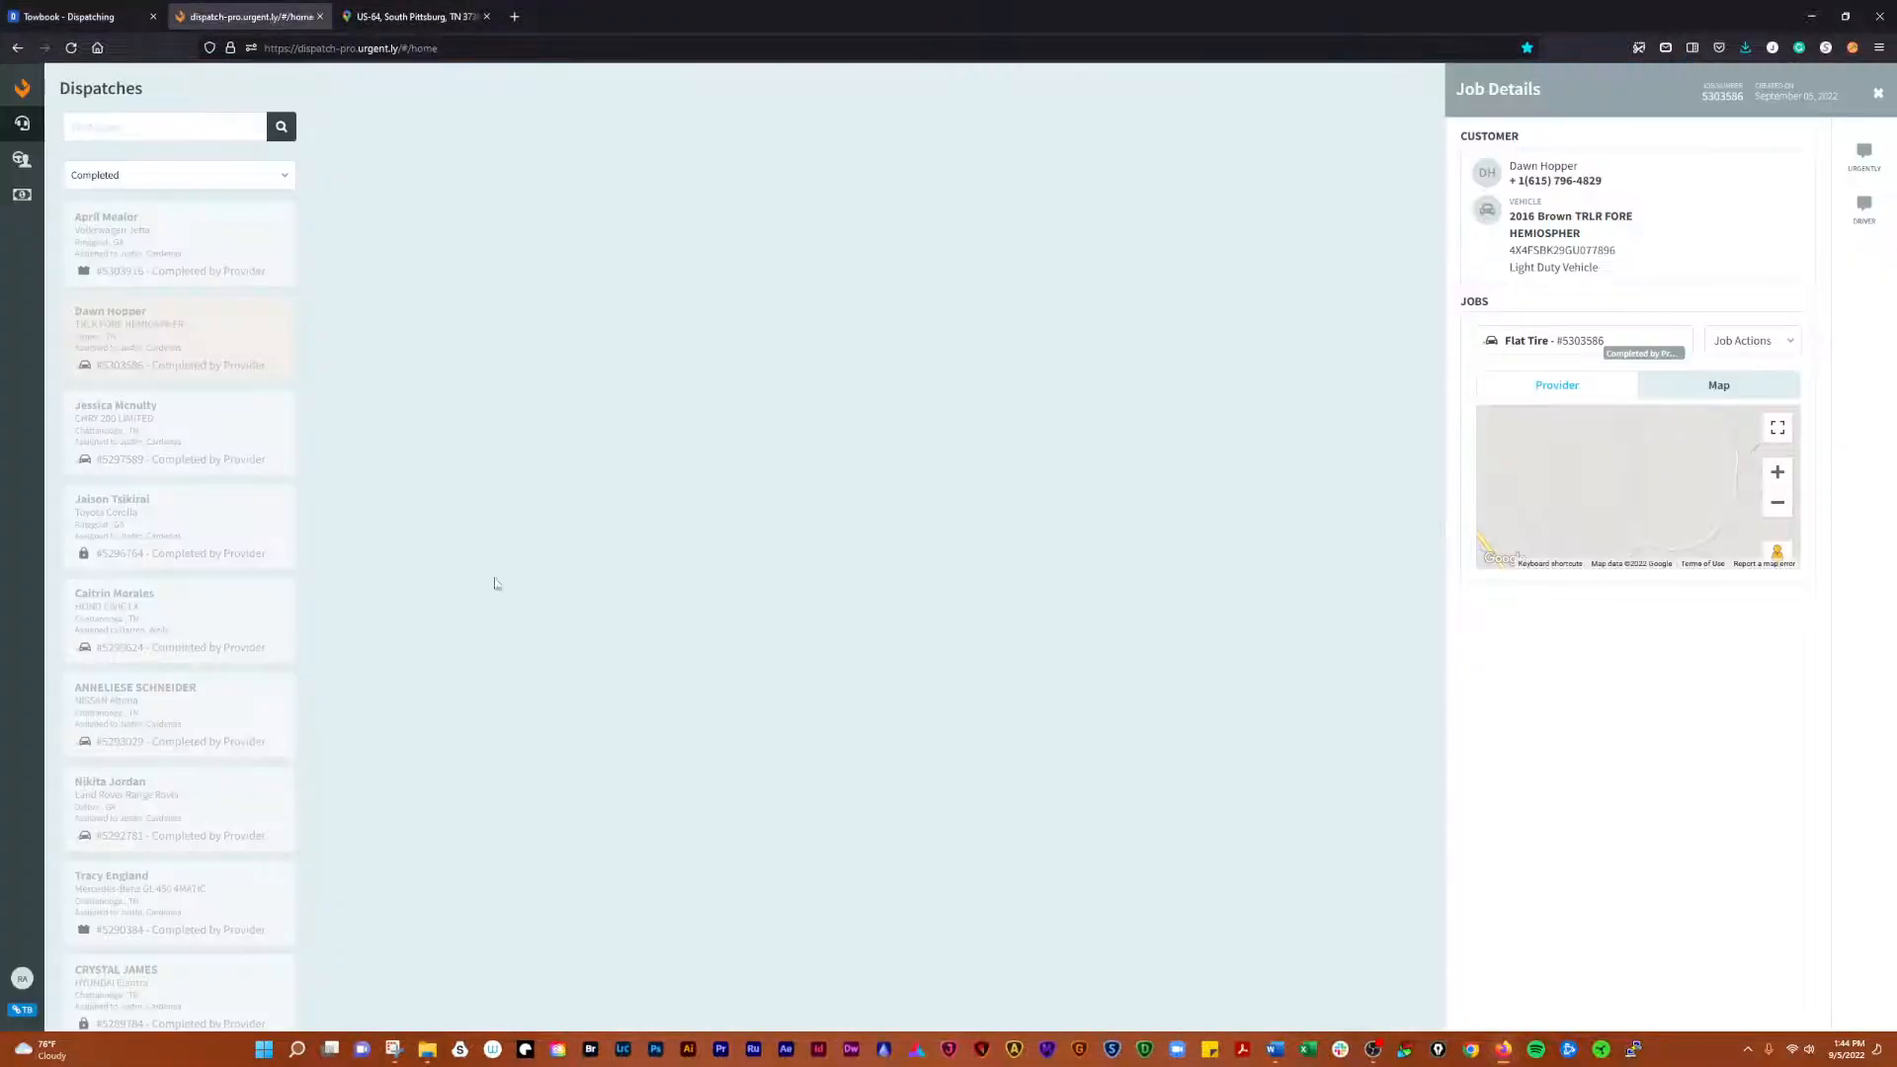
- Open the flat-tire job's Payment Details from Job Actions, showing the $45 base payout
{"action": "left_click", "coordinate": [1879, 93]}
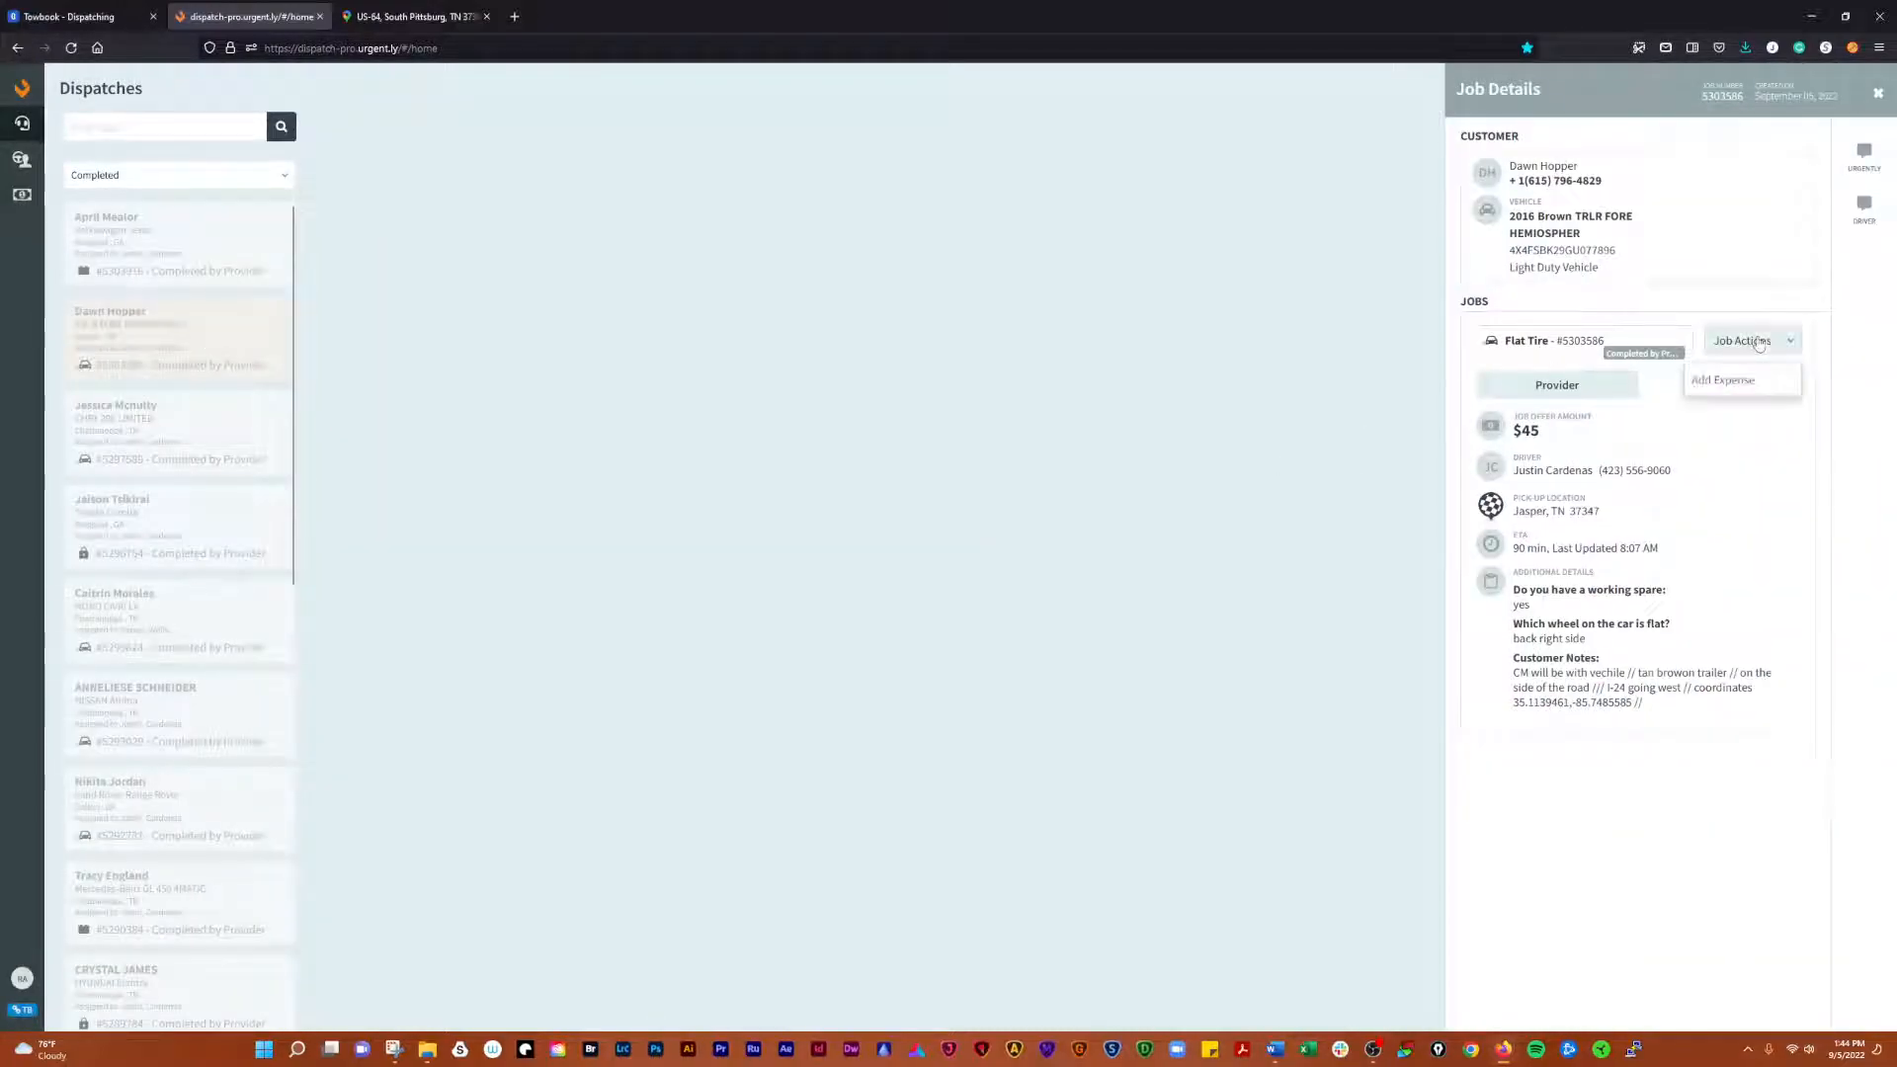
{"action": "left_click", "coordinate": [1719, 378]}
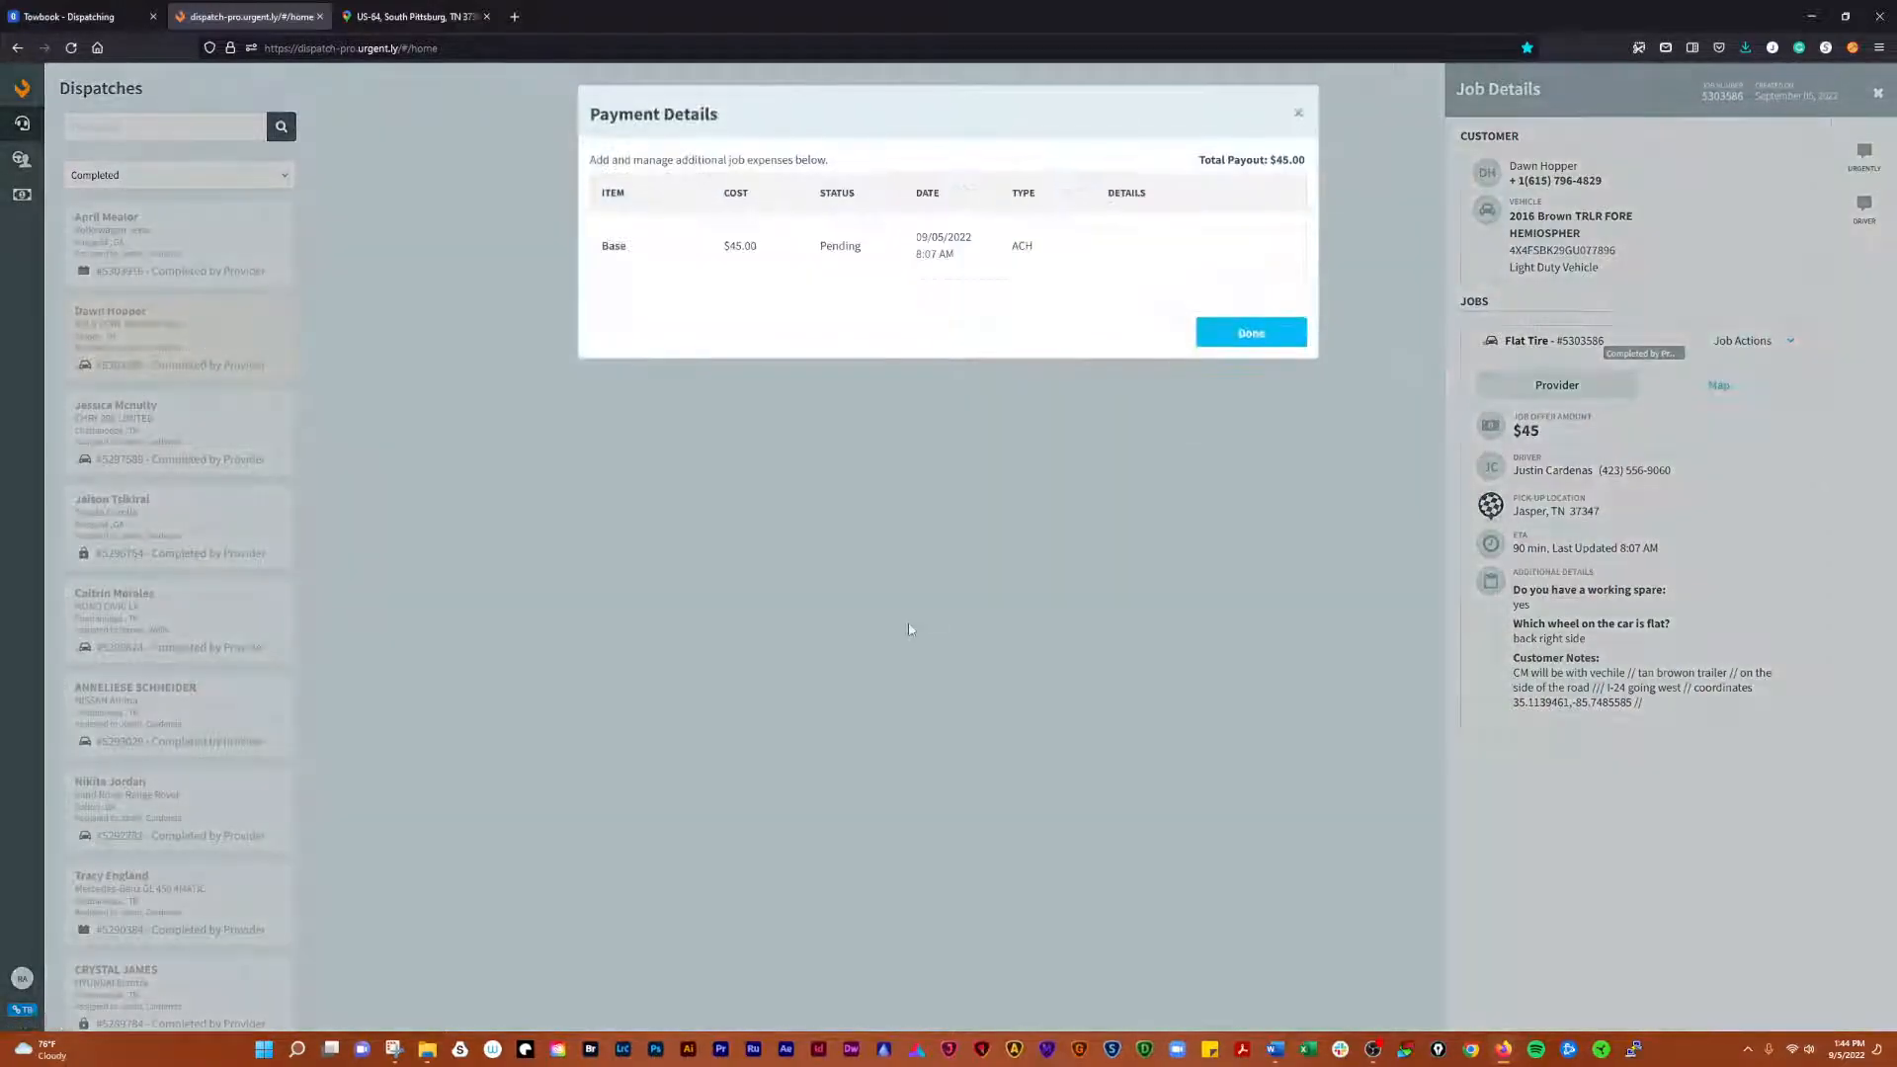
{"action": "left_click", "coordinate": [1250, 333]}
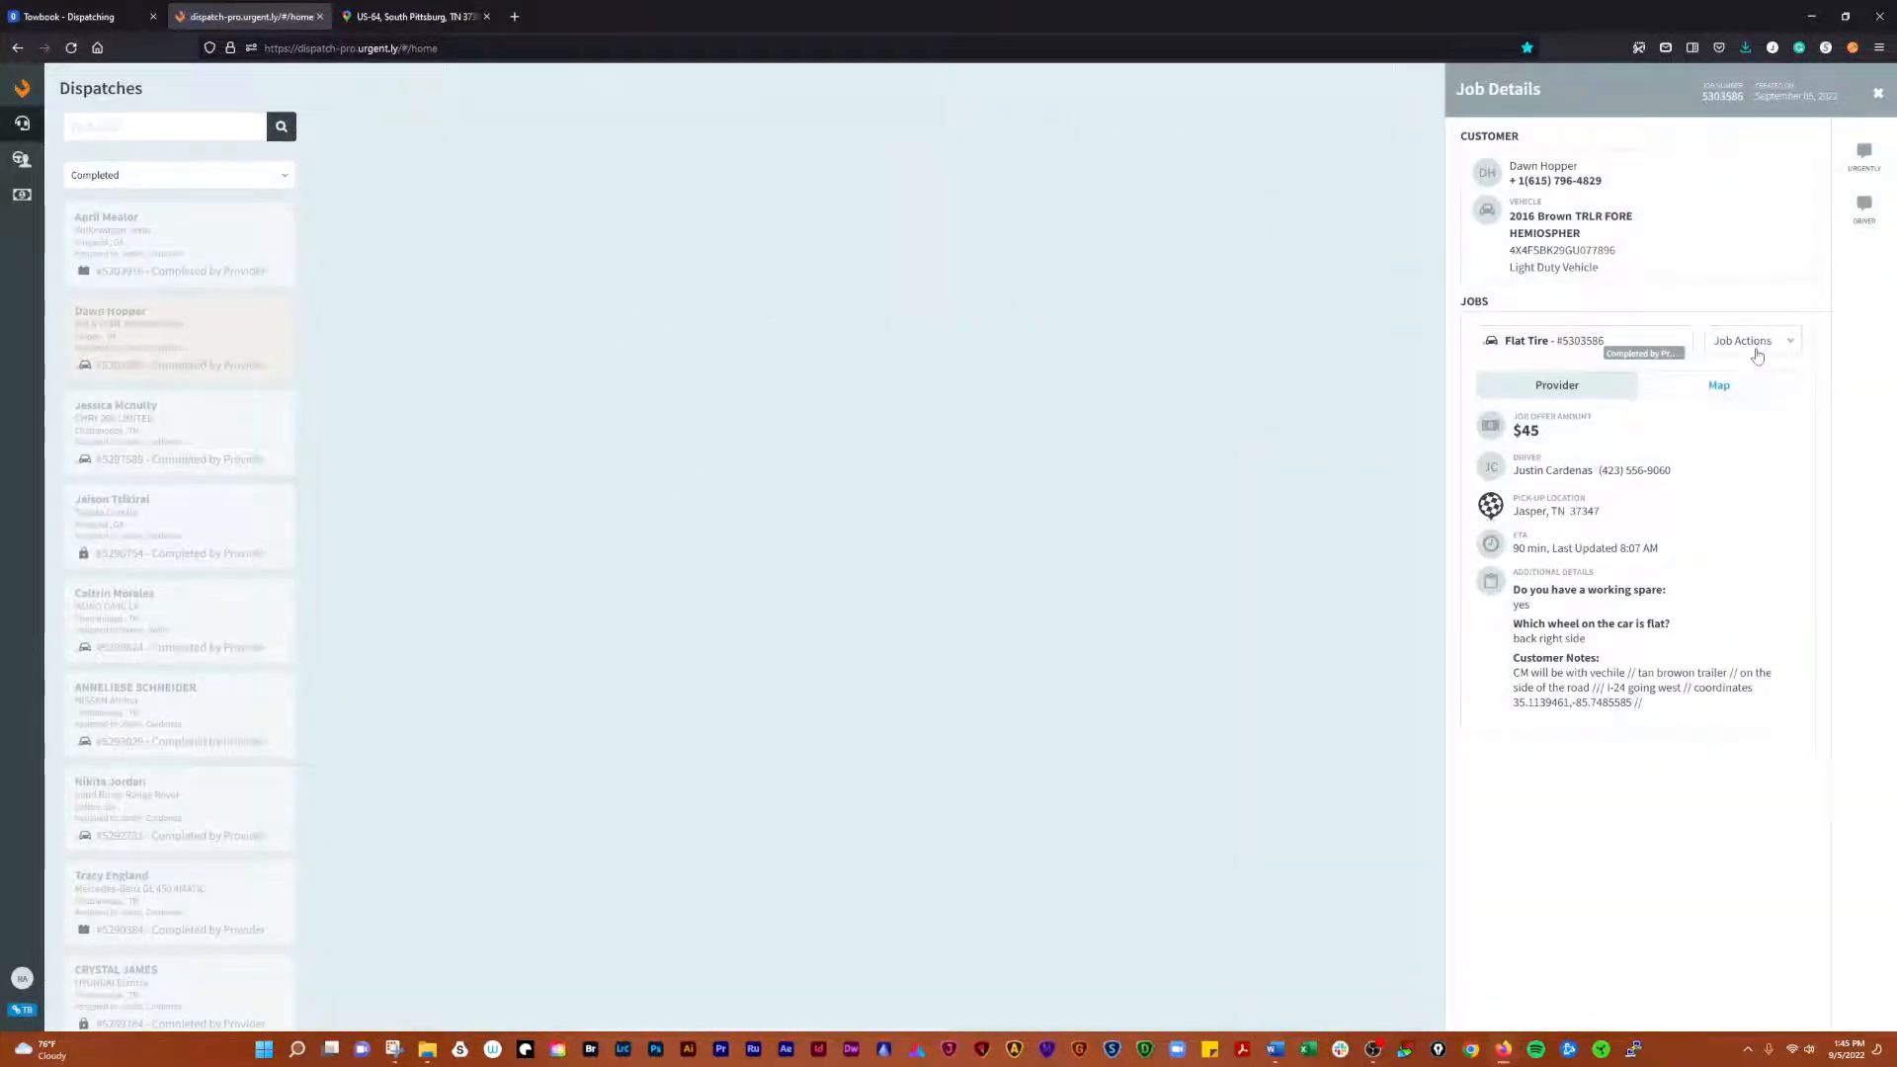
{"action": "left_click", "coordinate": [1746, 340]}
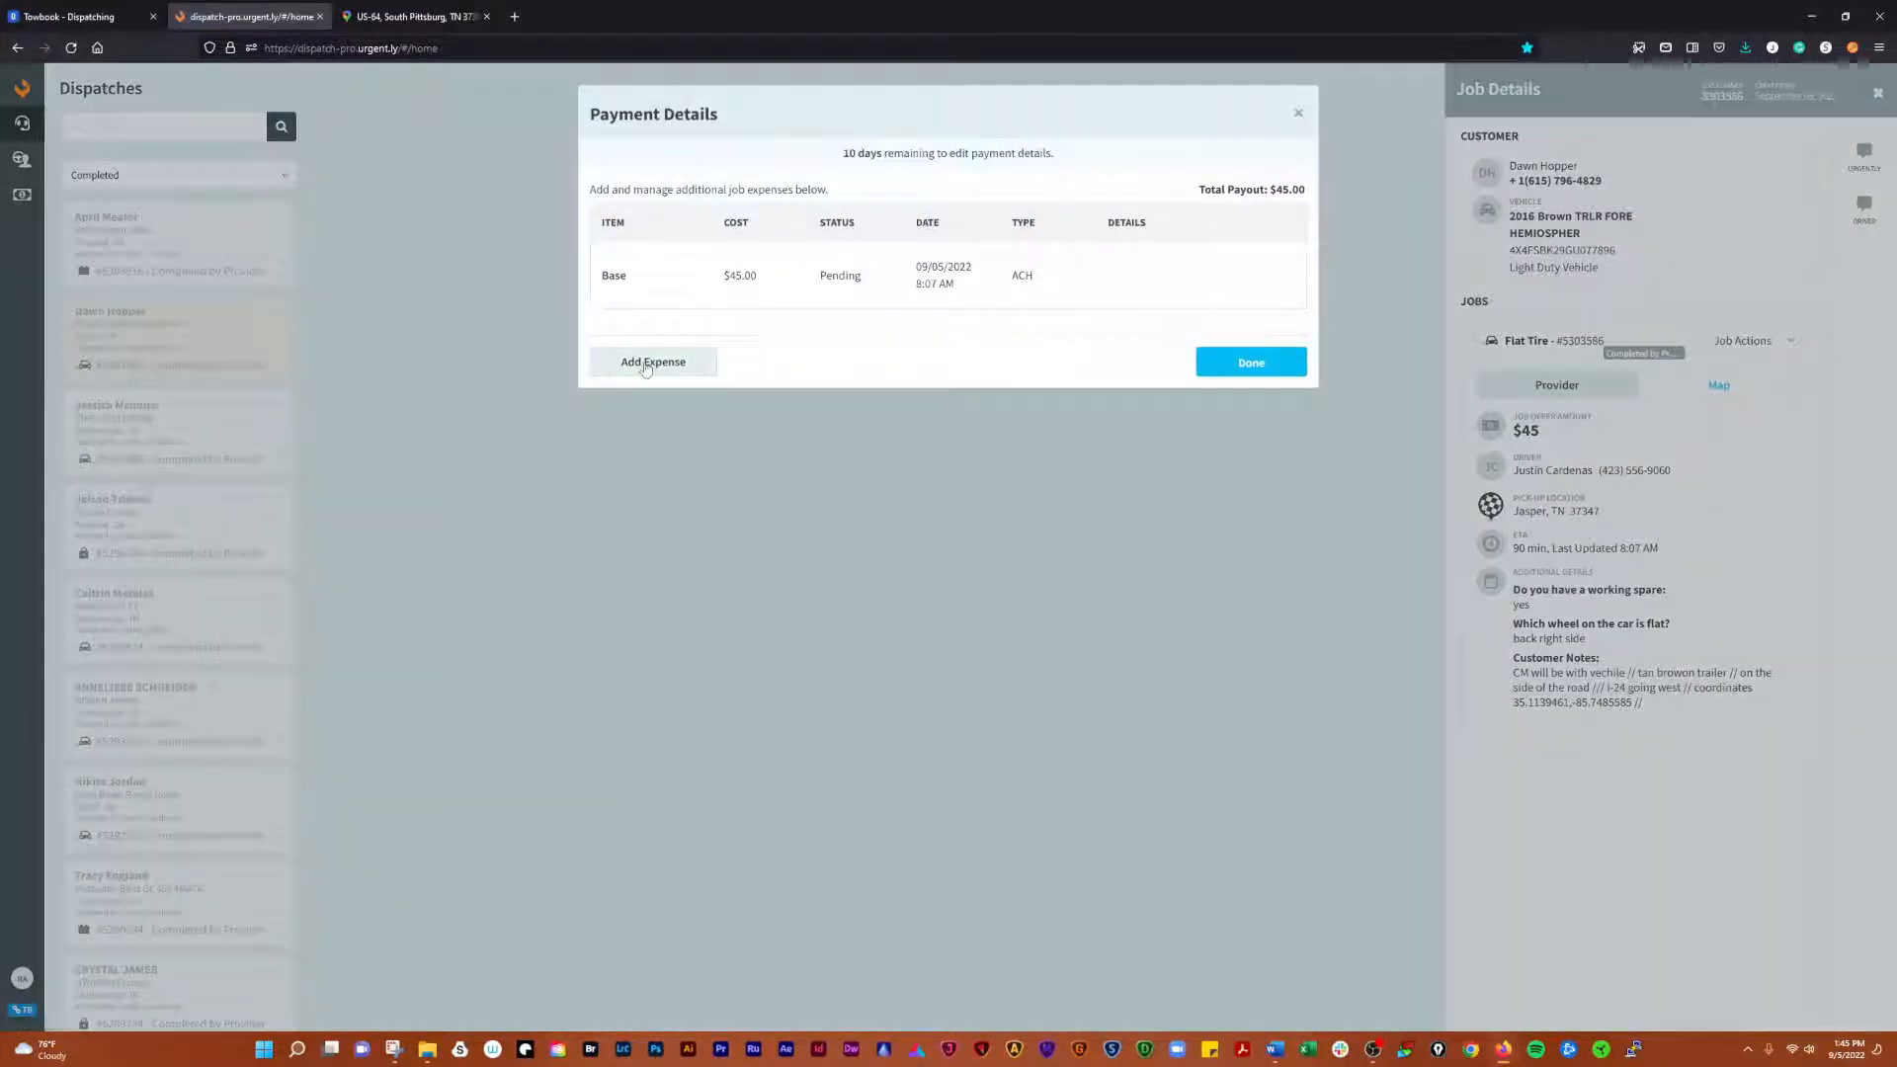
- Add a $5.00 Extra Fuel expense described 'Fuel' with the Fuel document attached
{"action": "left_click", "coordinate": [652, 362]}
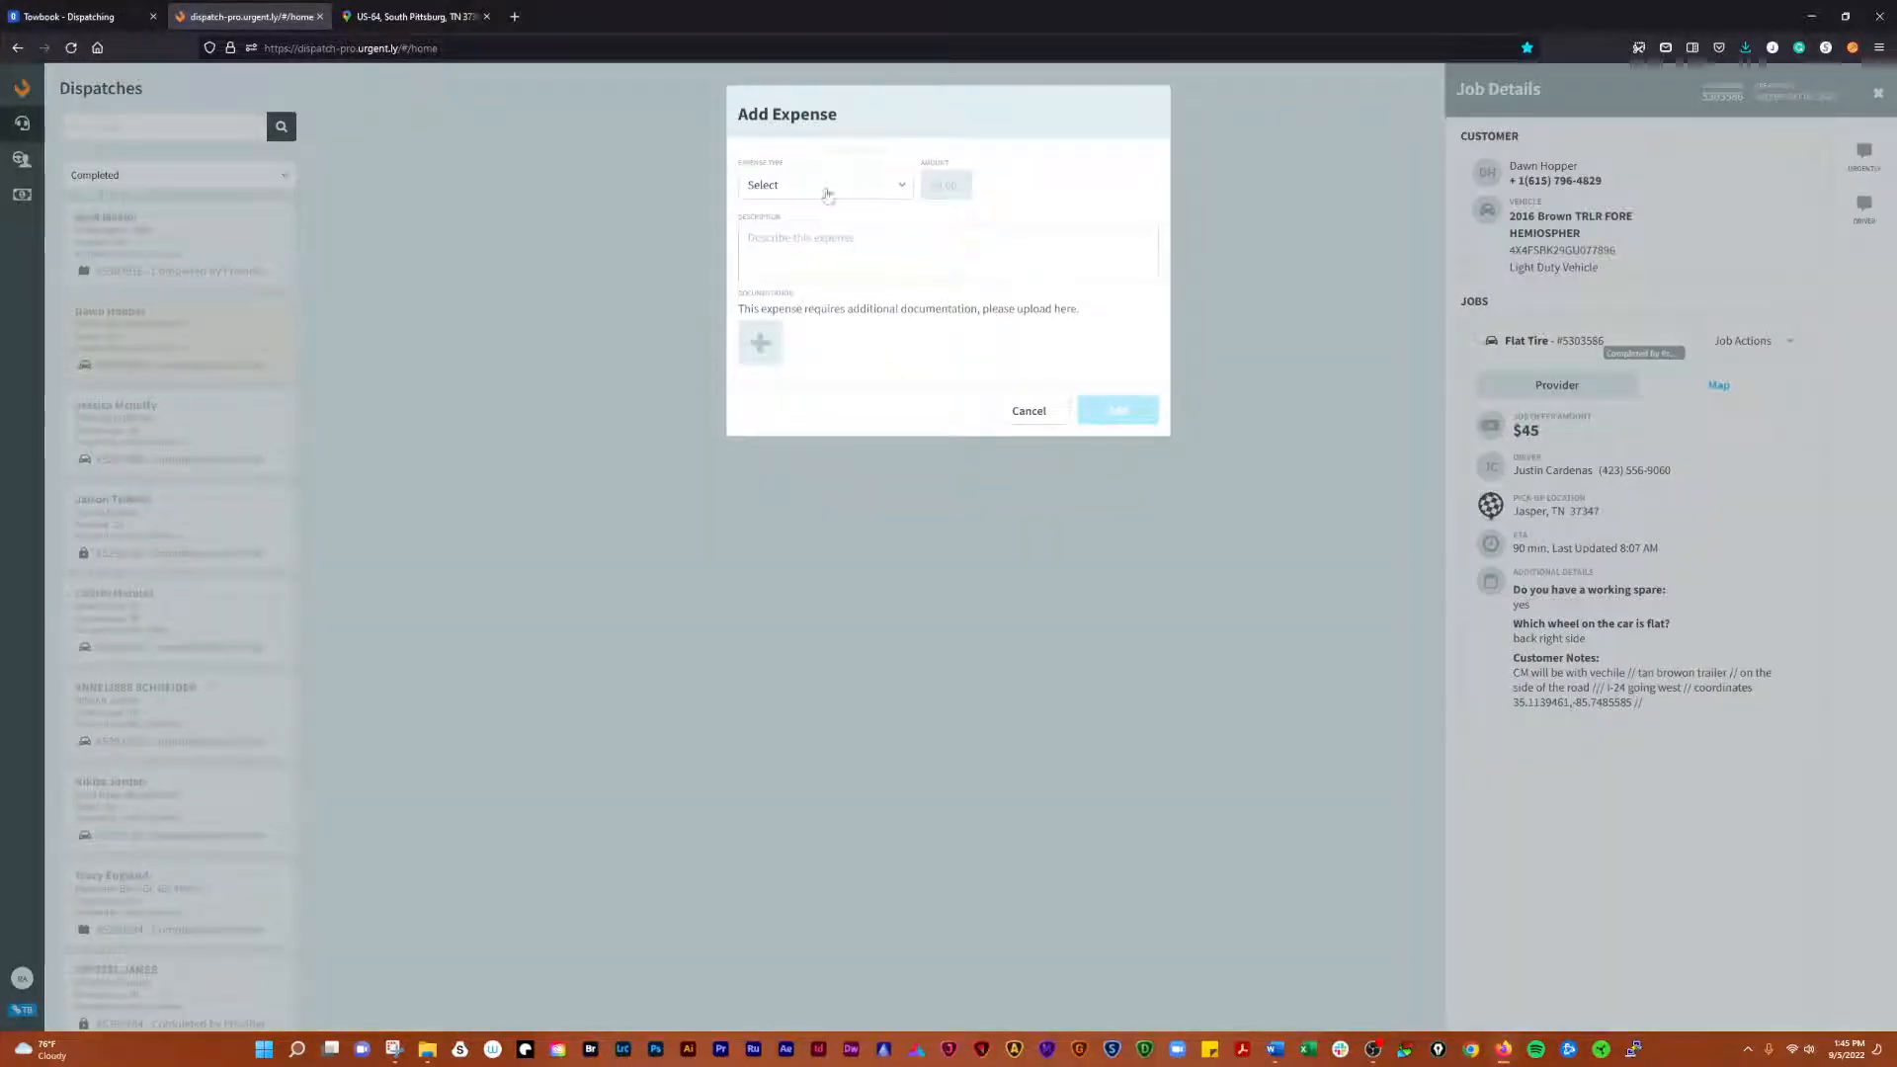
{"action": "left_click", "coordinate": [826, 183]}
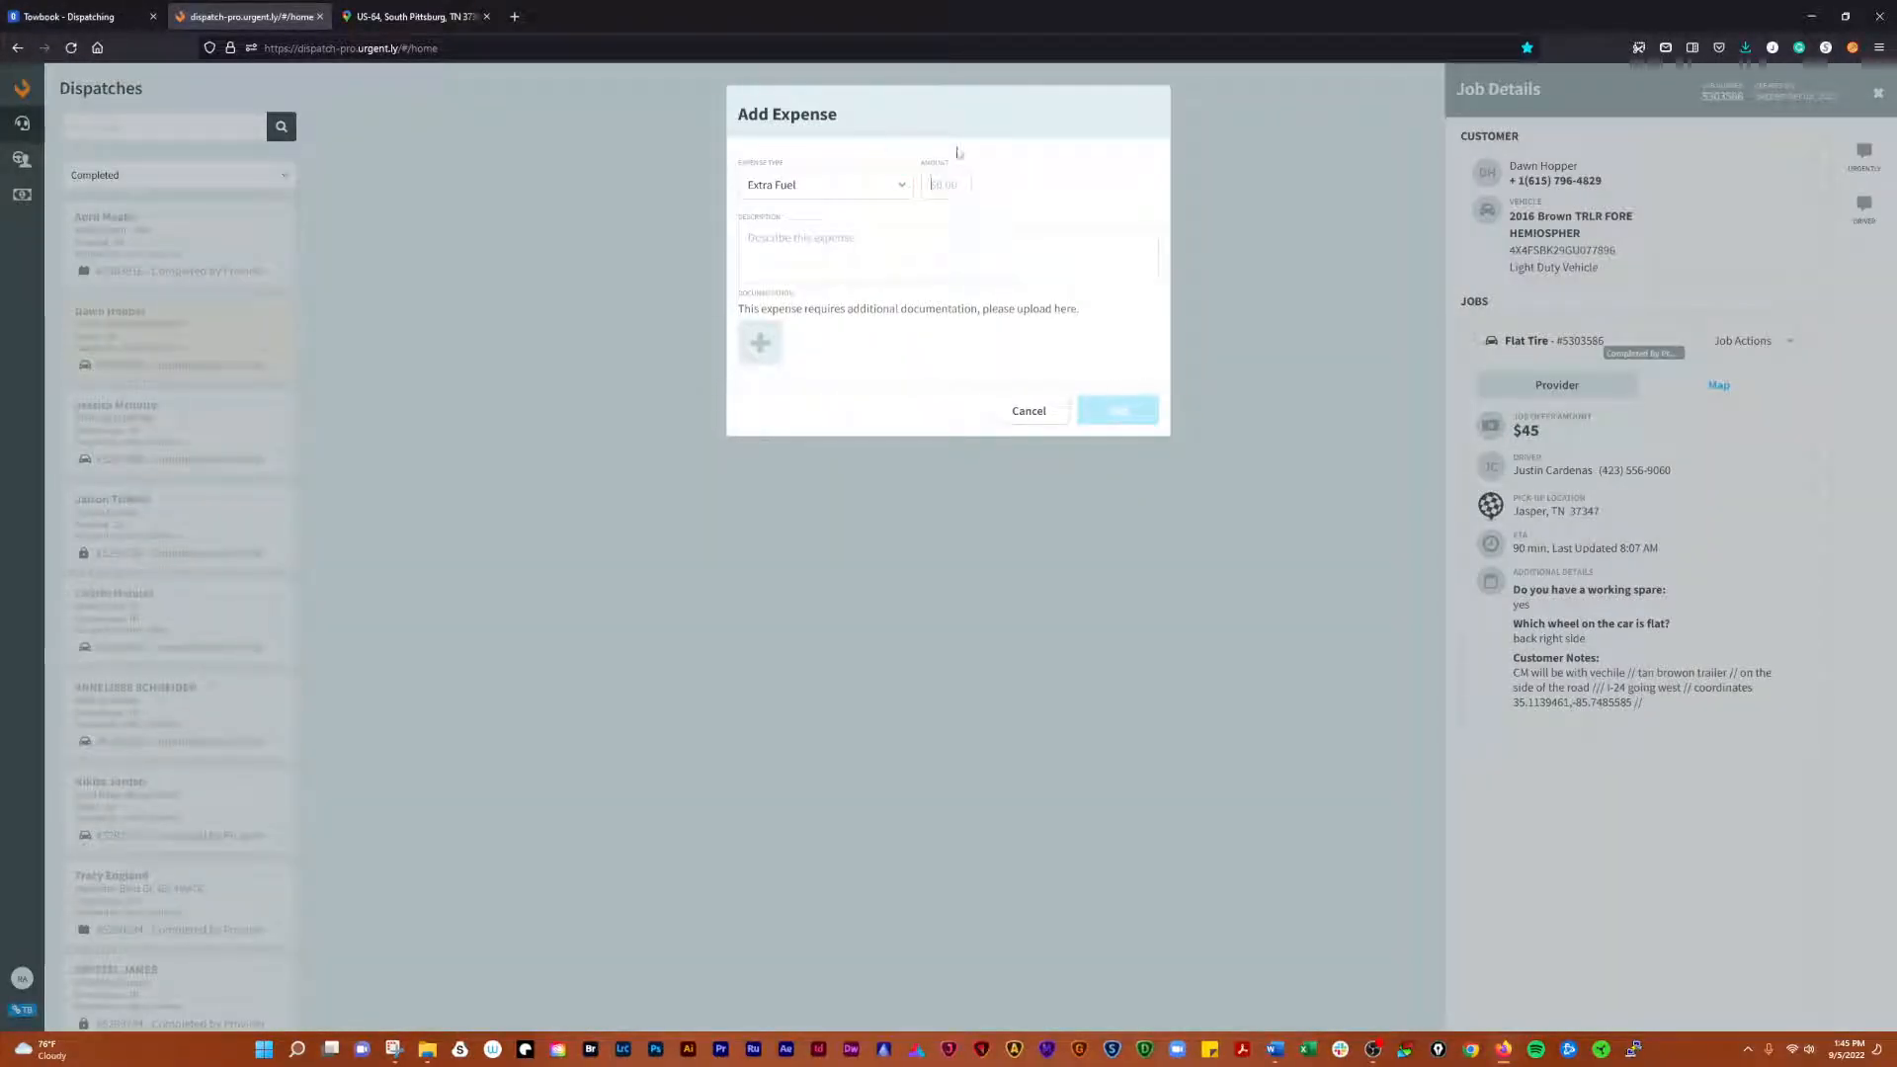
{"action": "type", "text": "5.00"}
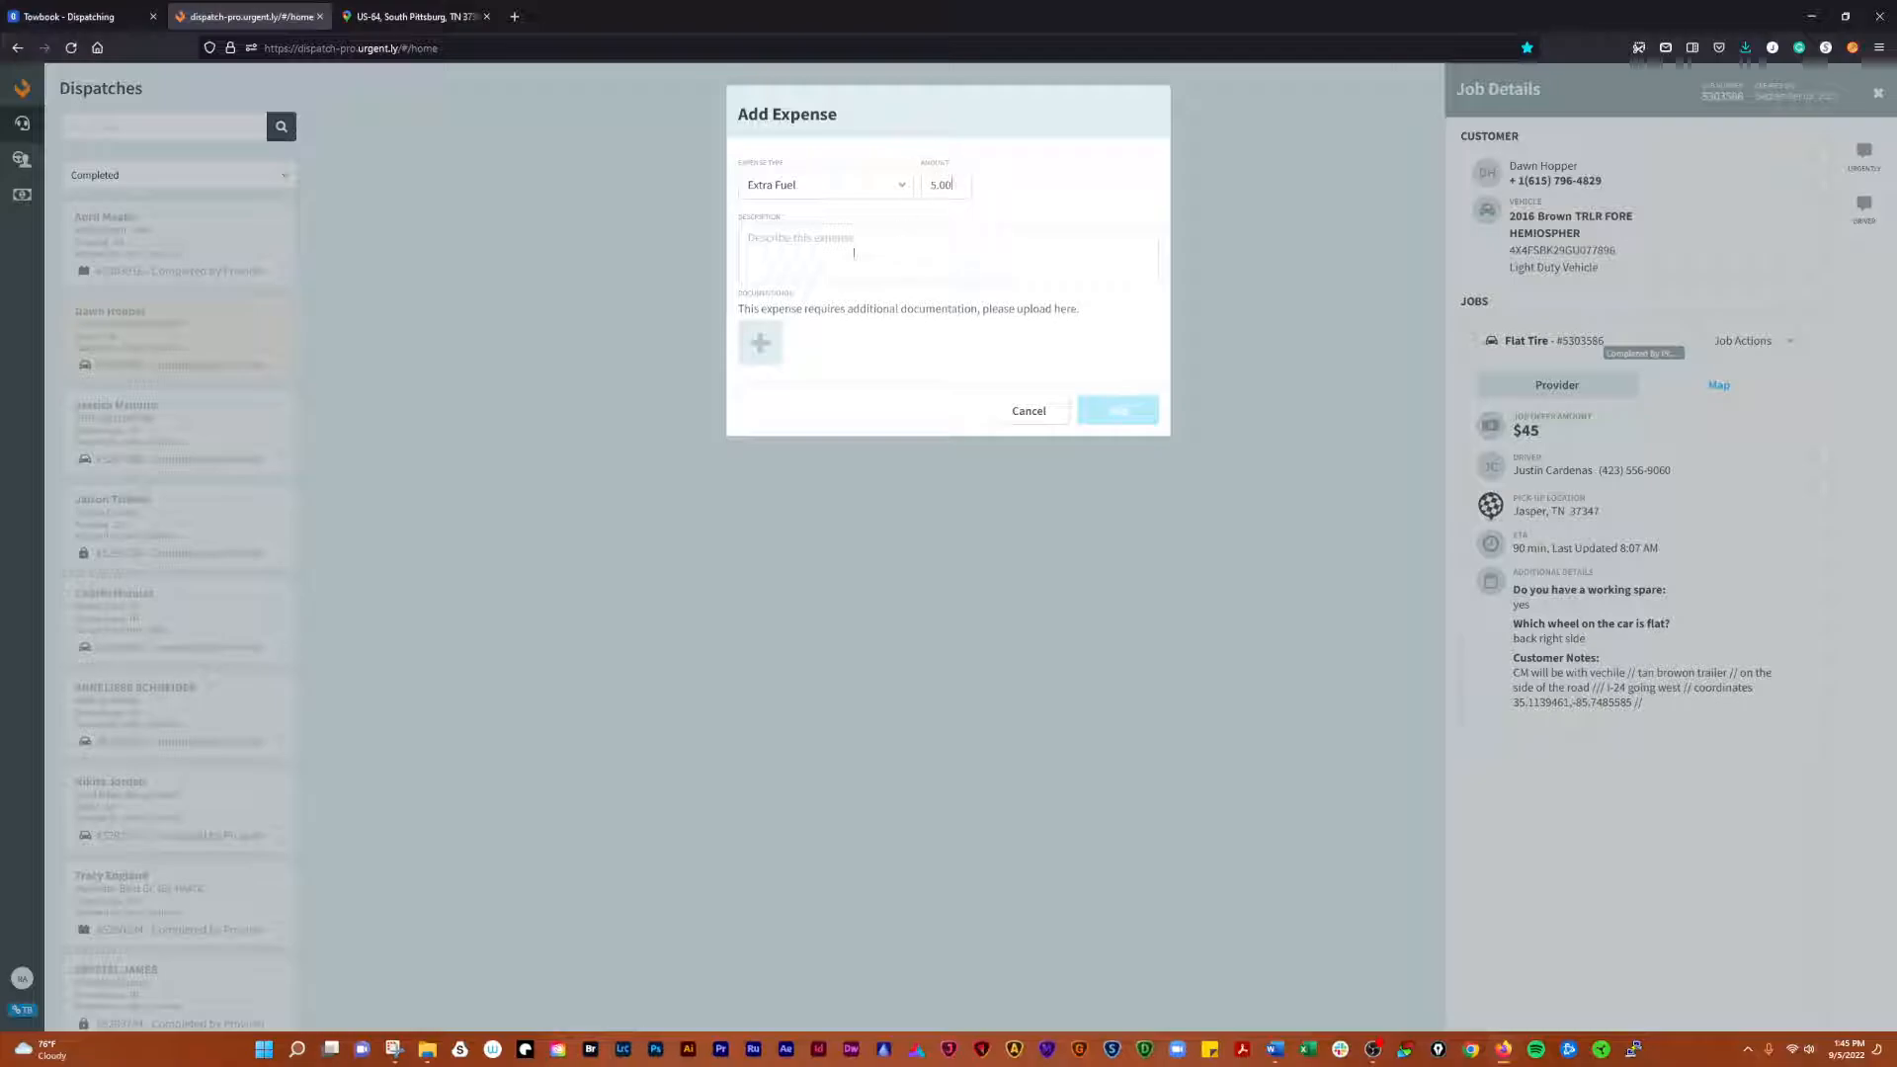
{"action": "type", "text": "Fuel"}
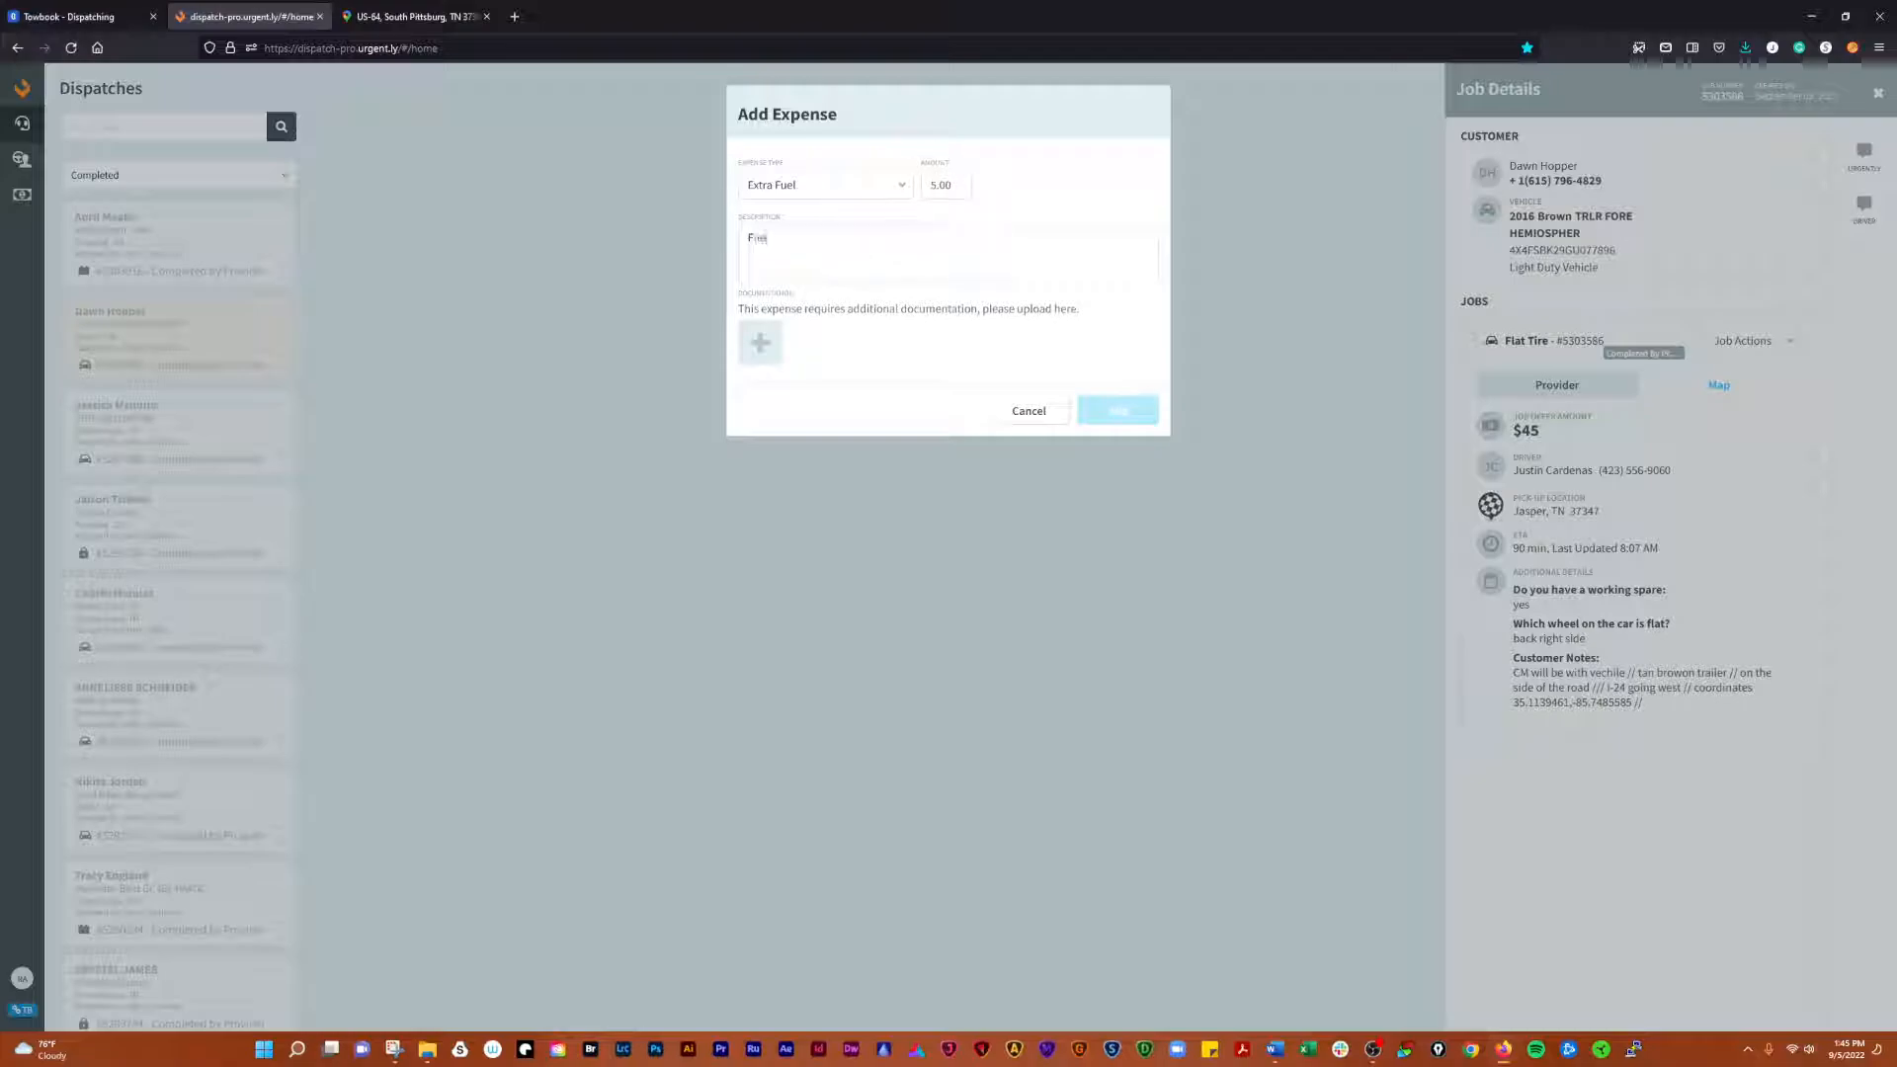
{"action": "left_click", "coordinate": [760, 343]}
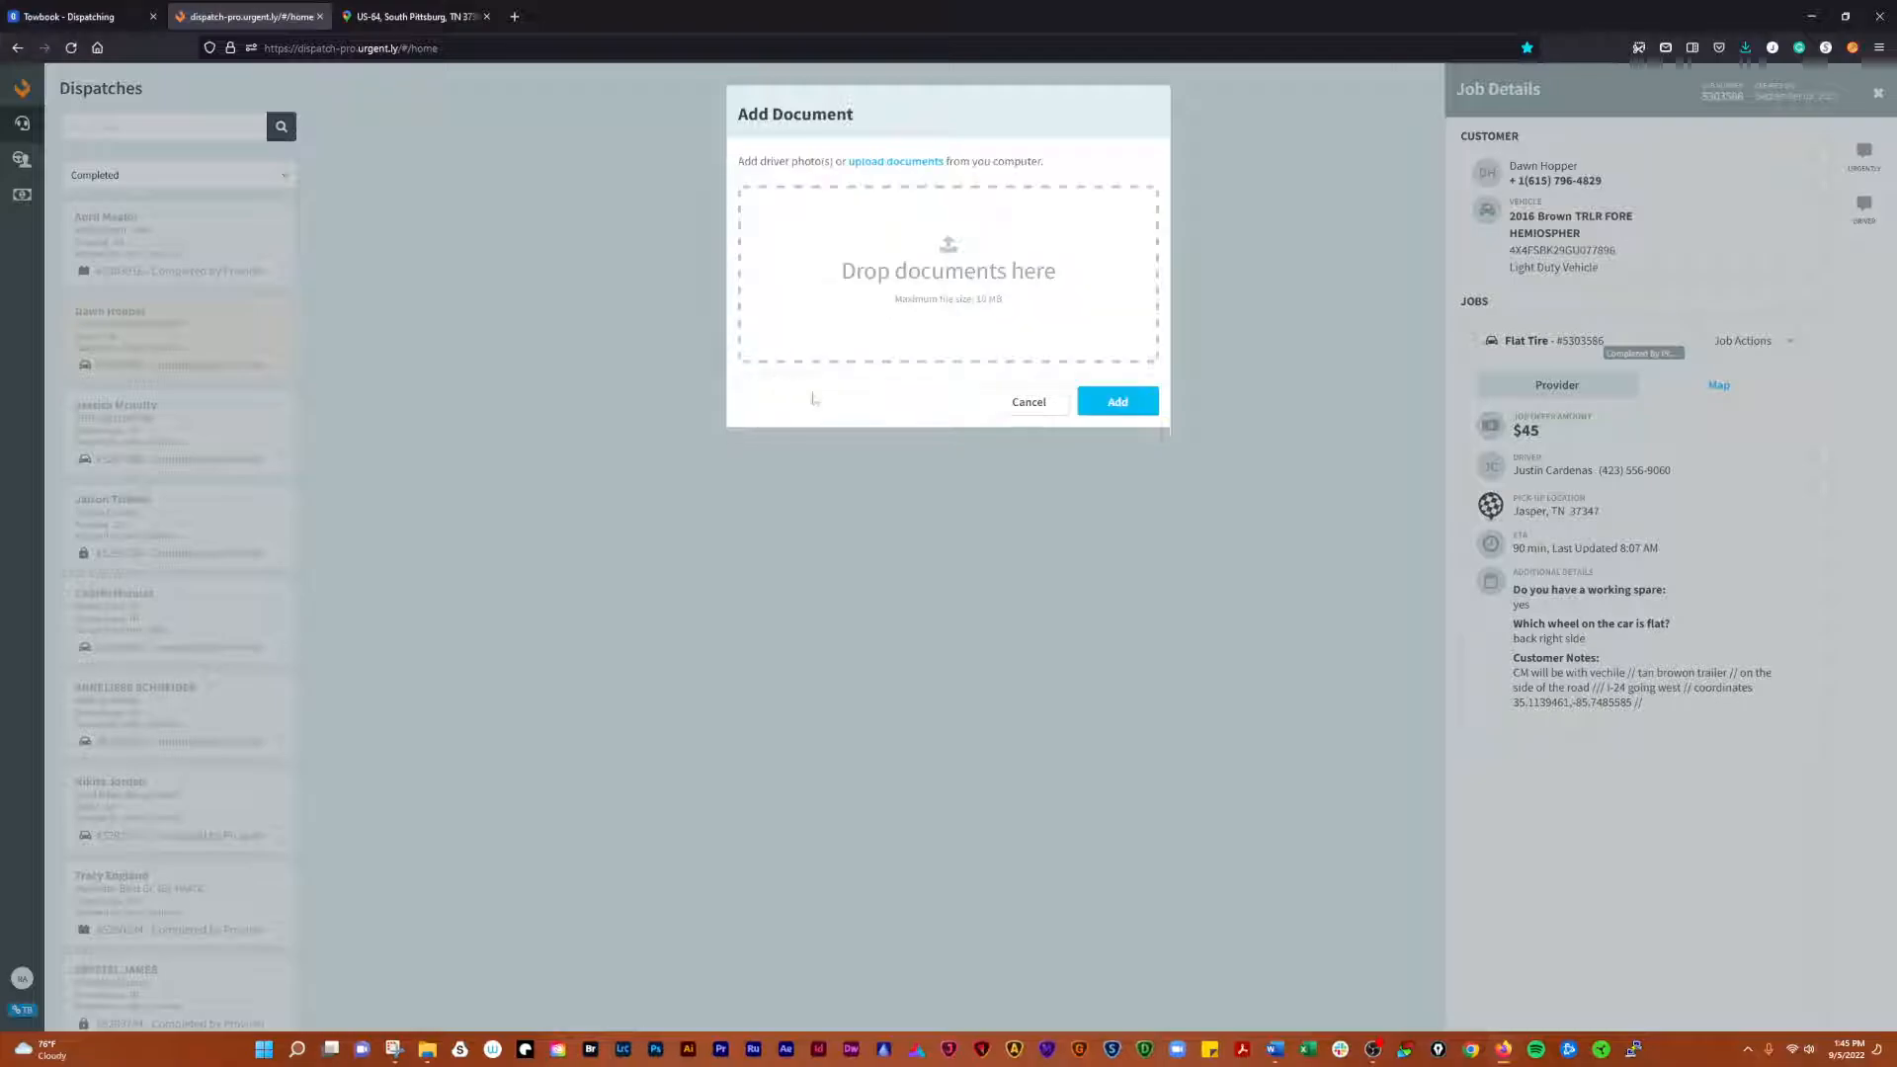
{"action": "left_click", "coordinate": [895, 162]}
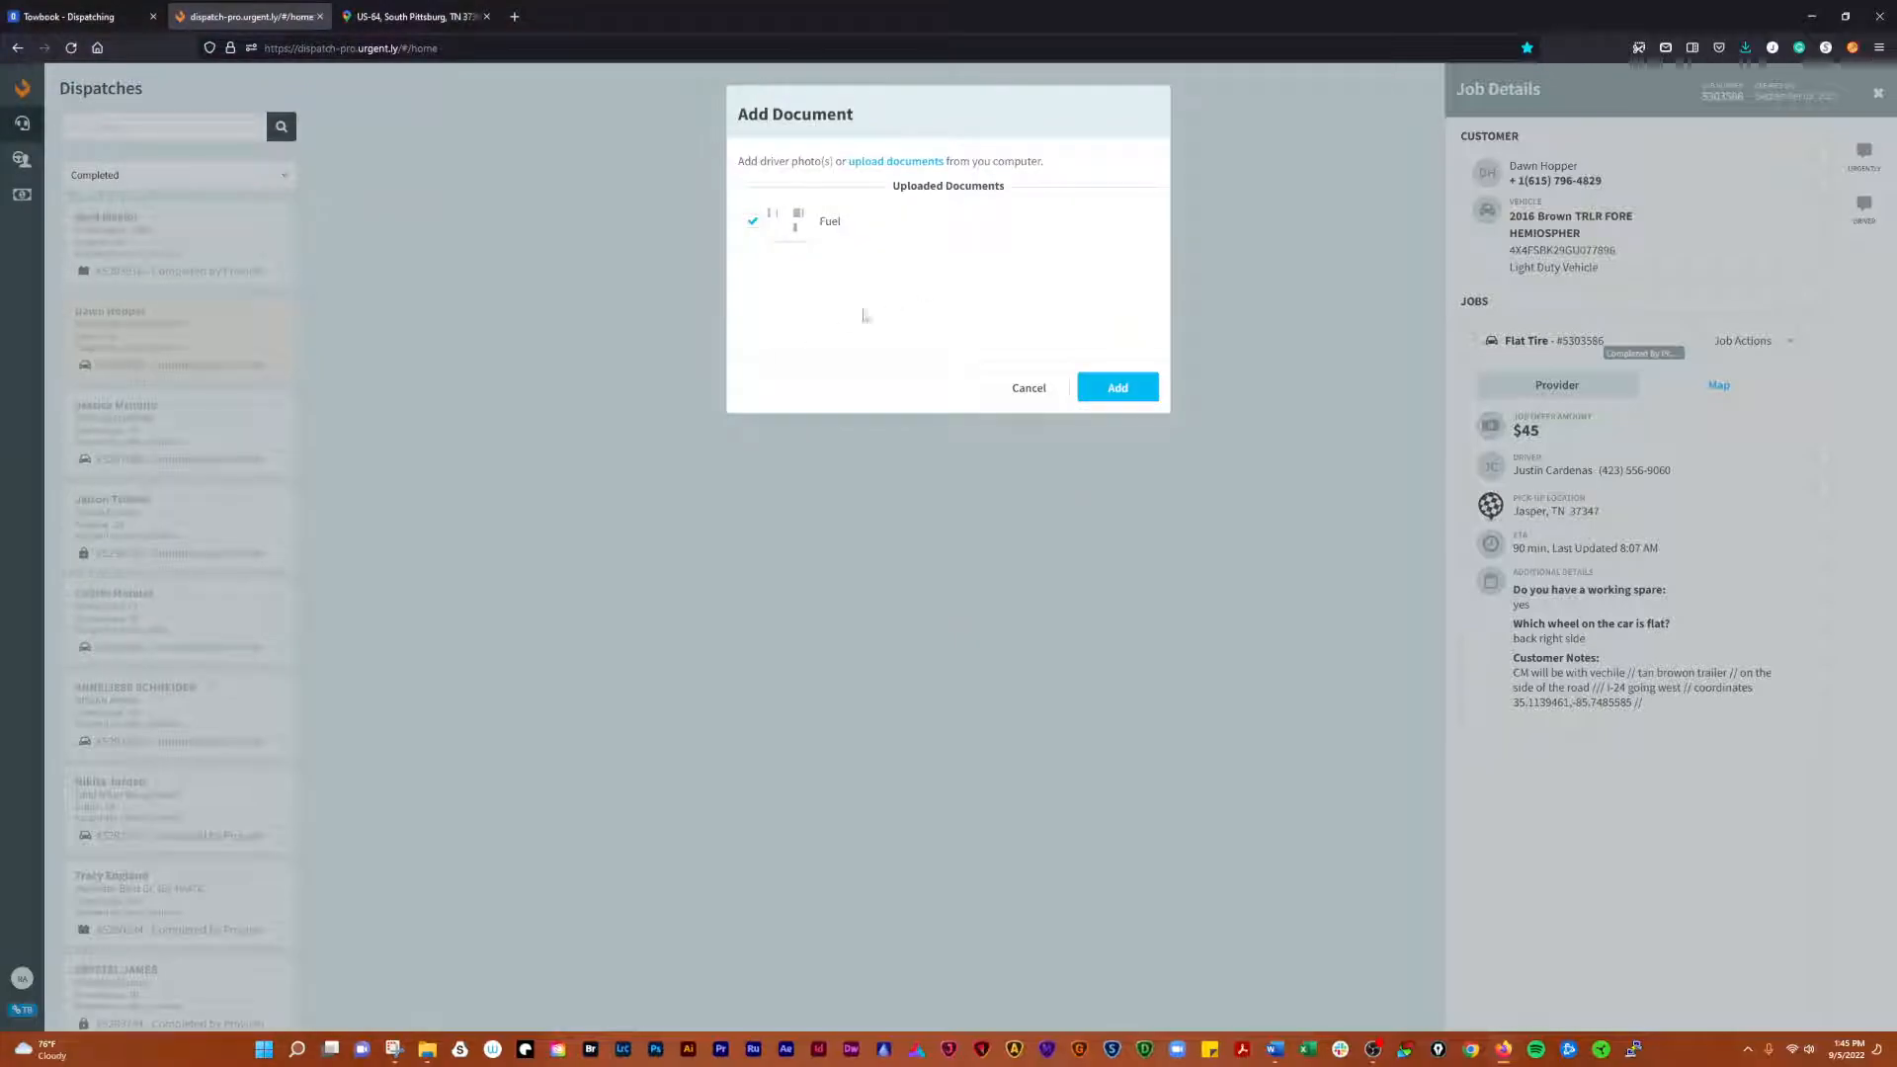
{"action": "left_click", "coordinate": [797, 221]}
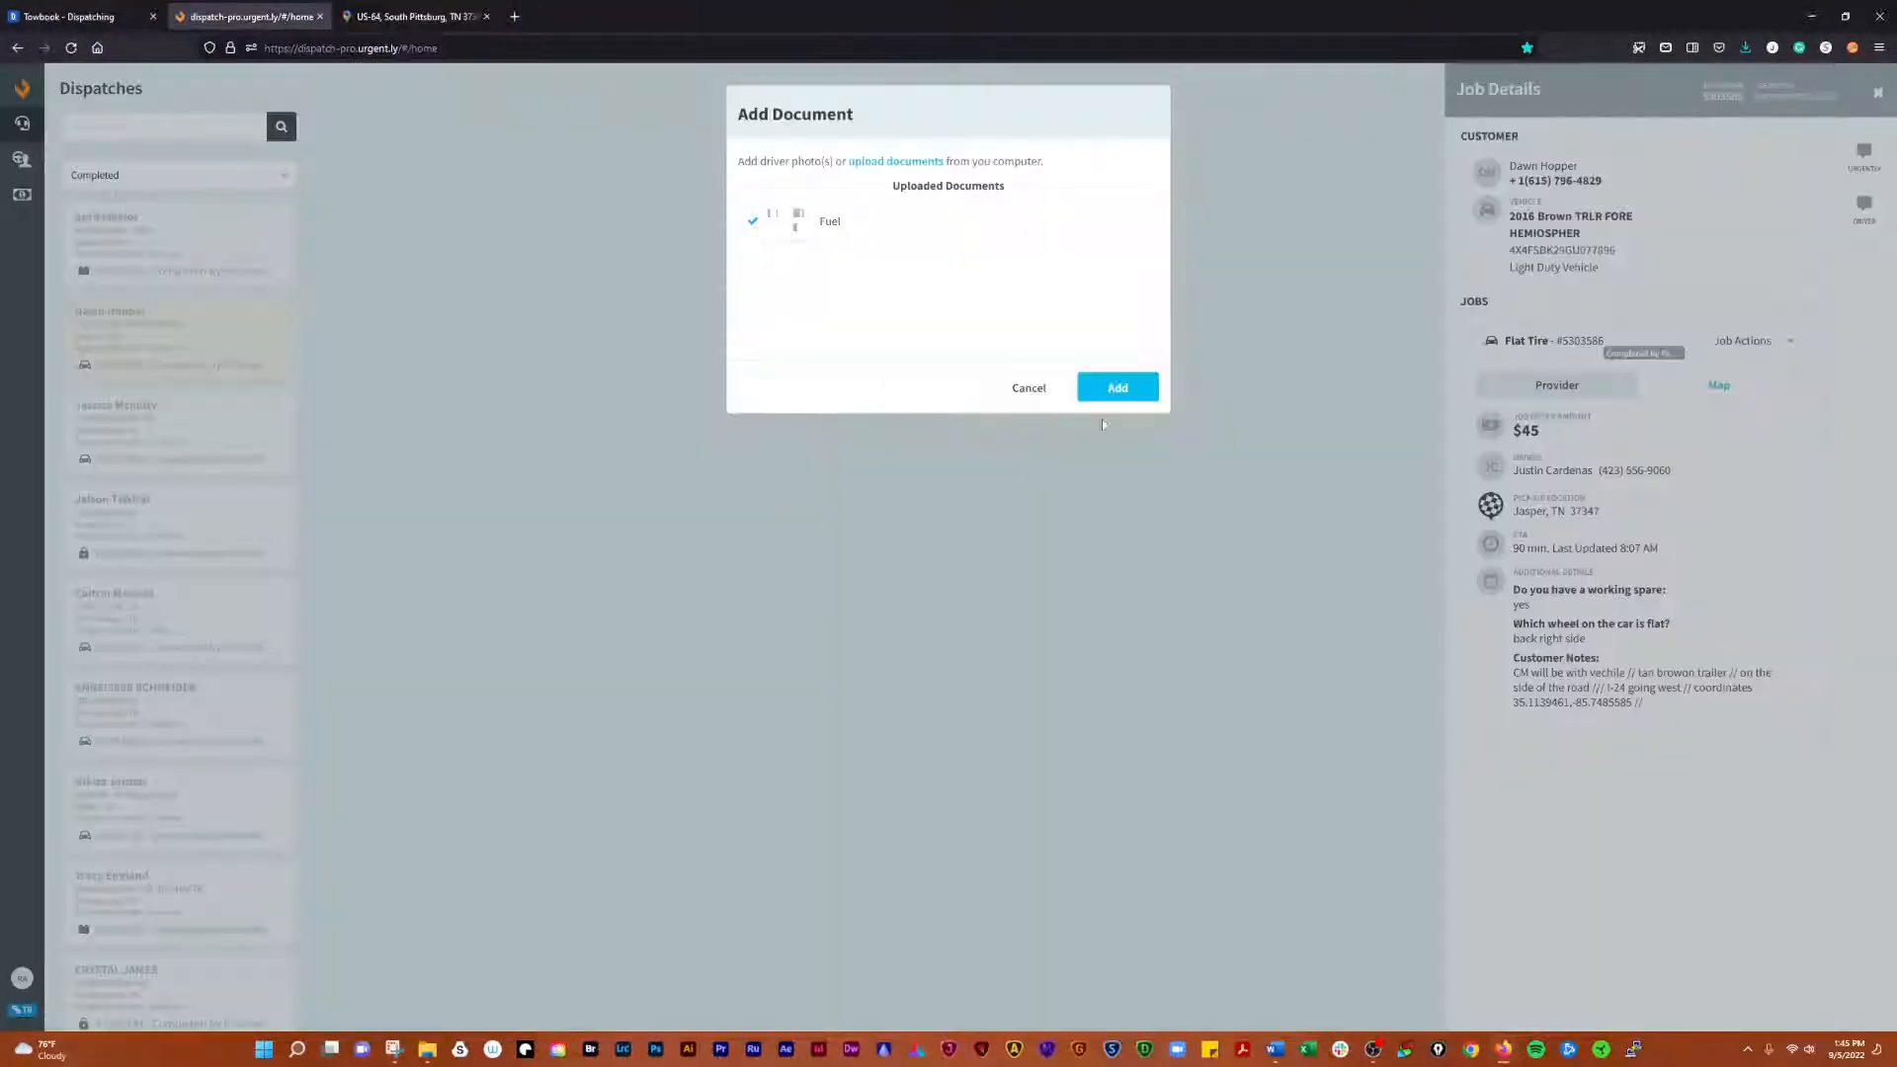
{"action": "left_click", "coordinate": [1115, 387]}
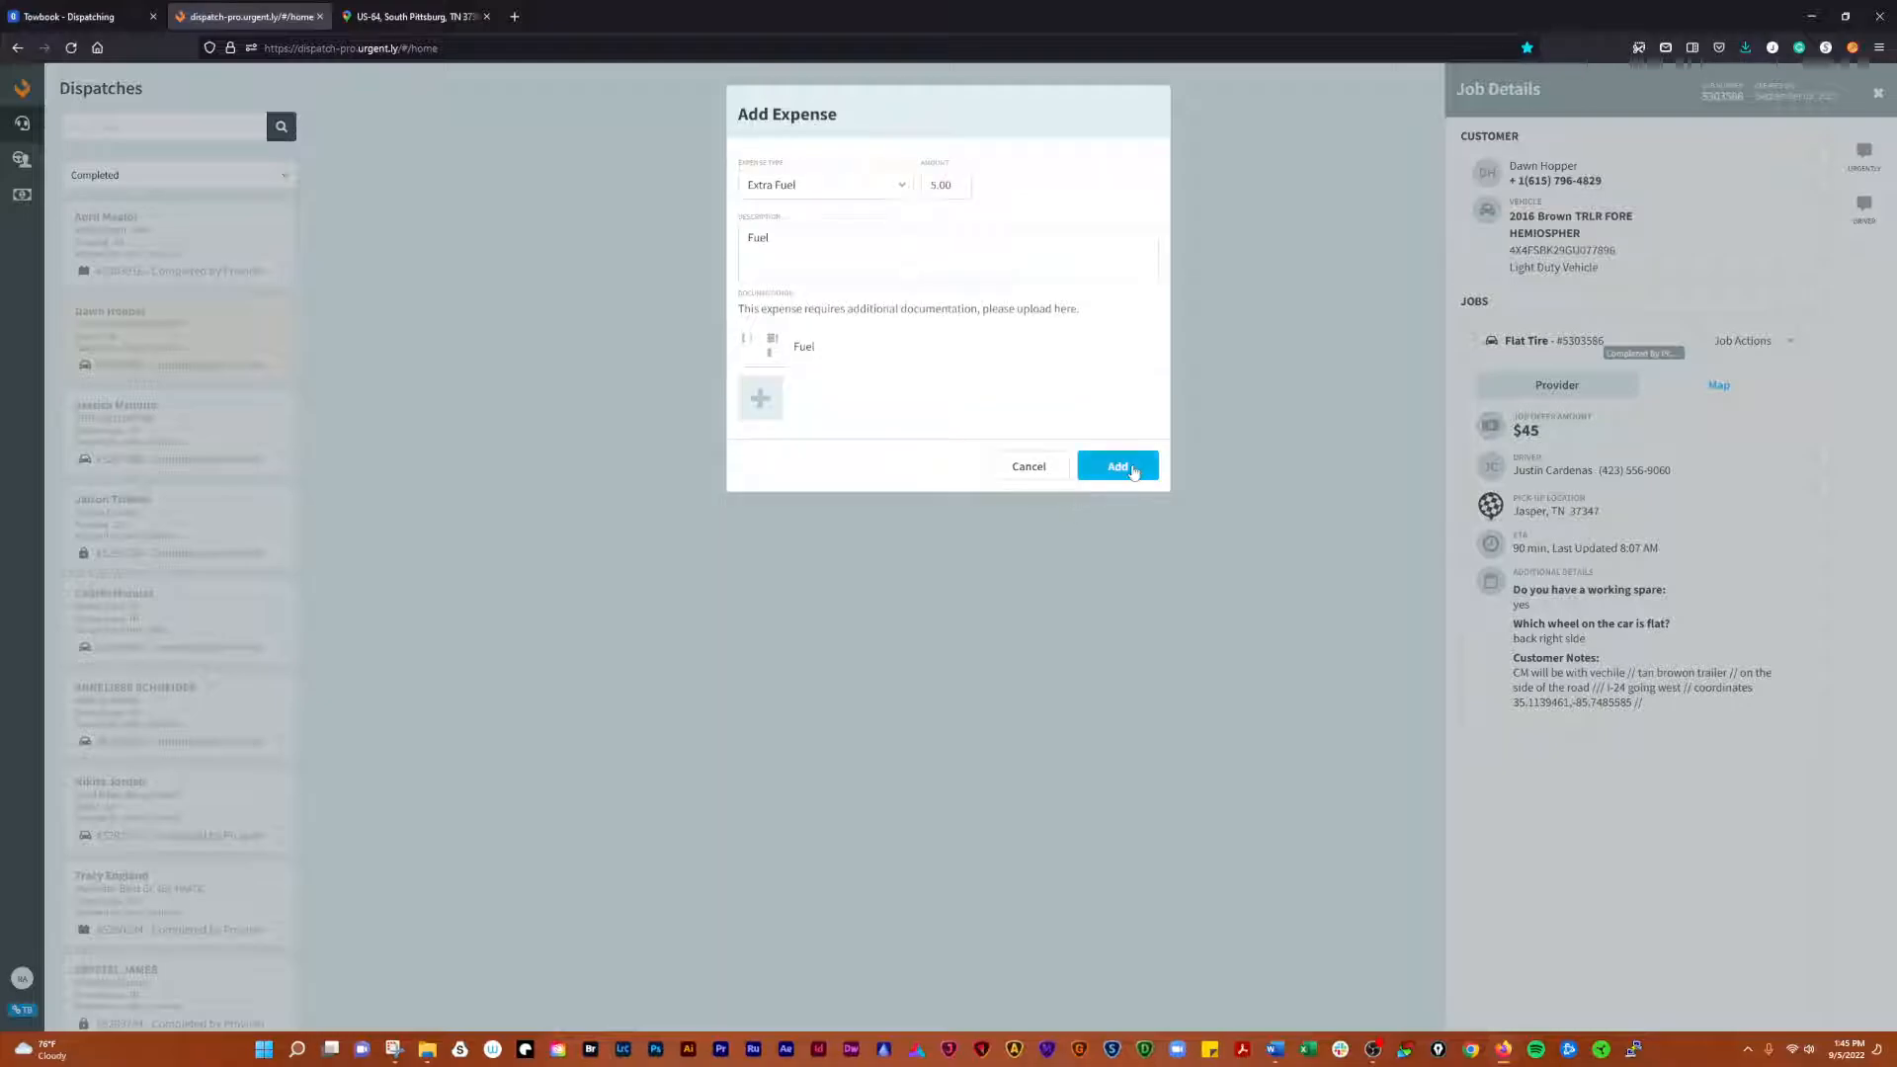
{"action": "left_click", "coordinate": [1116, 466]}
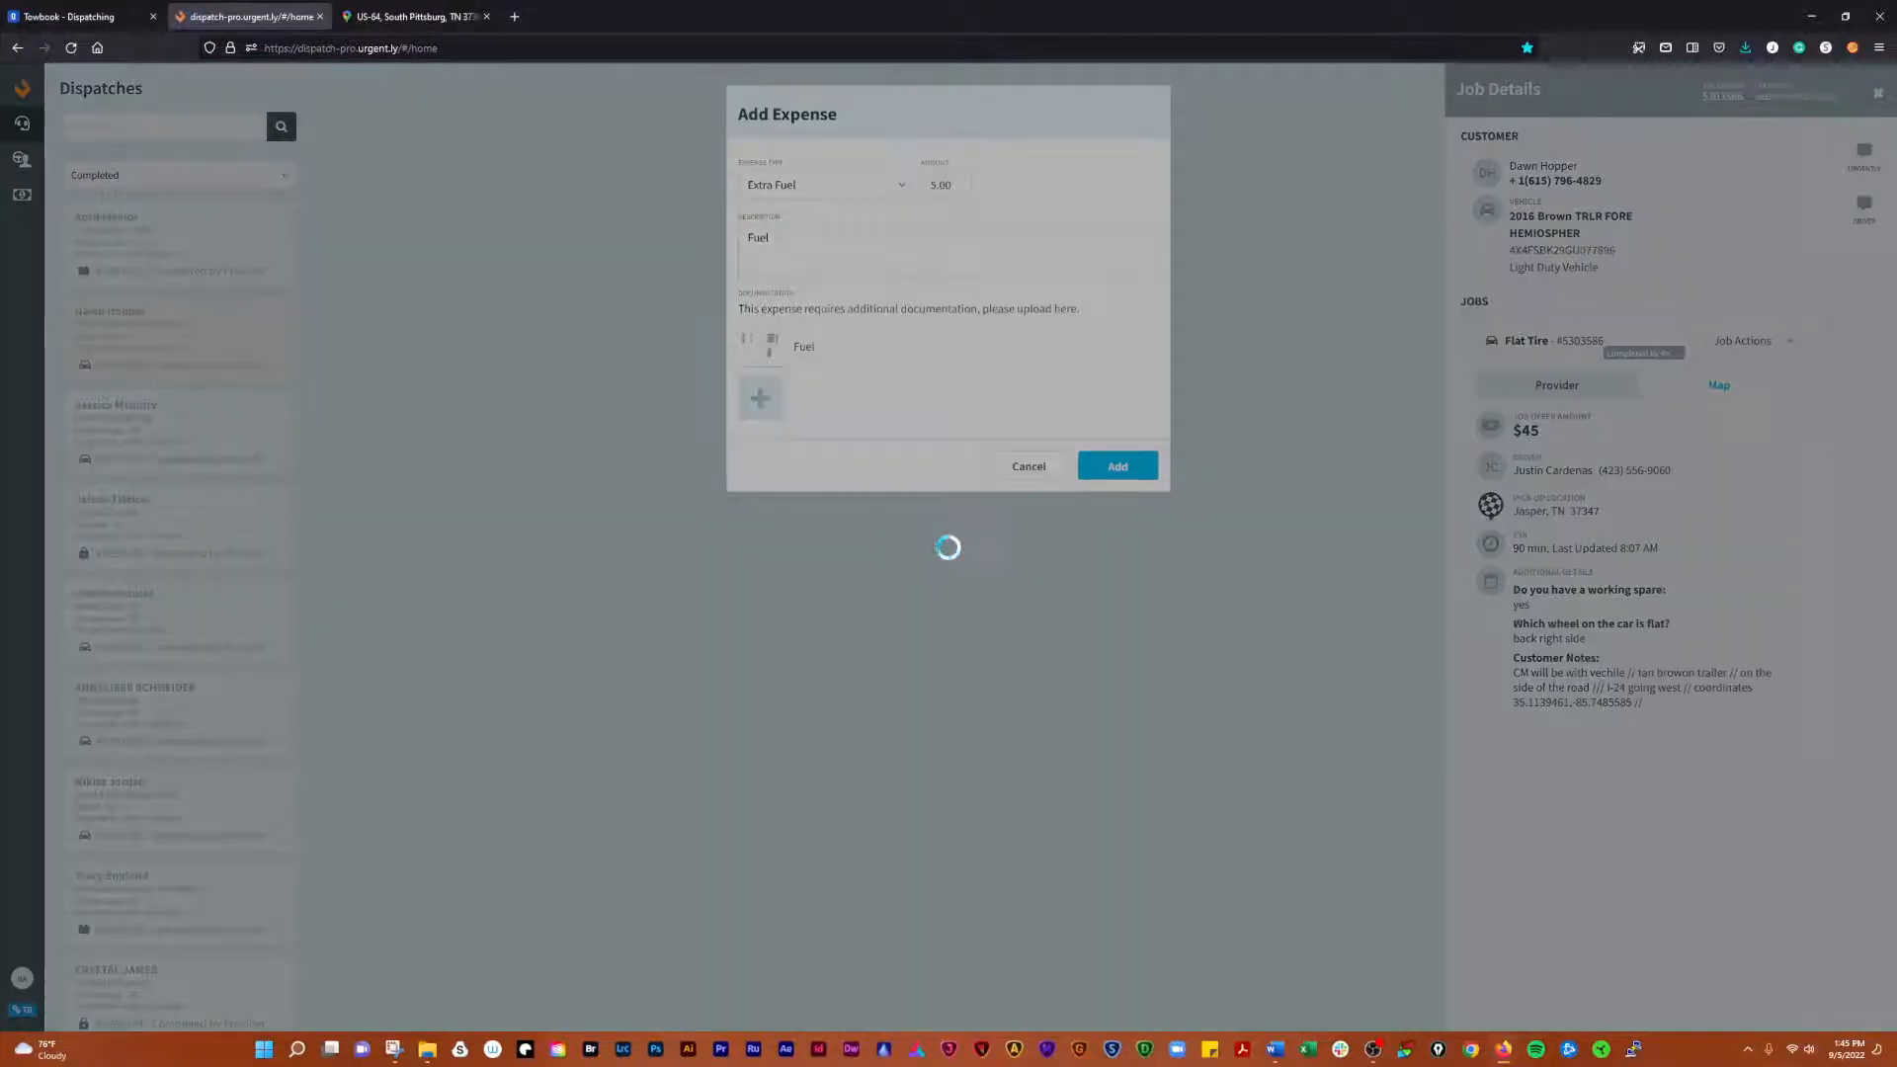
- Start a $31.30 En-route Mileage expense 'Enroute over 30' and begin its document upload
{"action": "left_click", "coordinate": [1114, 465]}
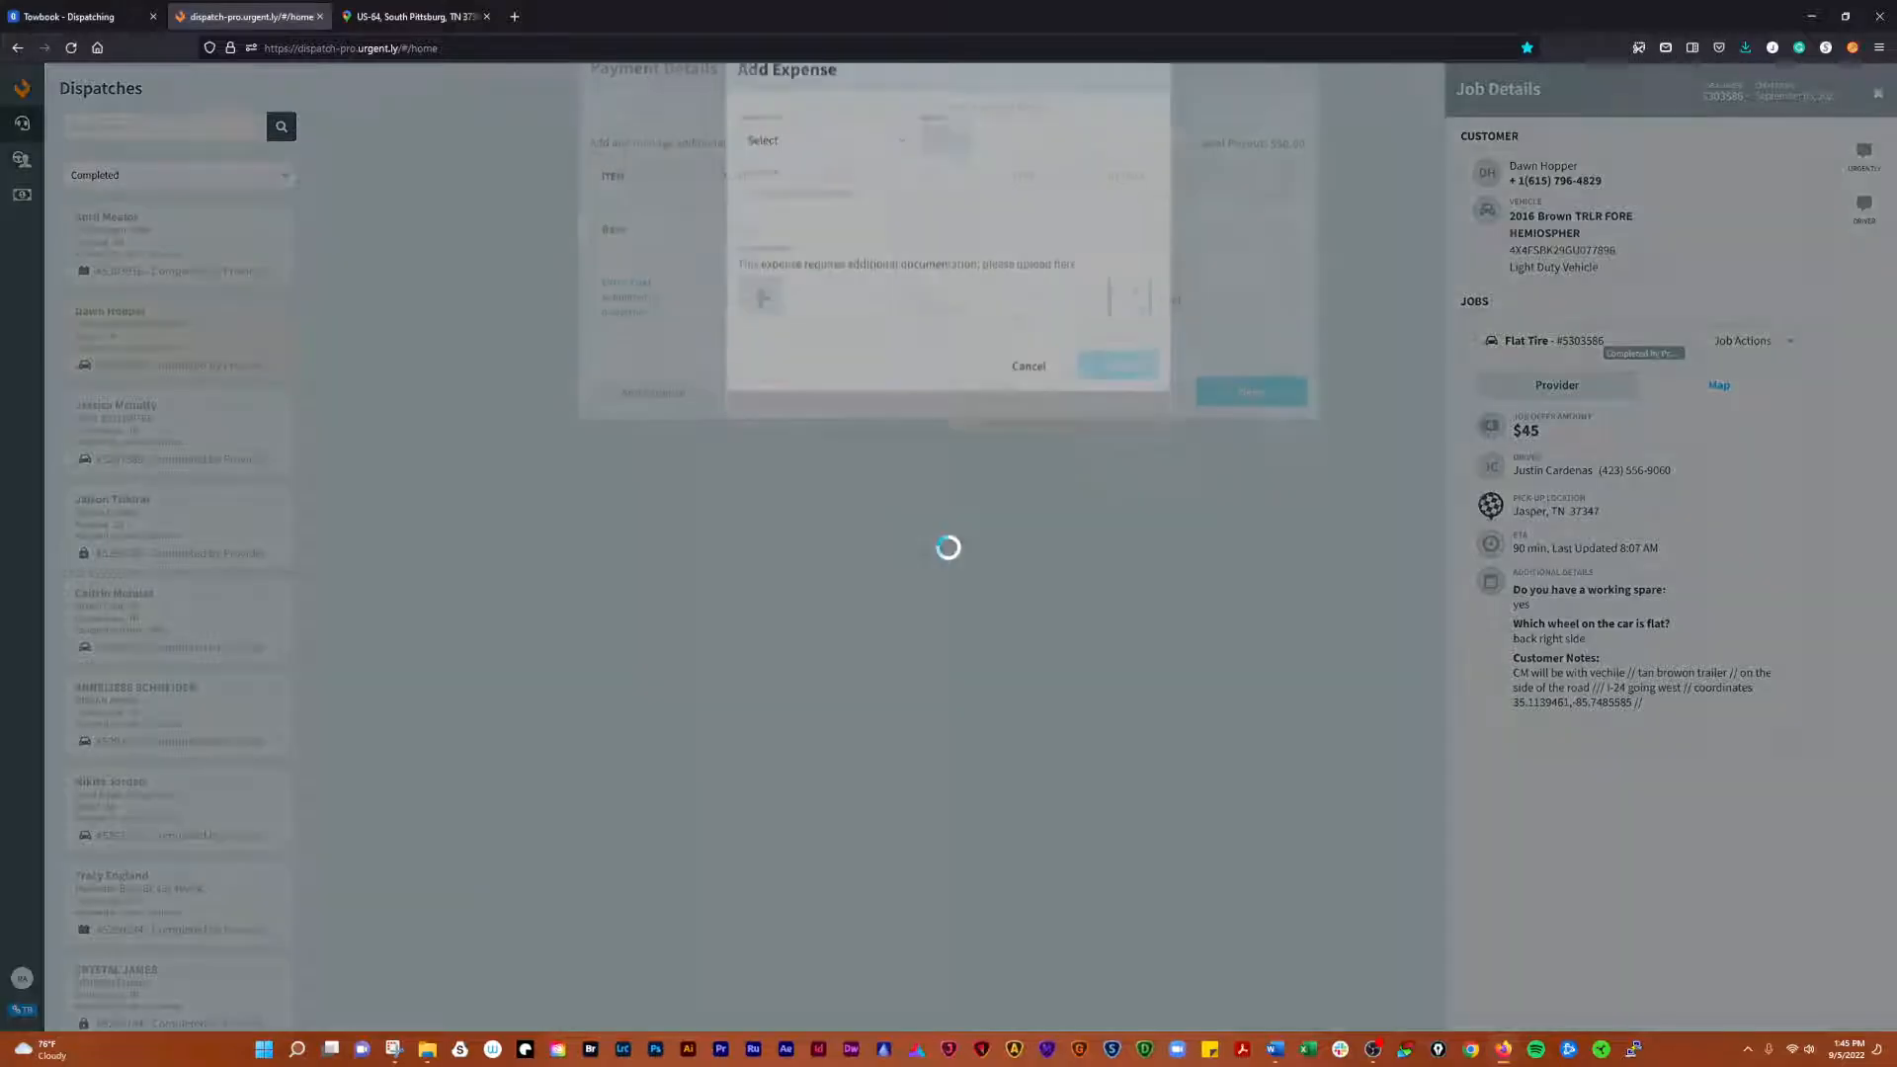
{"action": "left_click", "coordinate": [825, 184]}
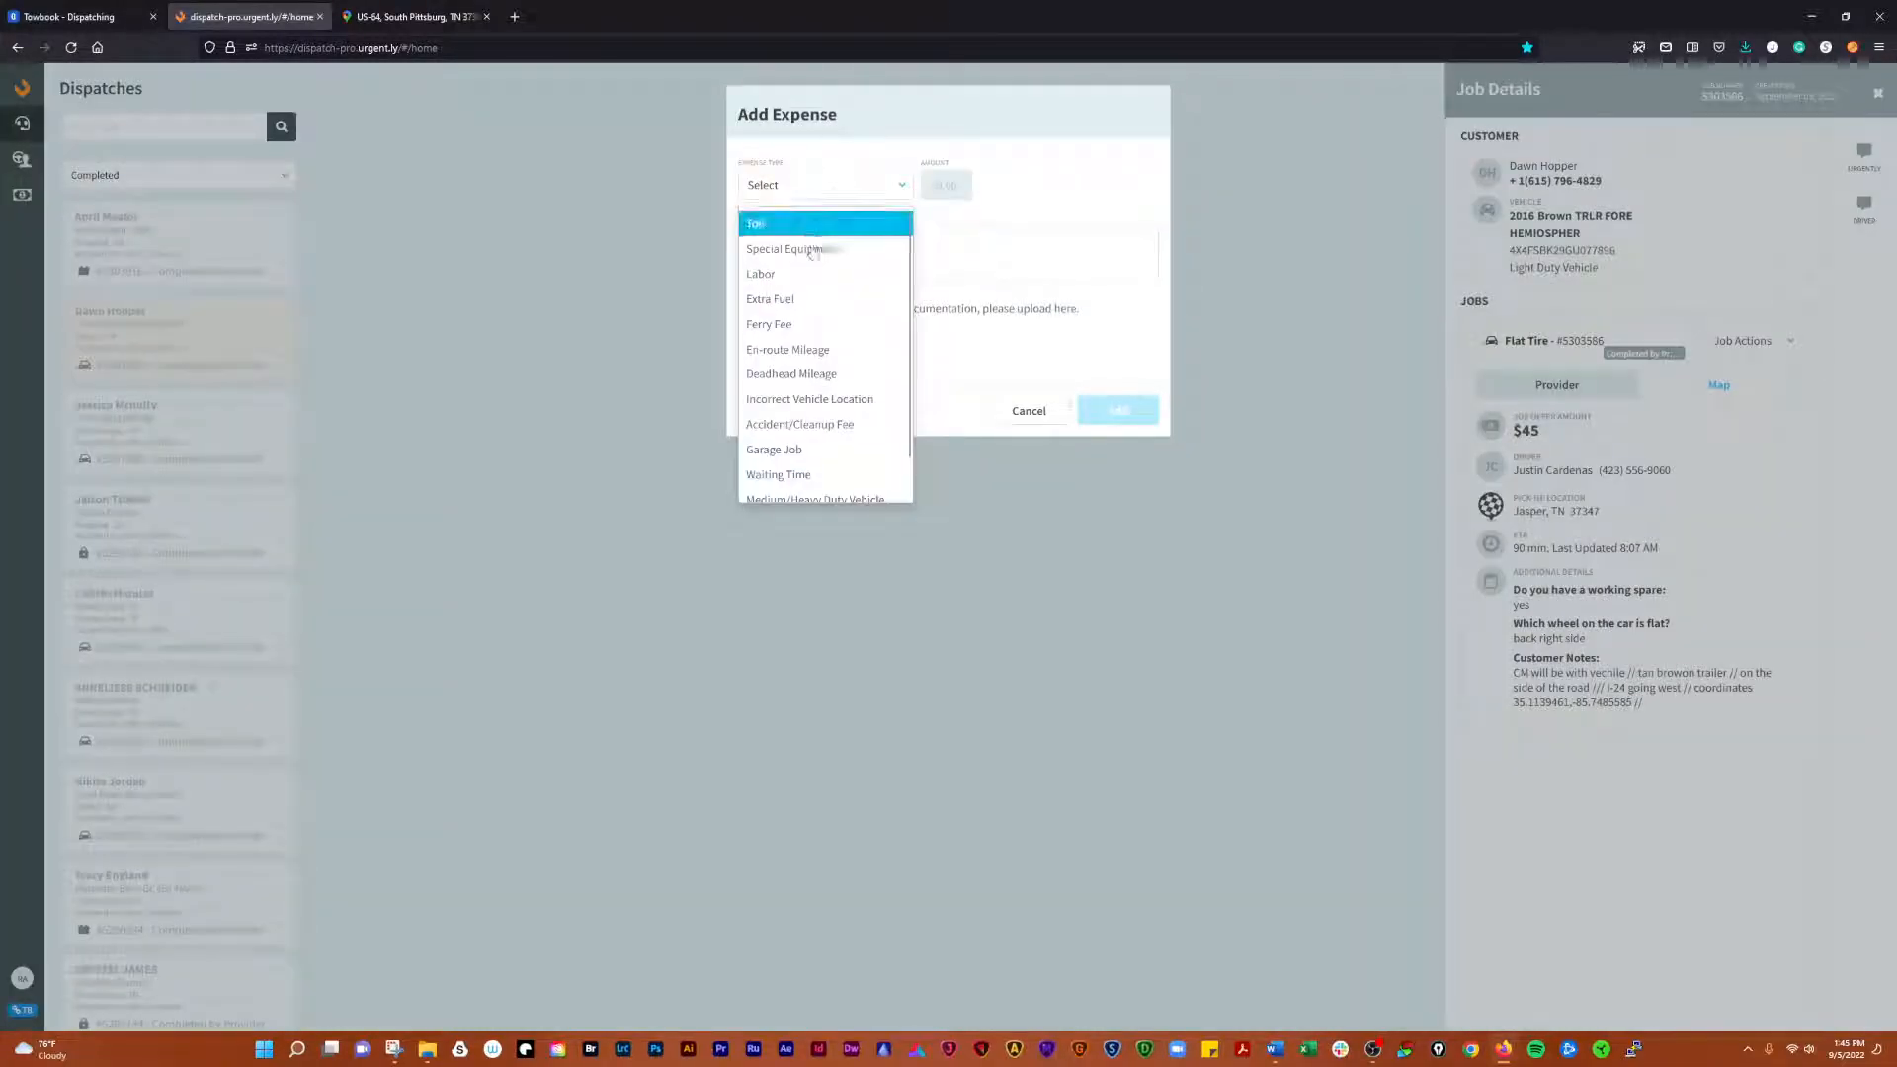
{"action": "left_click", "coordinate": [787, 350]}
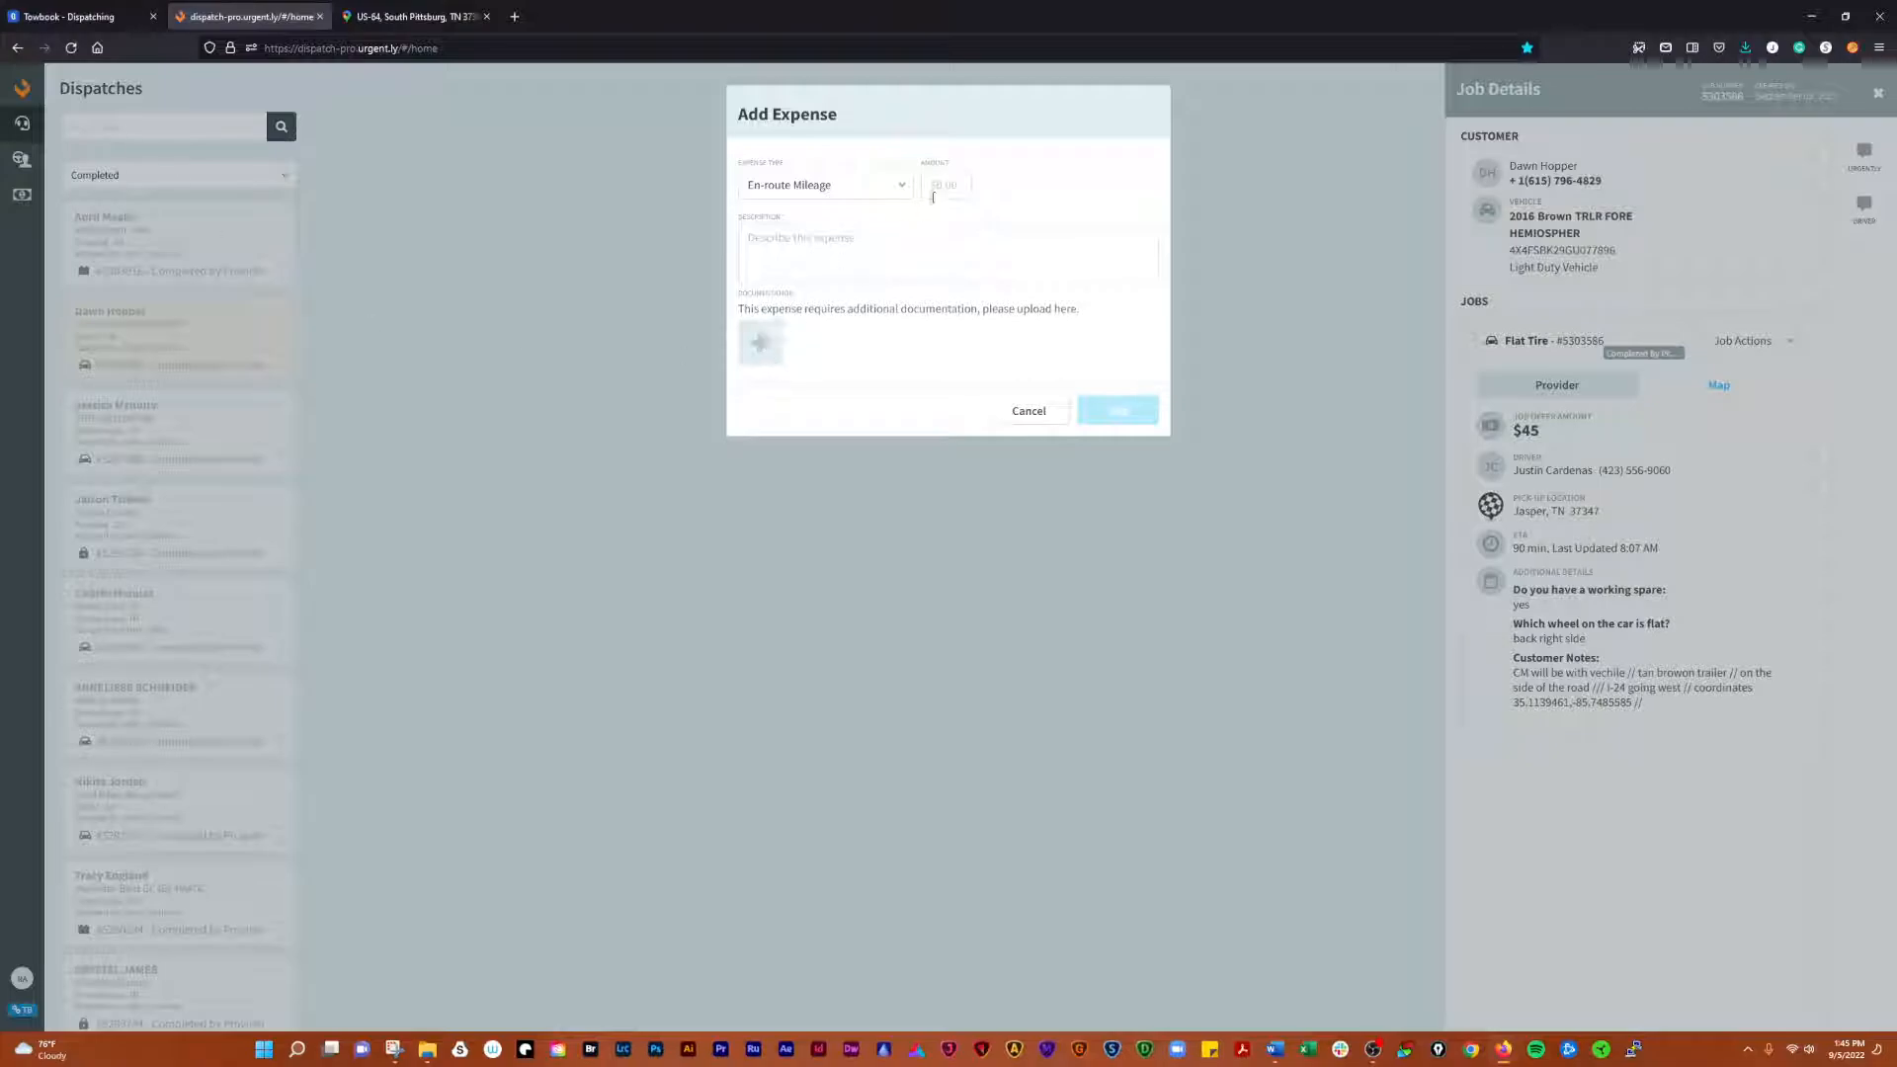
{"action": "type", "text": "31.30"}
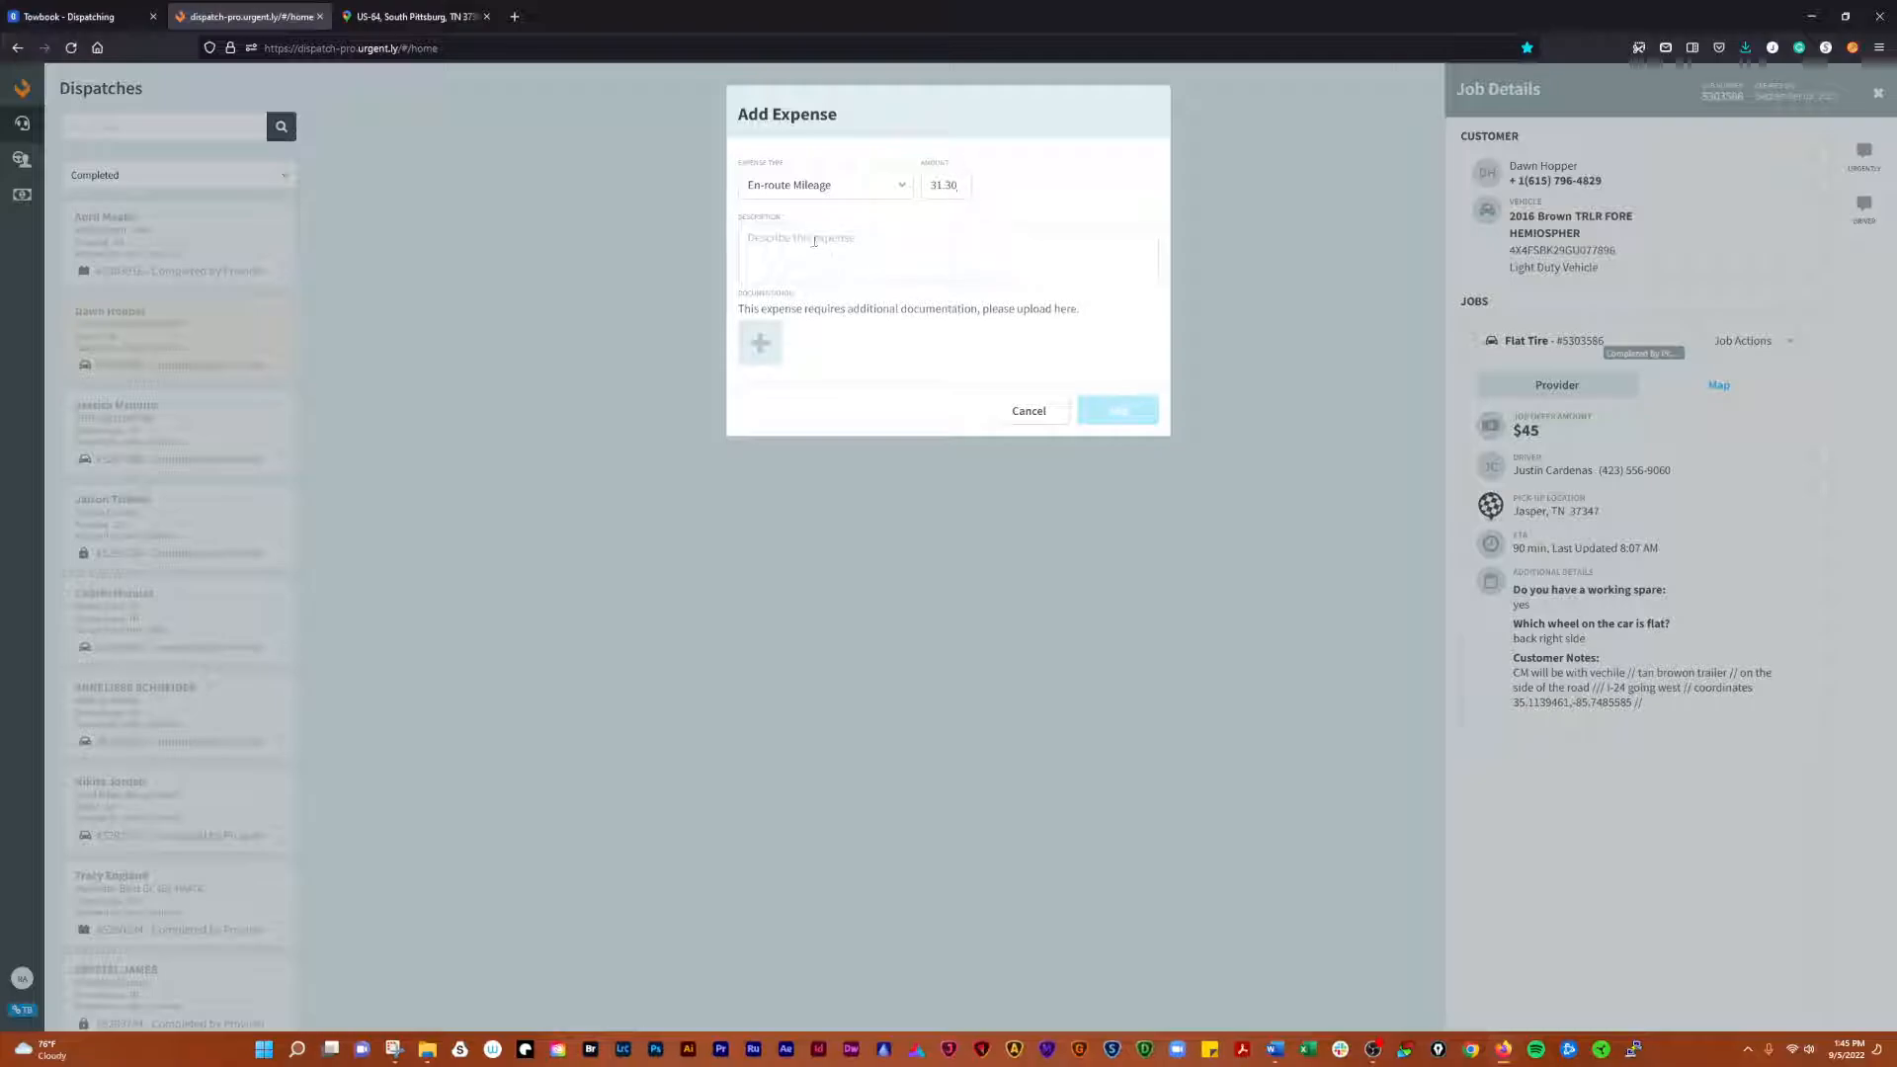
{"action": "type", "text": "Enroute over 30"}
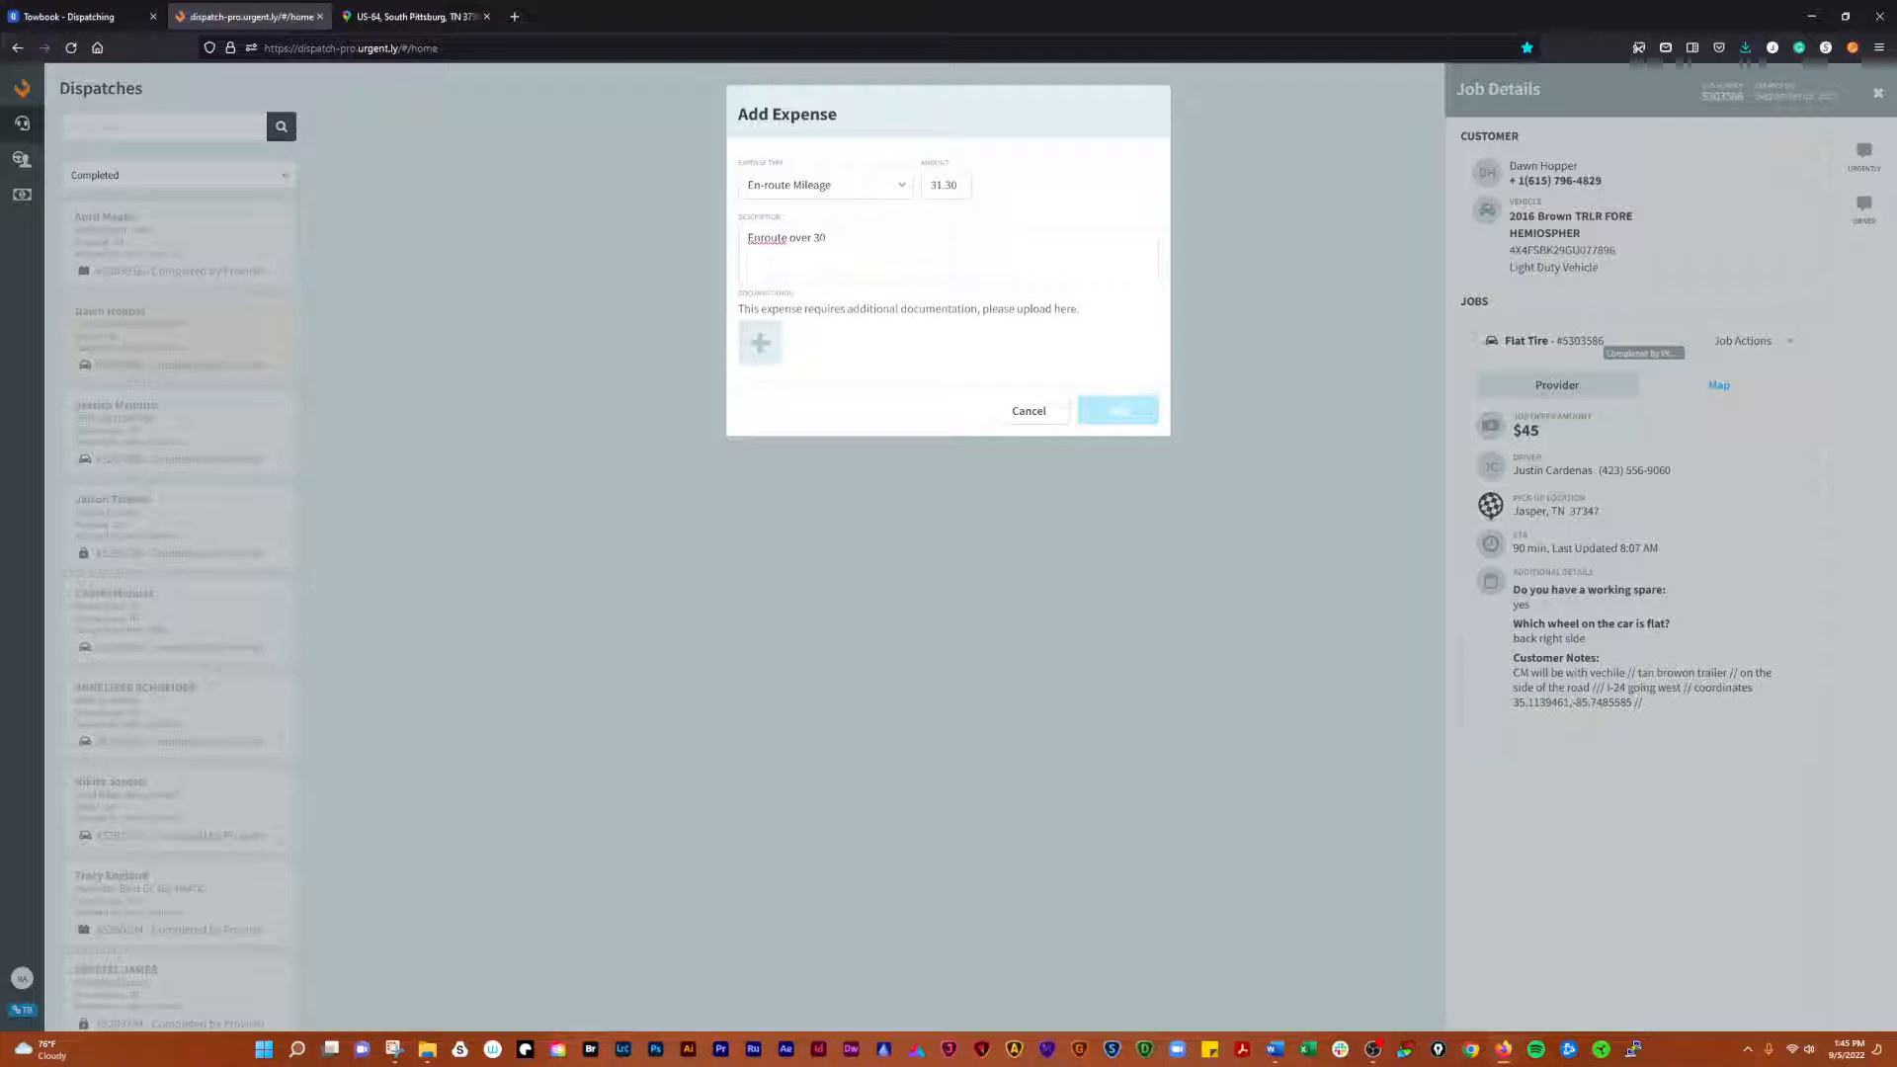
{"action": "left_click", "coordinate": [759, 340]}
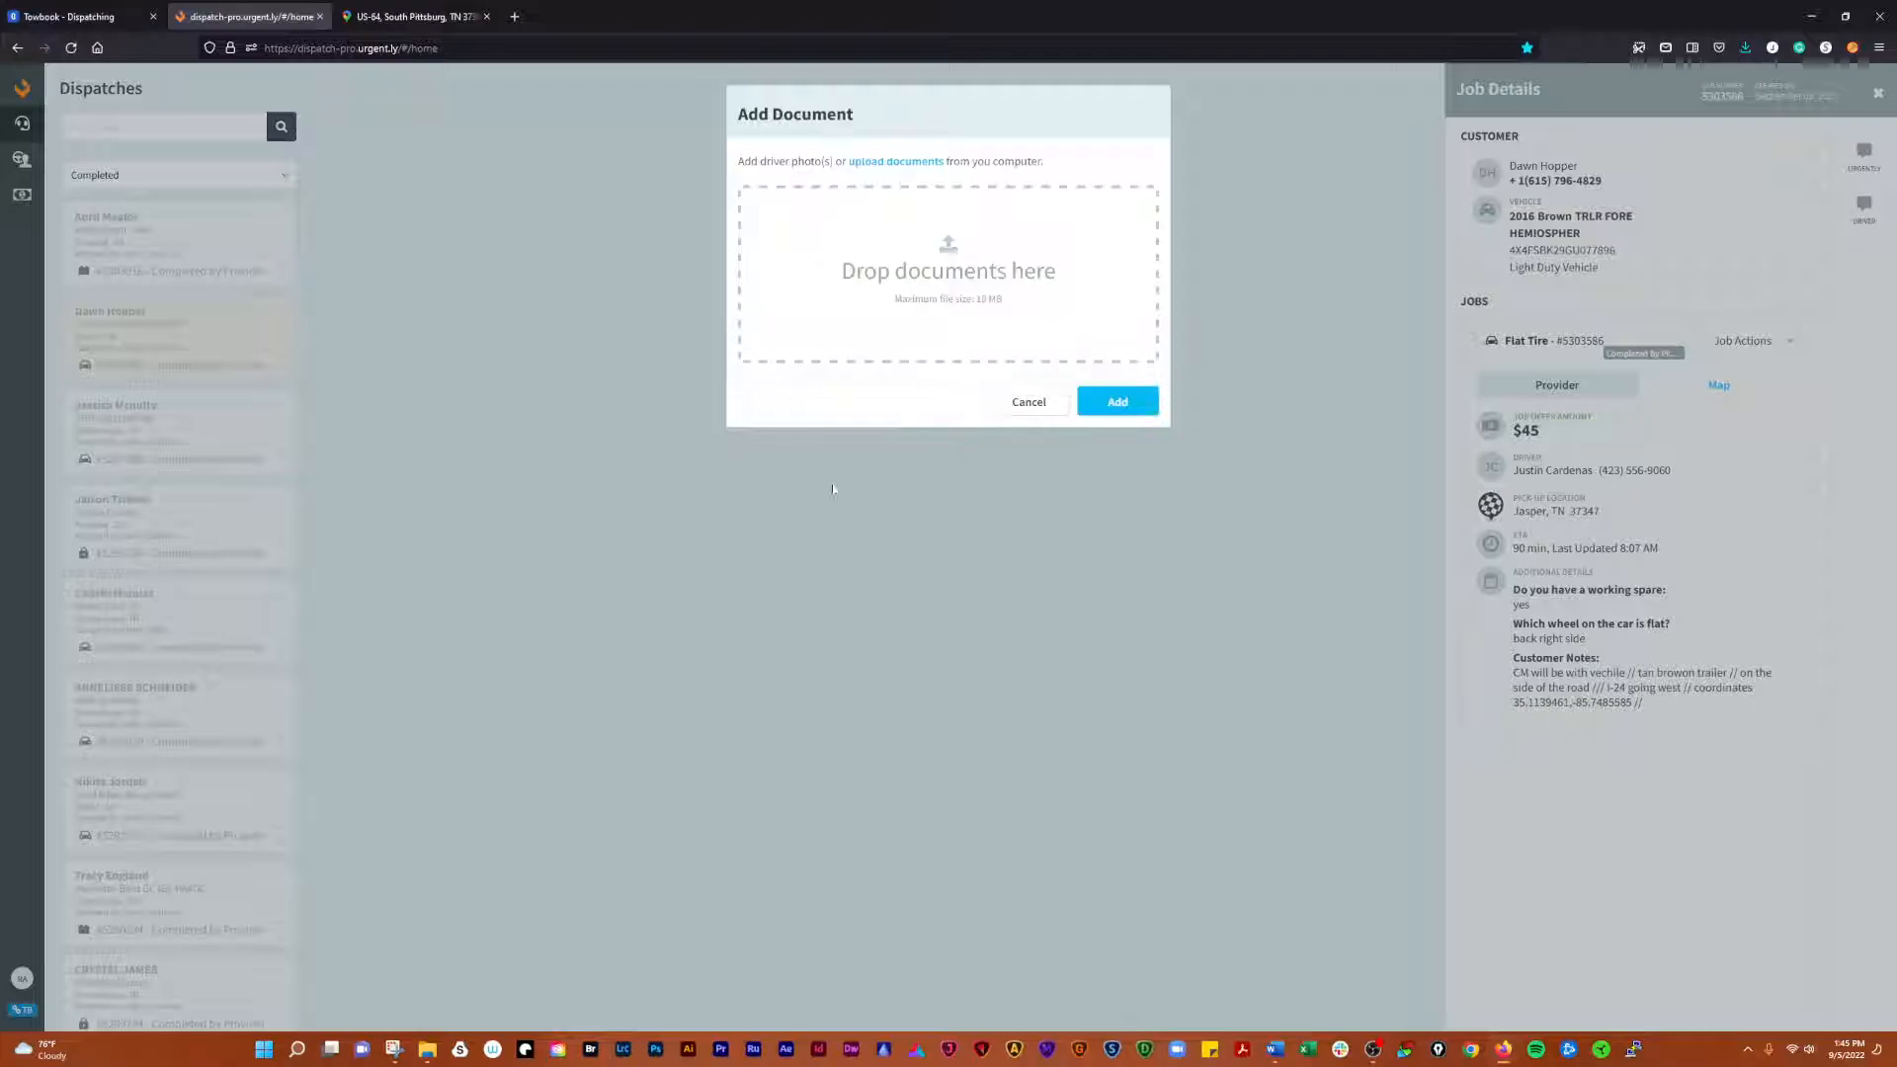
- Swap the Google Maps directions to show Work to US-64, South Pittsburg, 61.3 miles
{"action": "left_click", "coordinate": [411, 15]}
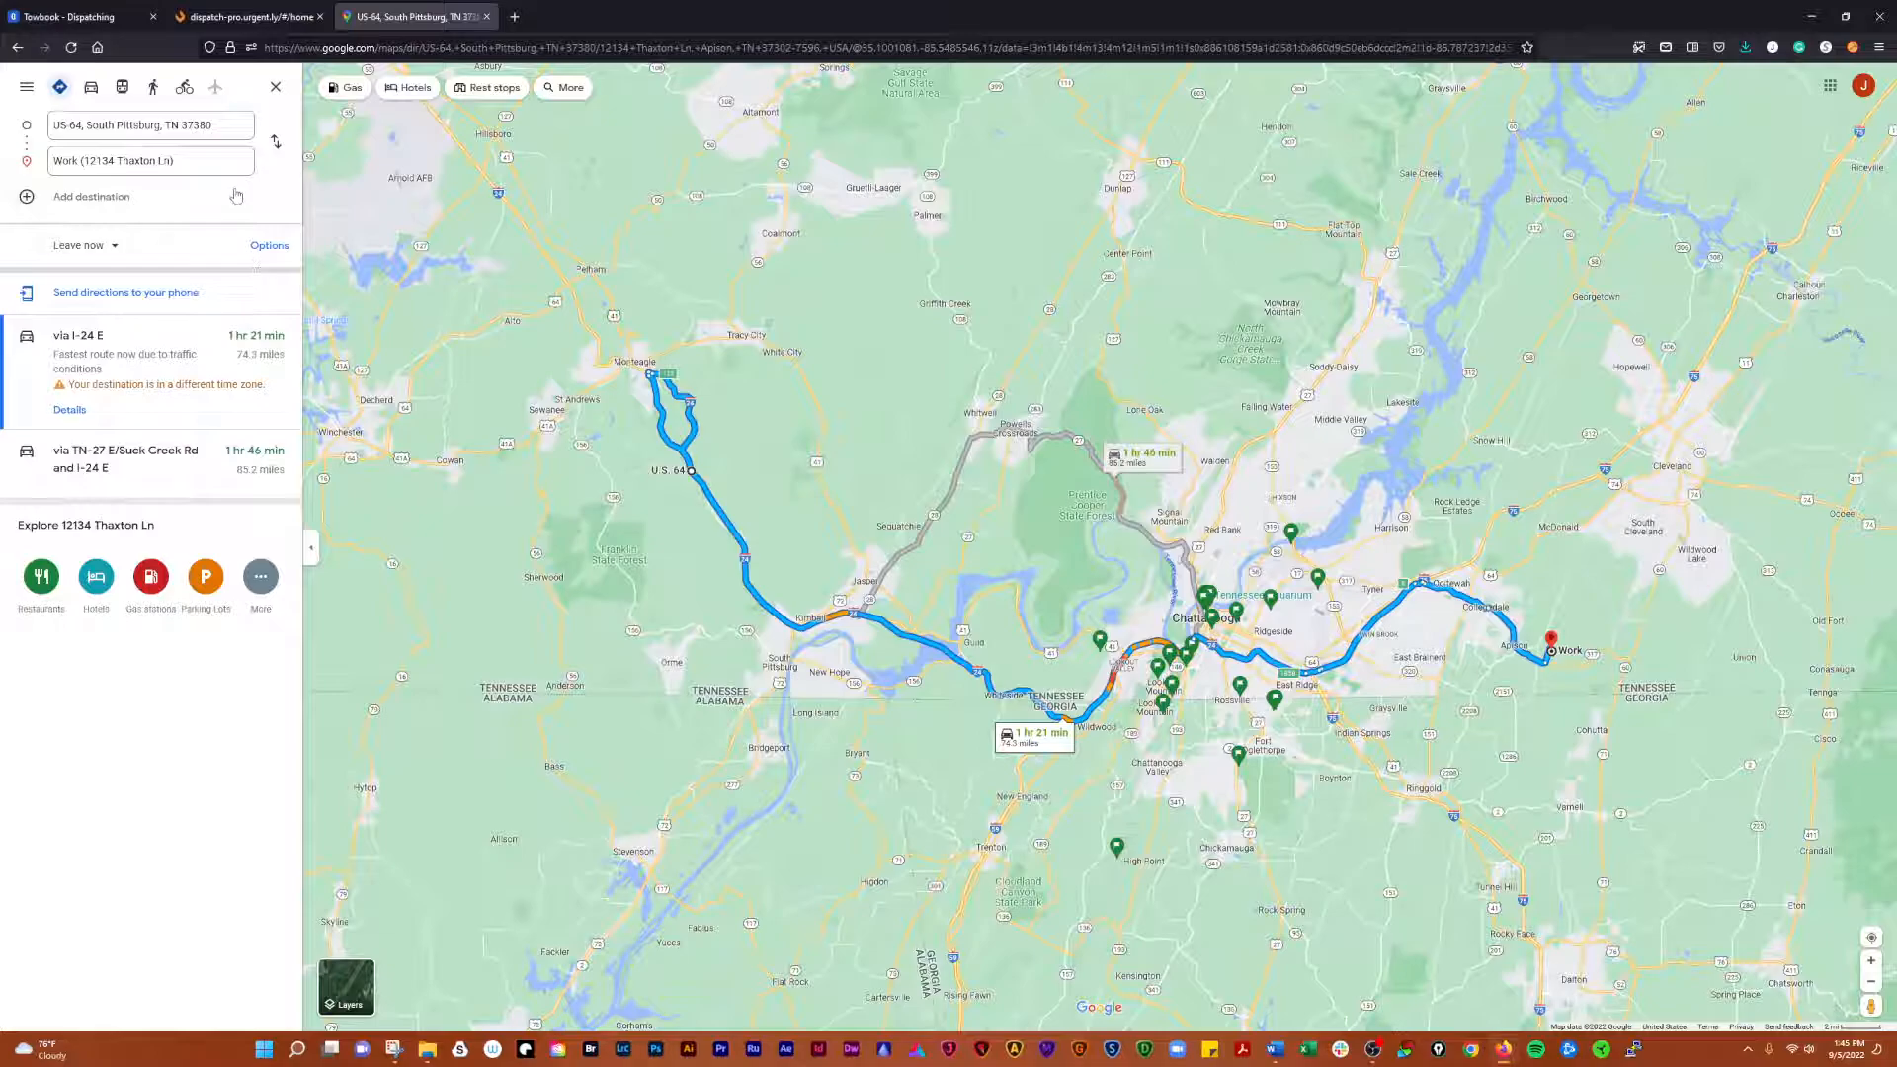
{"action": "left_click", "coordinate": [276, 140]}
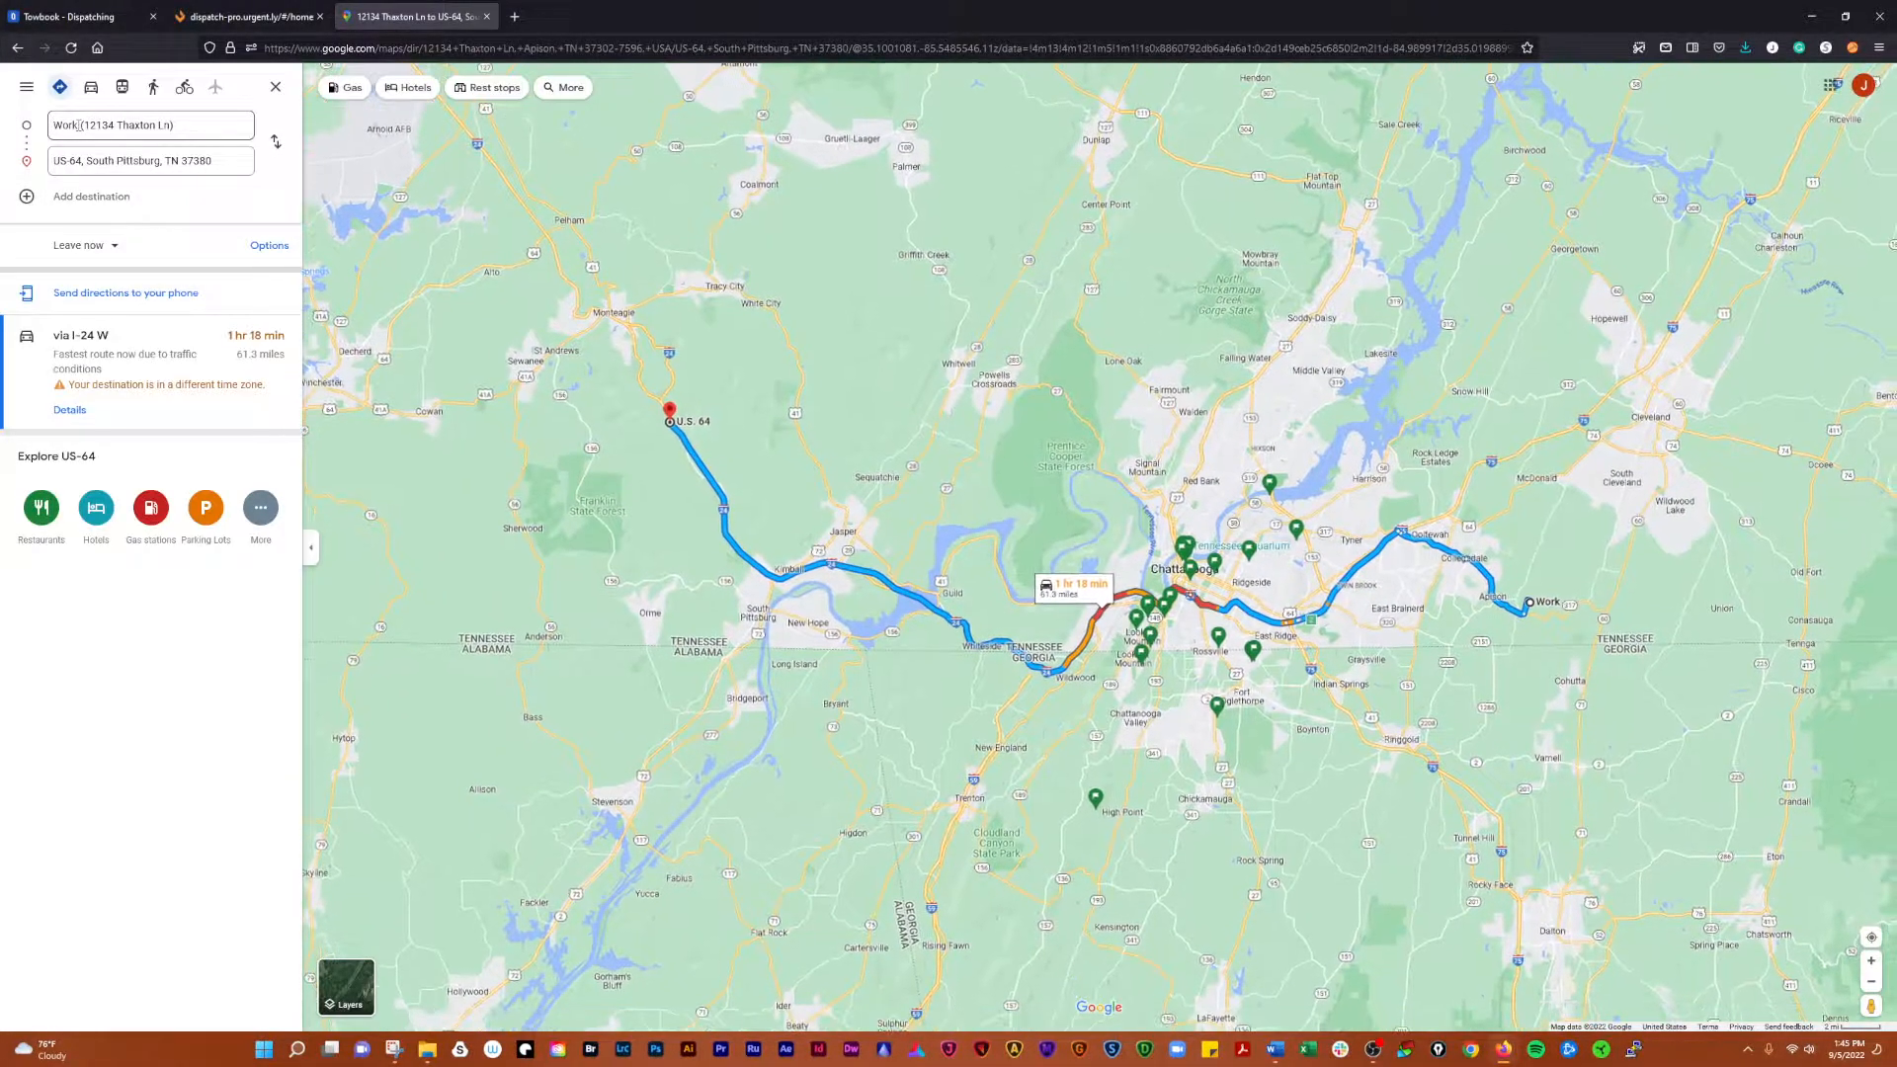
{"action": "mouse_move", "coordinate": [669, 424]}
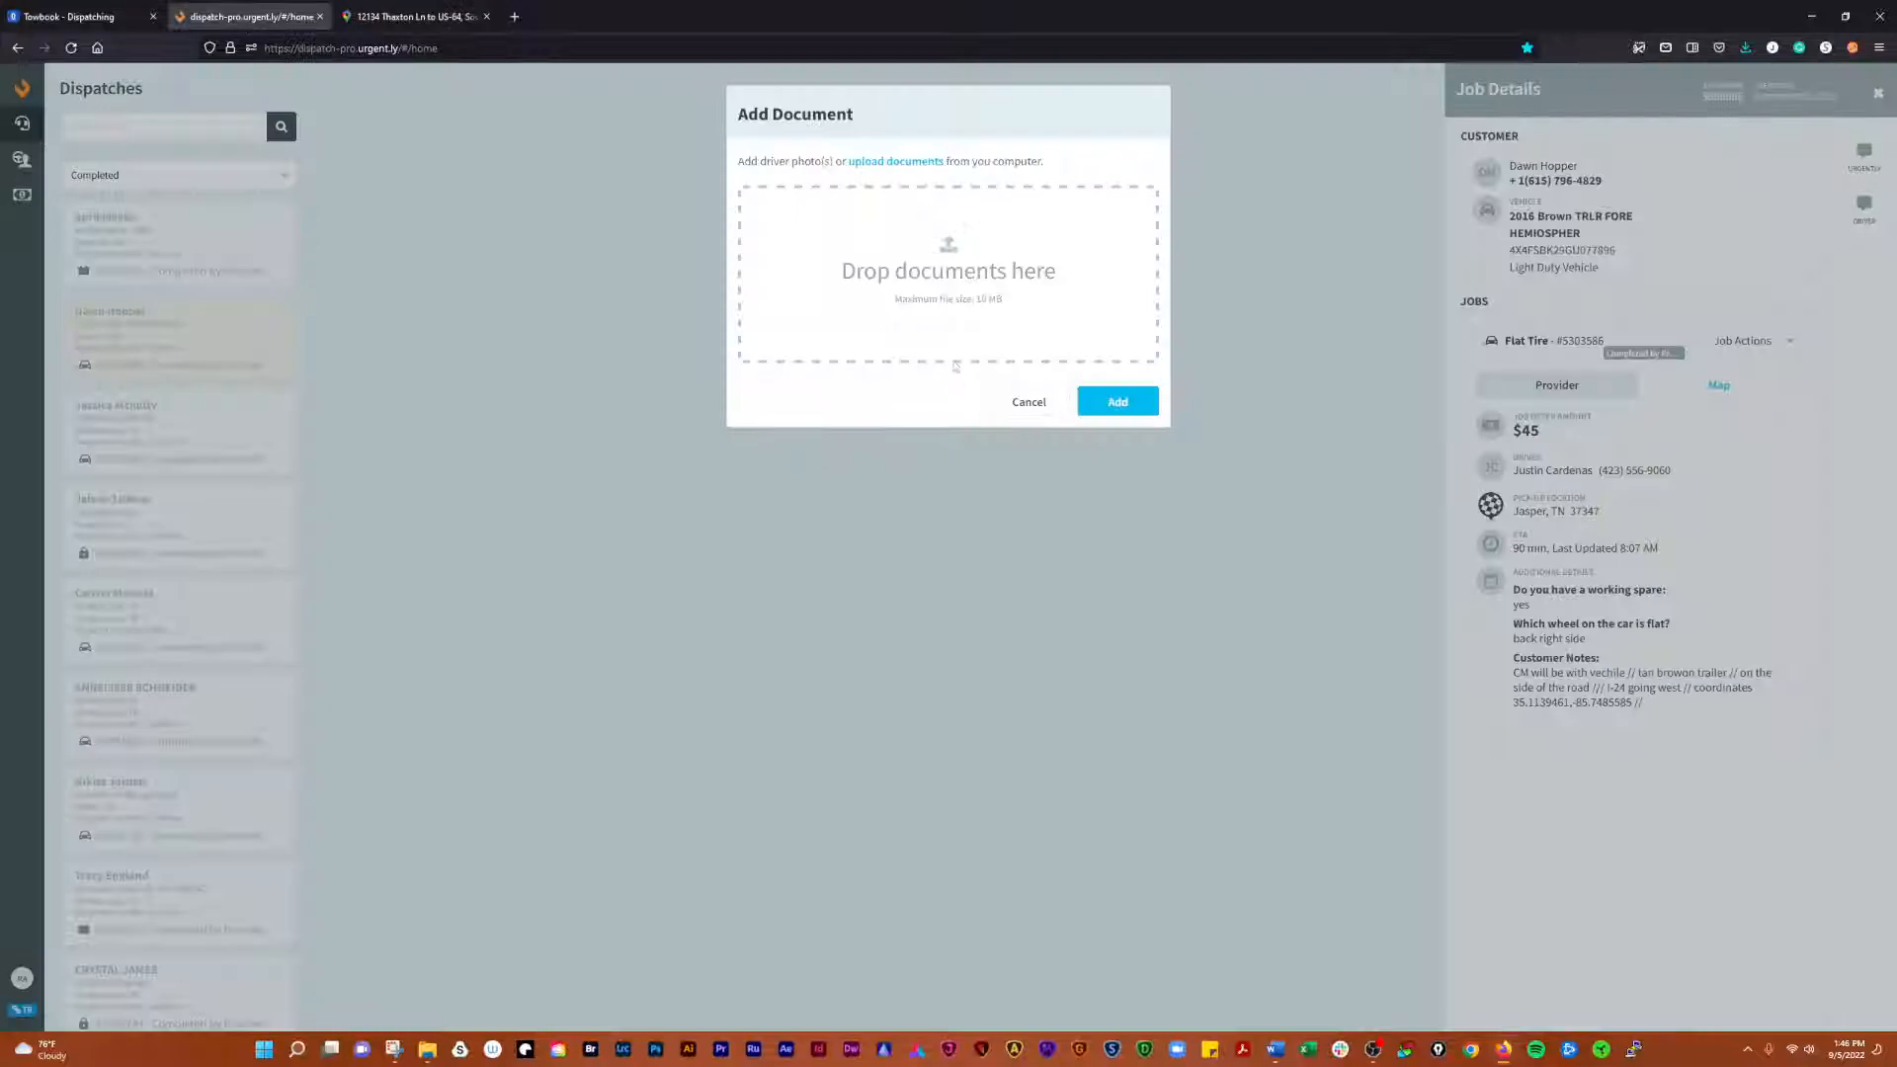
- Upload the Enroute file and add the En-route Mileage expense, making payout $81.30
{"action": "left_click", "coordinate": [895, 161]}
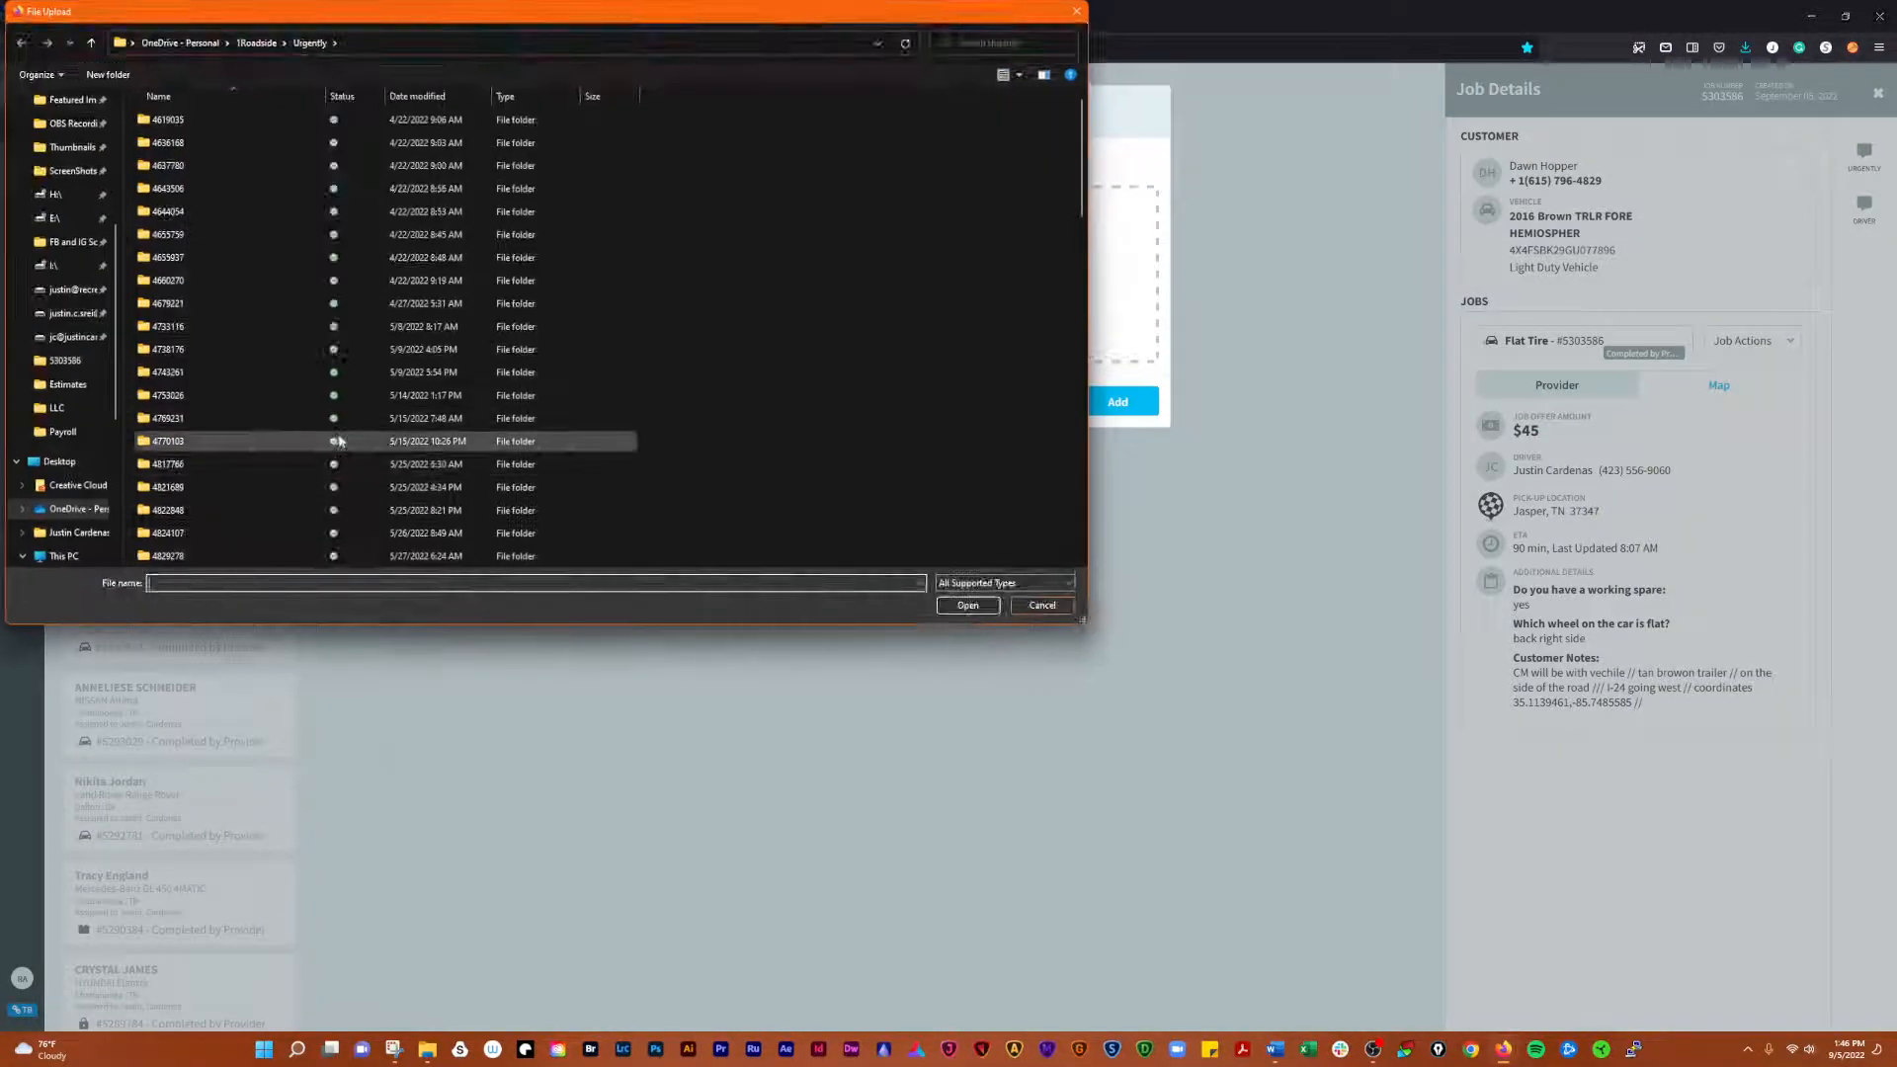
{"action": "scroll", "scroll_direction": "down", "scroll_amount": 3}
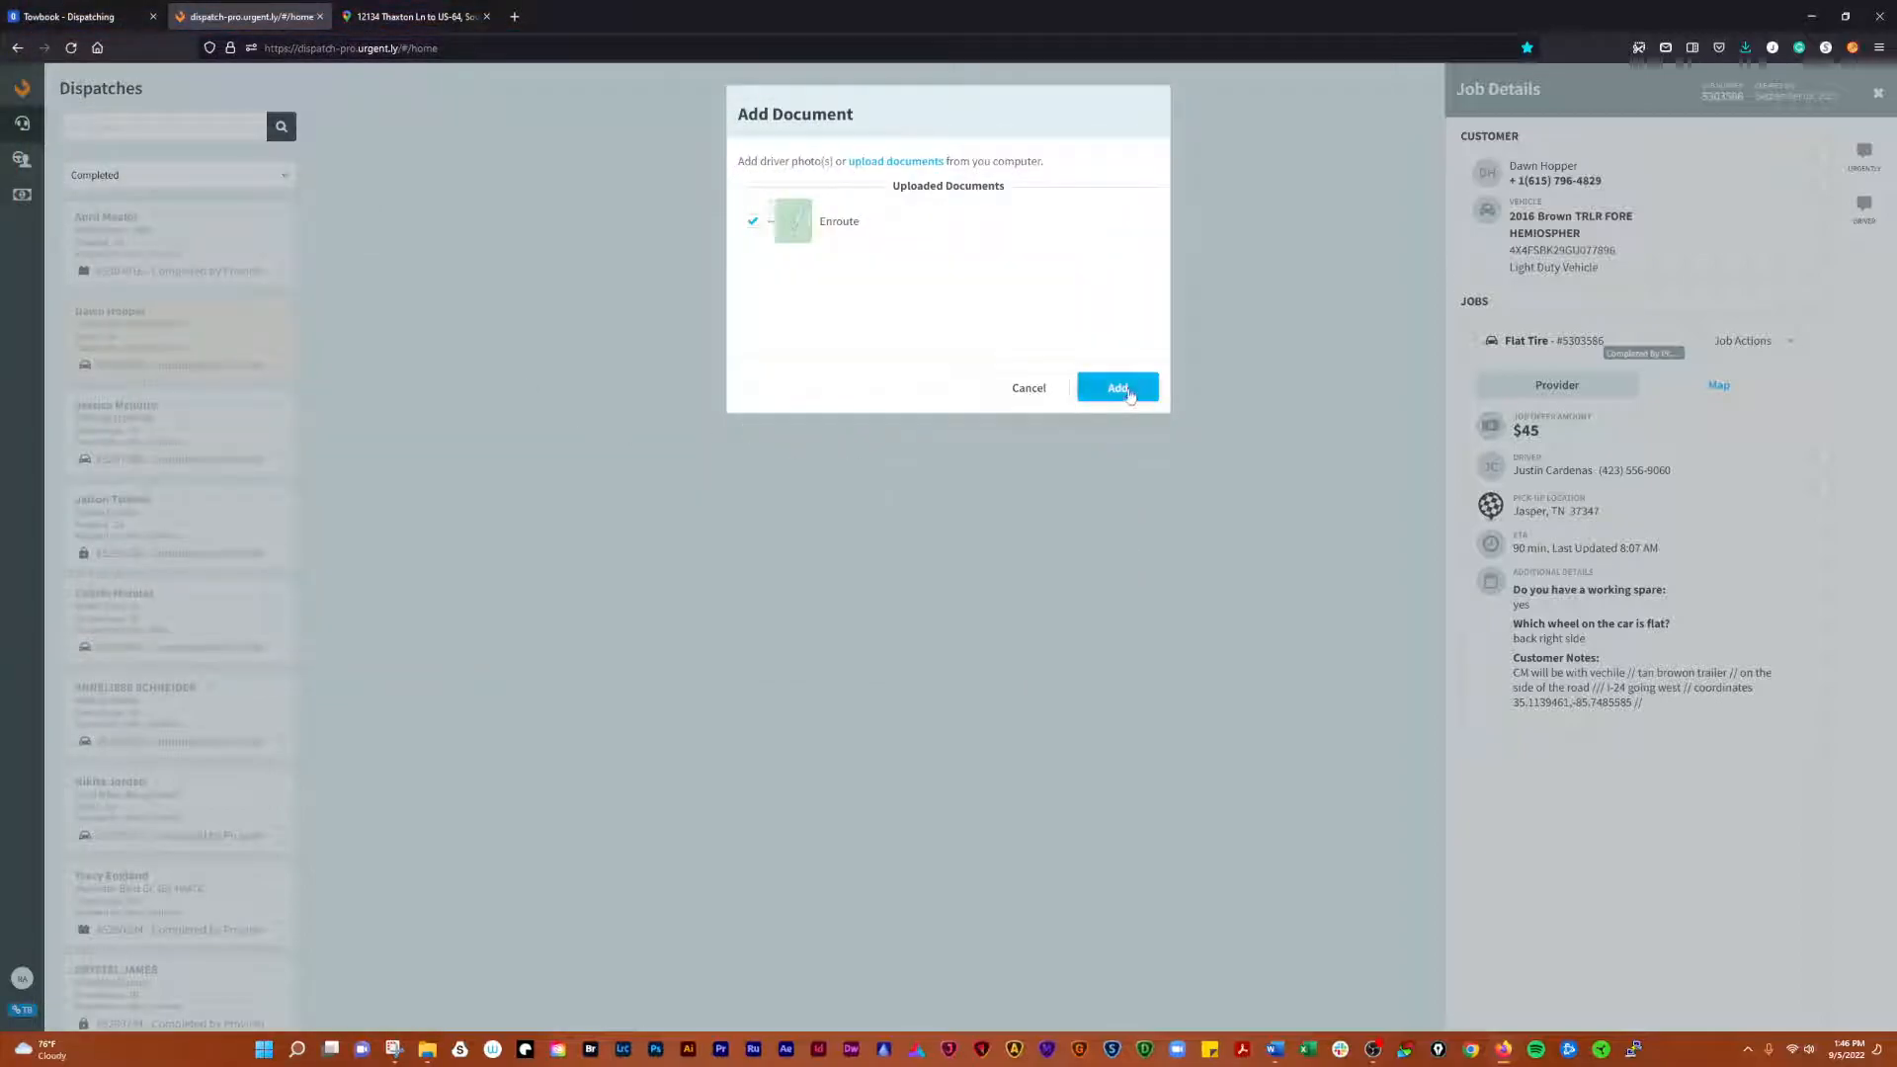
{"action": "left_click", "coordinate": [1116, 387]}
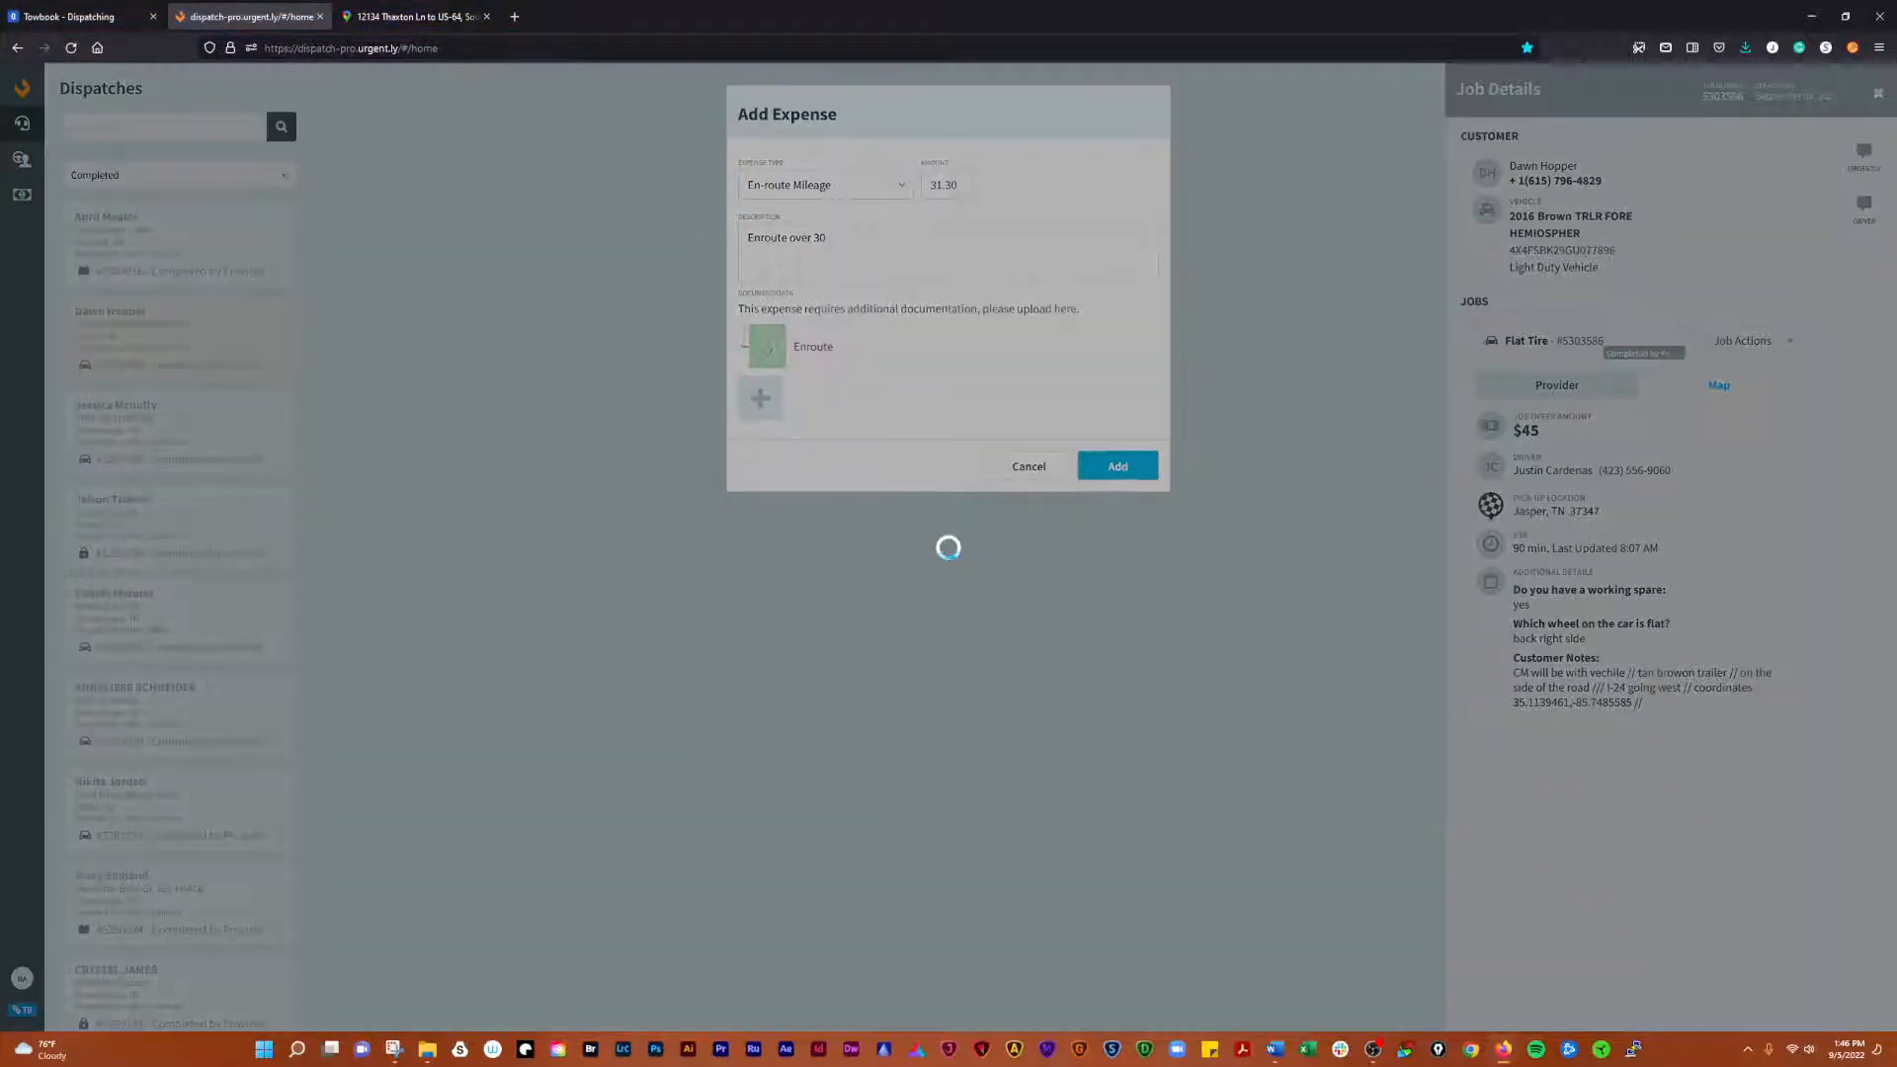
{"action": "left_click", "coordinate": [1115, 465]}
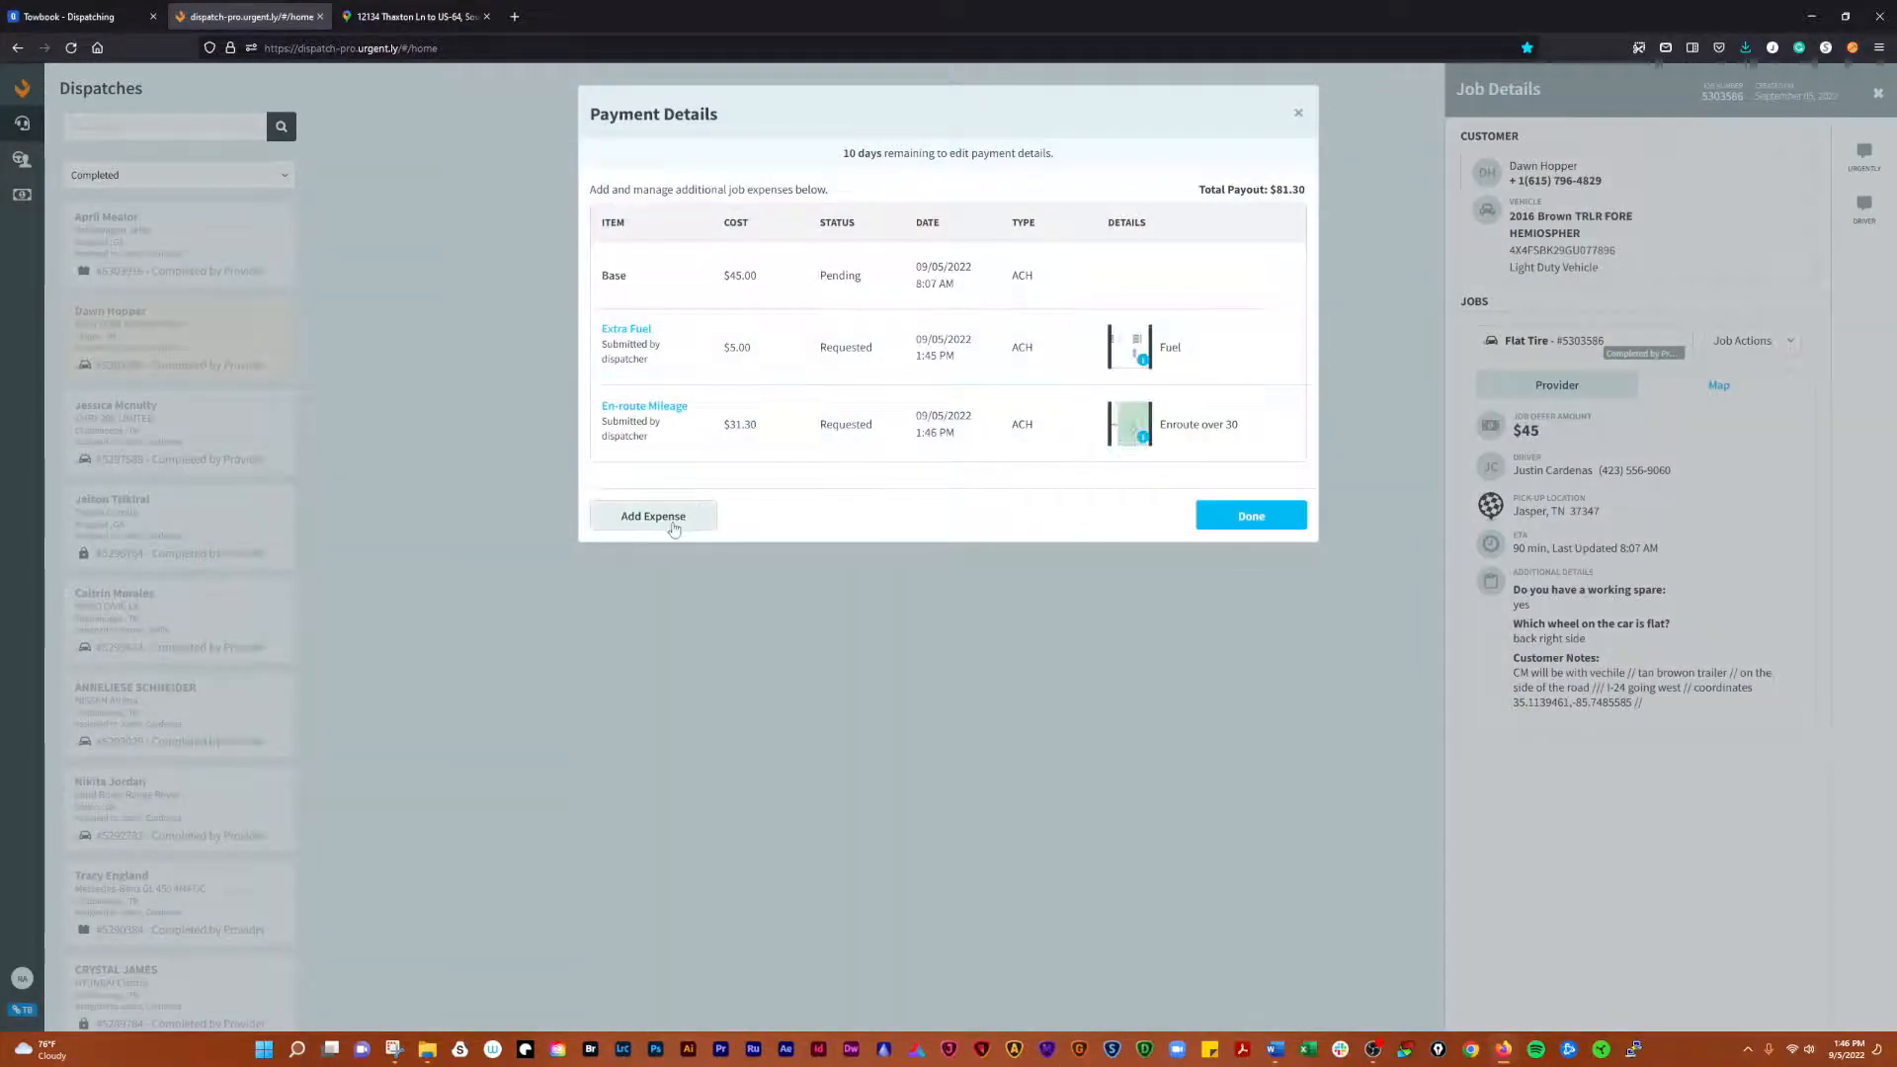
- Add a $44.30 Deadhead Mileage expense 'Deadhead back to 30' with the Deadhead document
{"action": "left_click", "coordinate": [652, 516]}
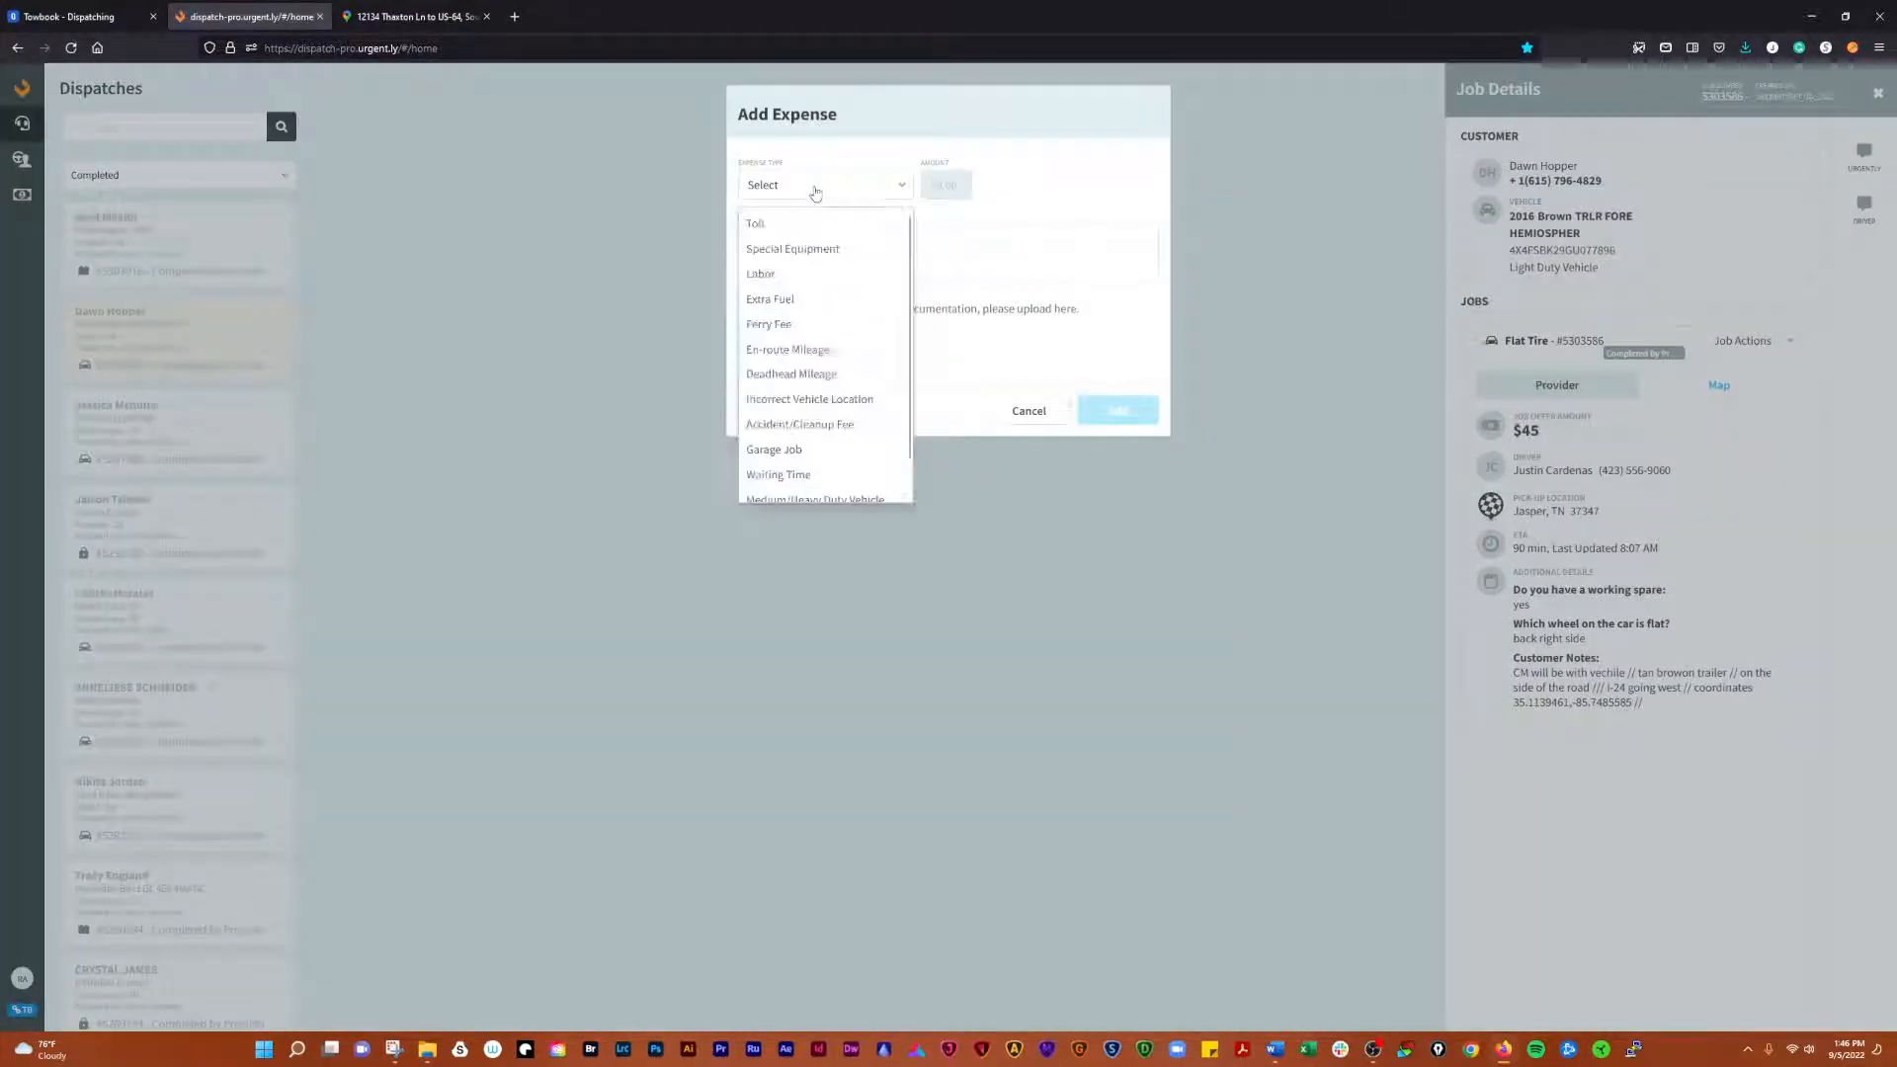
{"action": "left_click", "coordinate": [791, 374]}
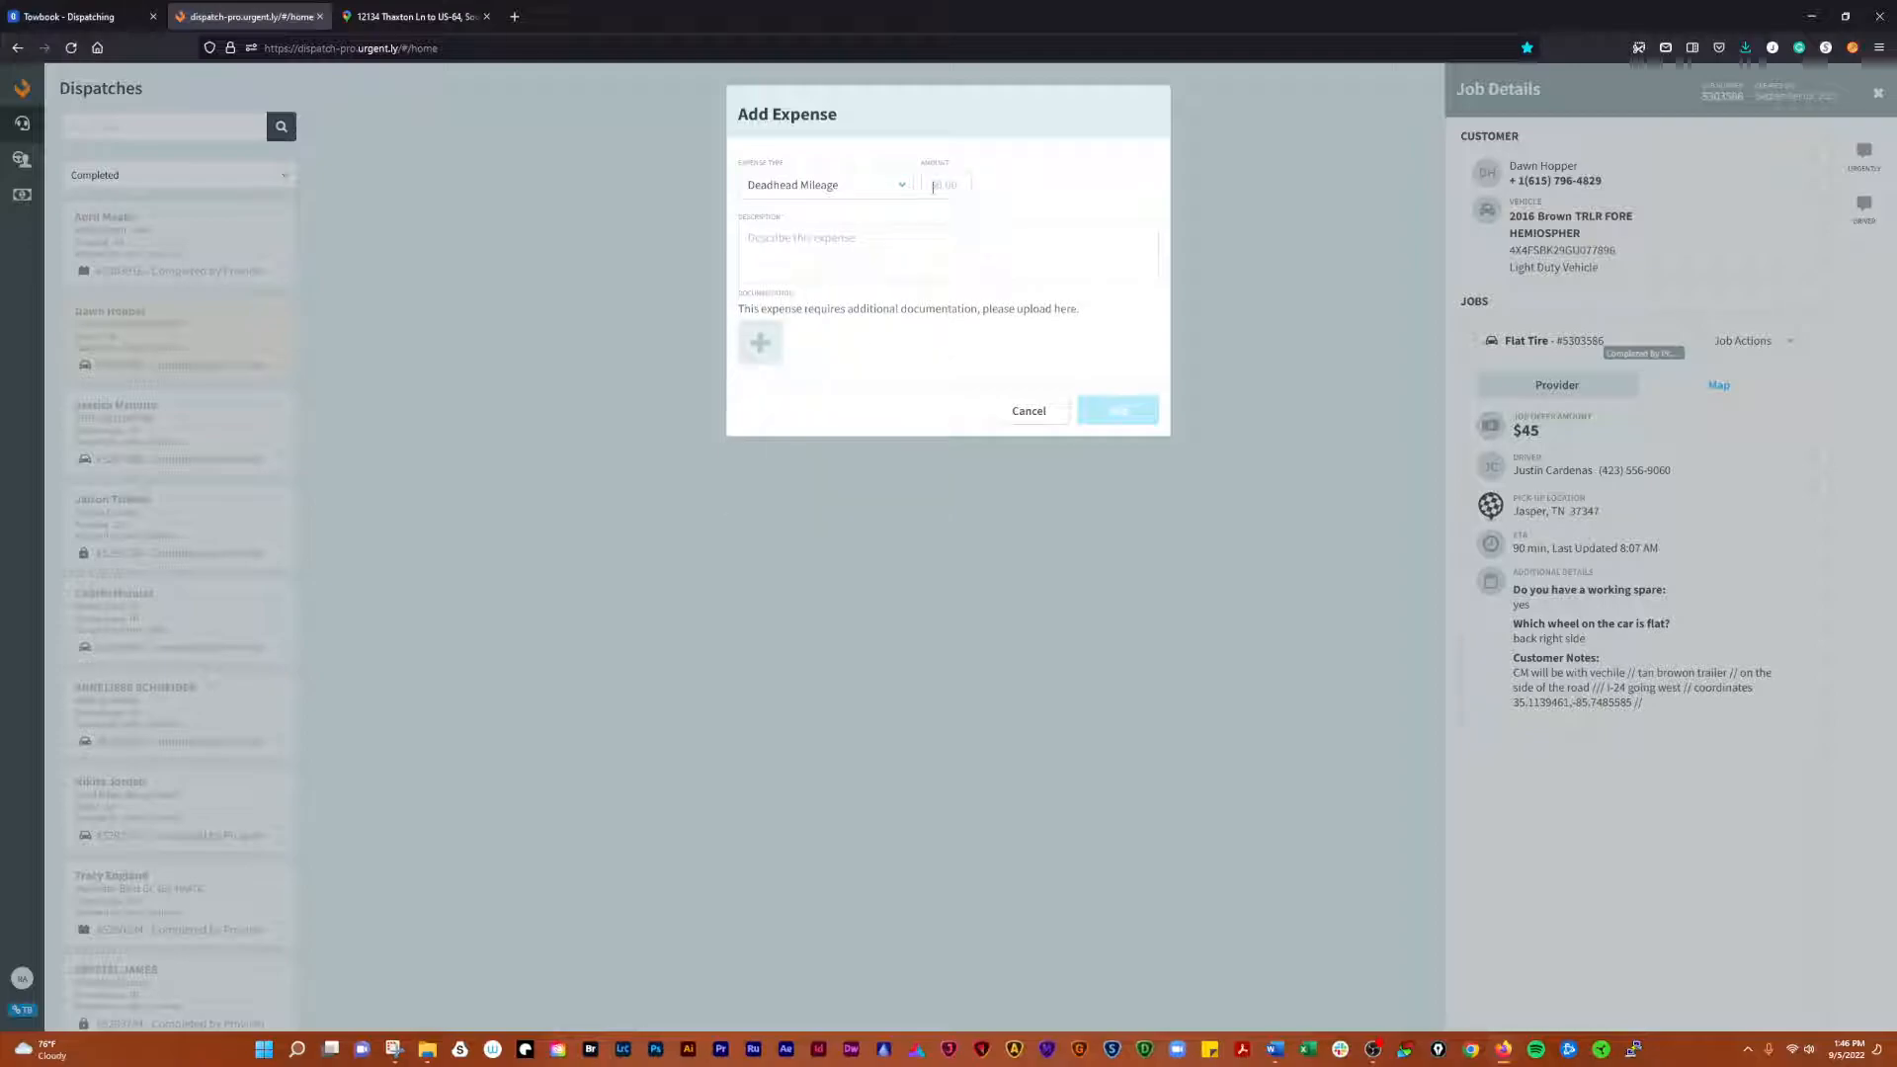
{"action": "type", "text": "44.3"}
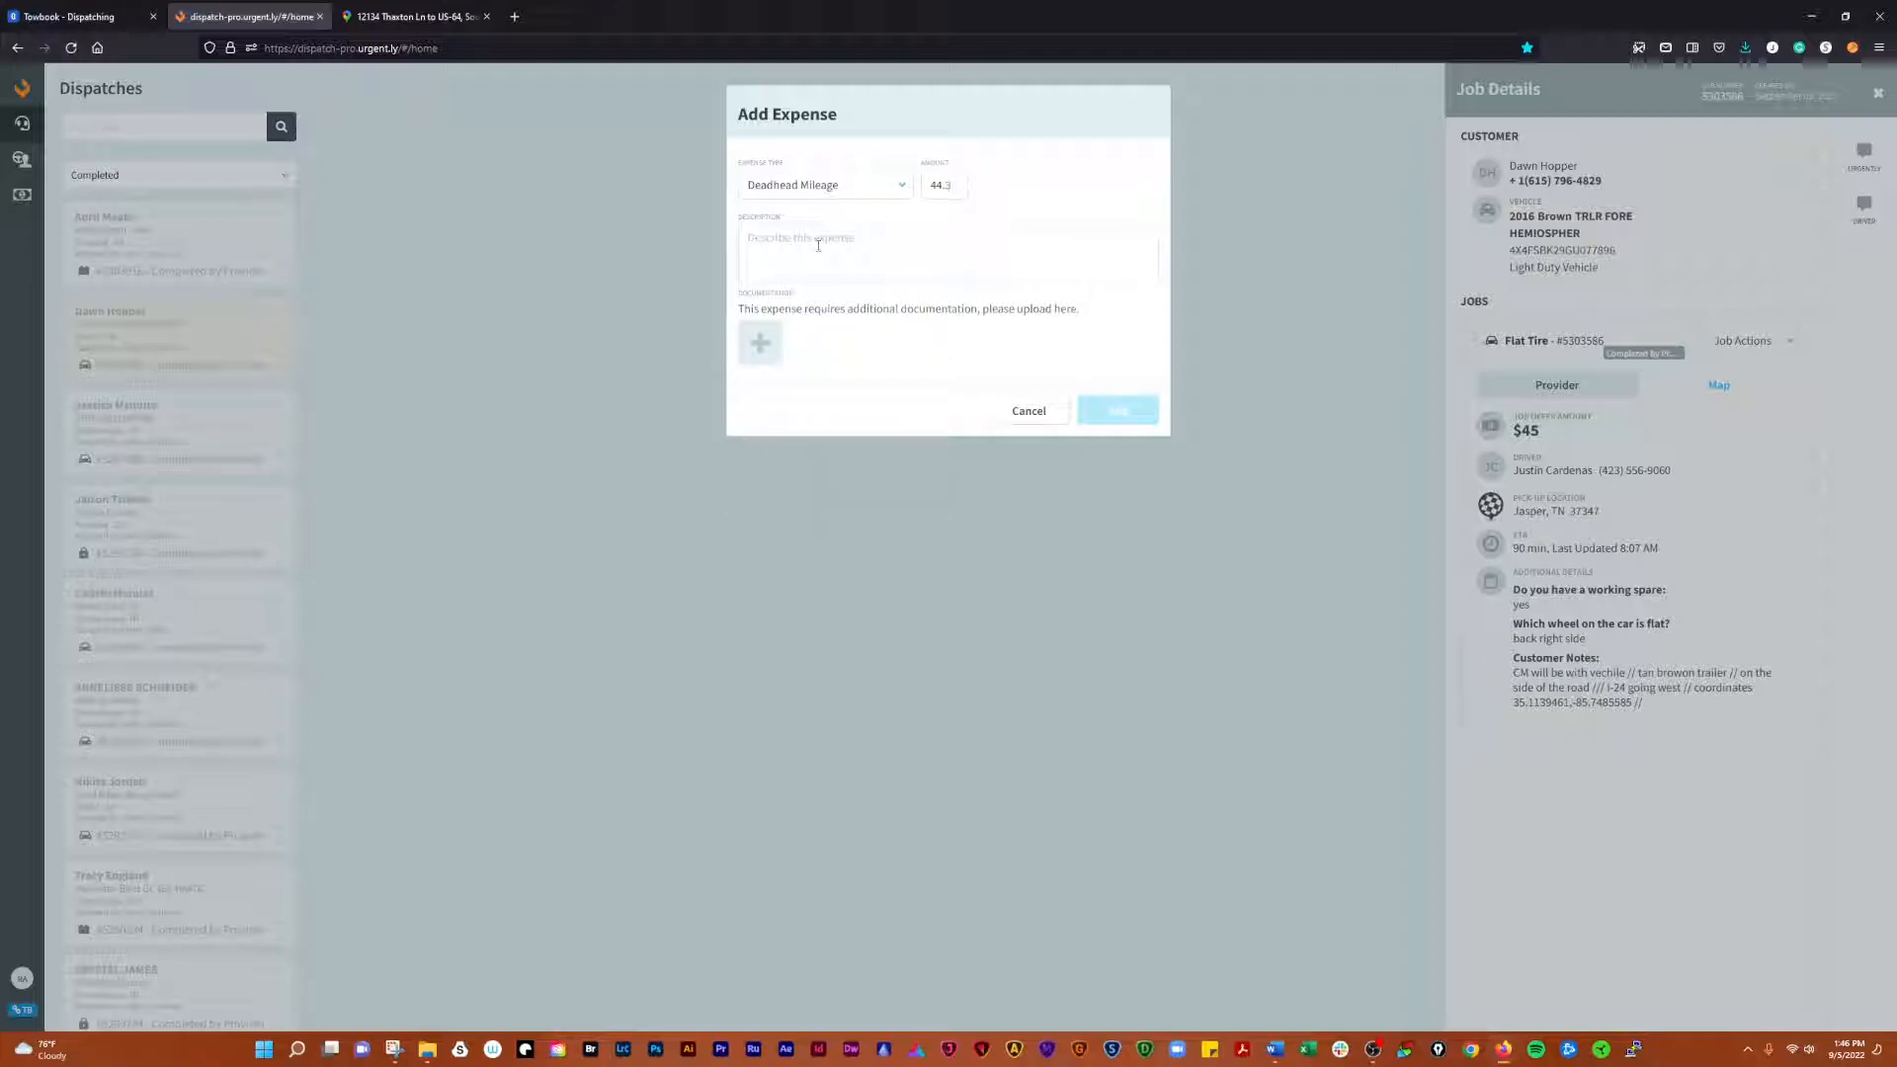
{"action": "type", "text": "Deadhead"}
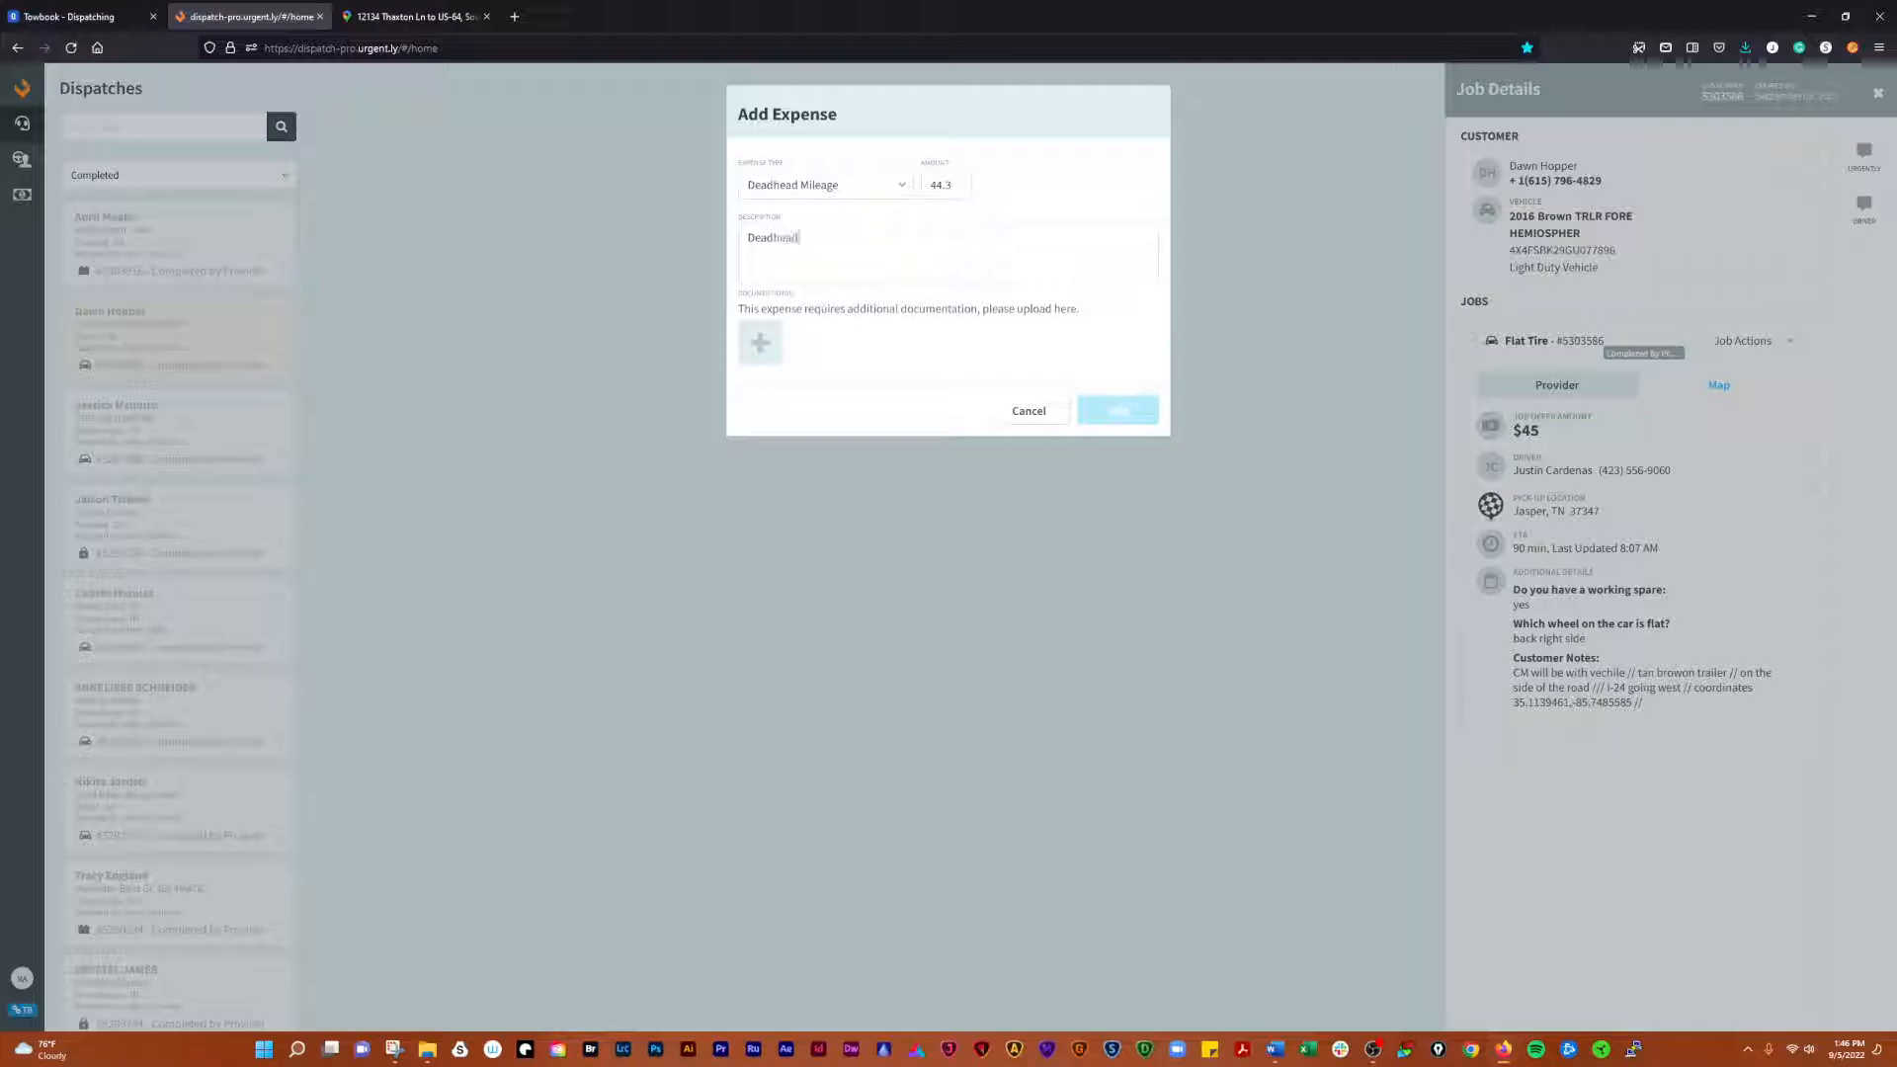
{"action": "type", "text": "back to 30"}
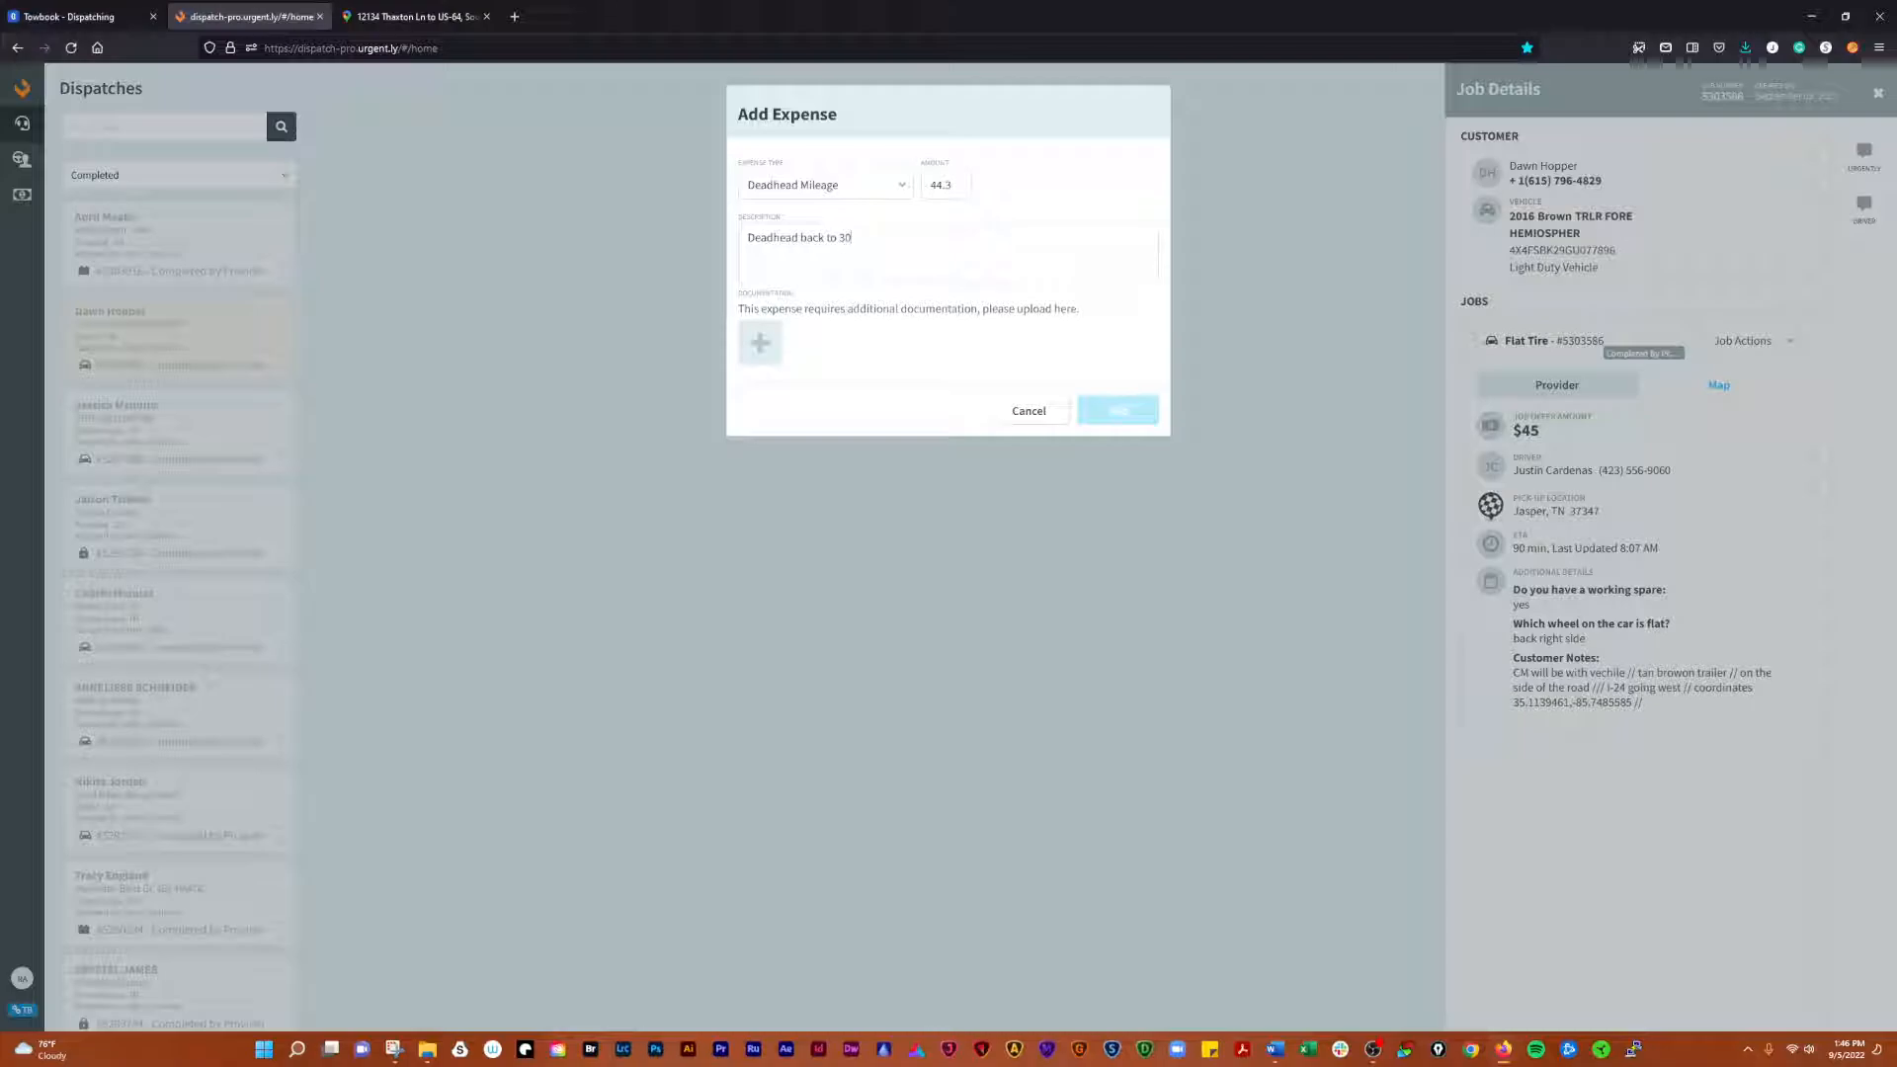
{"action": "left_click", "coordinate": [759, 343]}
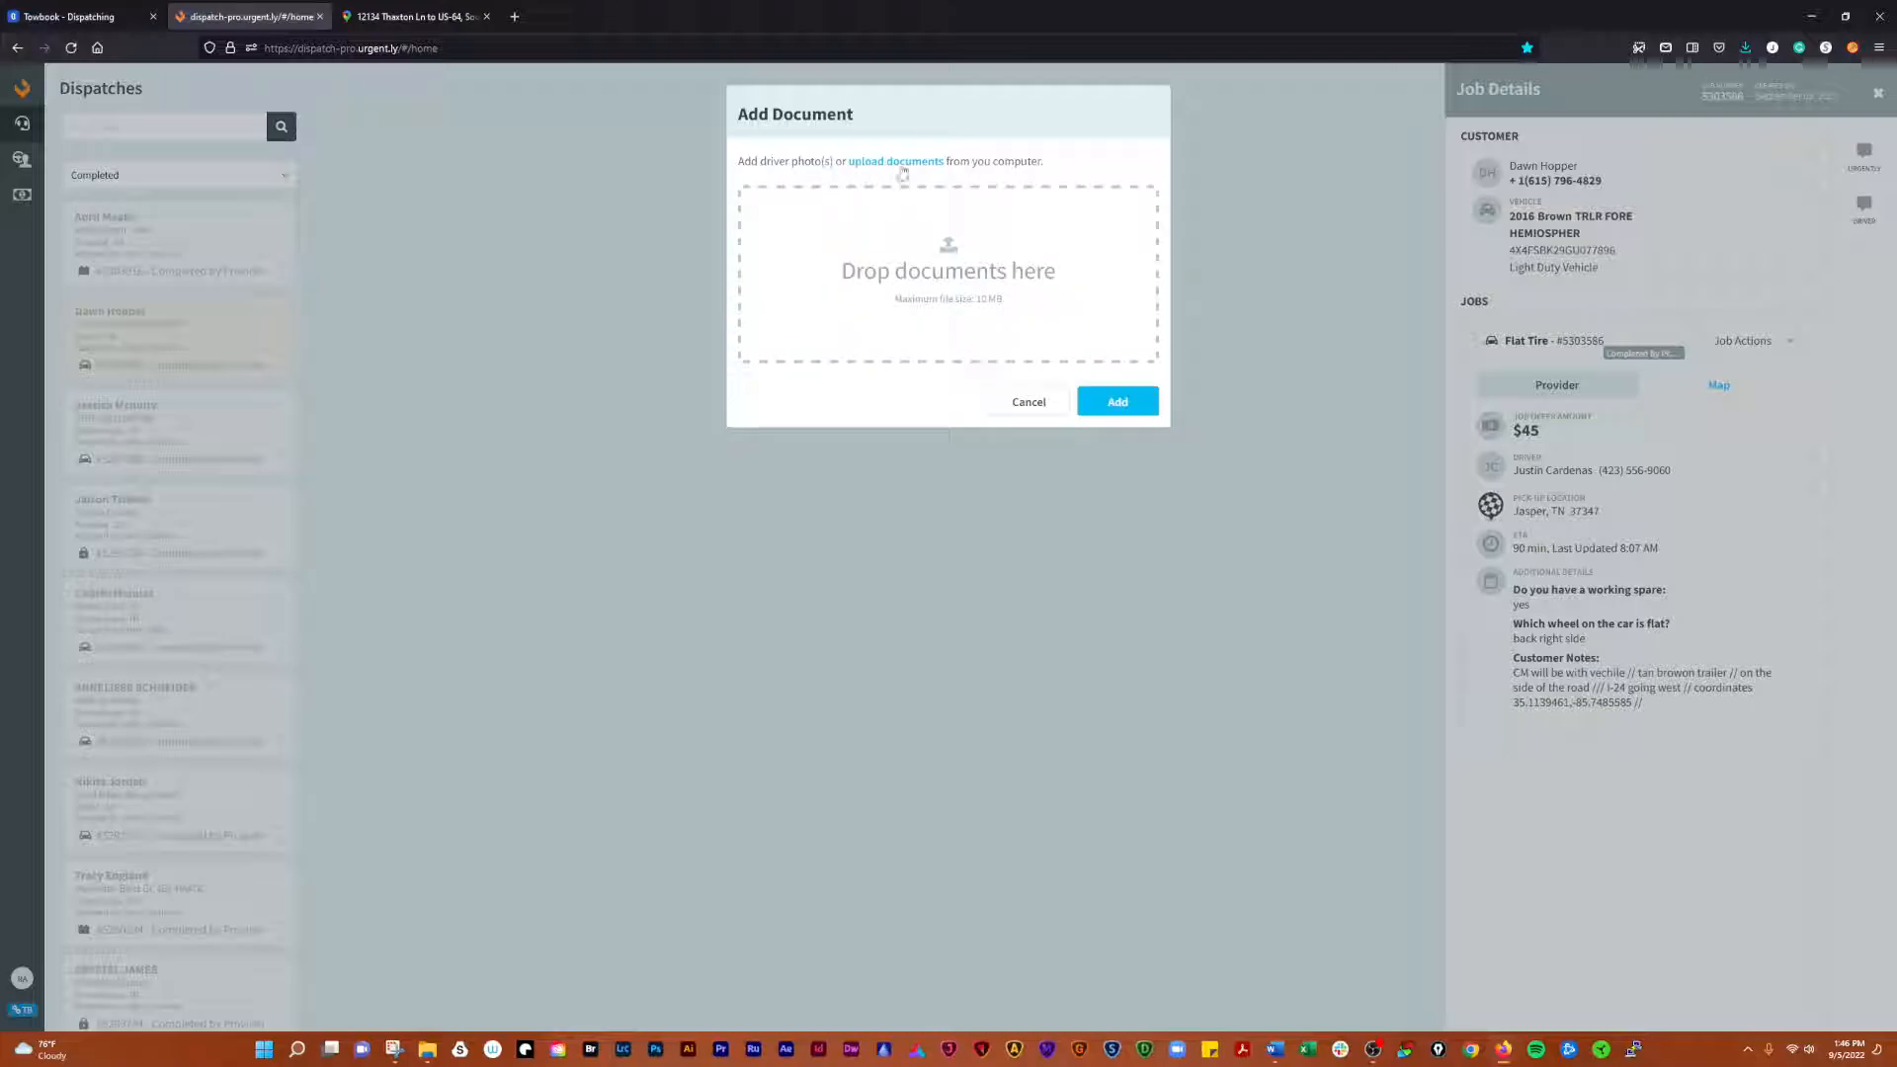
{"action": "left_click", "coordinate": [895, 161]}
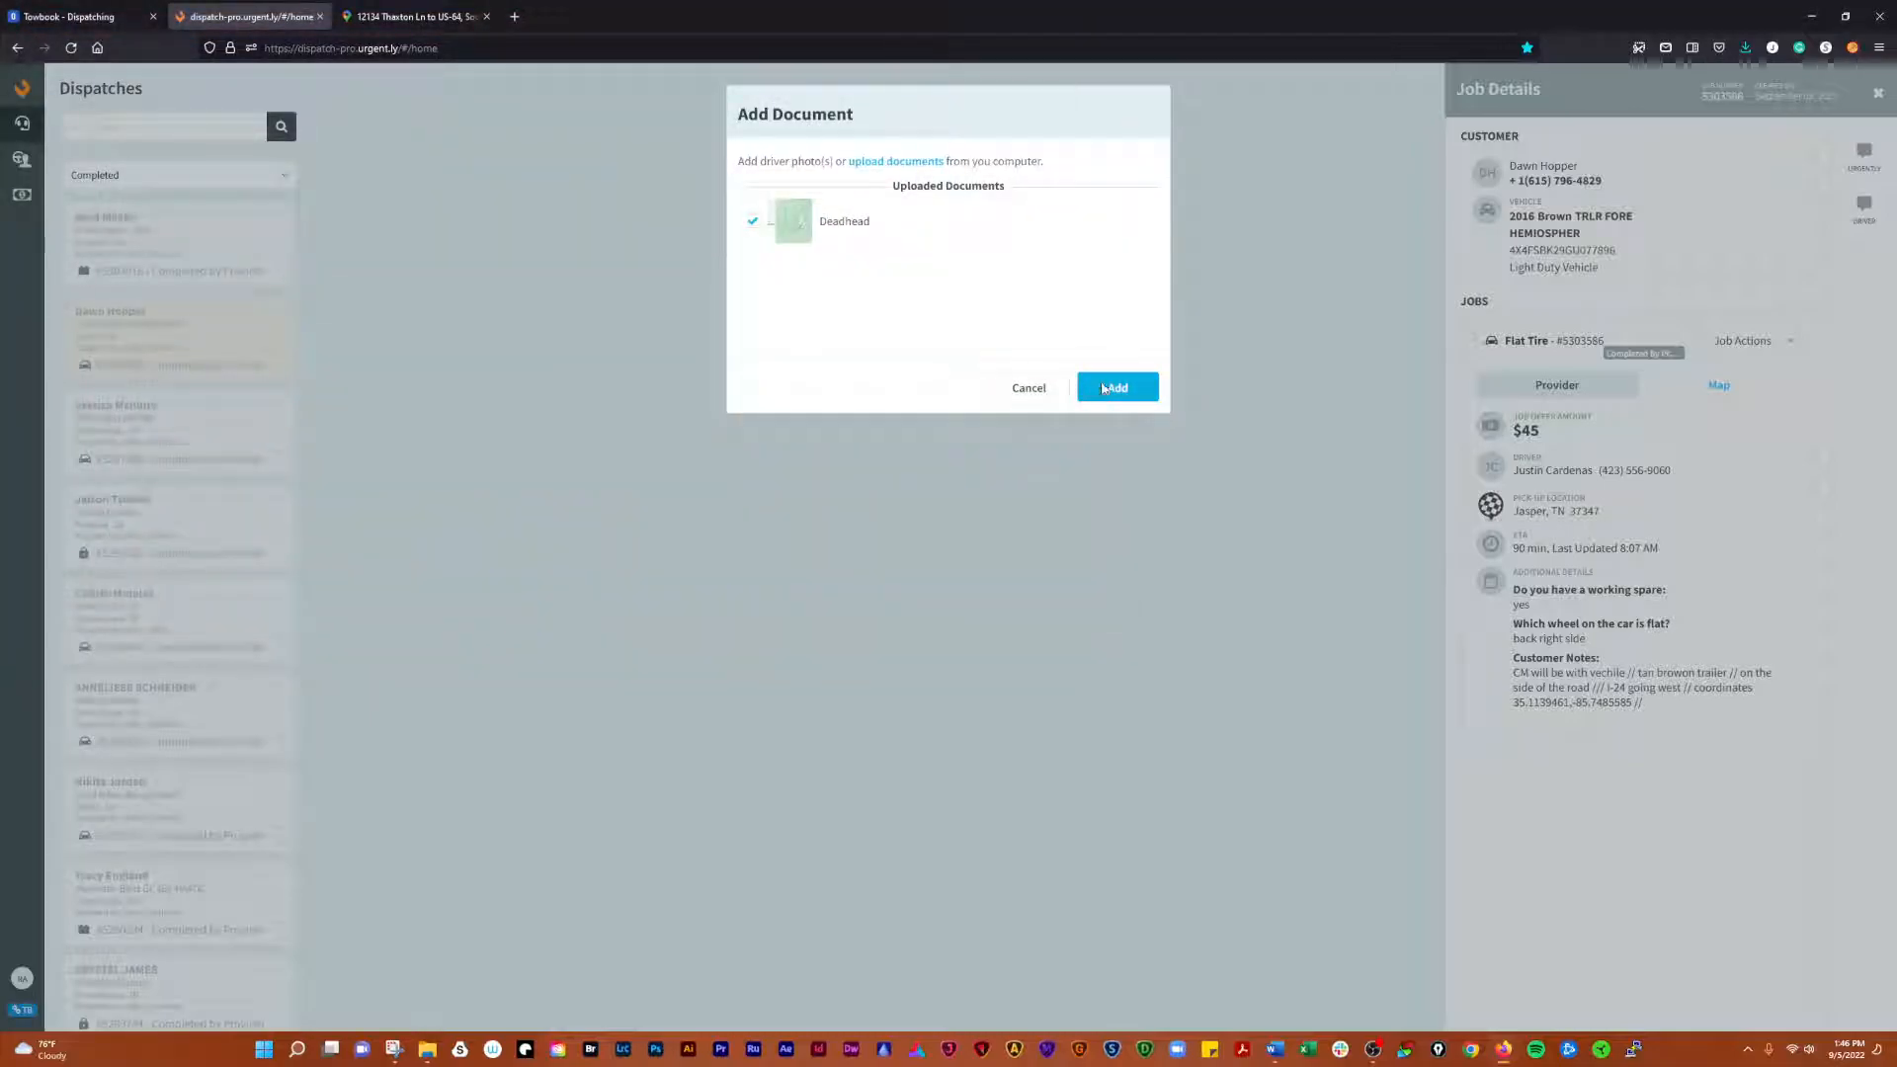
{"action": "left_click", "coordinate": [1114, 388]}
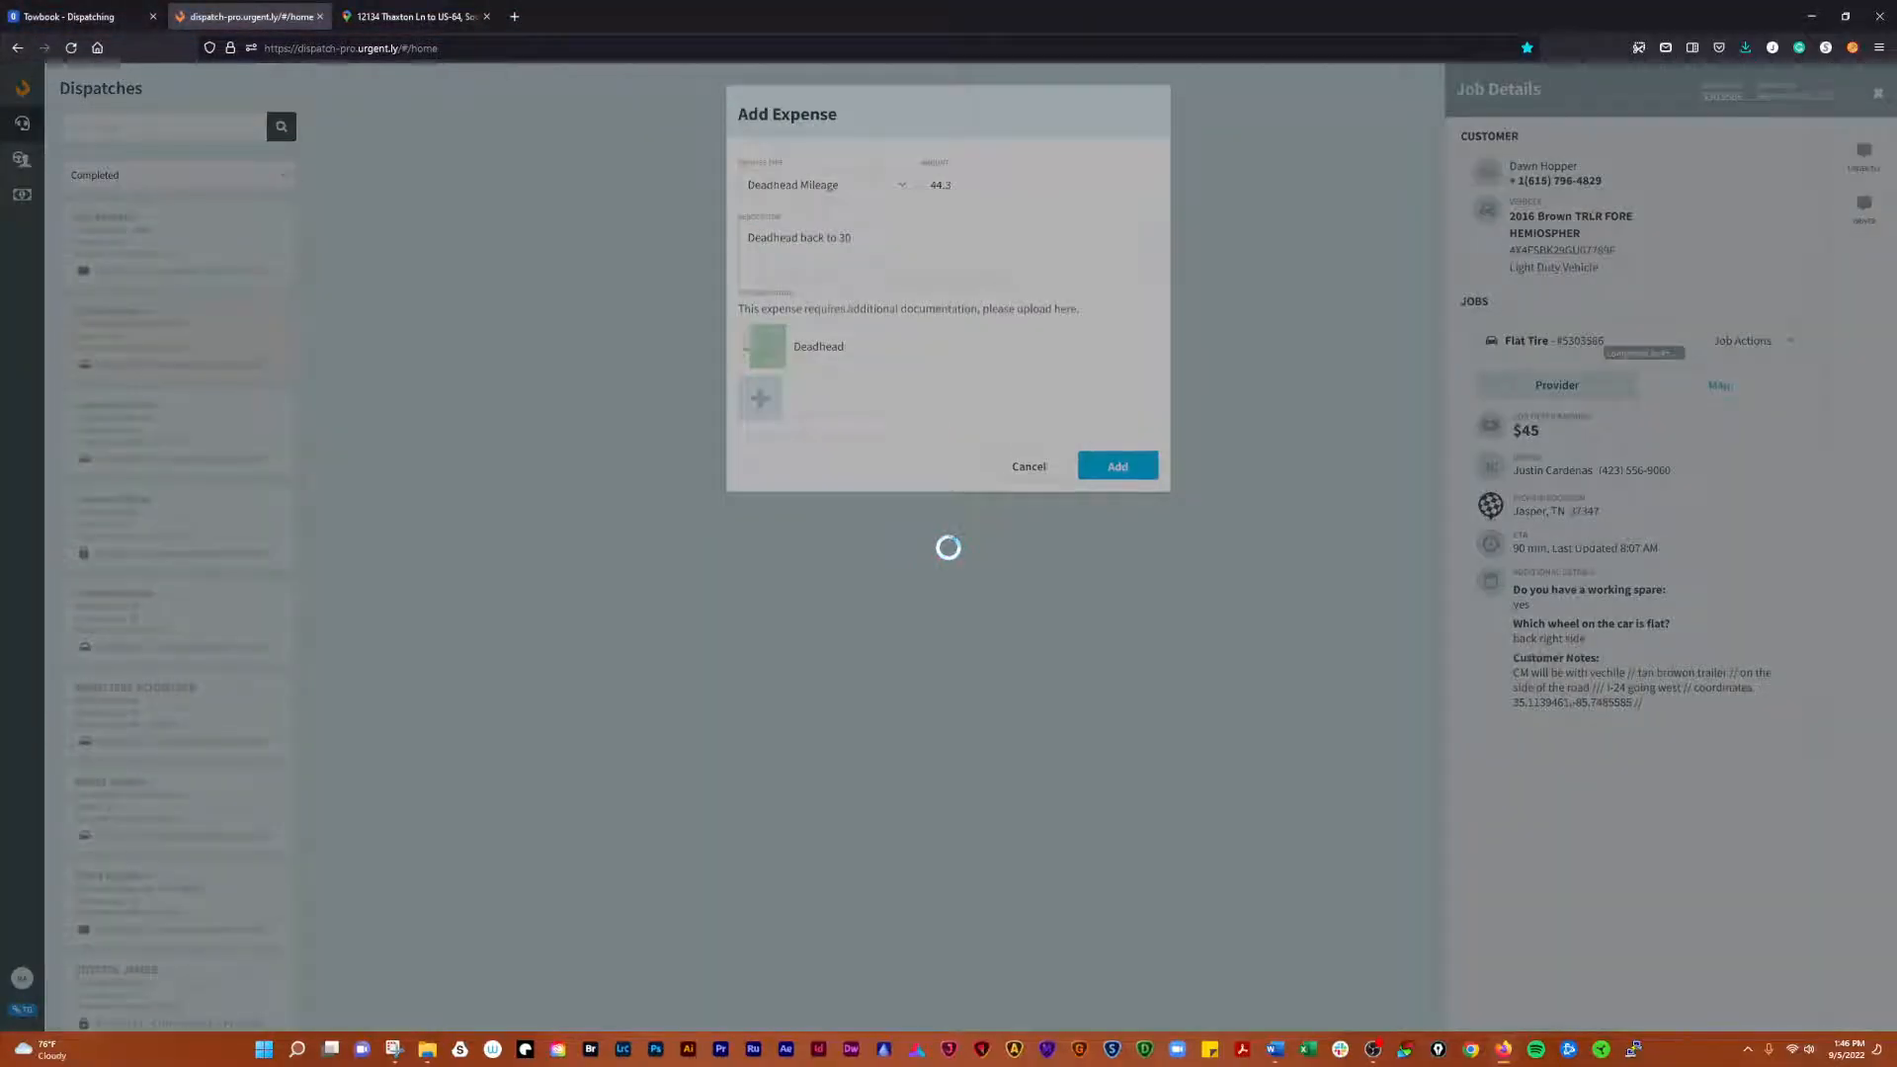
{"action": "left_click", "coordinate": [1114, 465]}
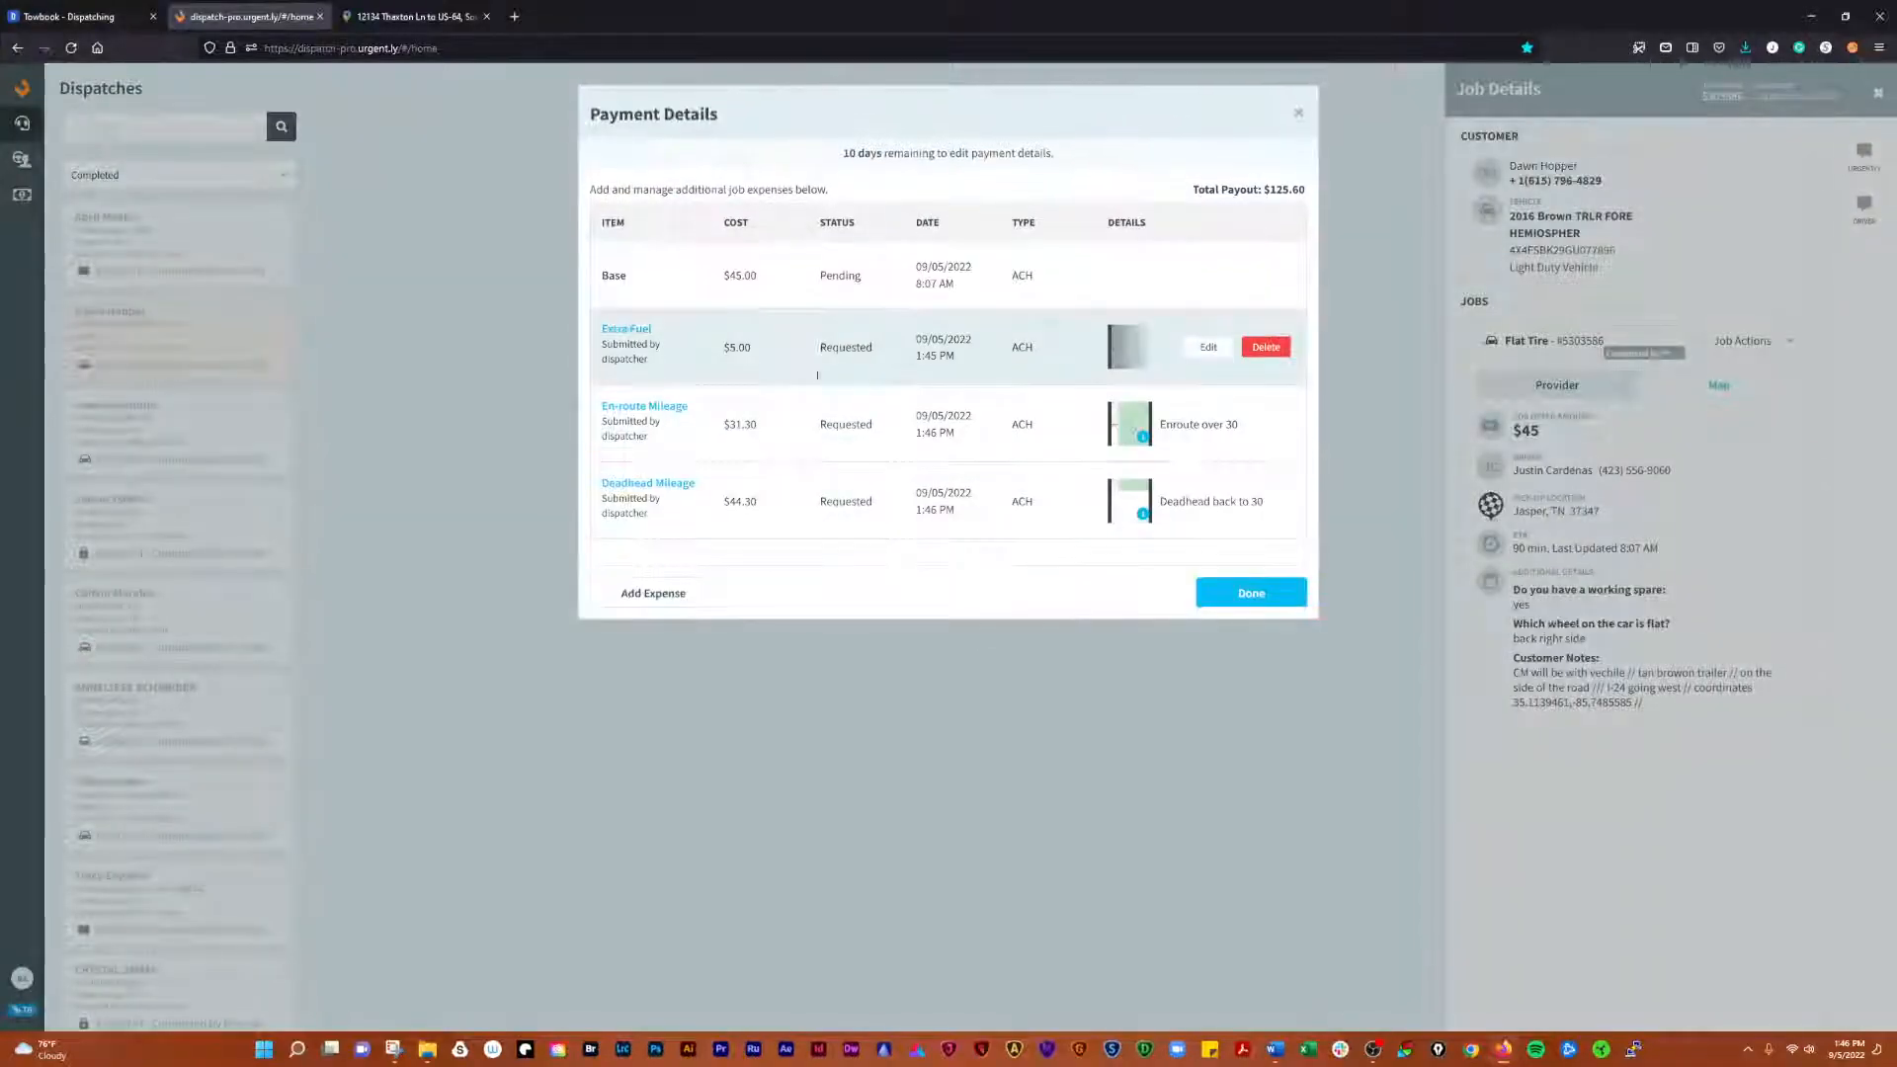
- Draft a $30.00 Inclement weather expense describing pouring rain, dangerous conditions and low visibility
{"action": "left_click", "coordinate": [652, 593]}
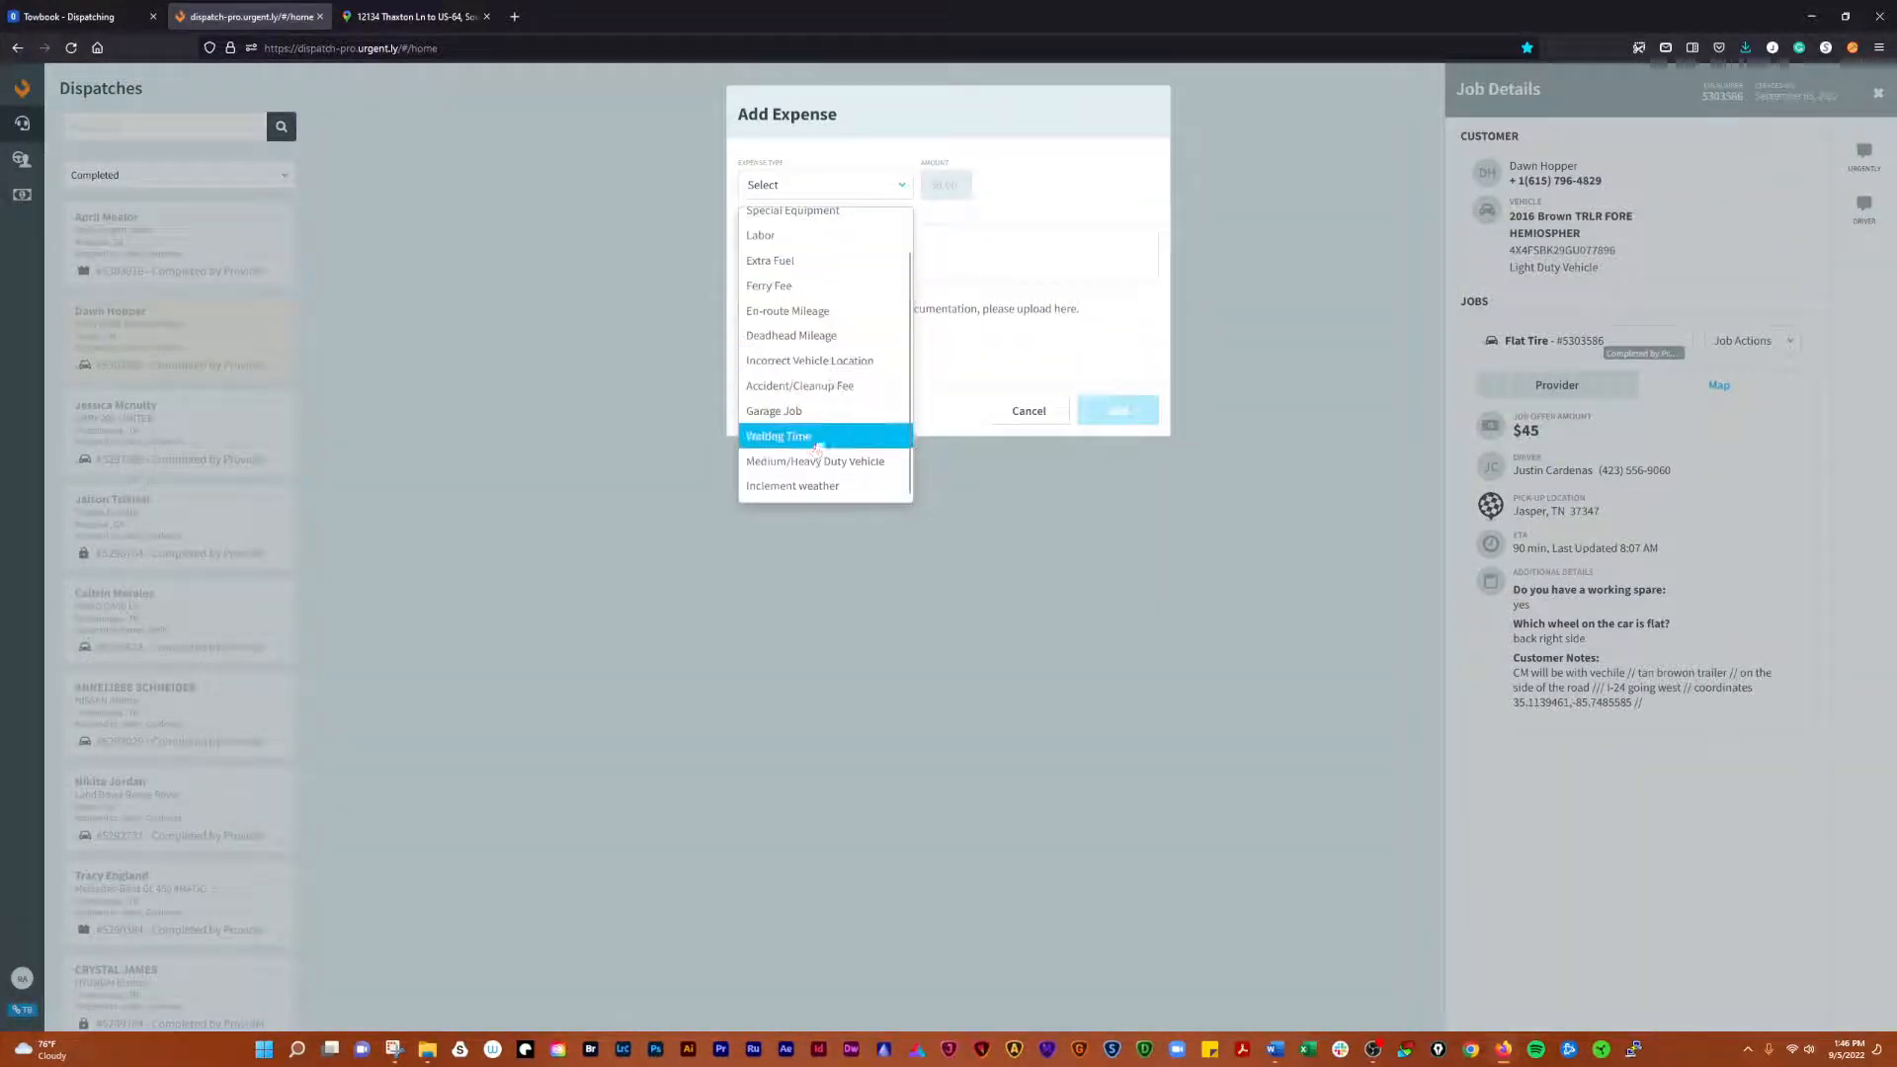
{"action": "left_click", "coordinate": [792, 485]}
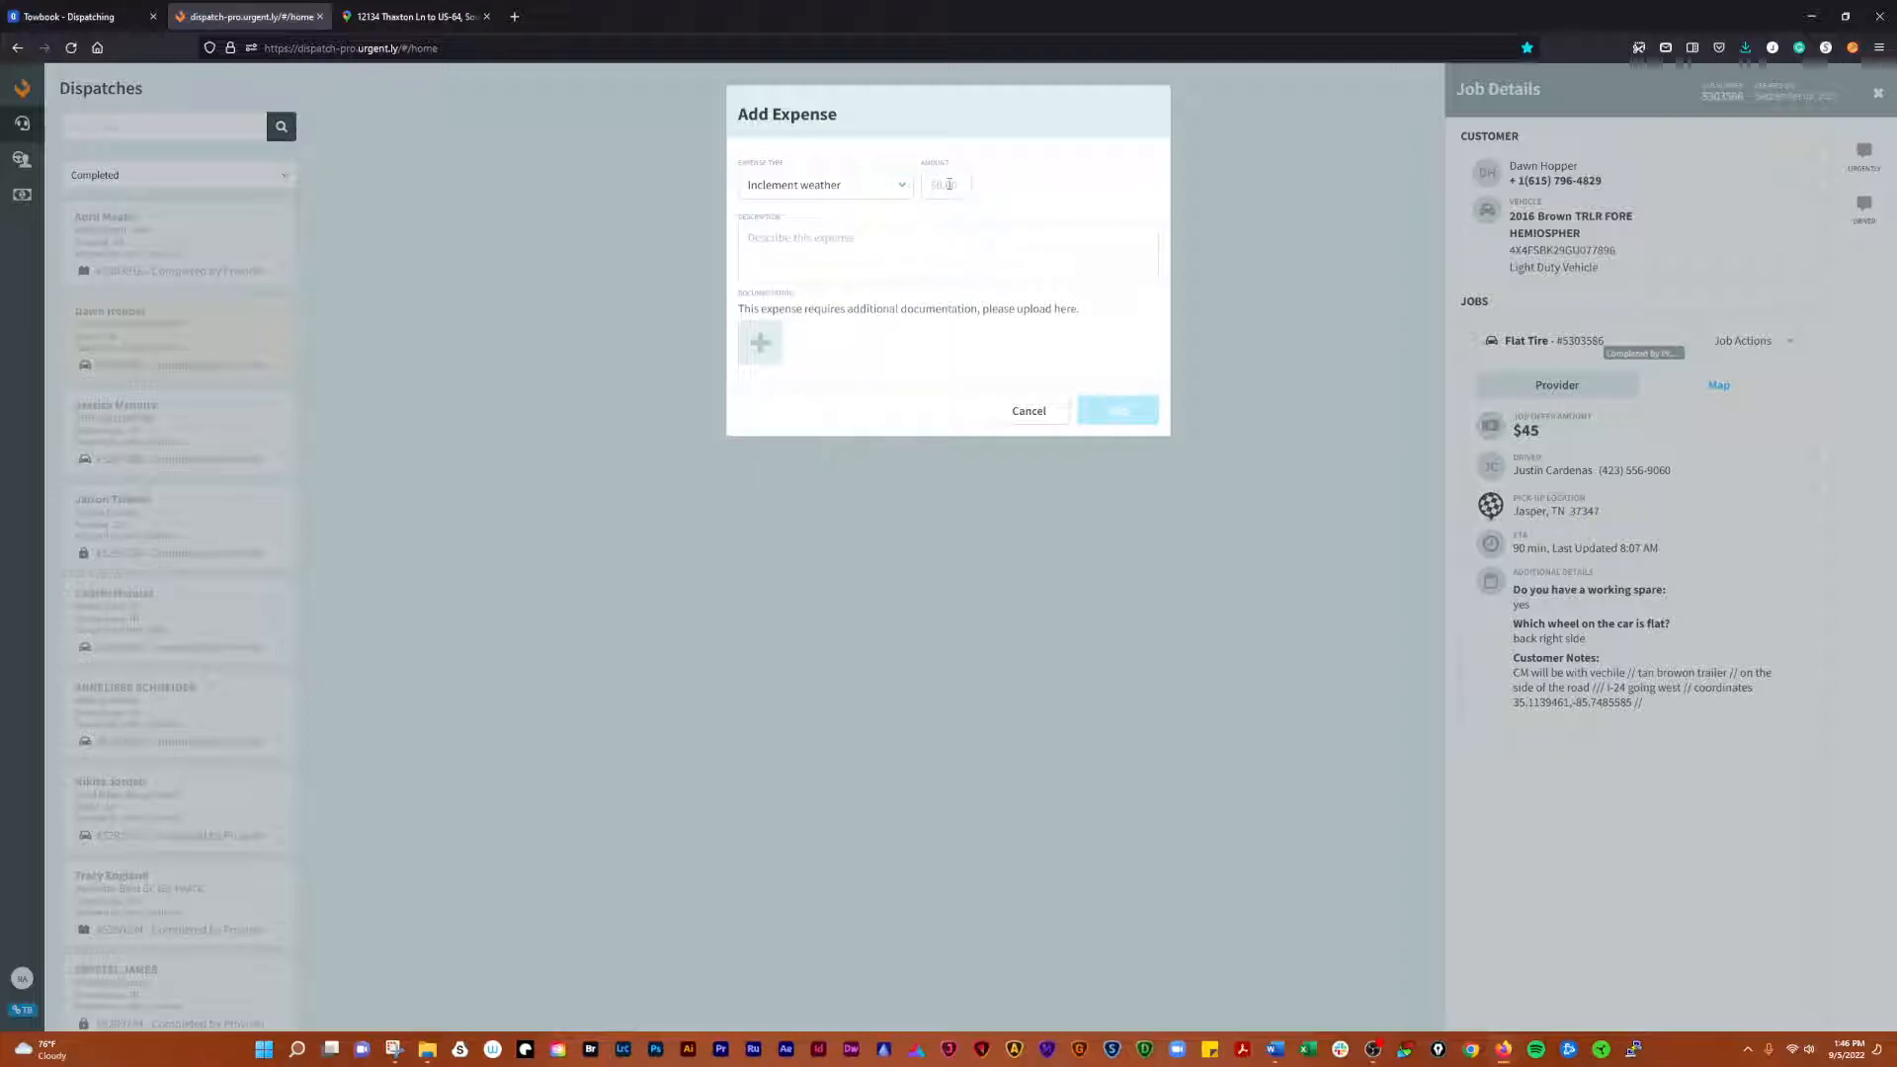
{"action": "type", "text": "30.00"}
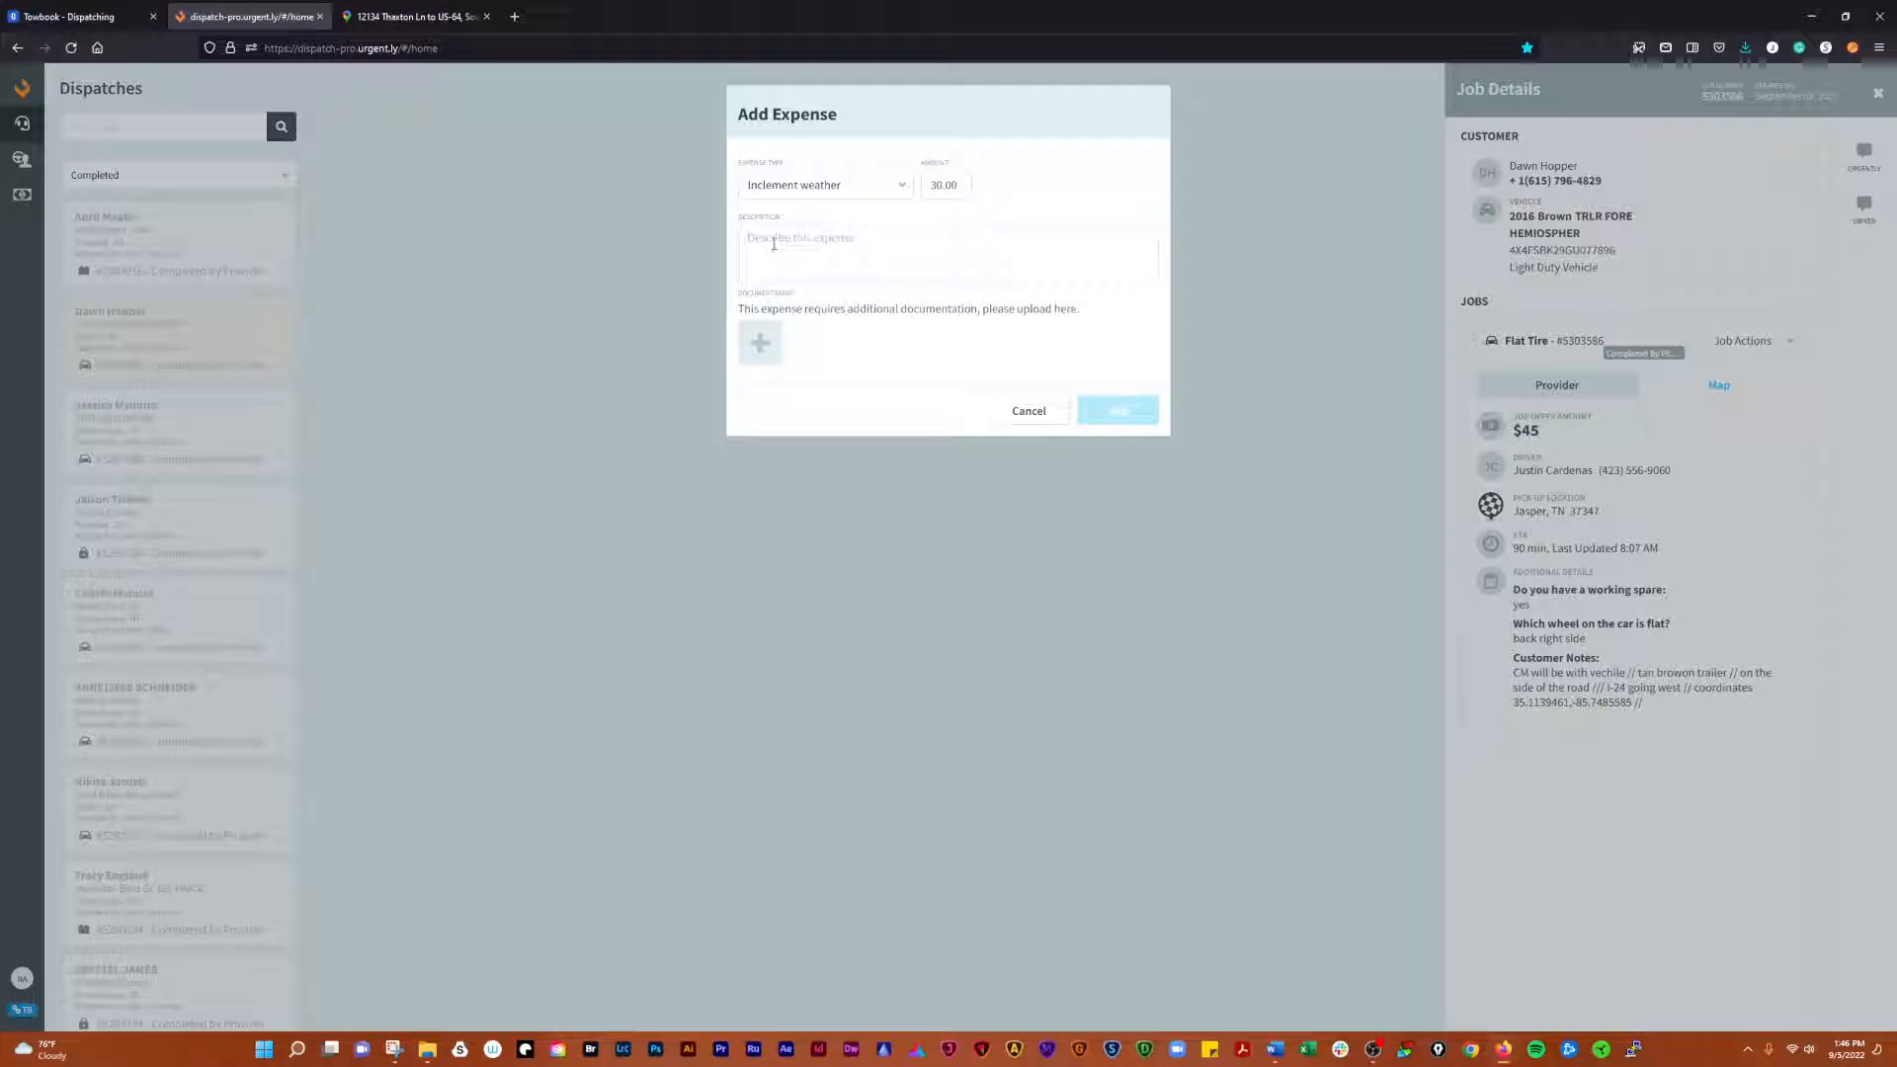
{"action": "type", "text": "Pouring down rain - D"}
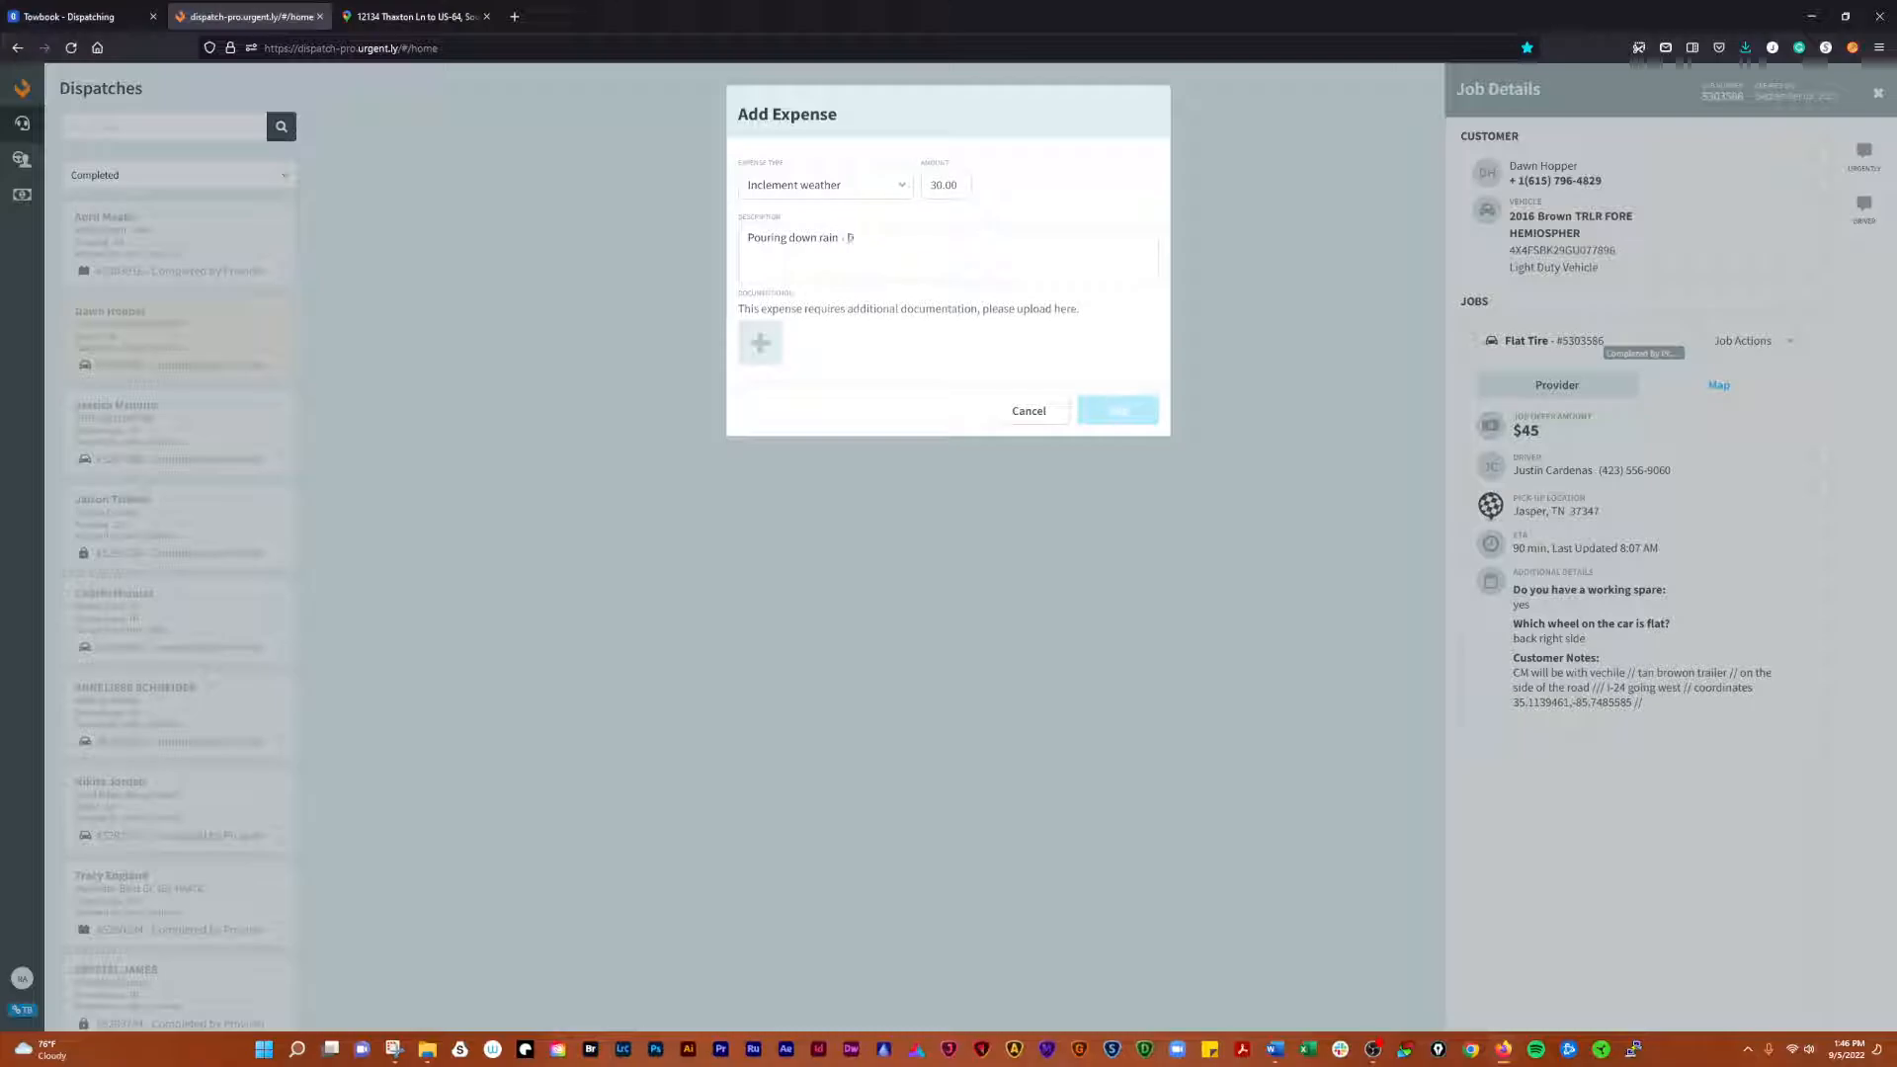
{"action": "type", "text": "angerous"}
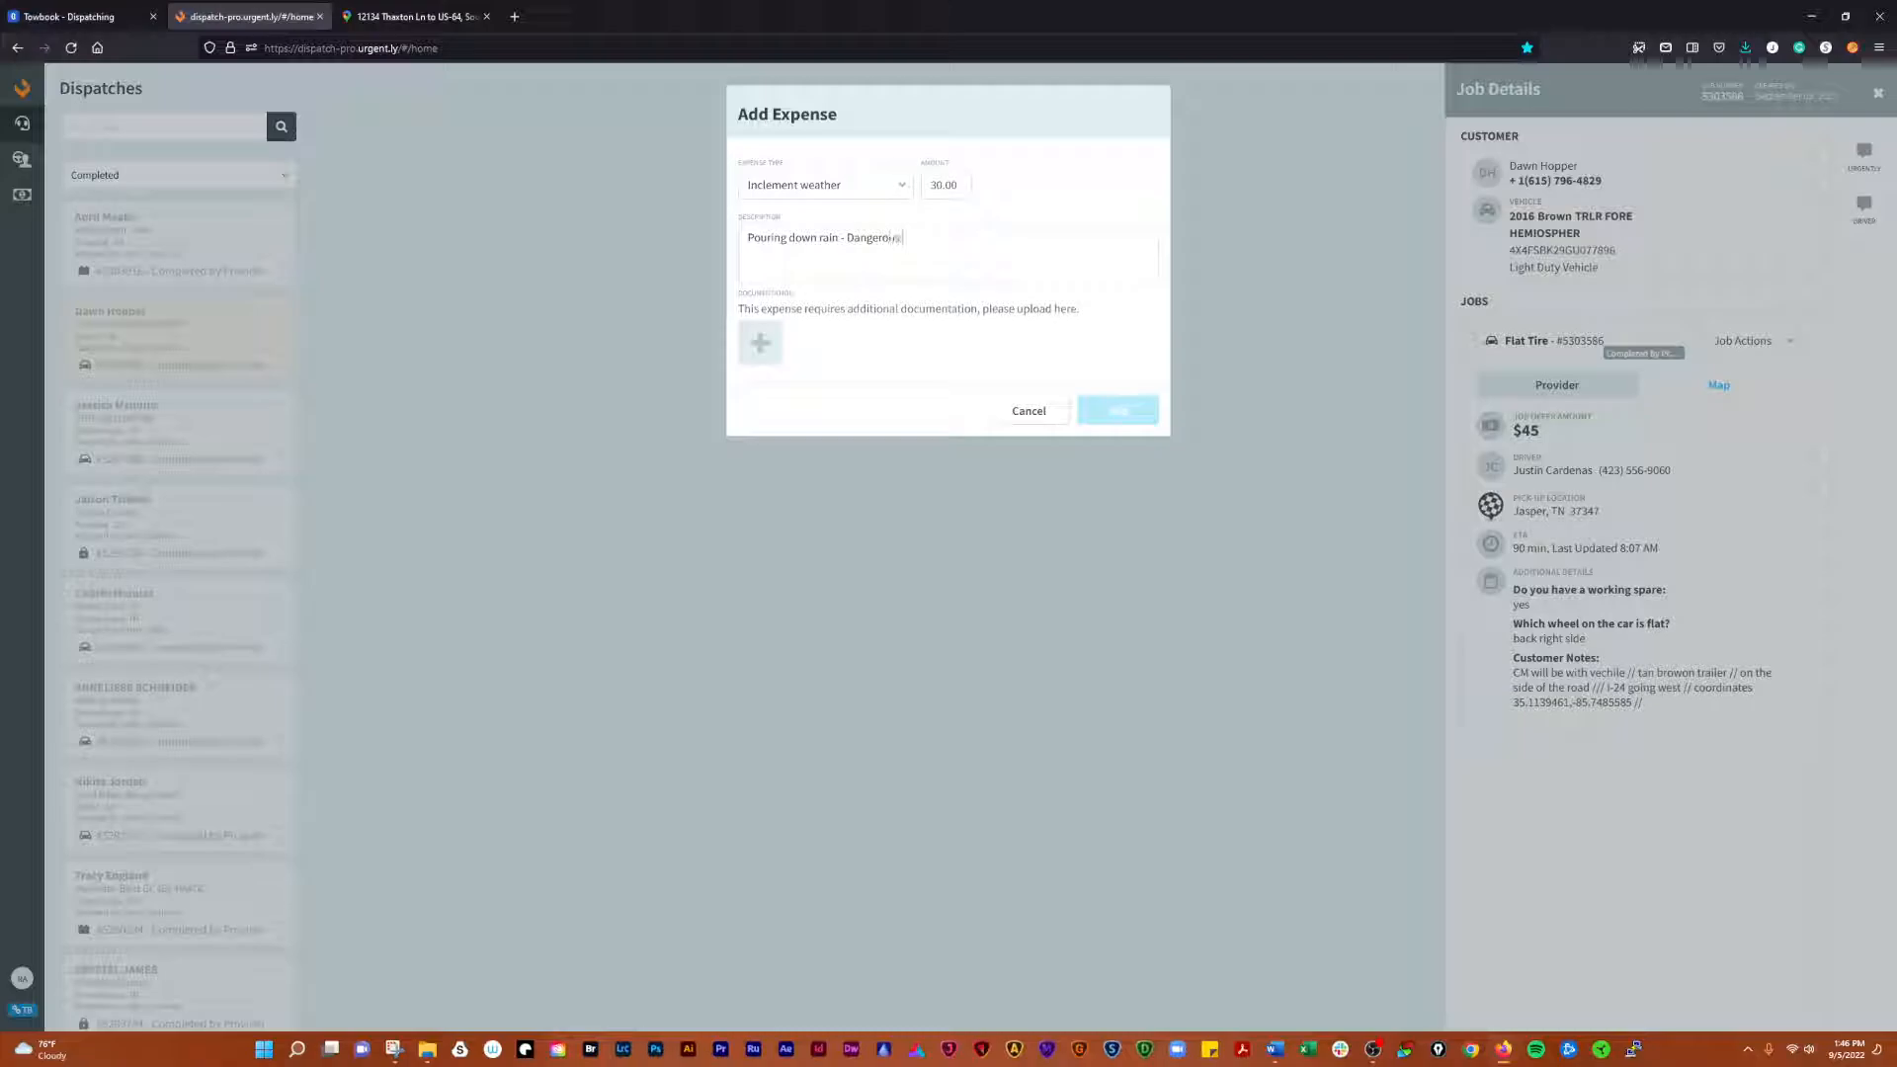
{"action": "type", "text": "conditions"}
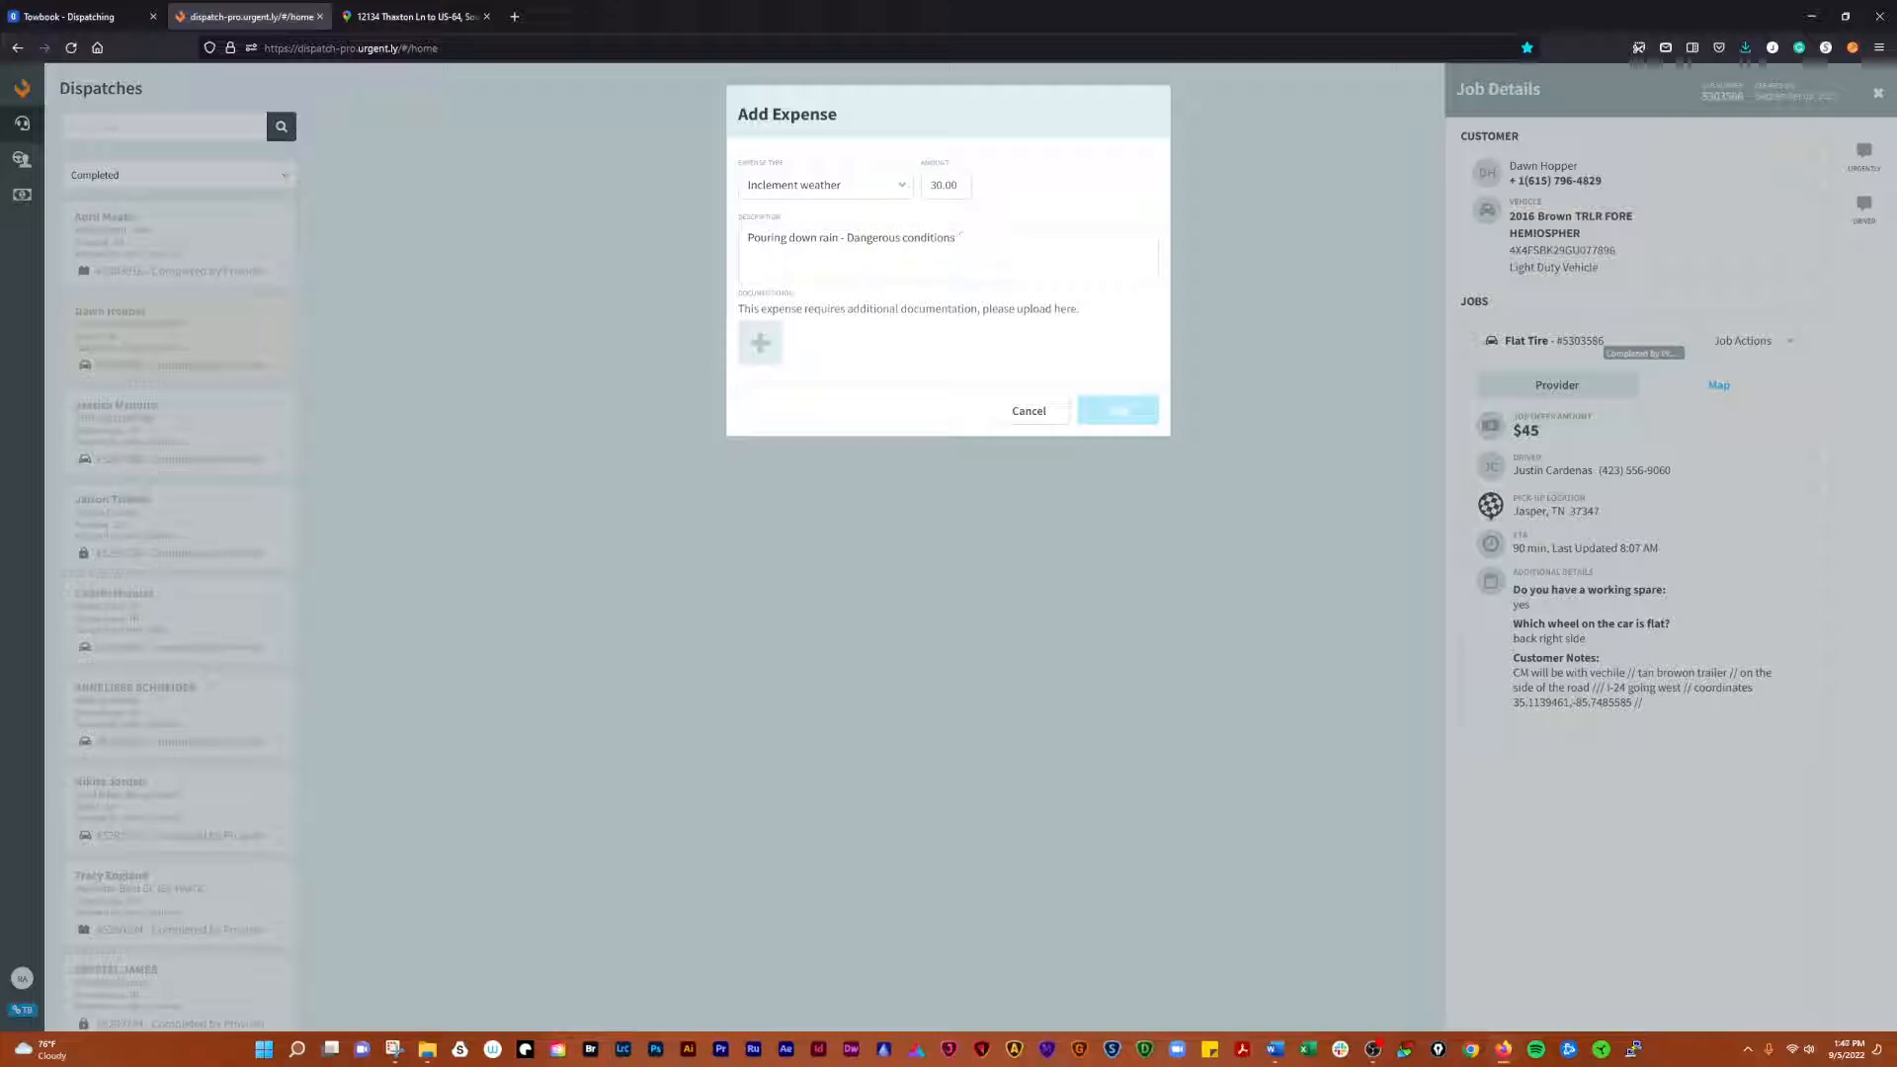
{"action": "type", "text": "& low visabili"}
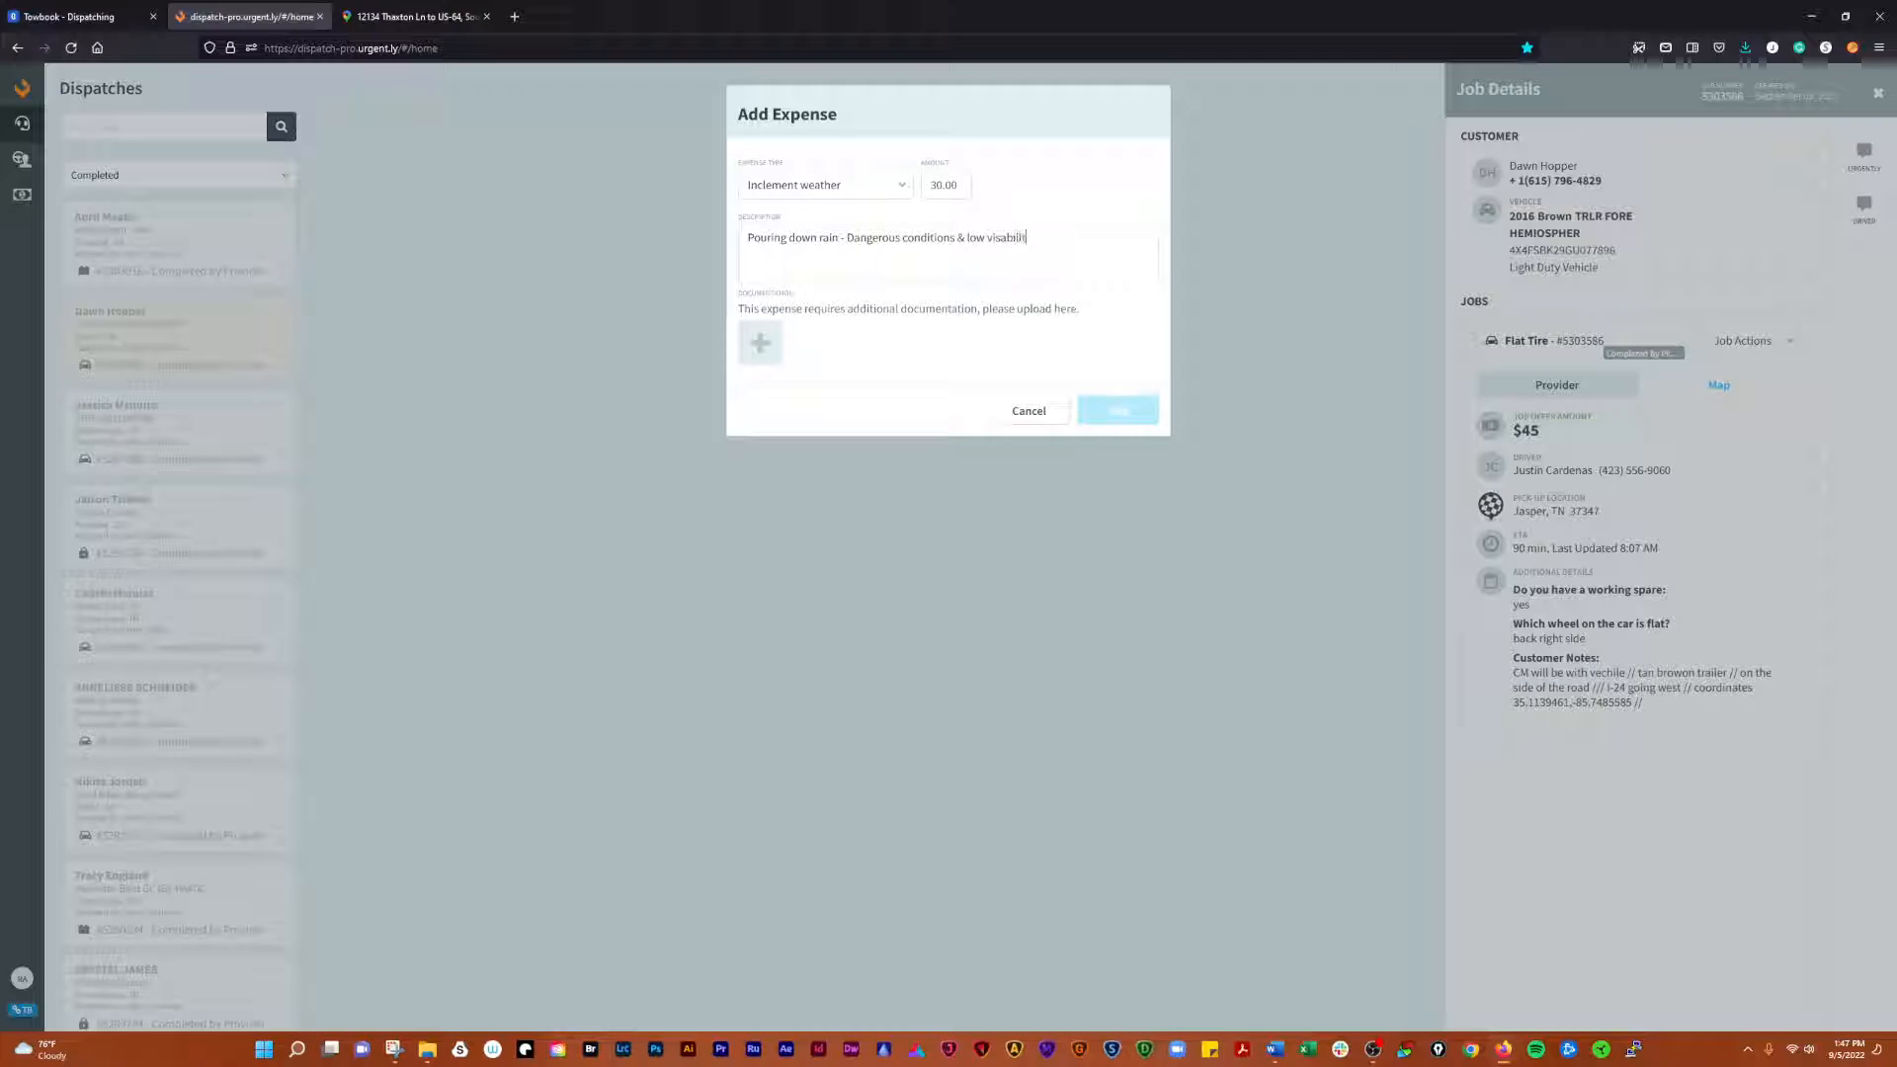
- Attach the Weather 1, Weather 3 and Weather 4 photos to the inclement weather expense
{"action": "left_click", "coordinate": [760, 342]}
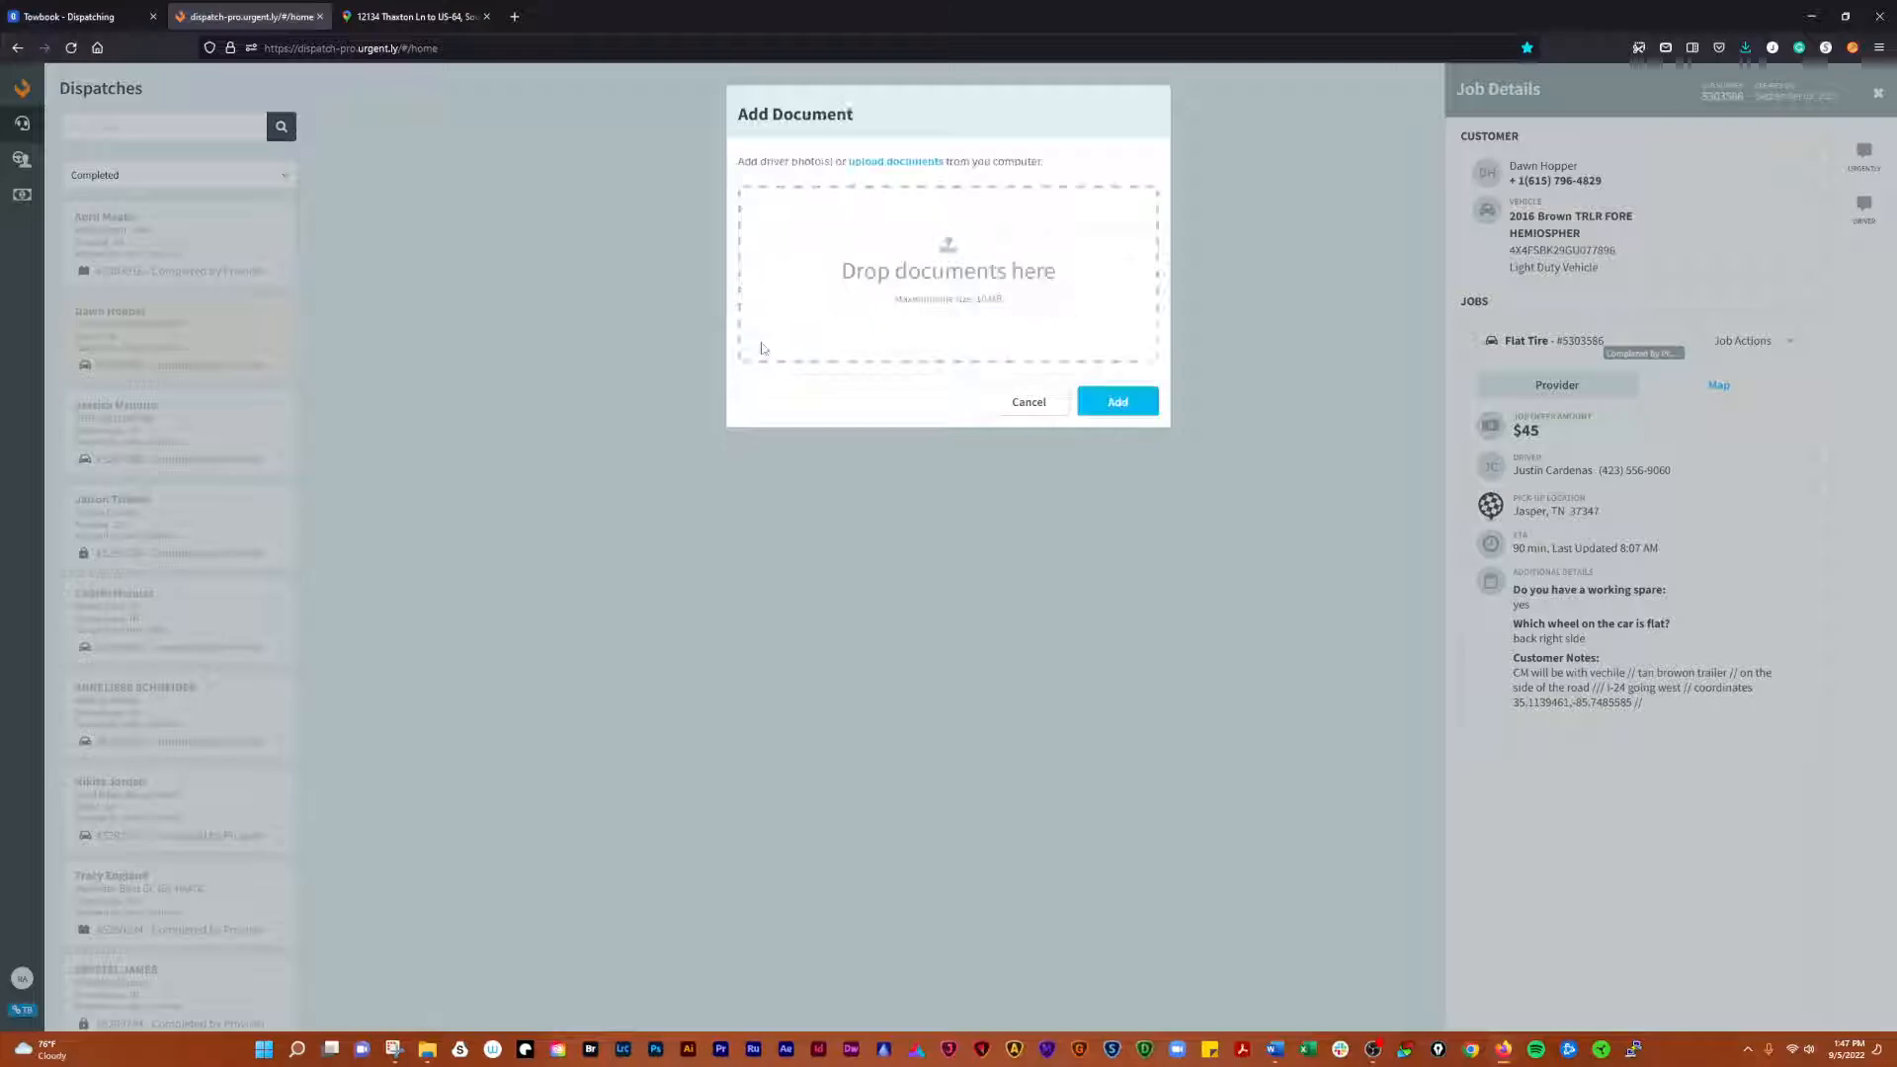
{"action": "left_click", "coordinate": [893, 161]}
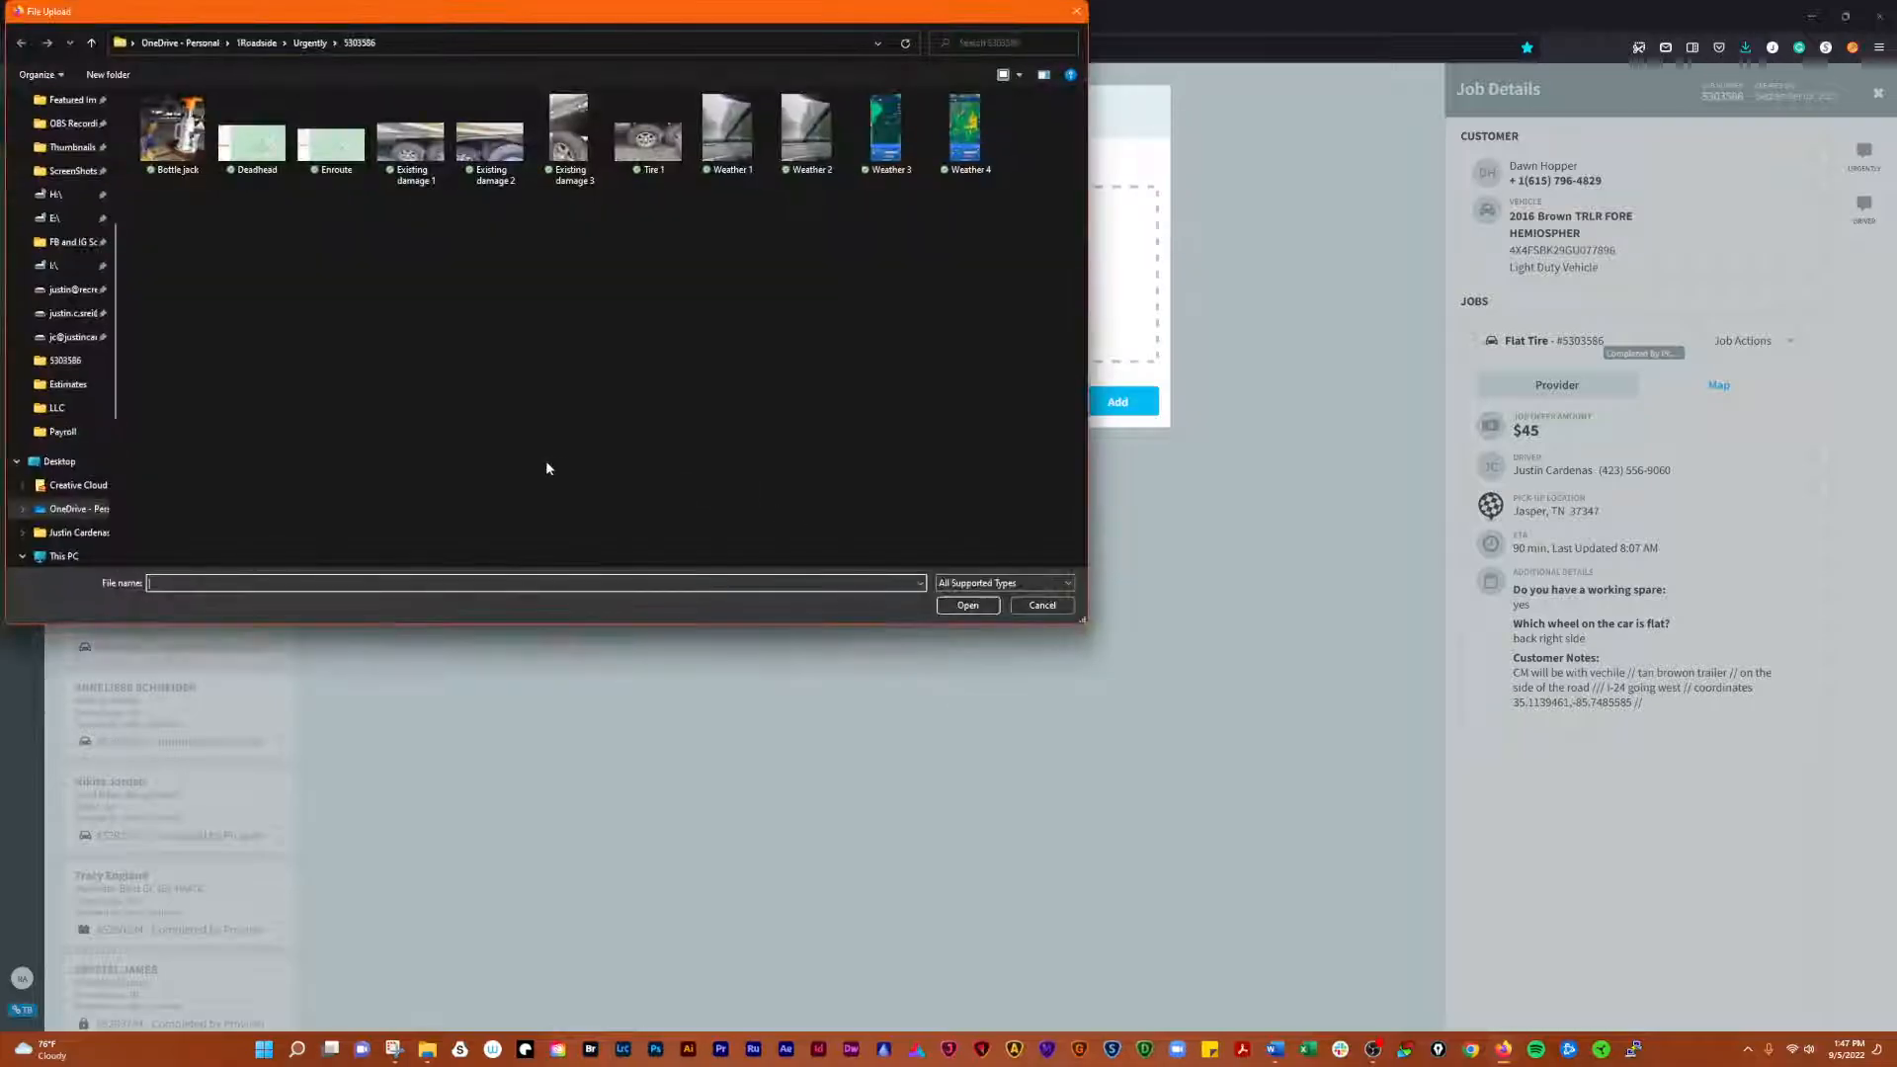
{"action": "left_click", "coordinate": [728, 126]}
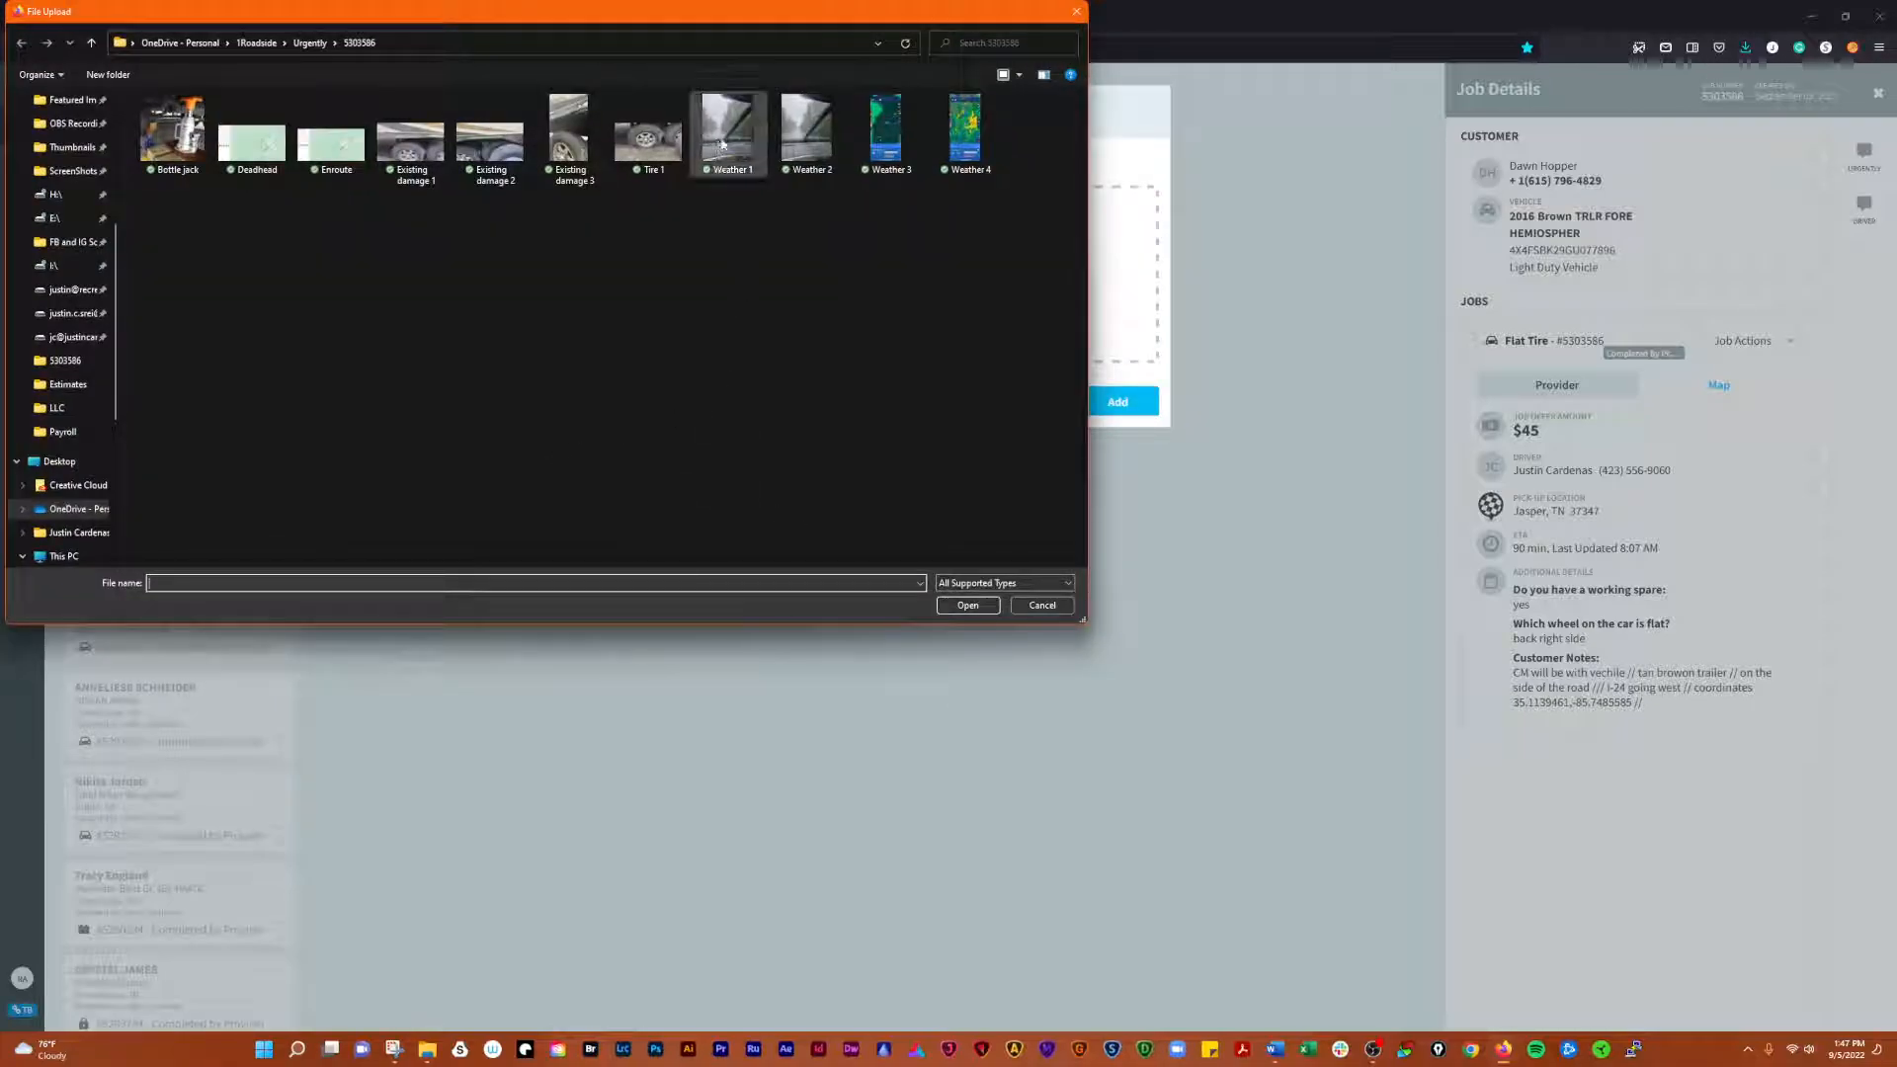
{"action": "double_click", "coordinate": [727, 127]}
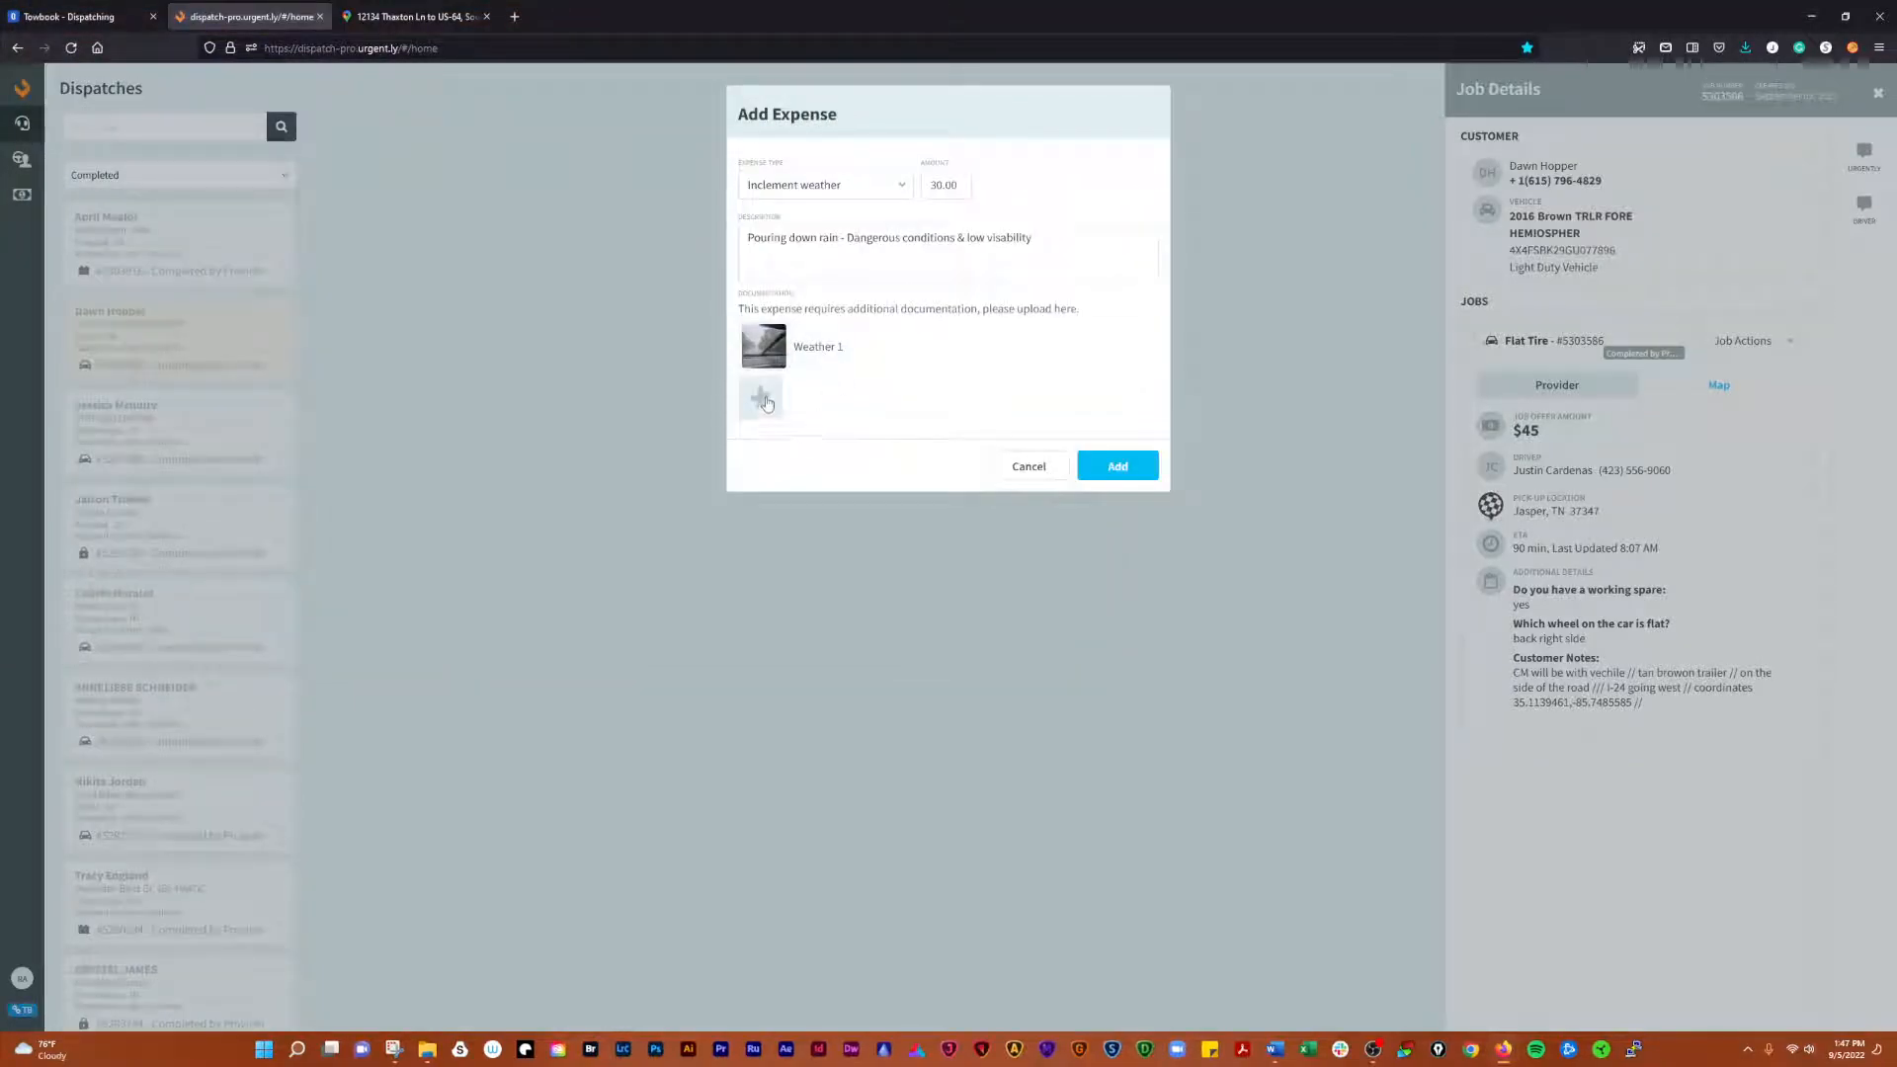
{"action": "left_click", "coordinate": [760, 397]}
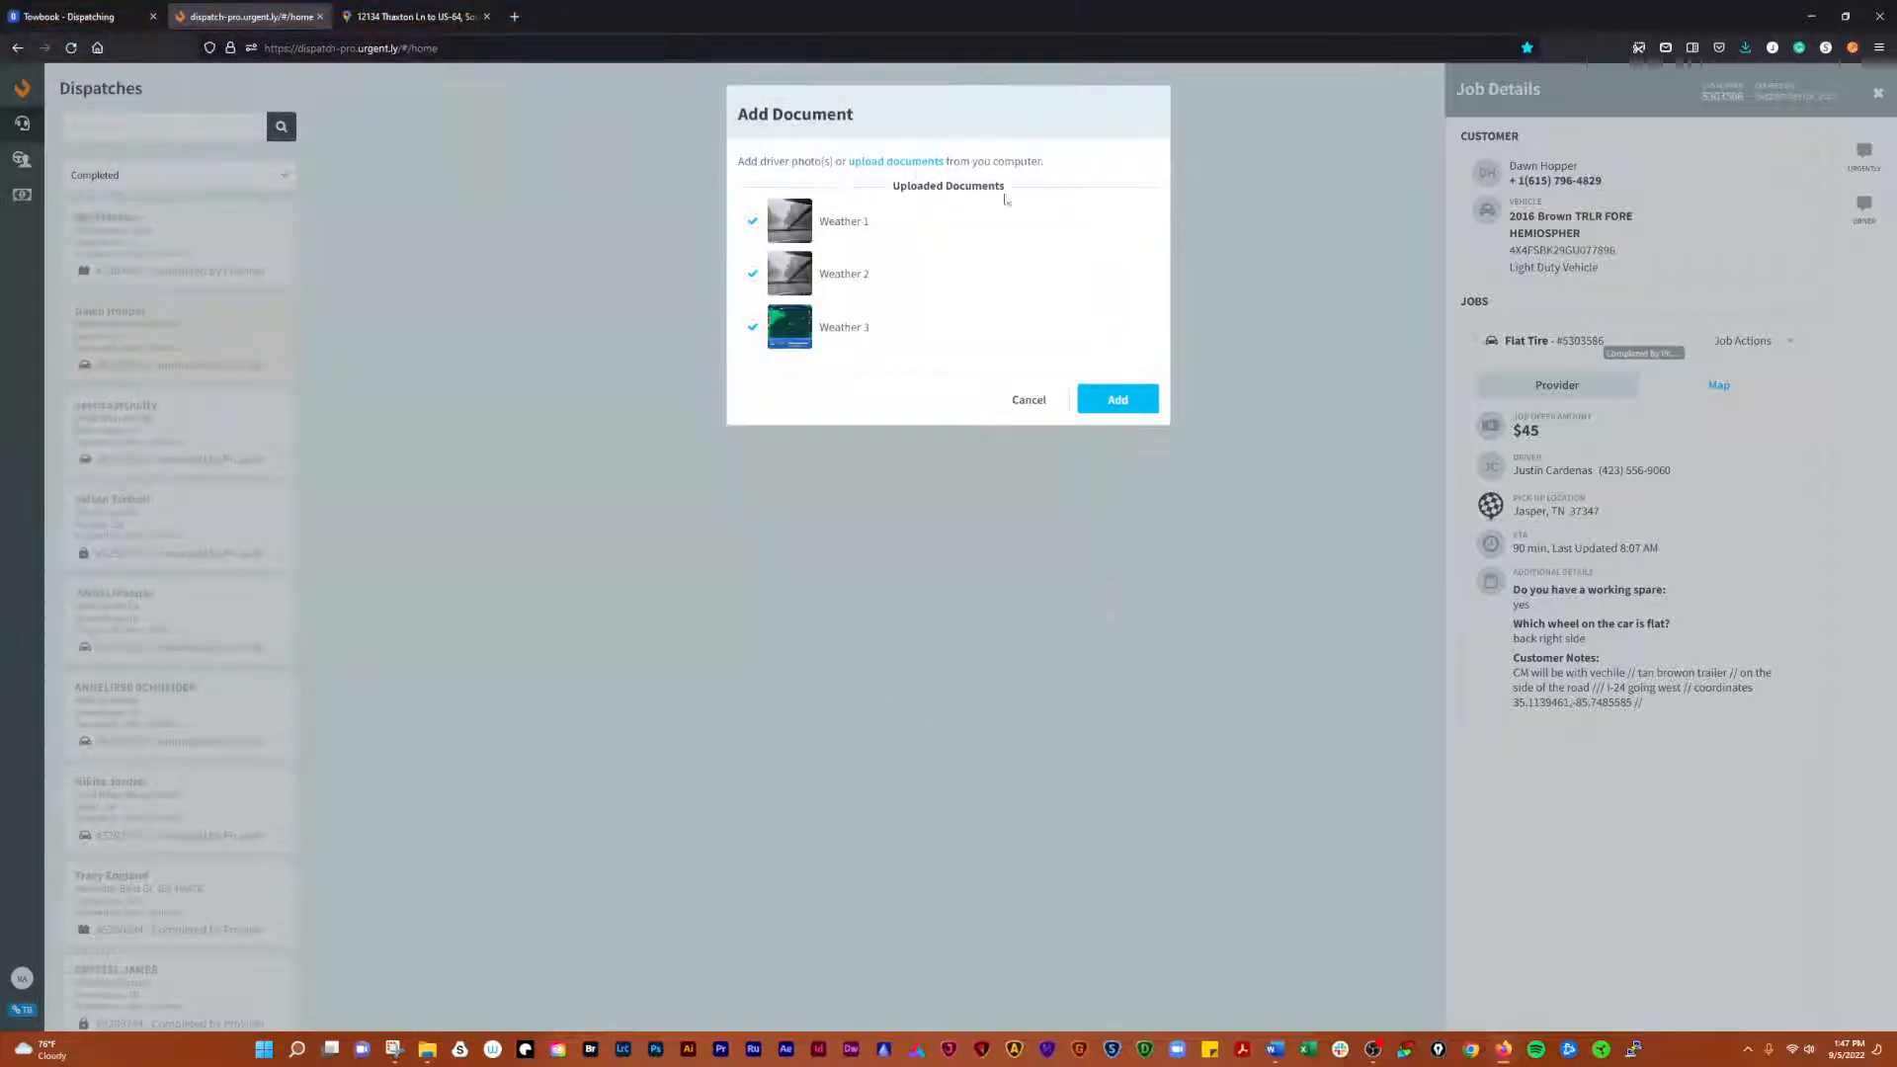
{"action": "left_click", "coordinate": [894, 160]}
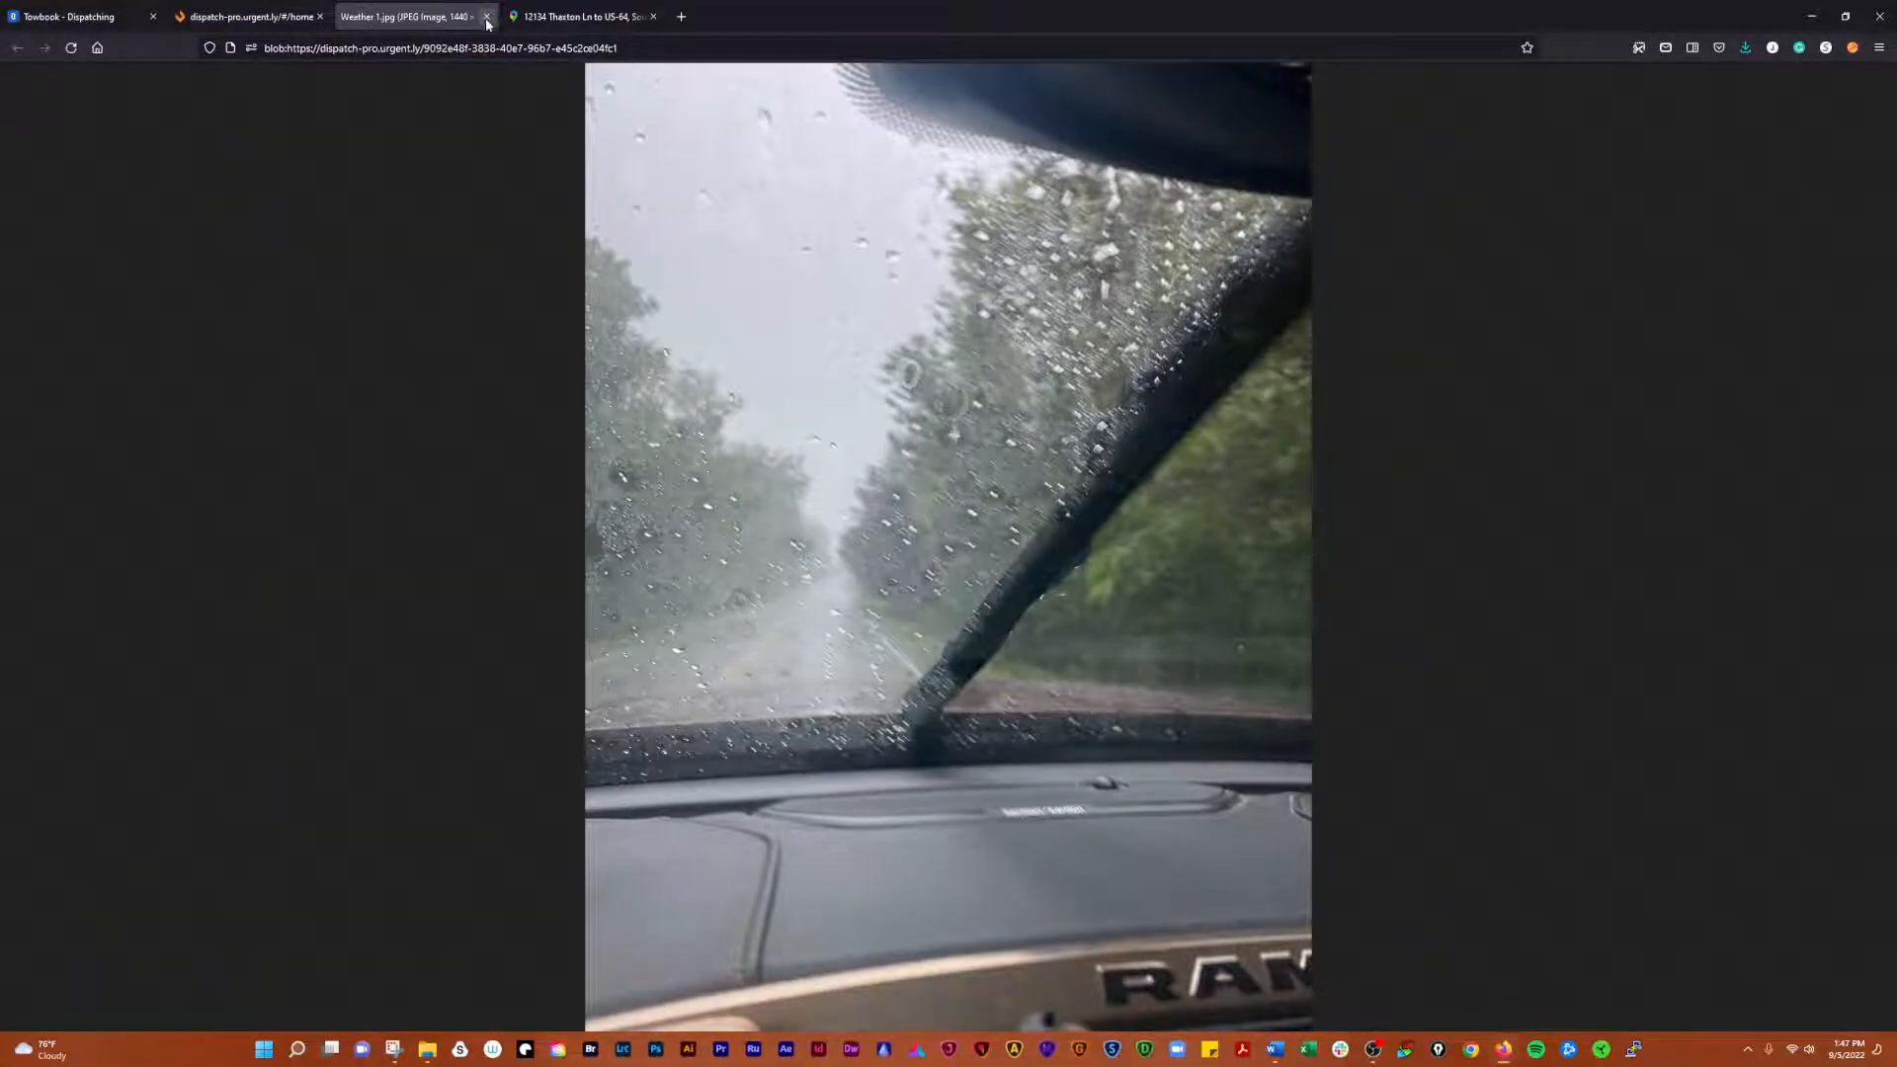
{"action": "left_click", "coordinate": [487, 15]}
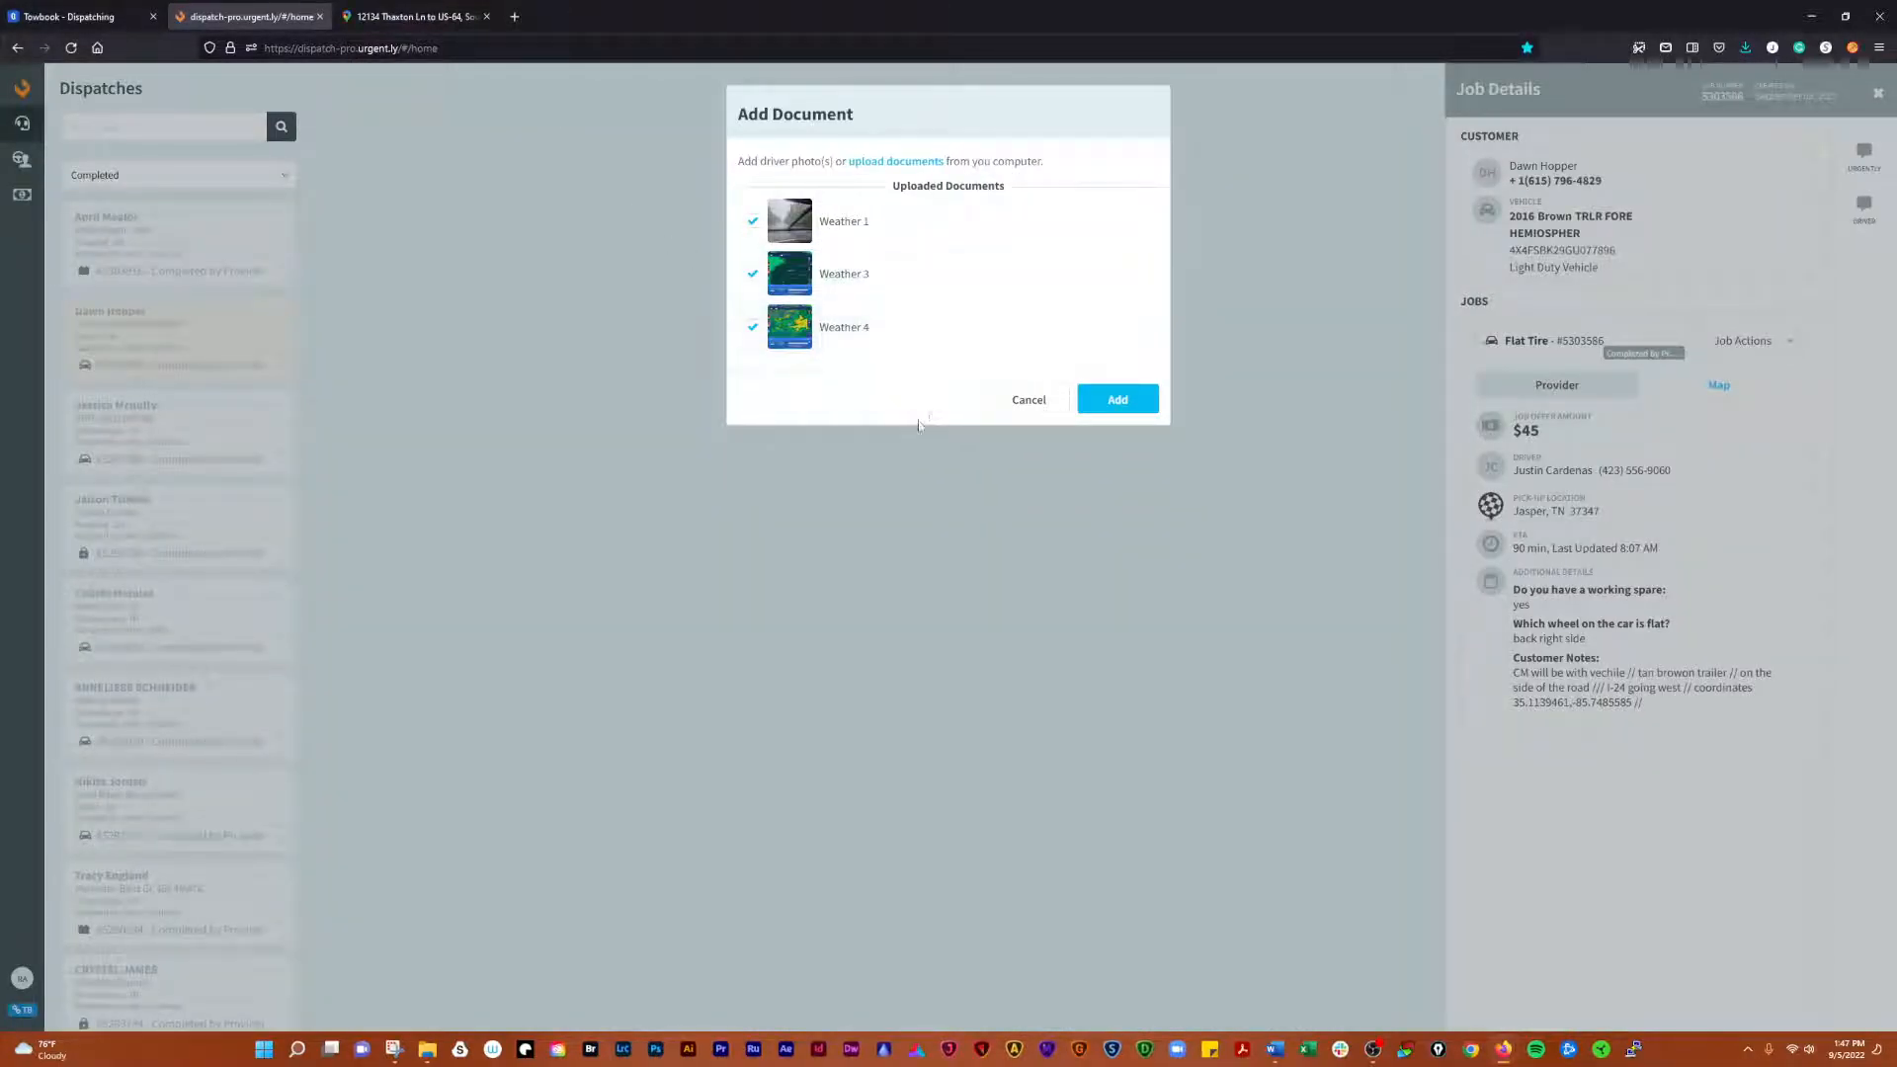
{"action": "mouse_move", "coordinate": [968, 611]}
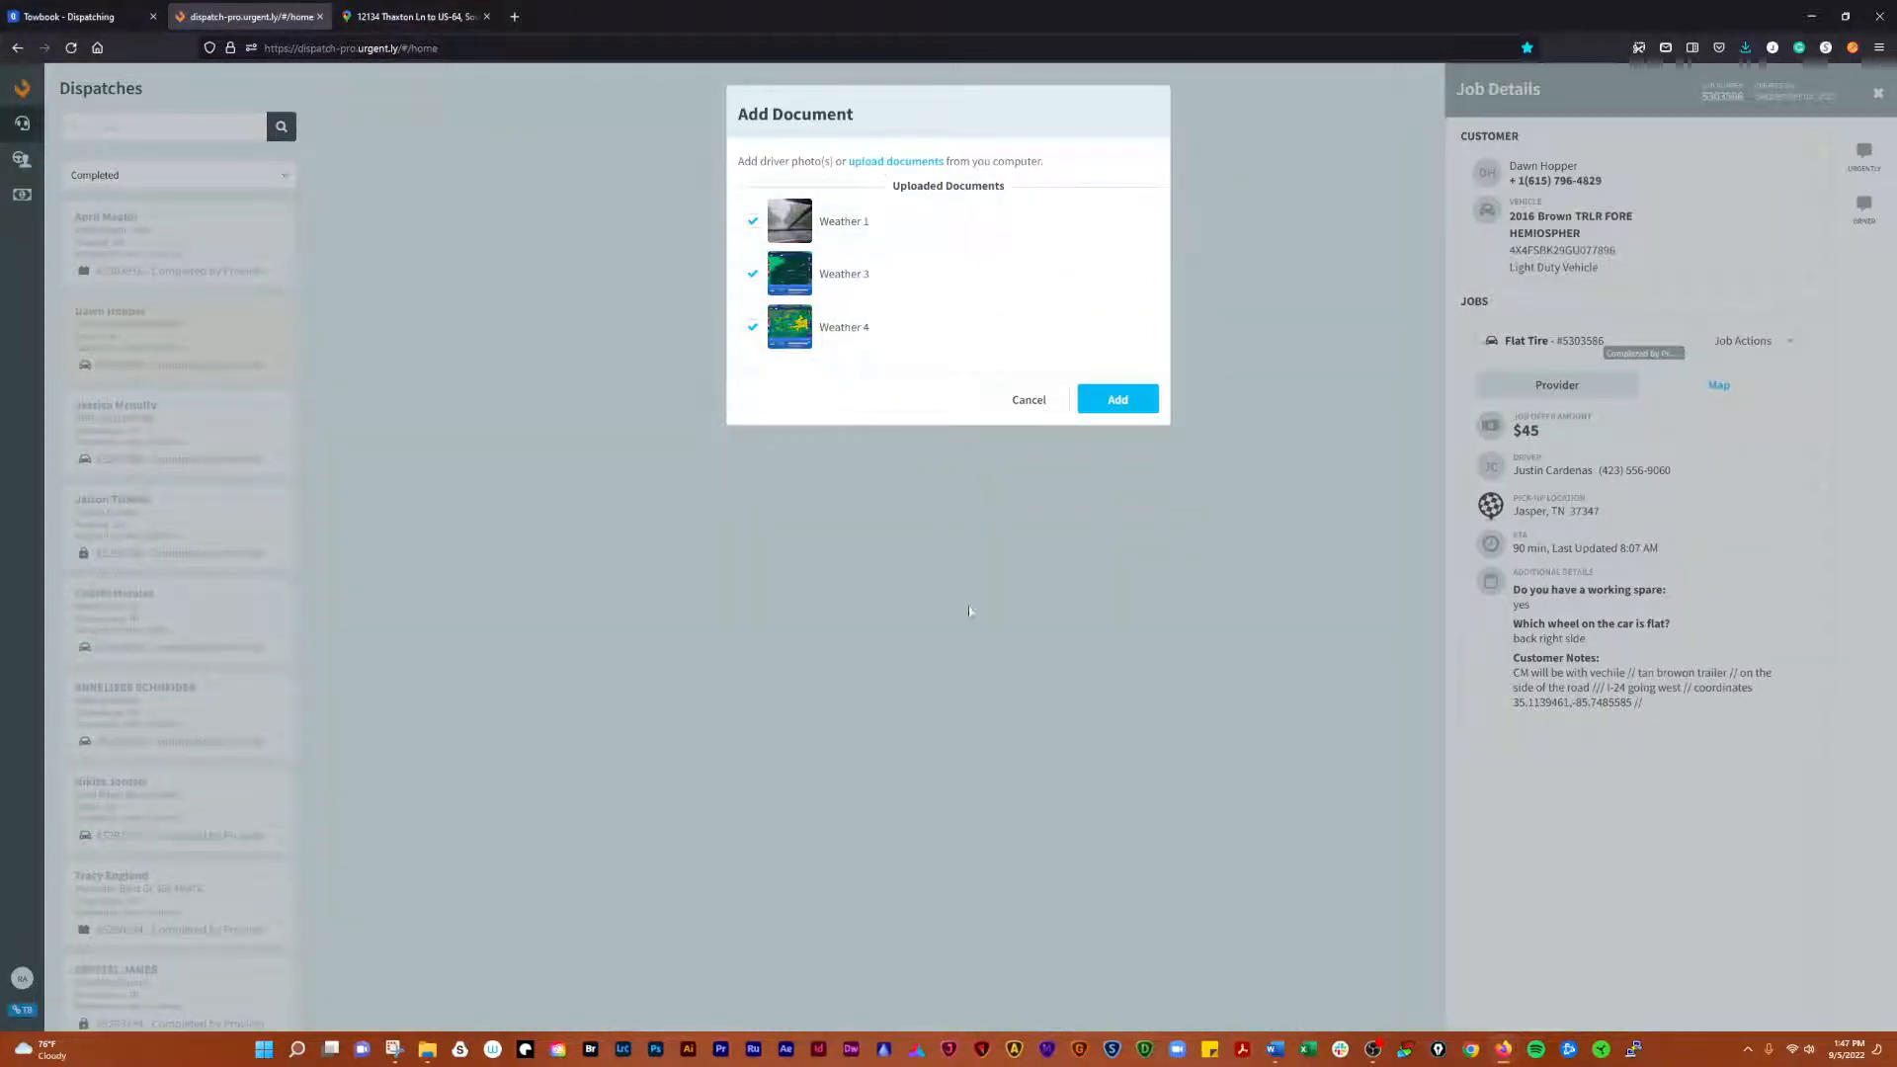
{"action": "left_click", "coordinate": [895, 160]}
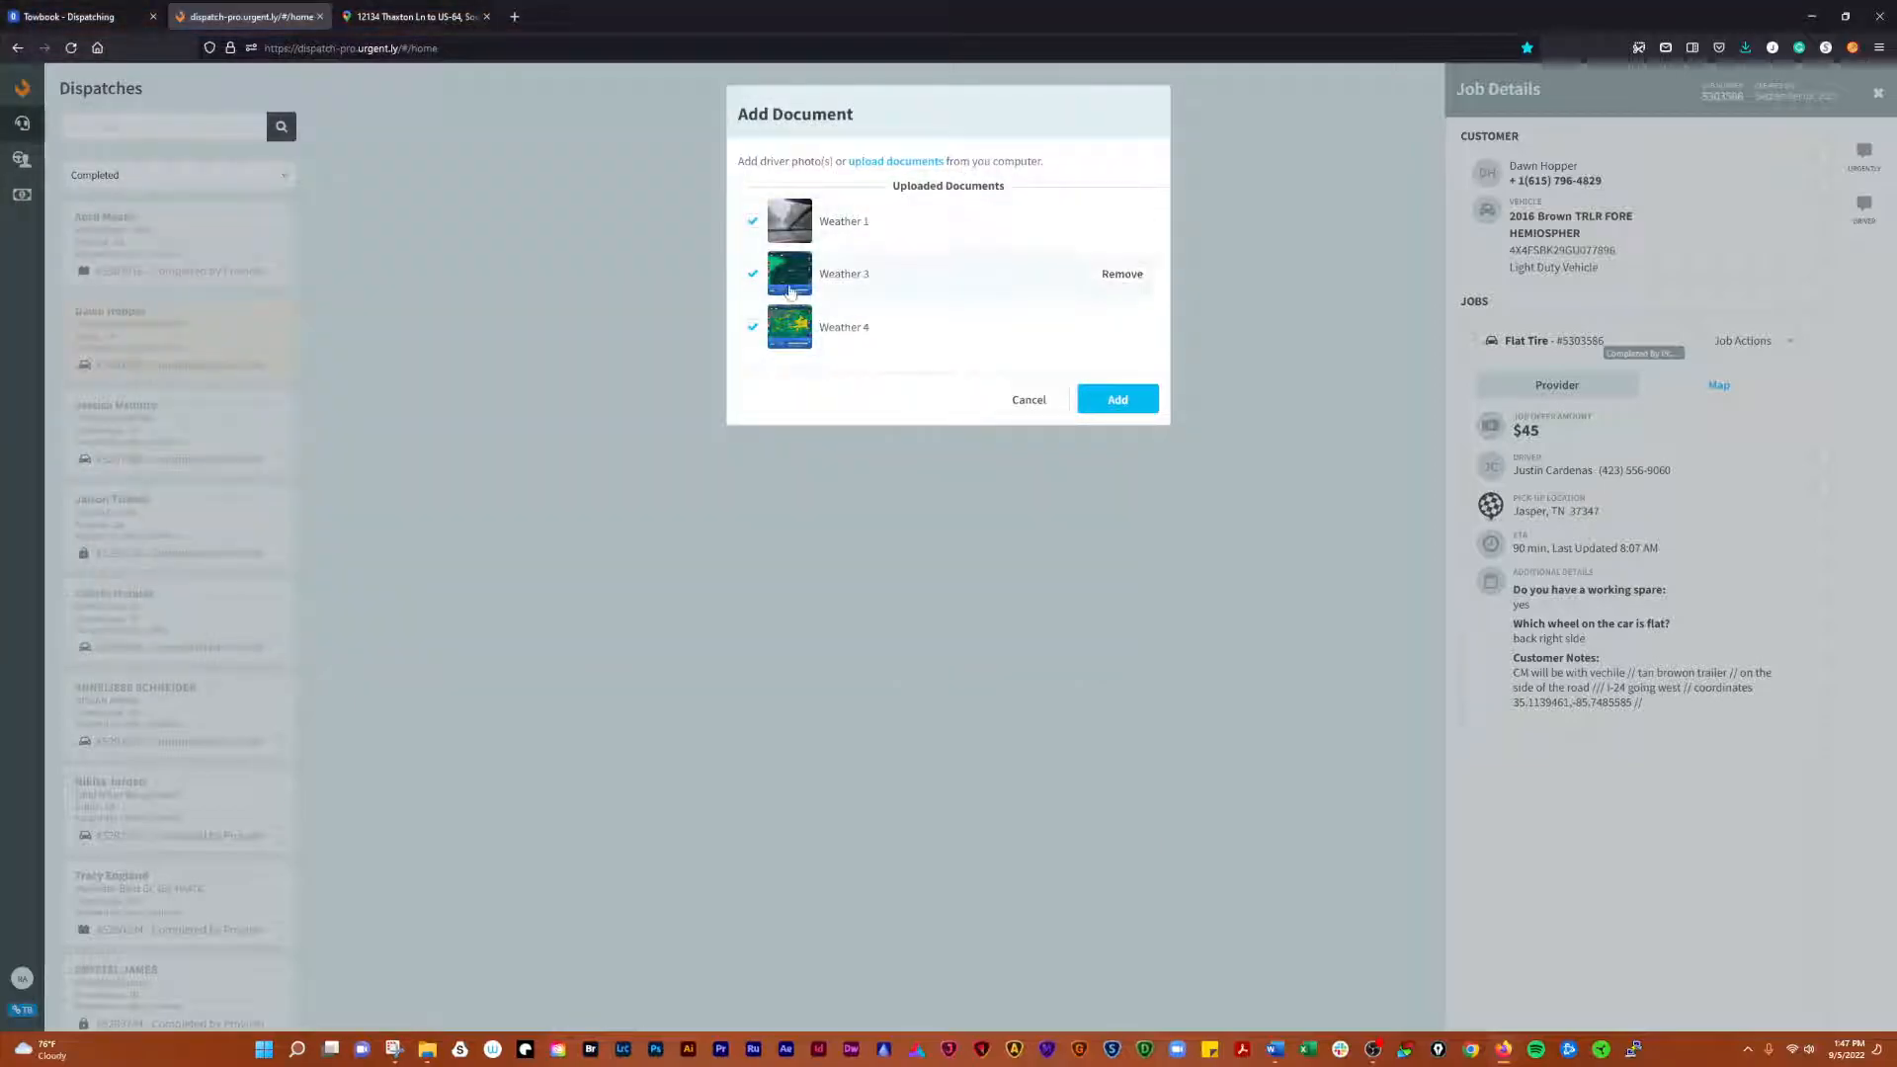
{"action": "left_click", "coordinate": [789, 274]}
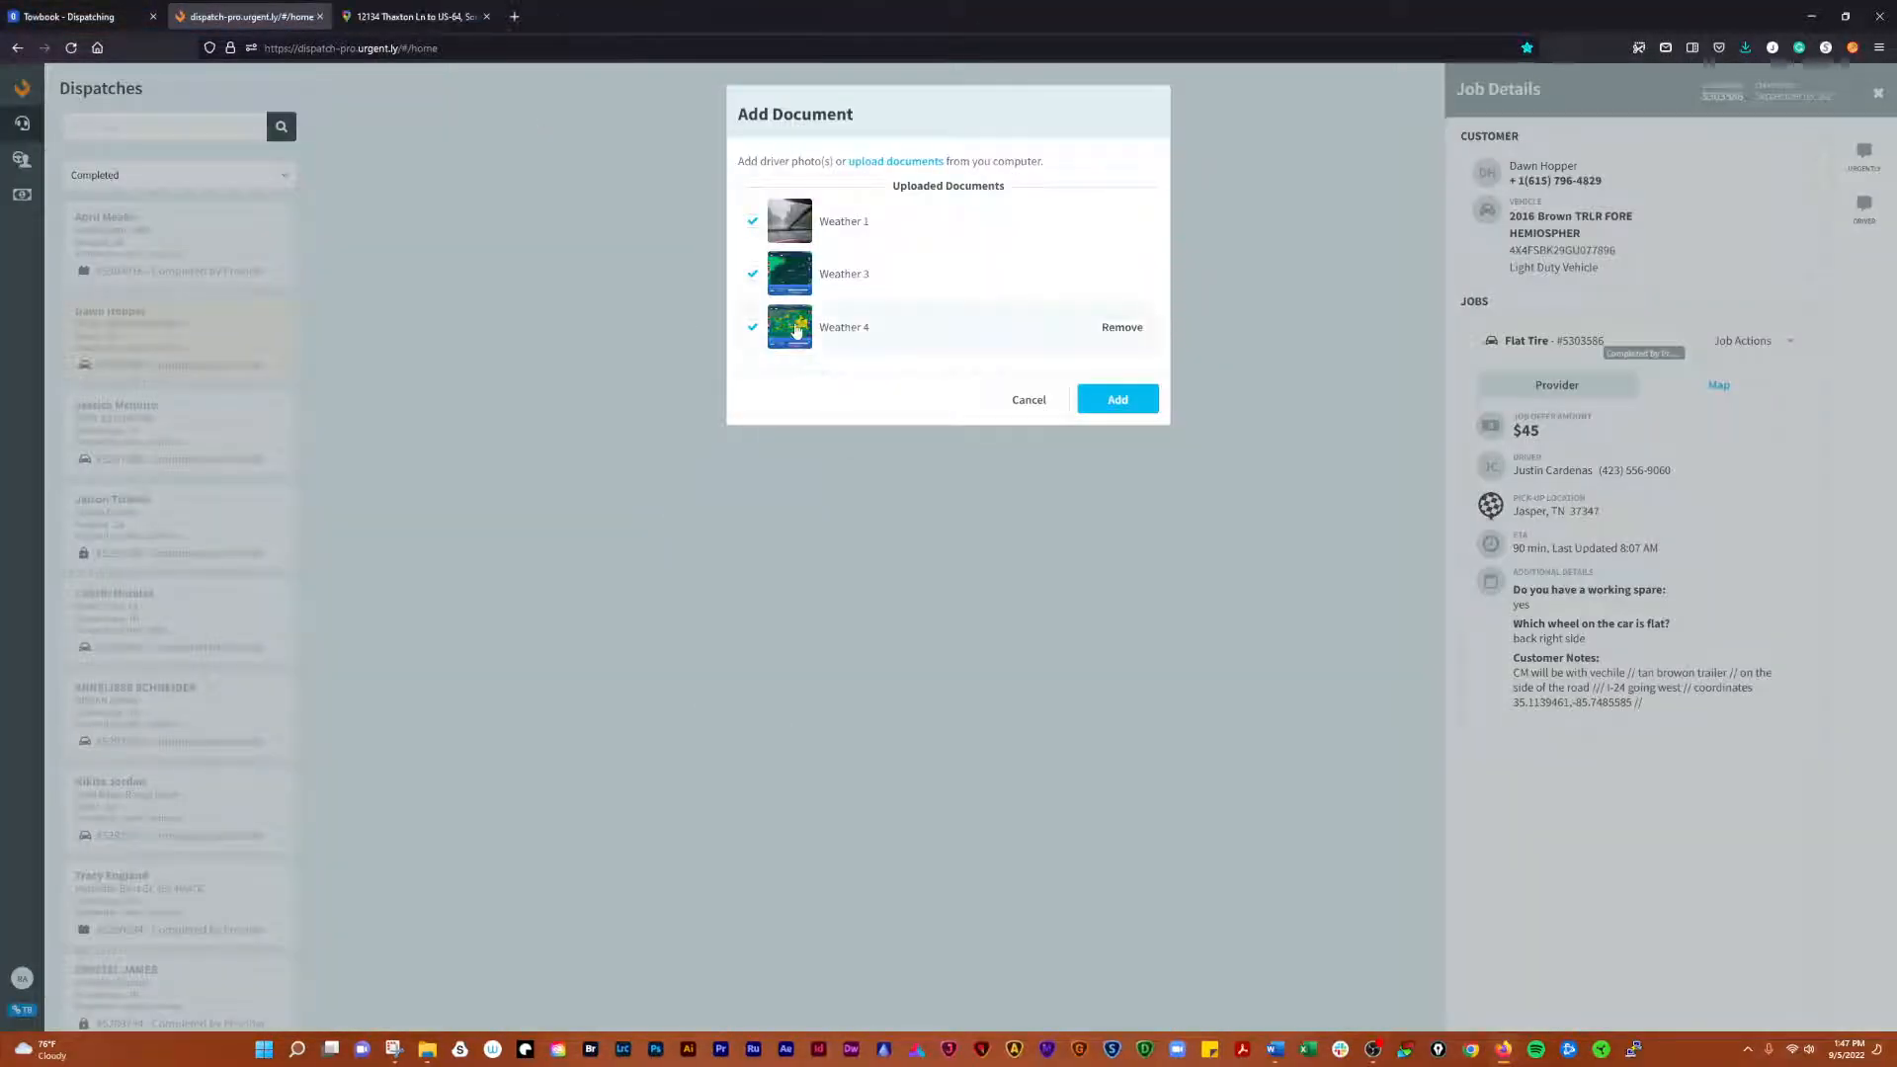
{"action": "left_click", "coordinate": [791, 327]}
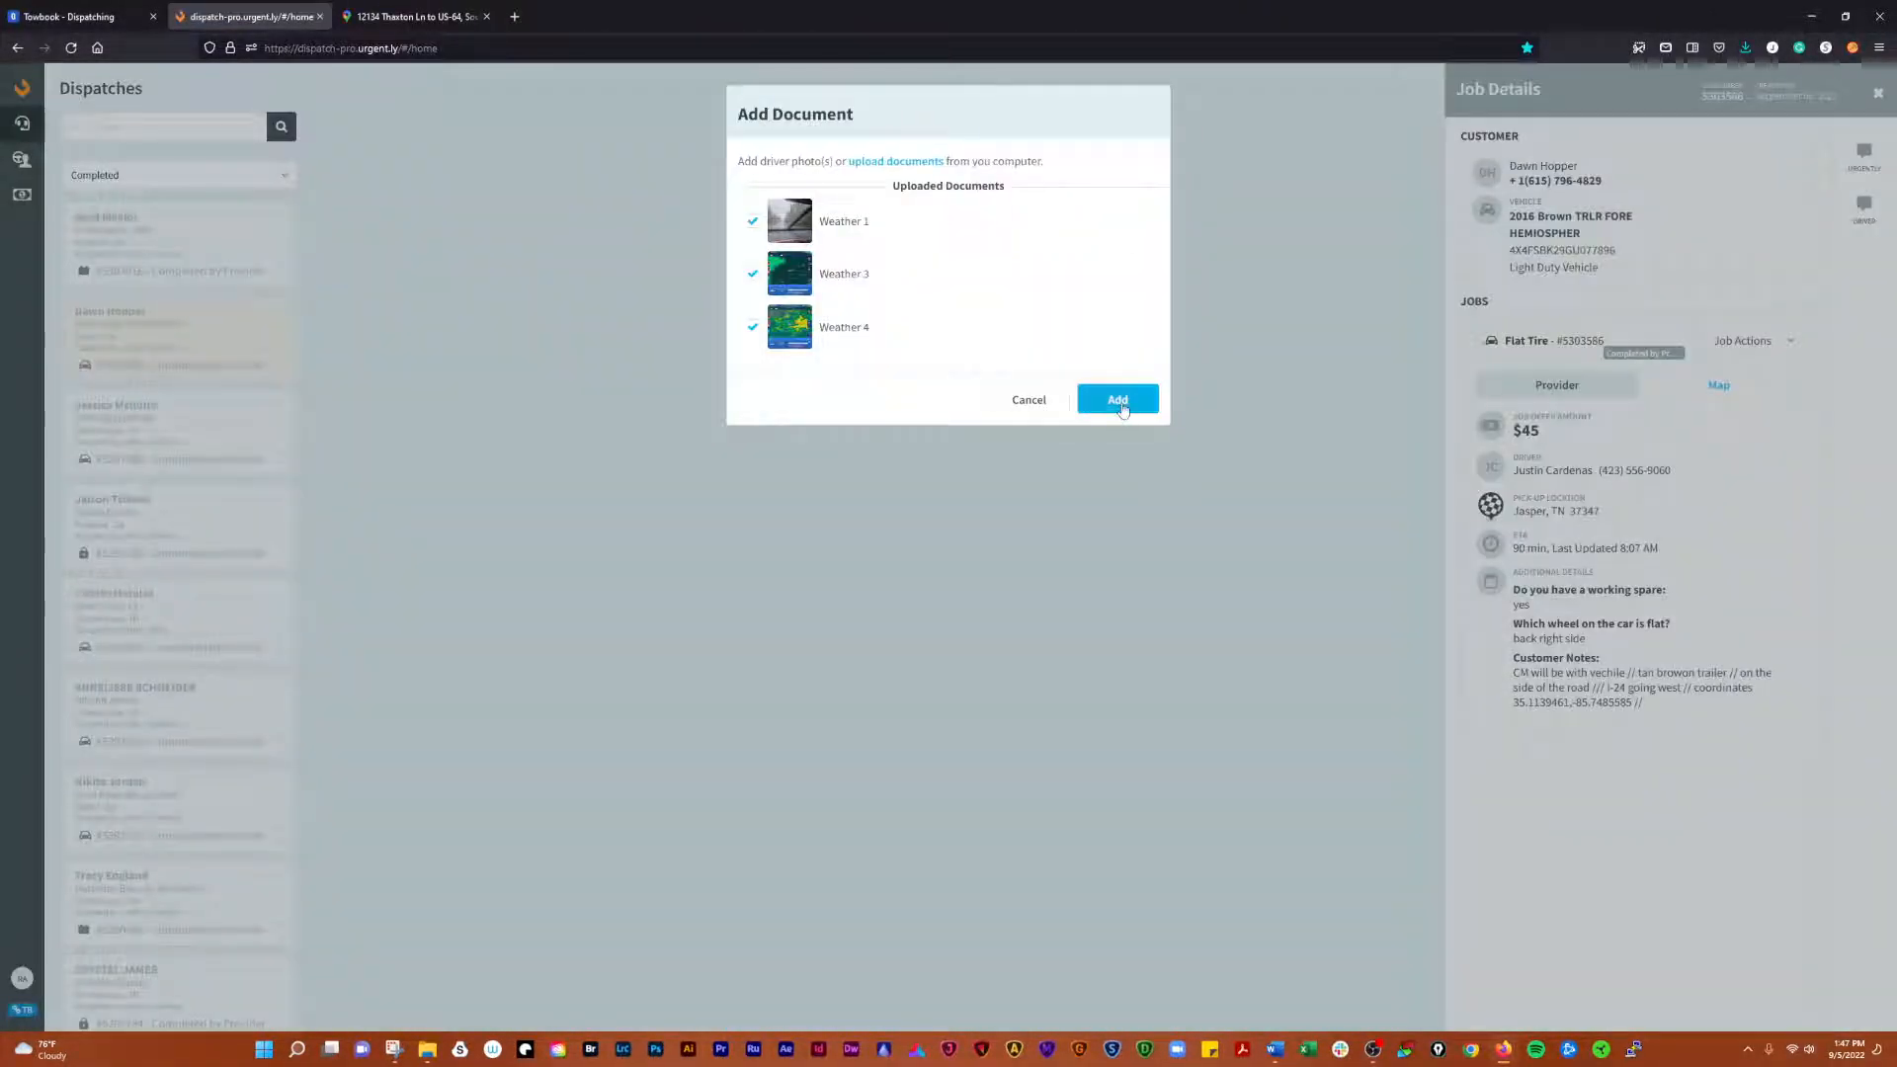
{"action": "left_click", "coordinate": [1115, 399]}
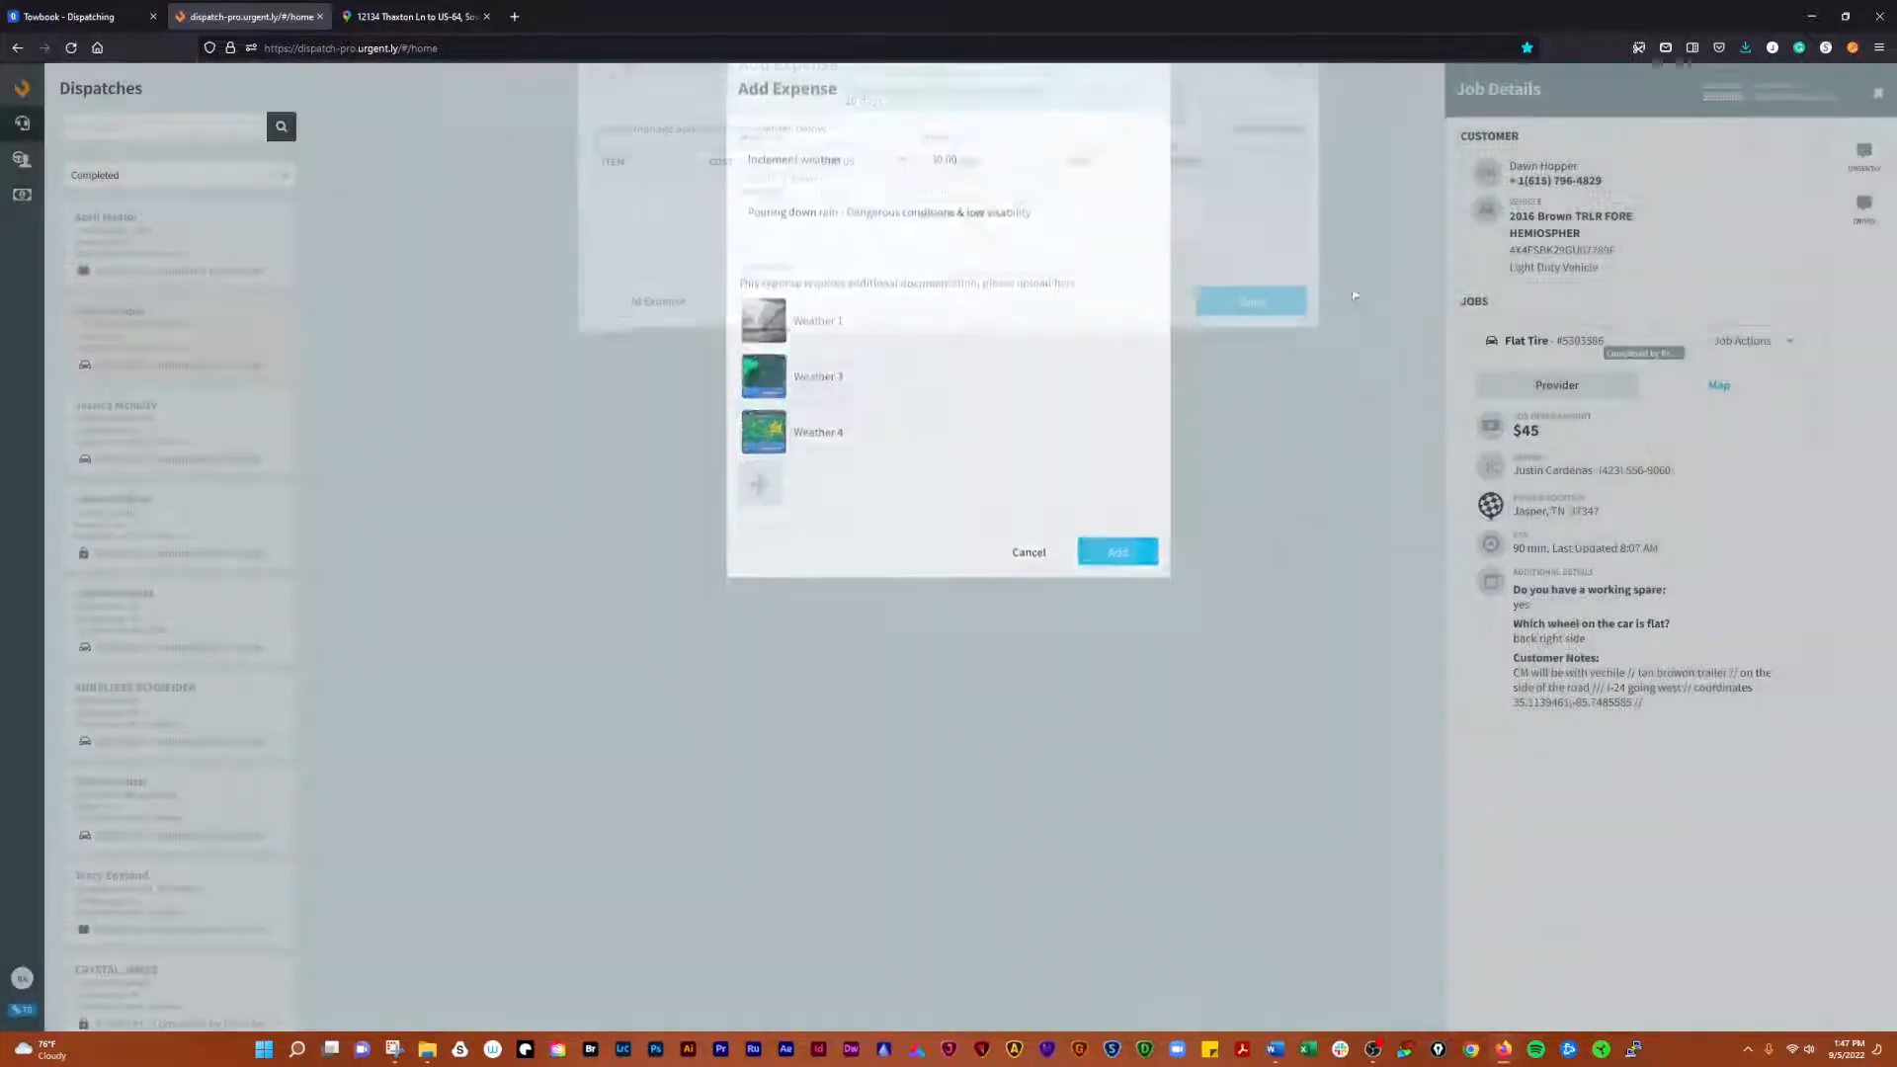
- Start a new Special Equipment expense with an amount of 30.00
{"action": "left_click", "coordinate": [1116, 551]}
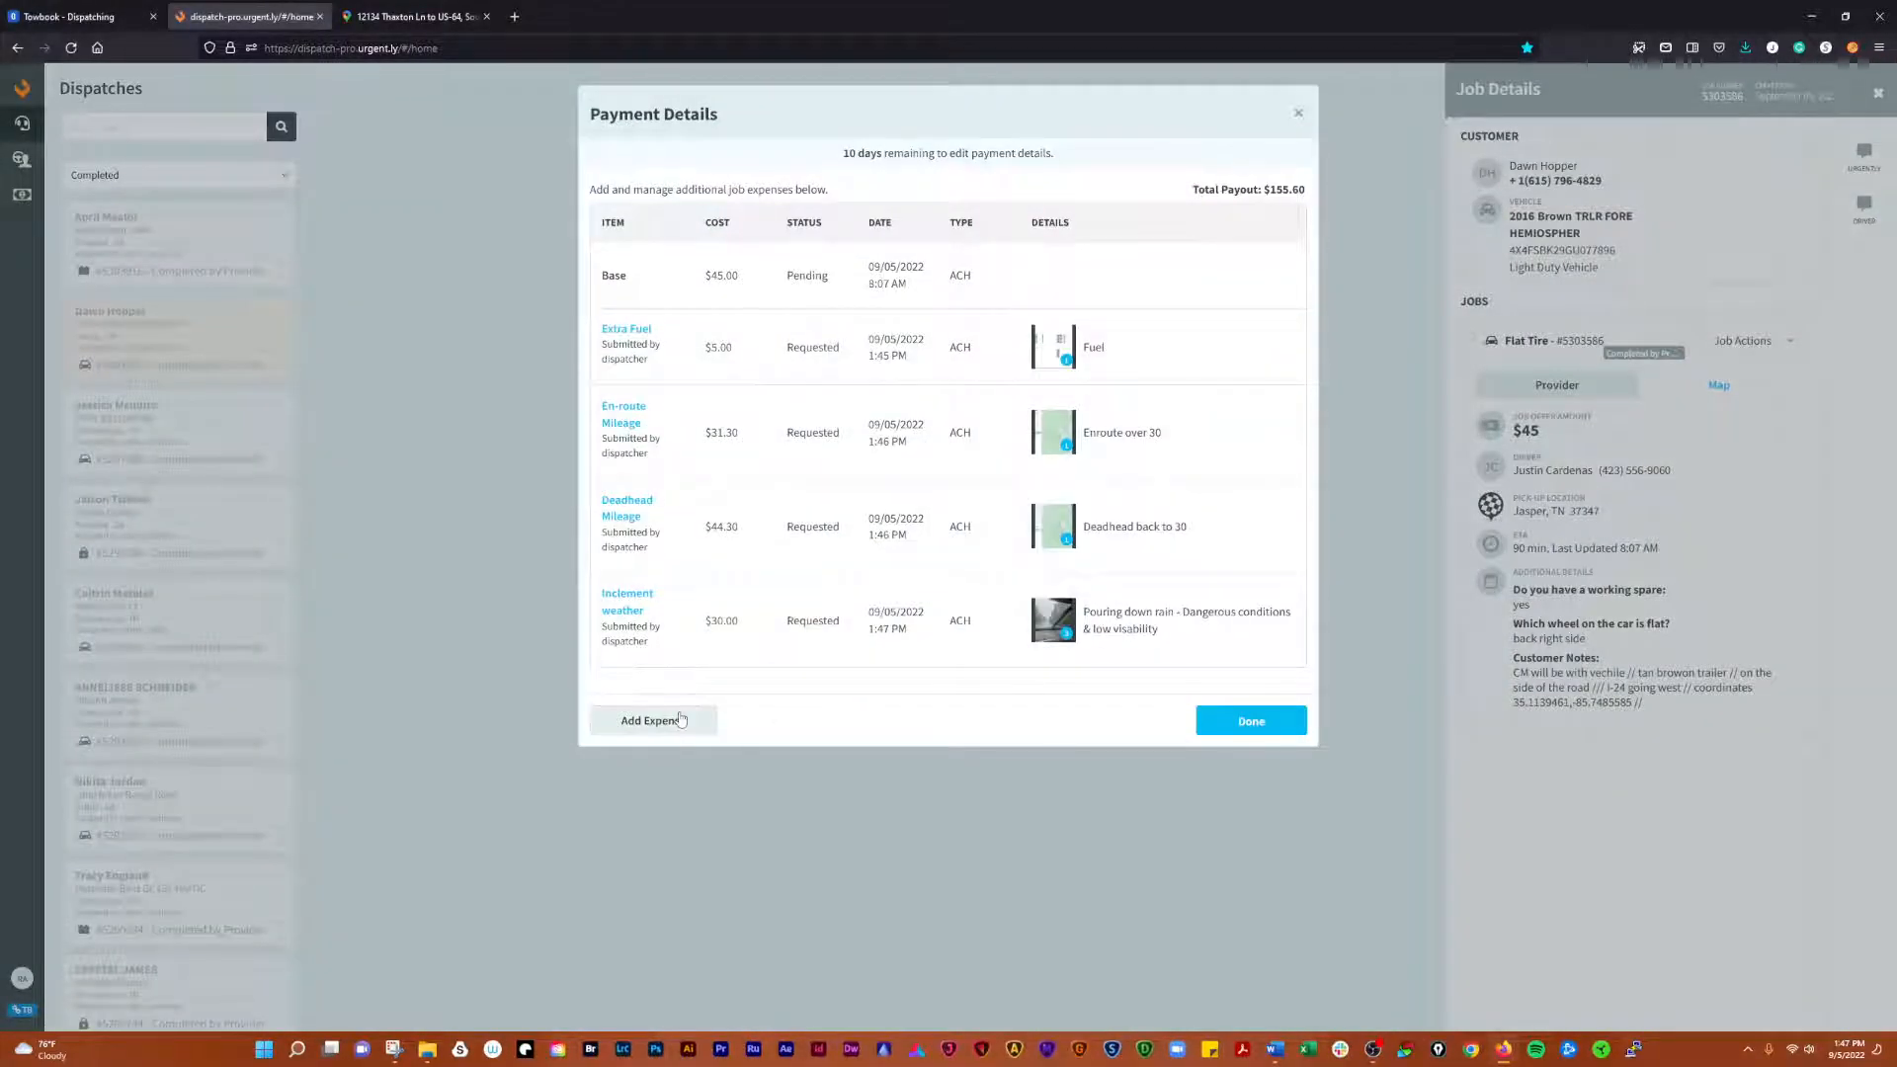
{"action": "left_click", "coordinate": [653, 720]}
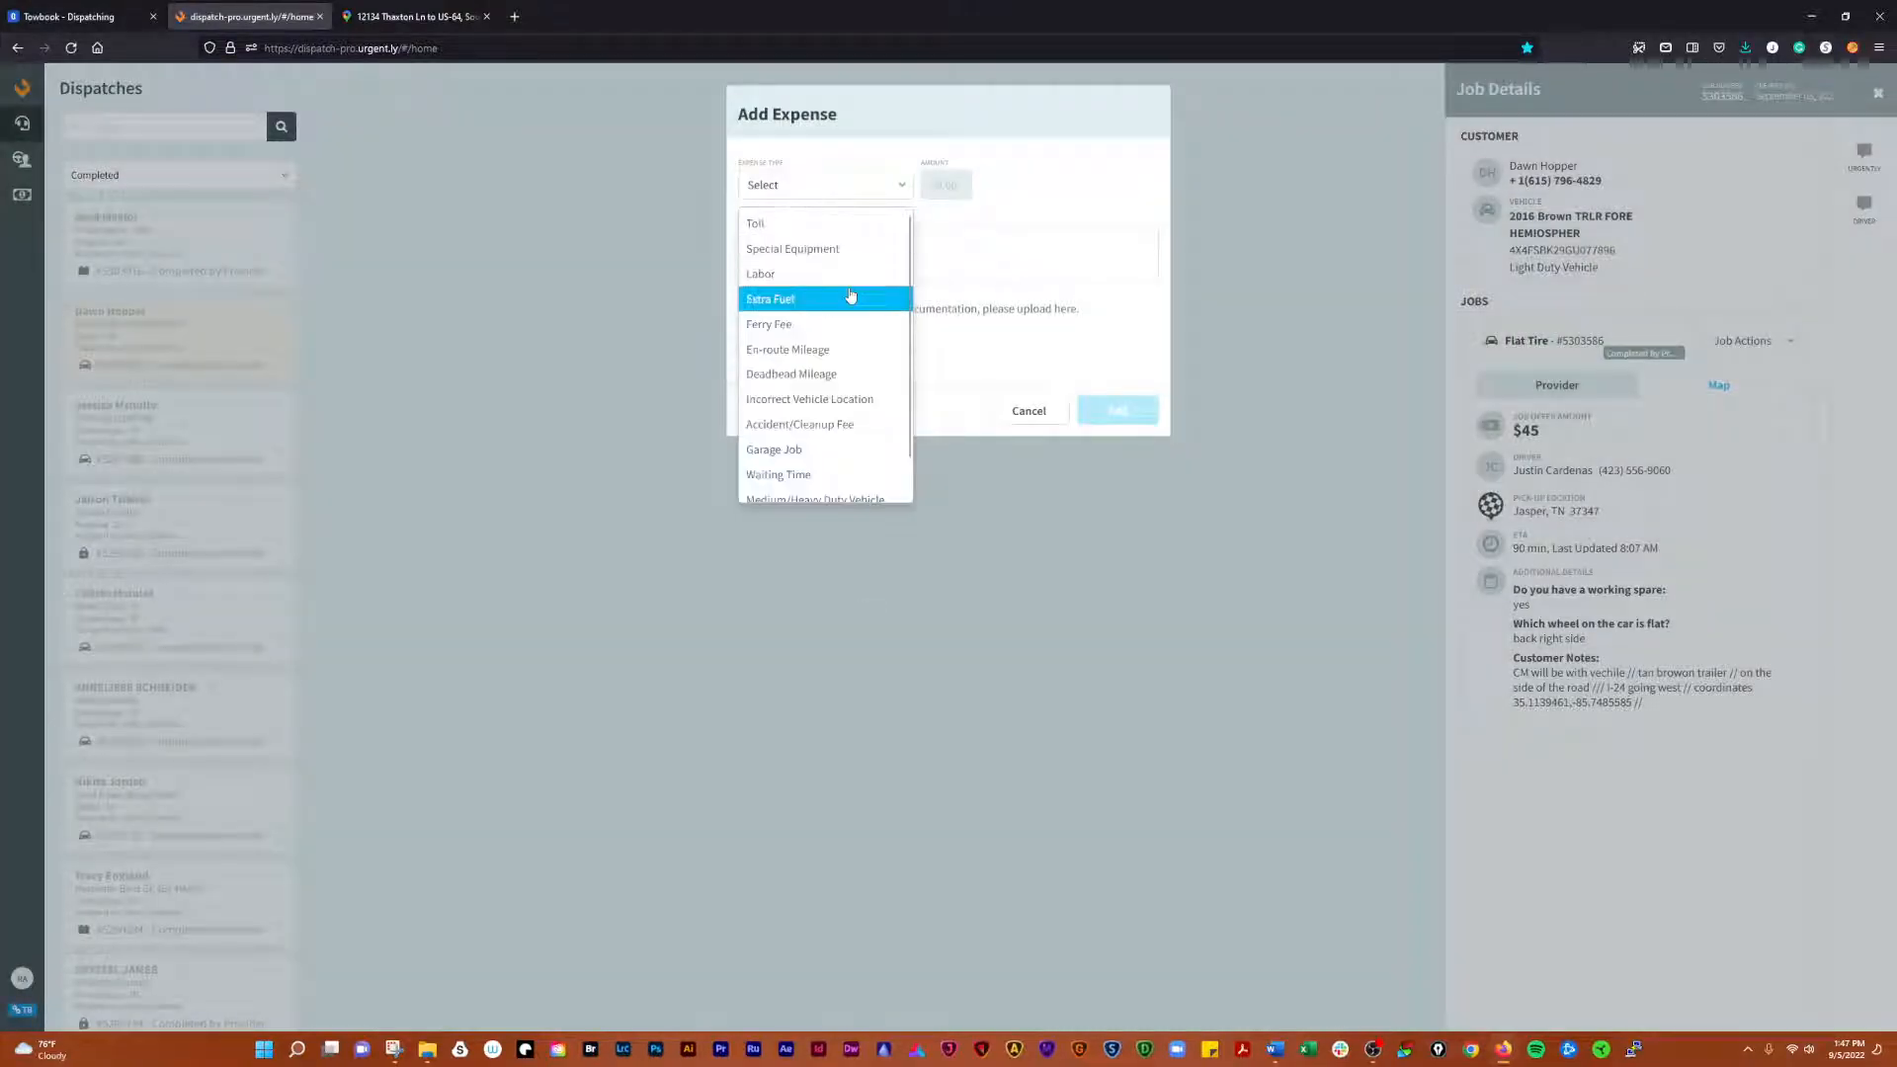
{"action": "left_click", "coordinate": [791, 248]}
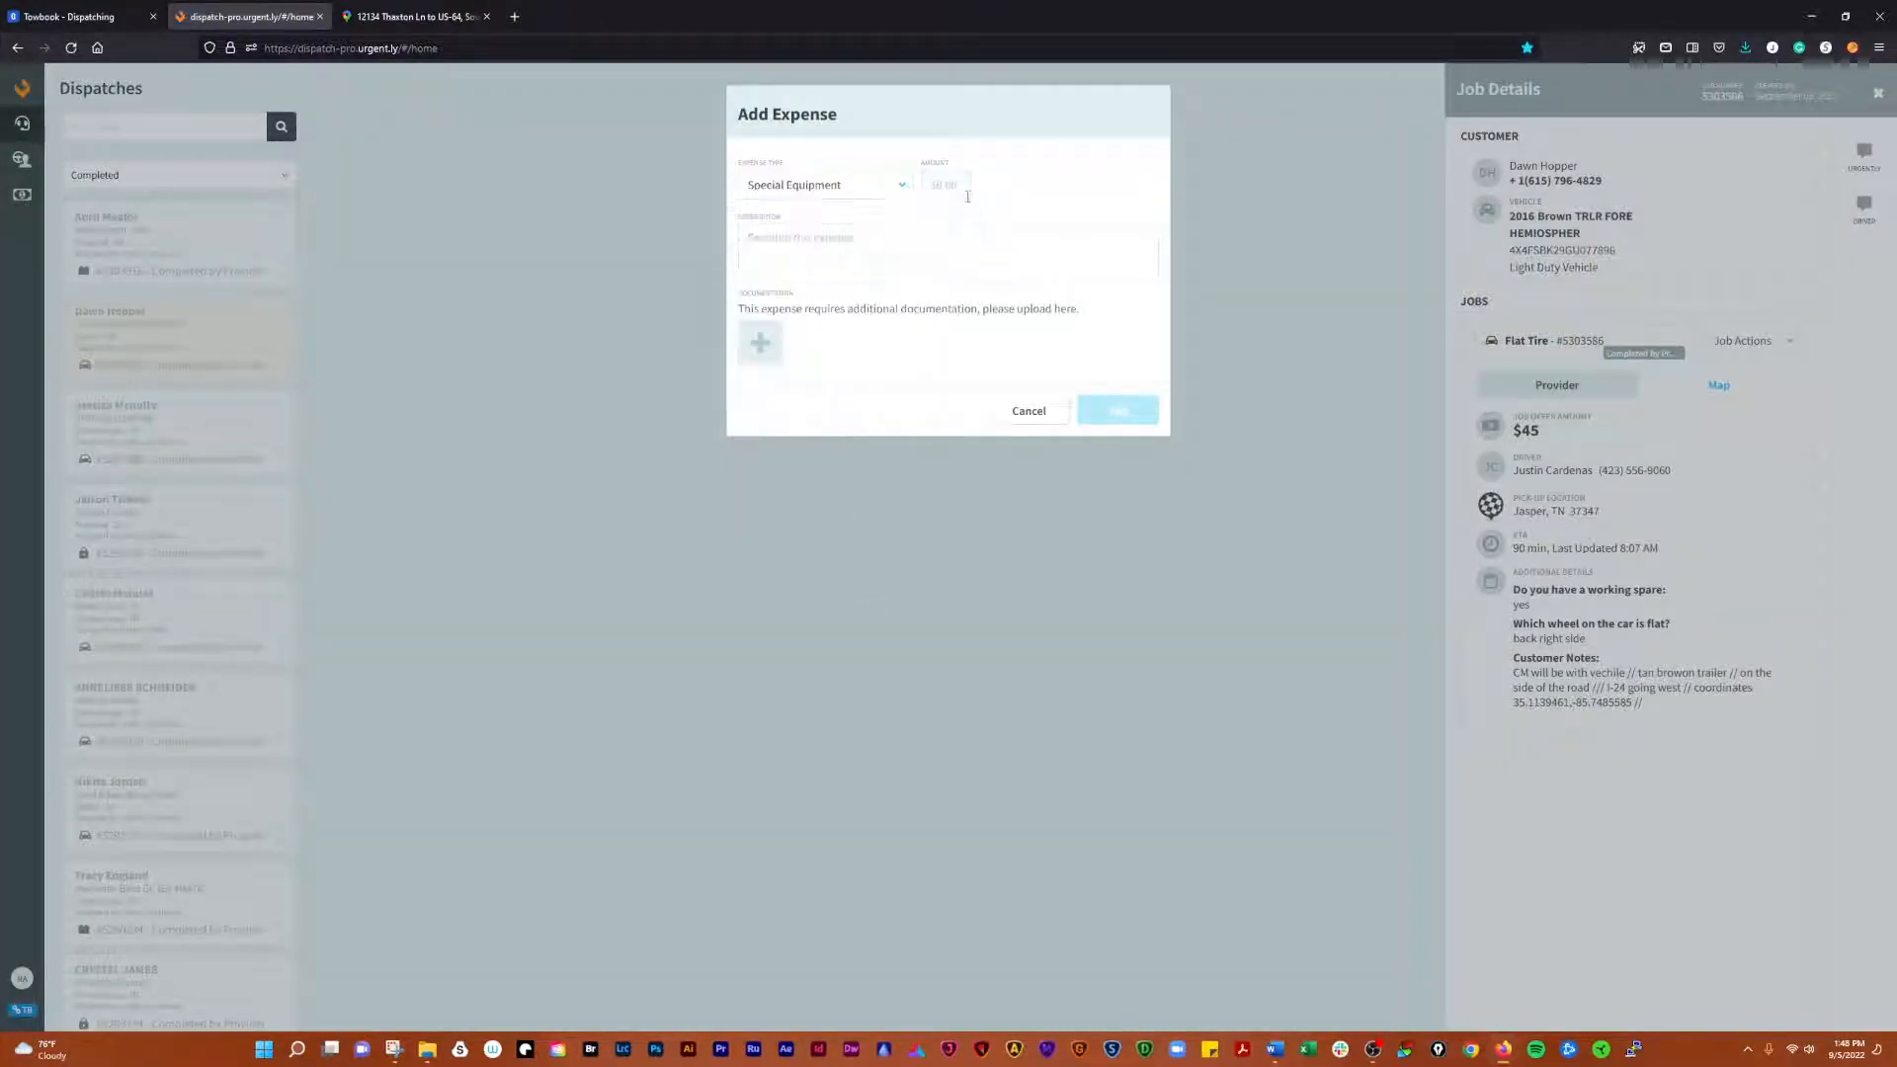
{"action": "type", "text": "30.00"}
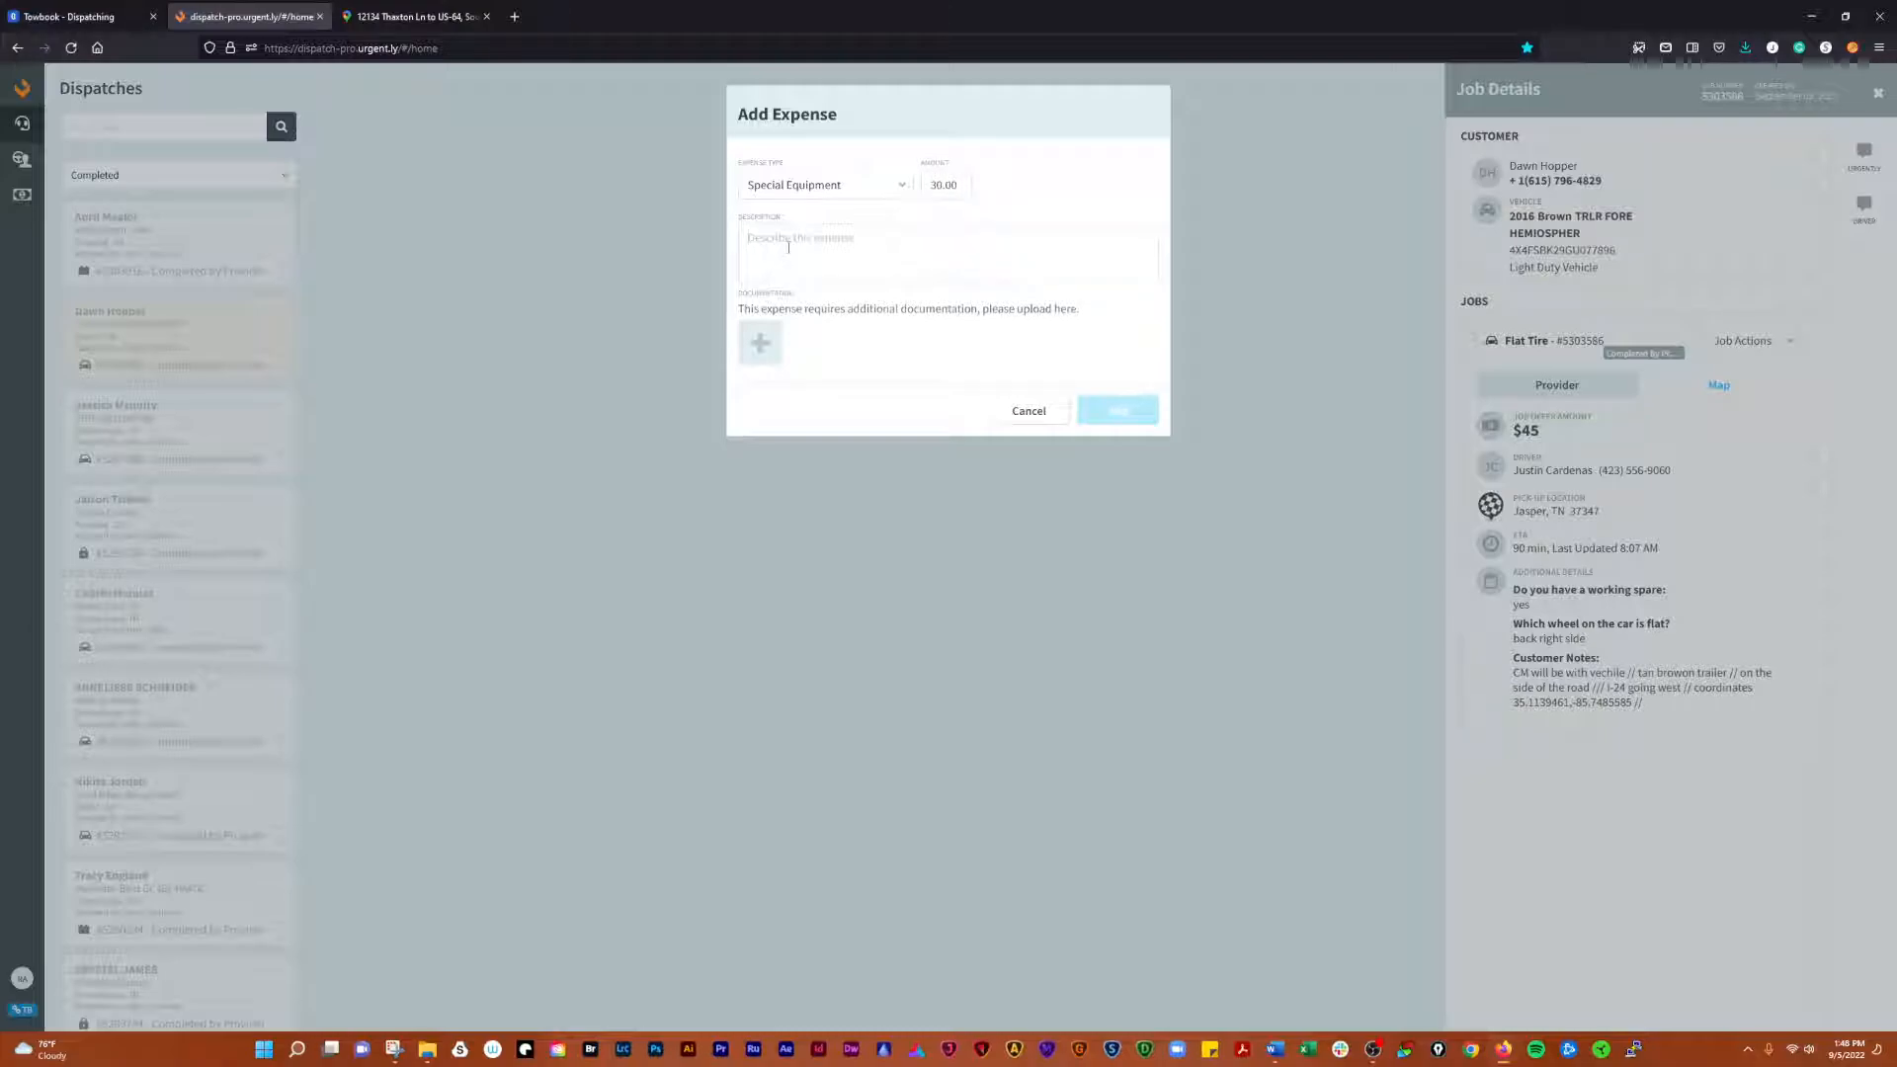
- Describe it as requiring bottle jacks due to the recreational vehicle's weight and size
{"action": "type", "text": "Job required use of multiple"}
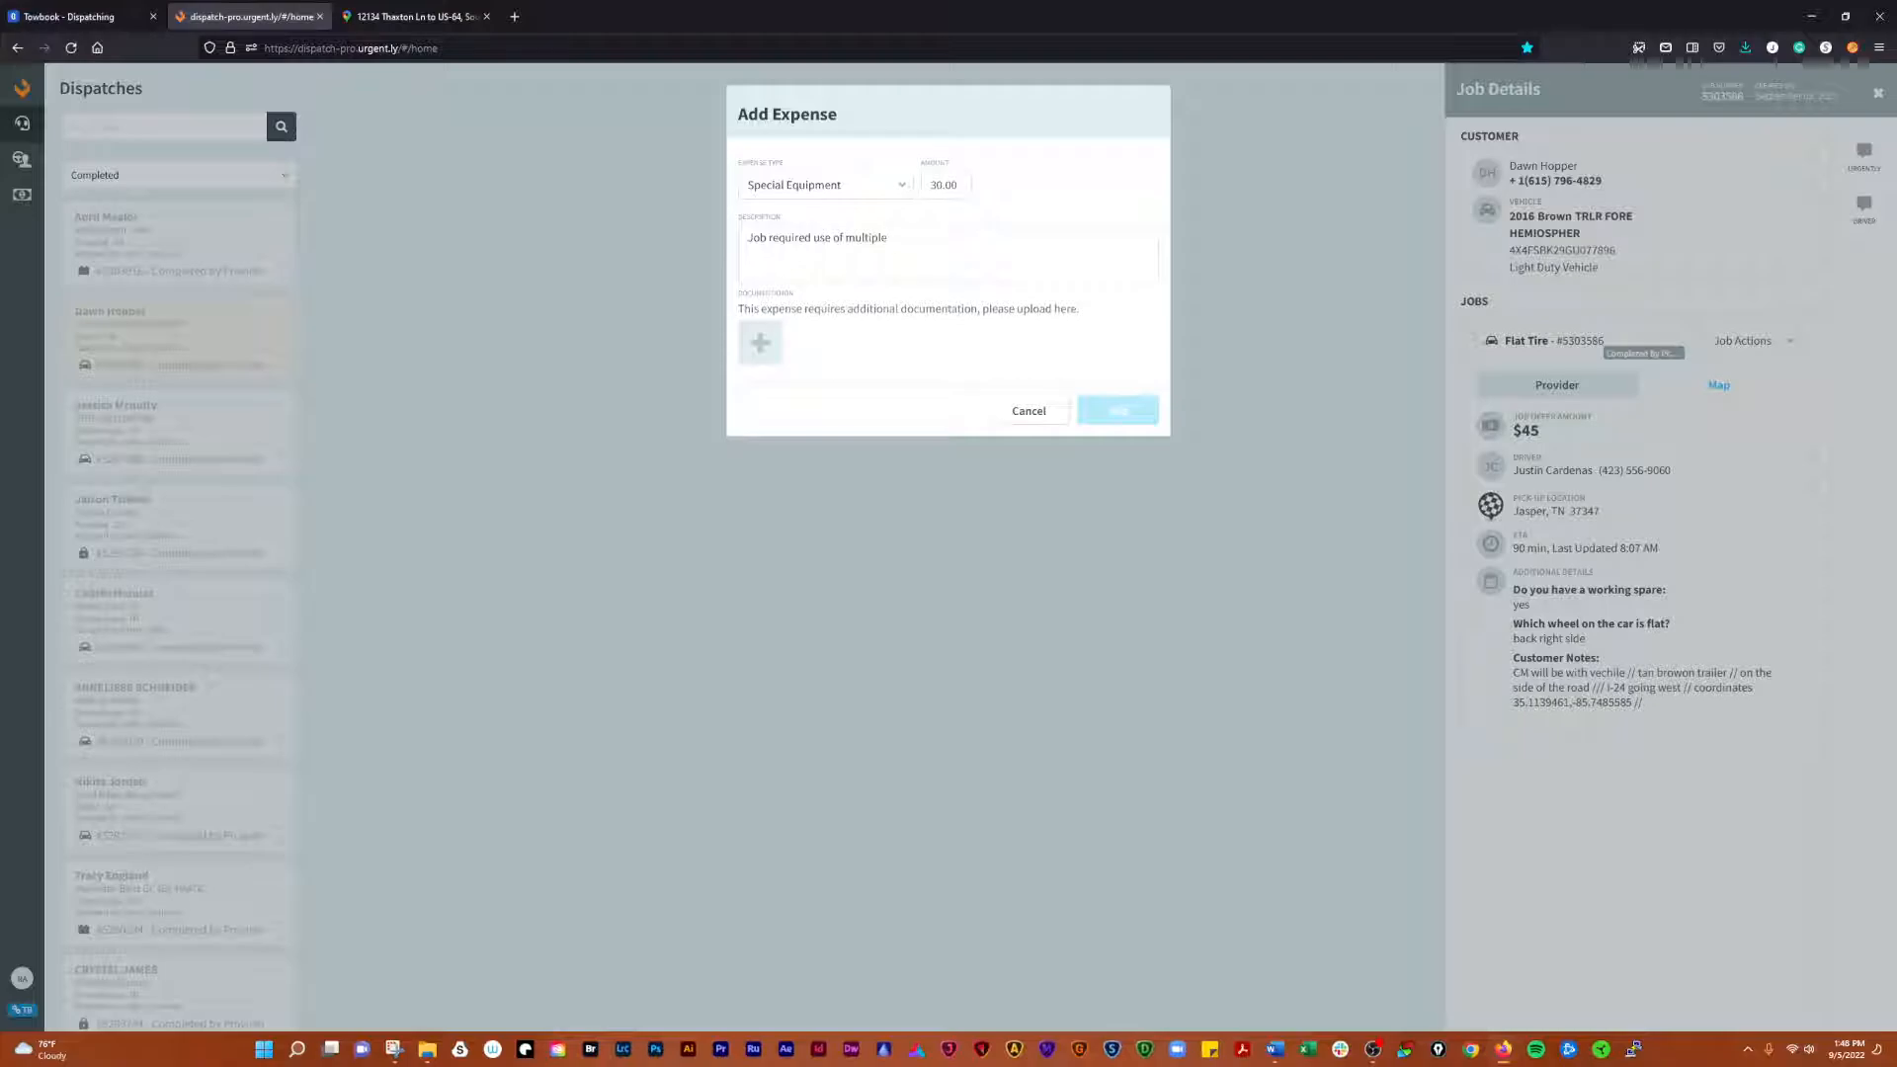
{"action": "type", "text": "bottle"}
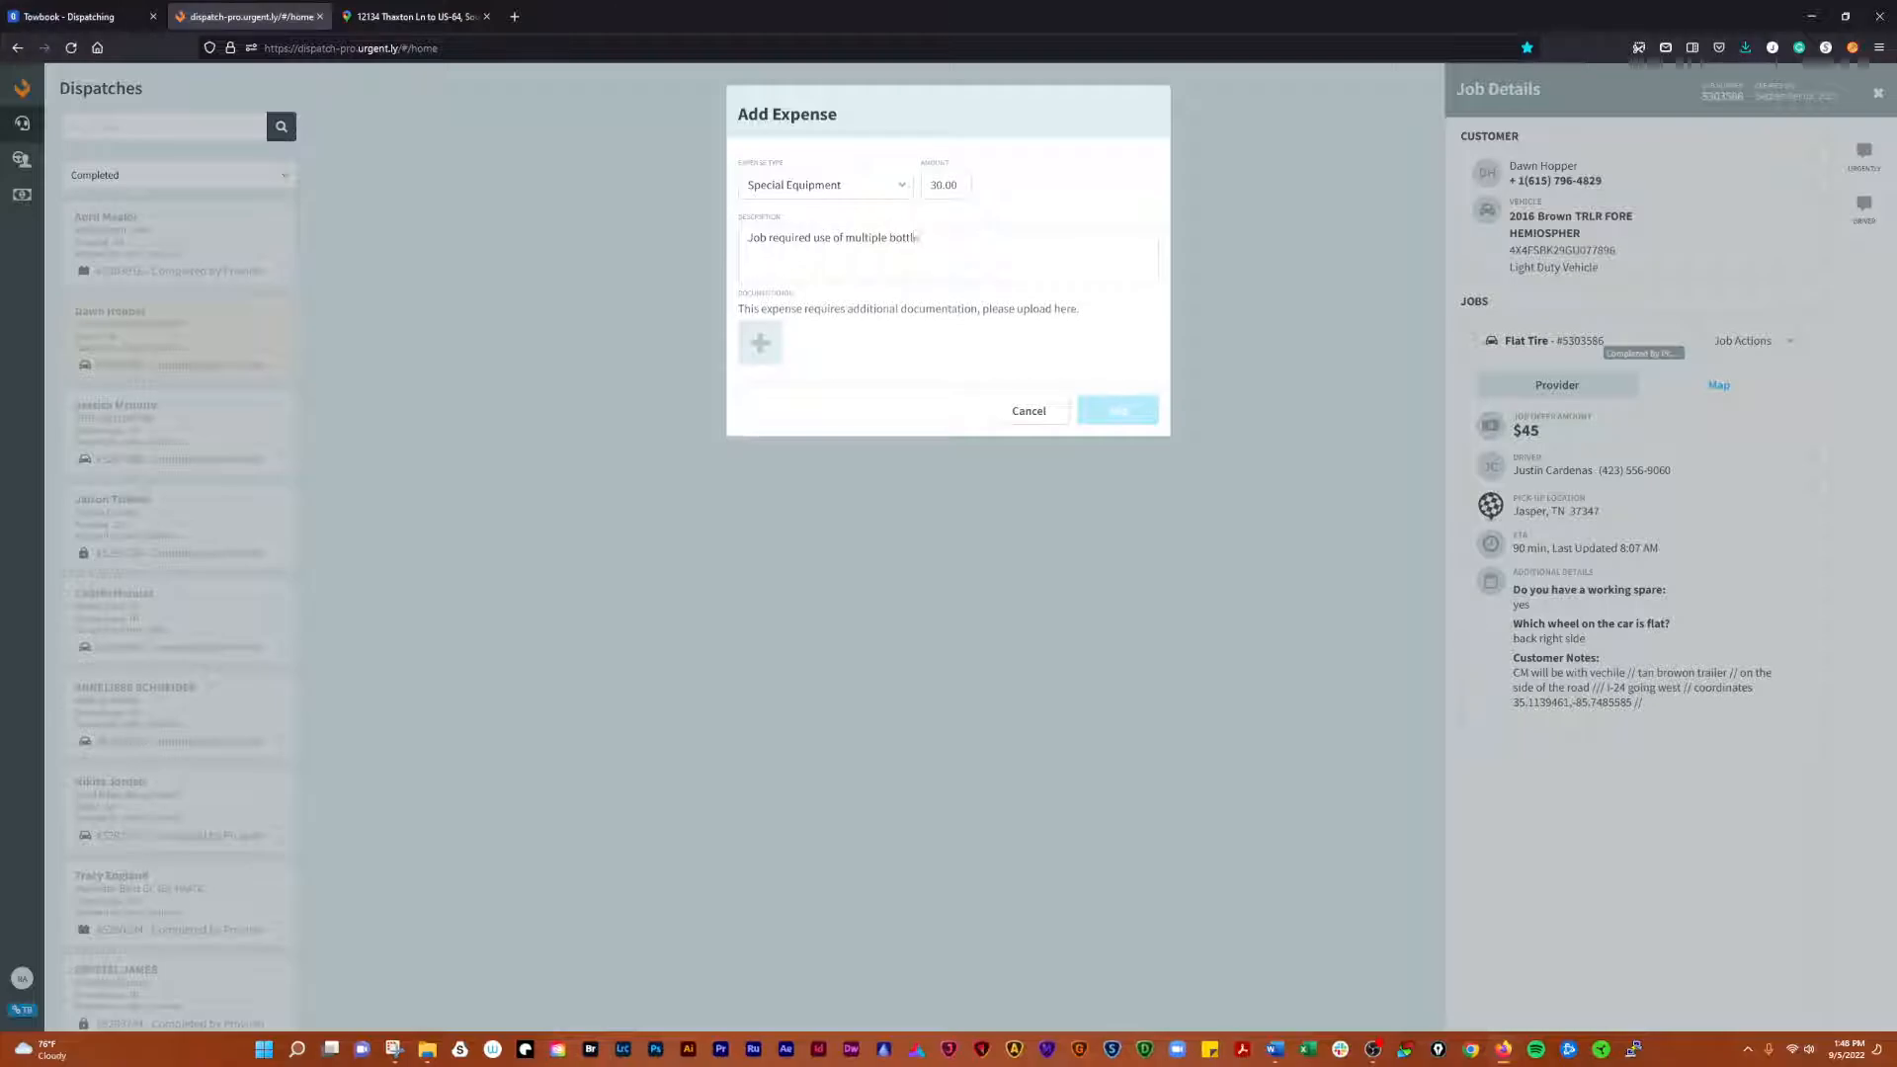
{"action": "type", "text": "jacks"}
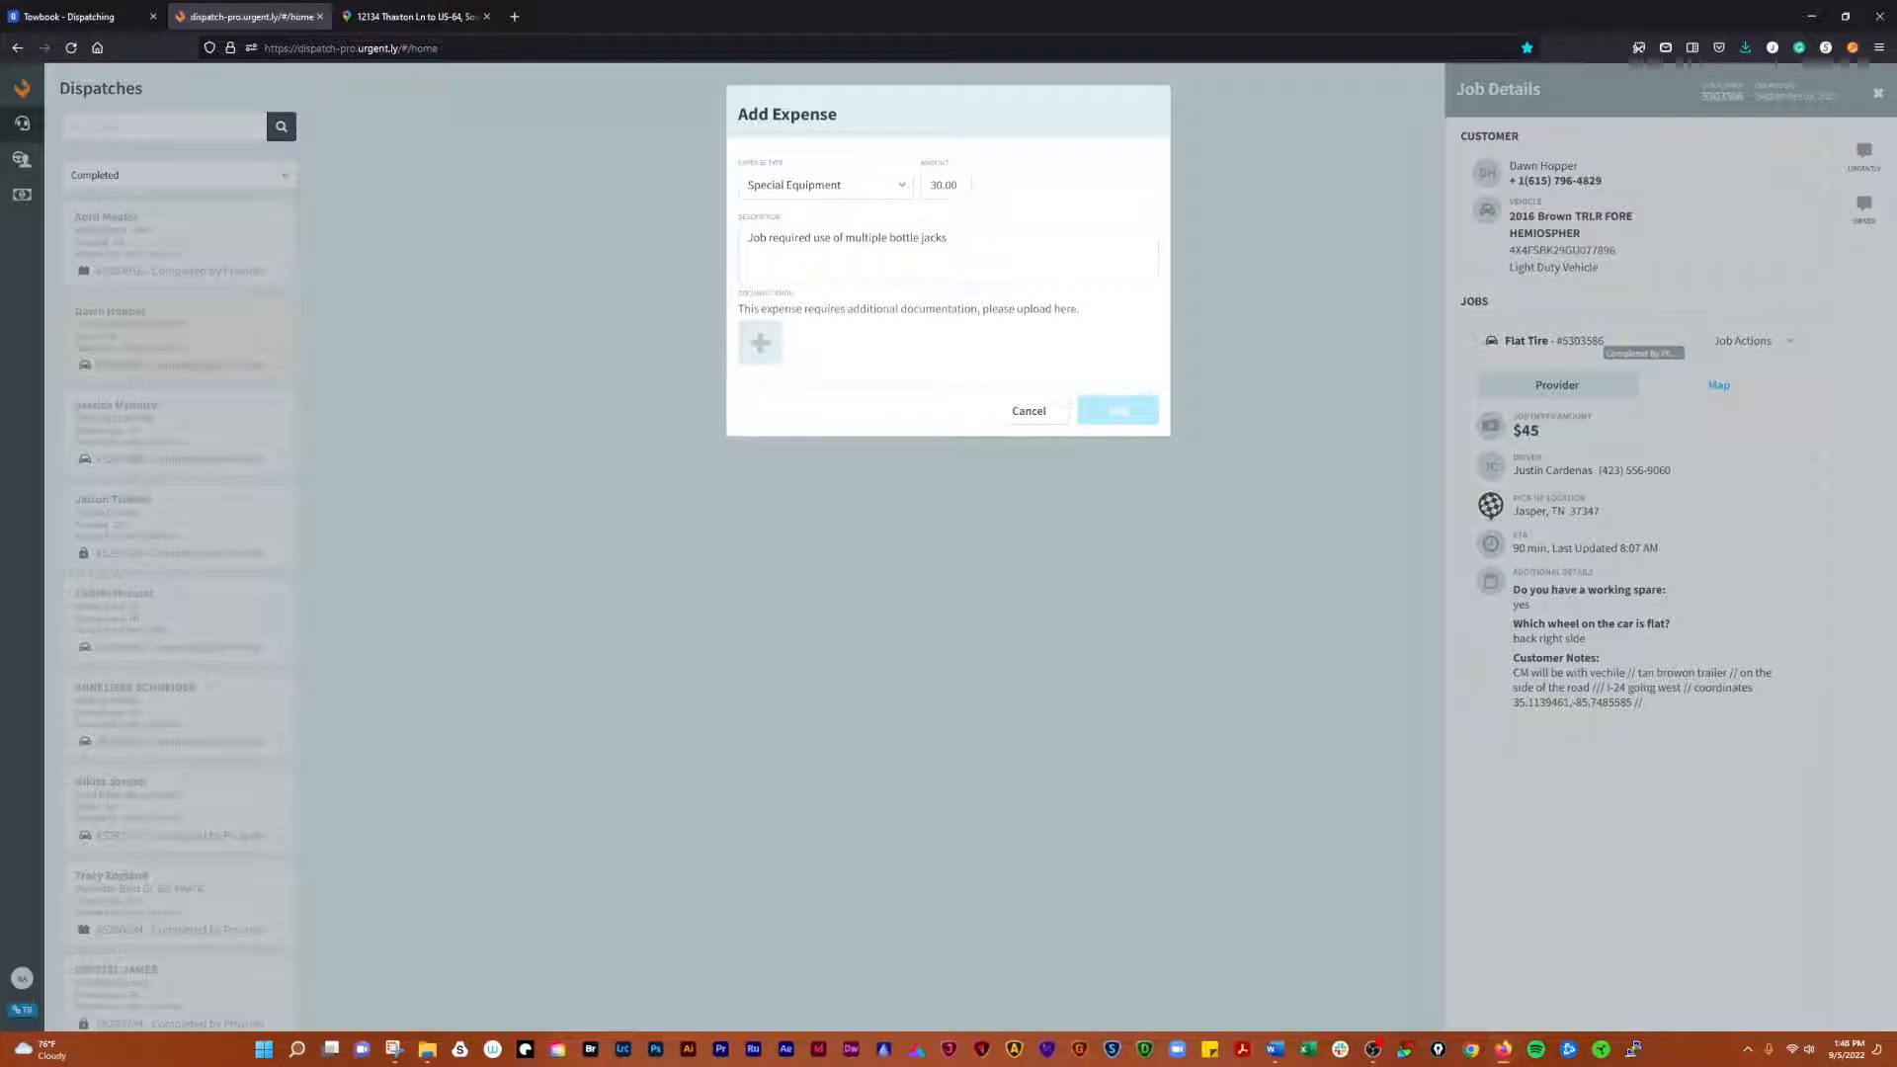
{"action": "type", "text": "- Required due to"}
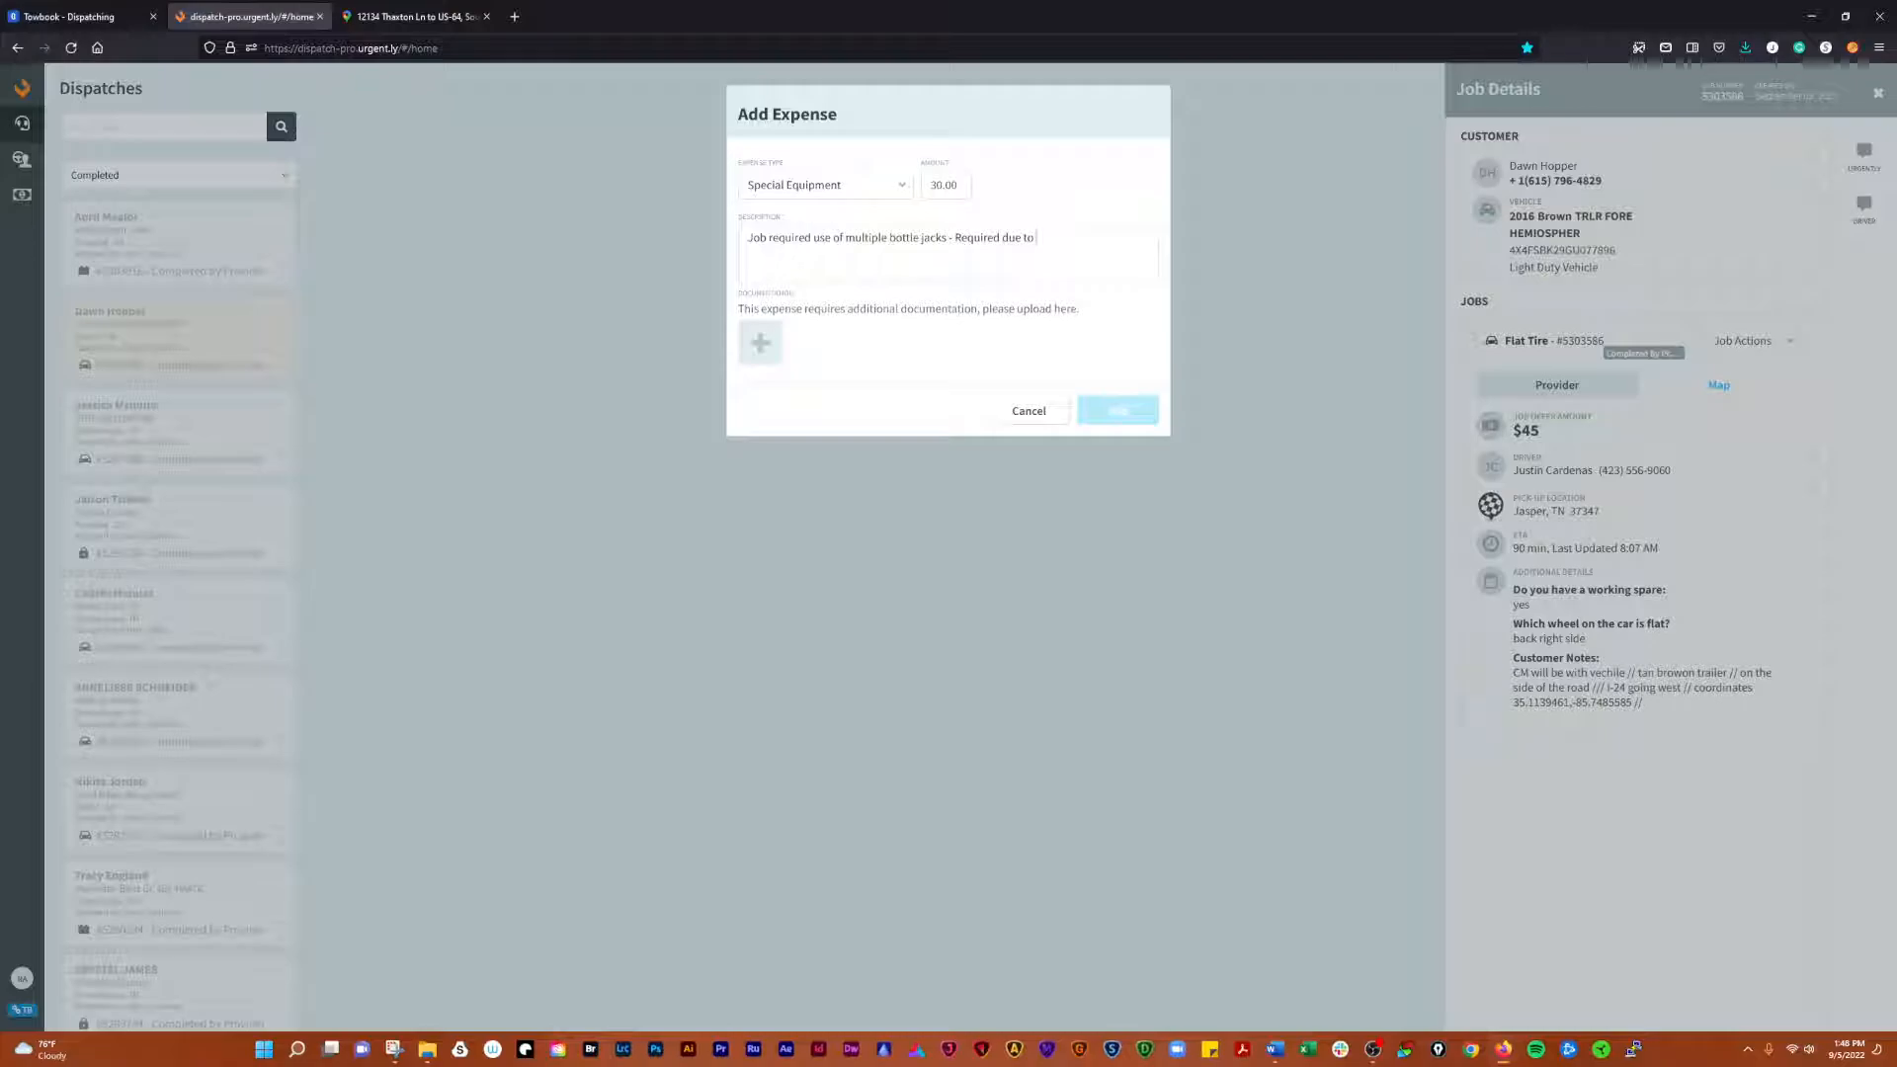
{"action": "type", "text": "weight and"}
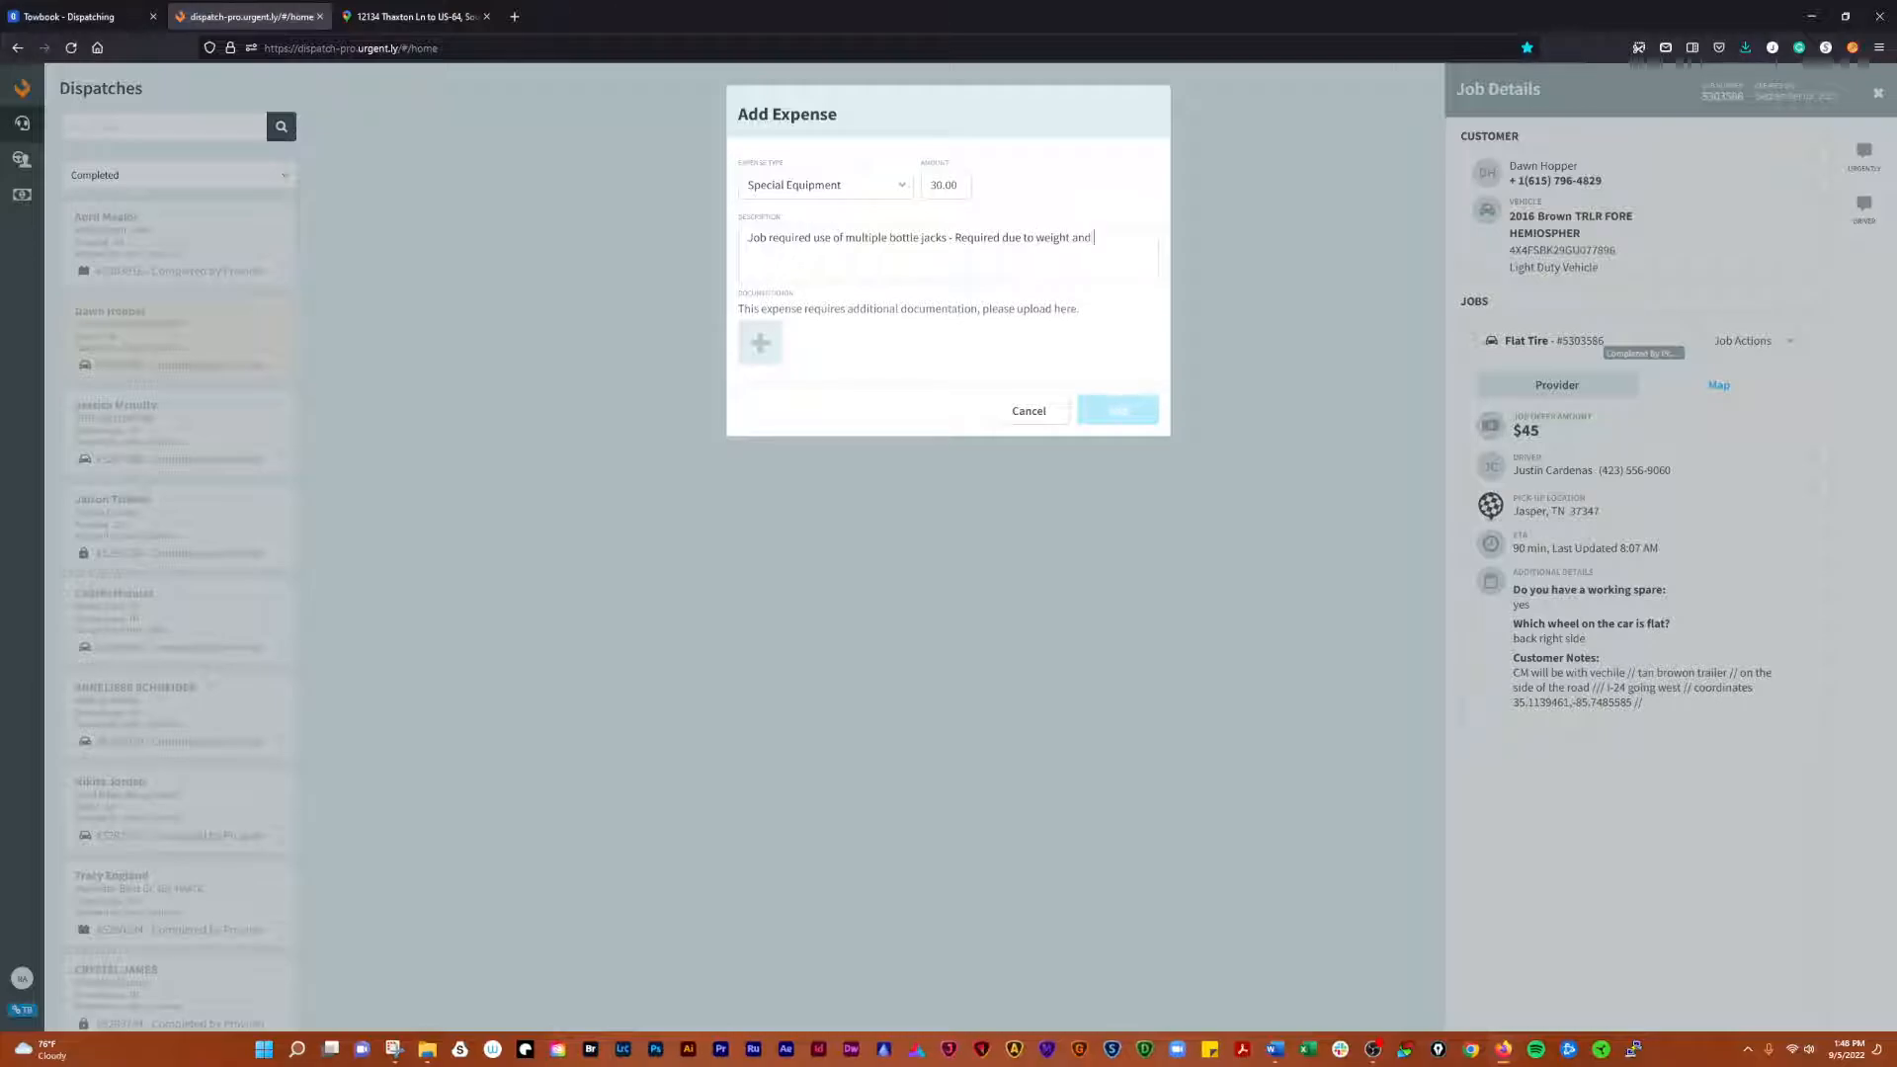
{"action": "type", "text": "size of the"}
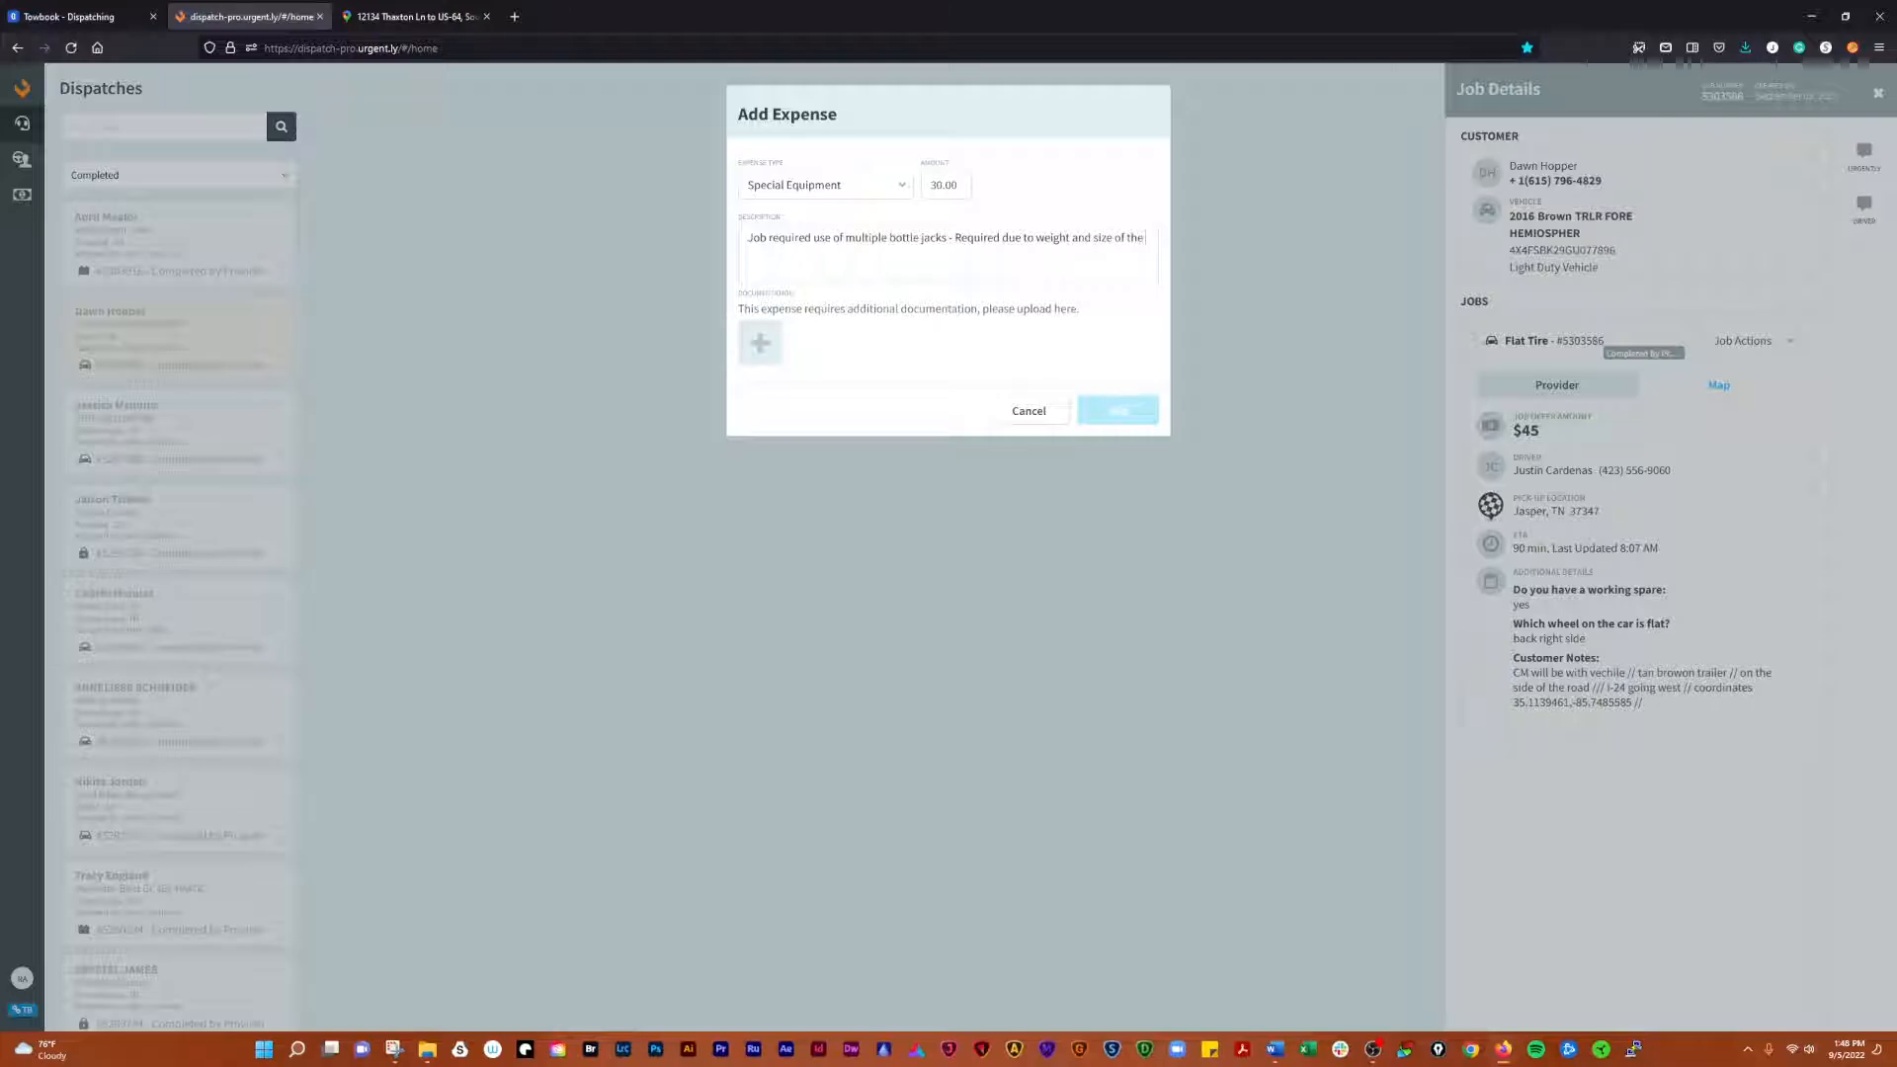
{"action": "type", "text": "recrational"}
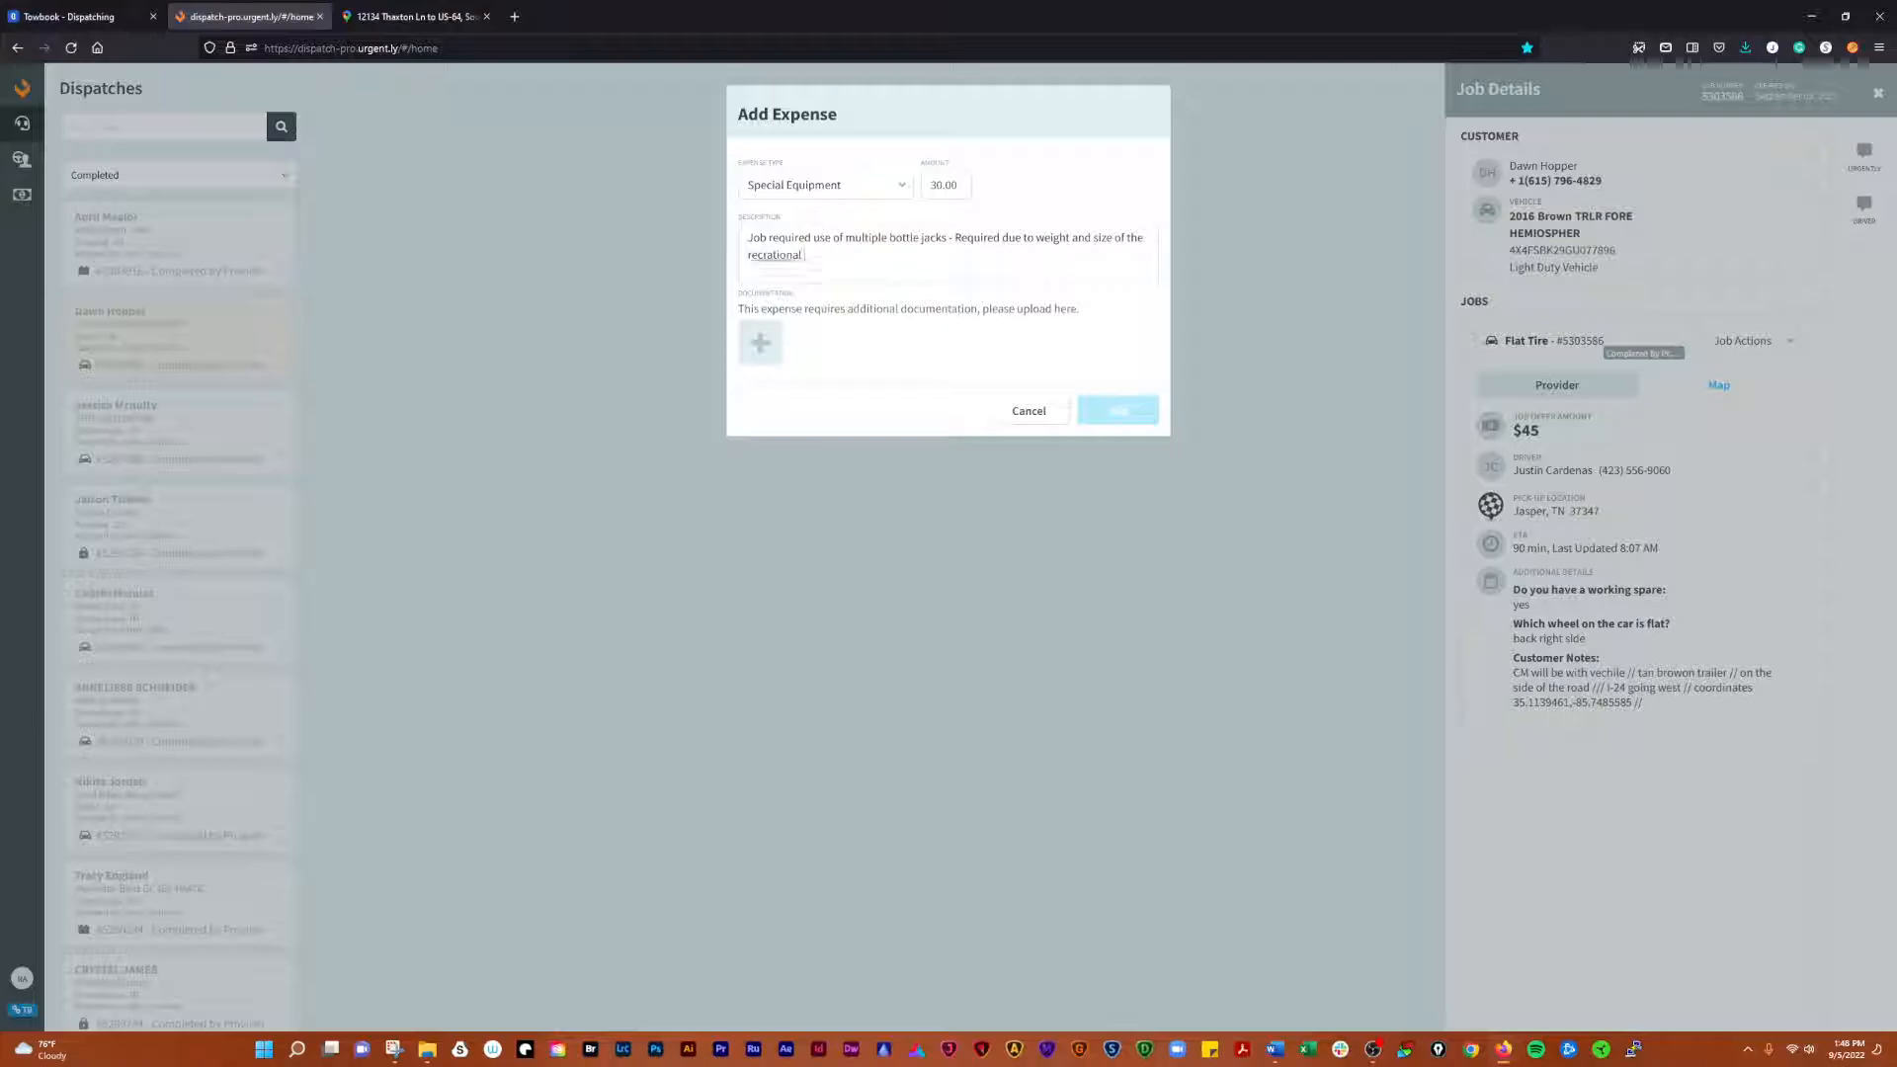
{"action": "type", "text": "vehicle"}
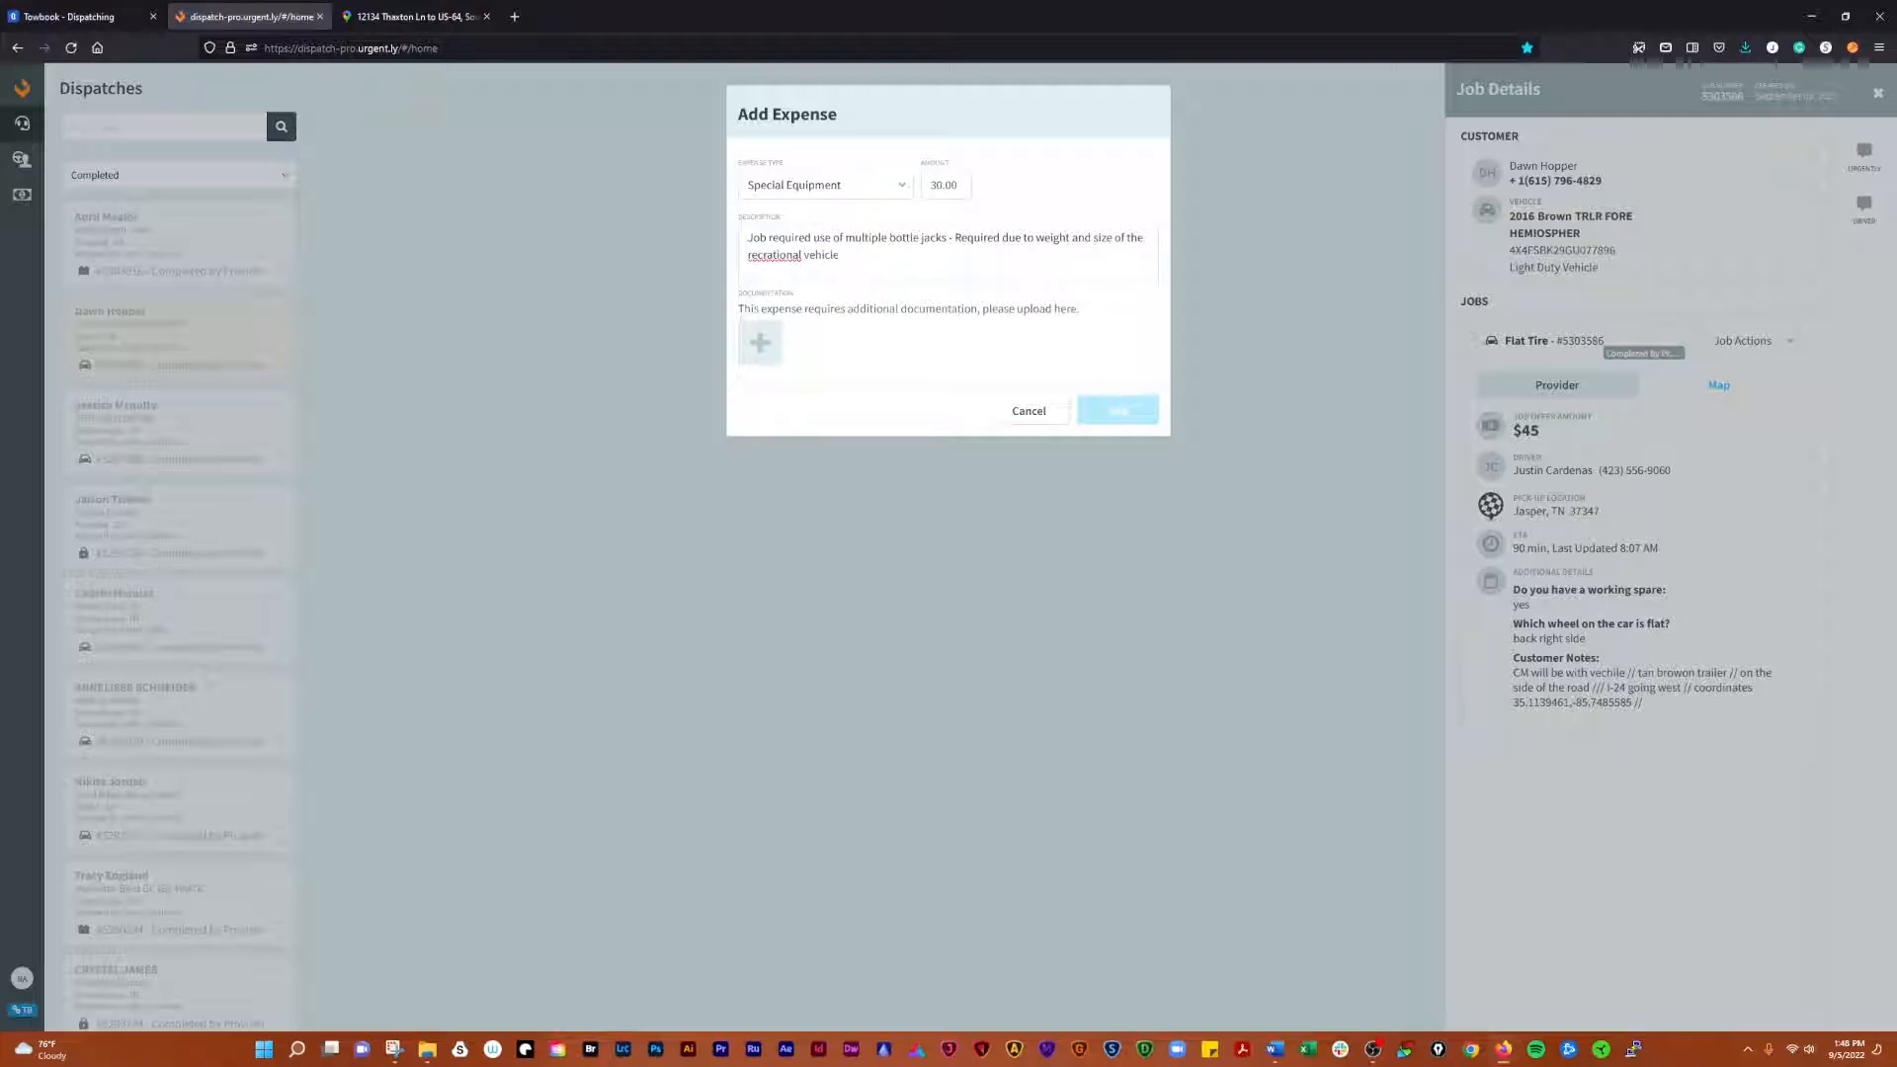
{"action": "type", "text": "."}
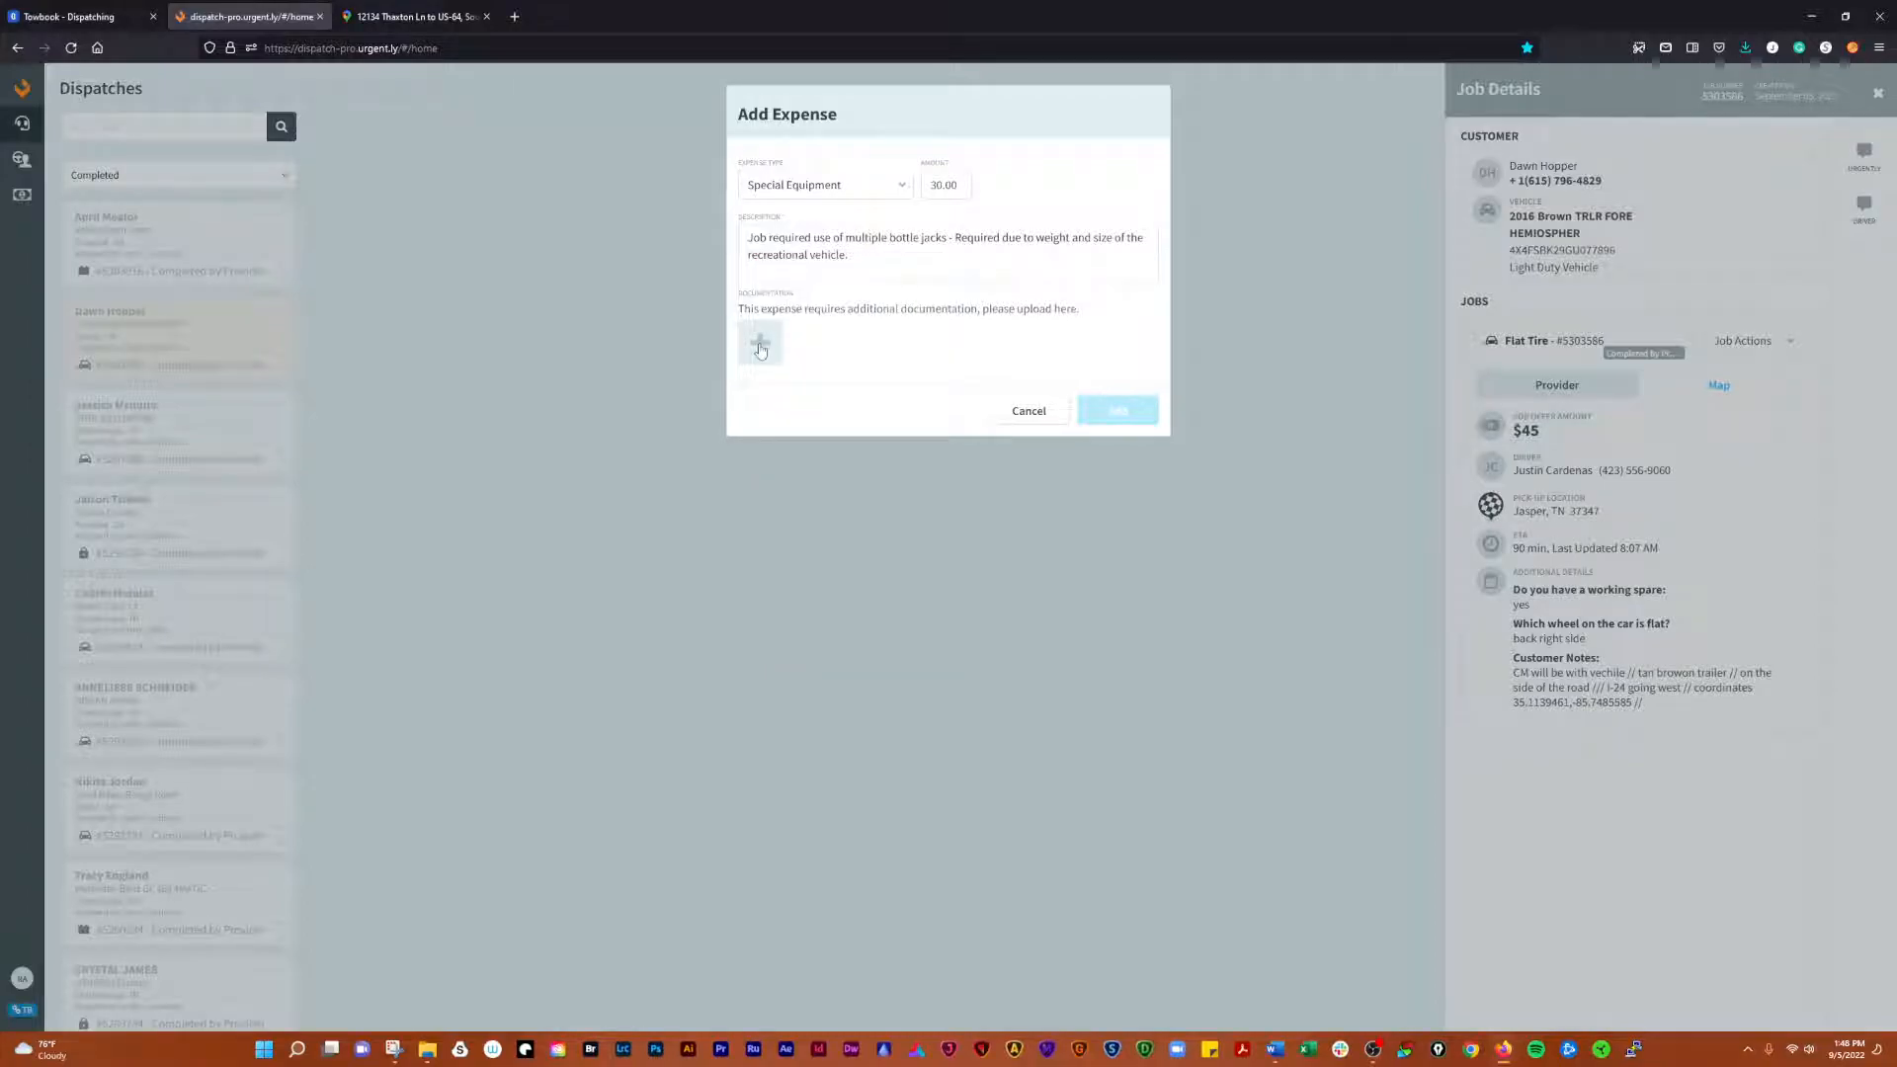
- Attach the Bottle jack photo and add the $30.00 Special Equipment expense
{"action": "left_click", "coordinate": [760, 343]}
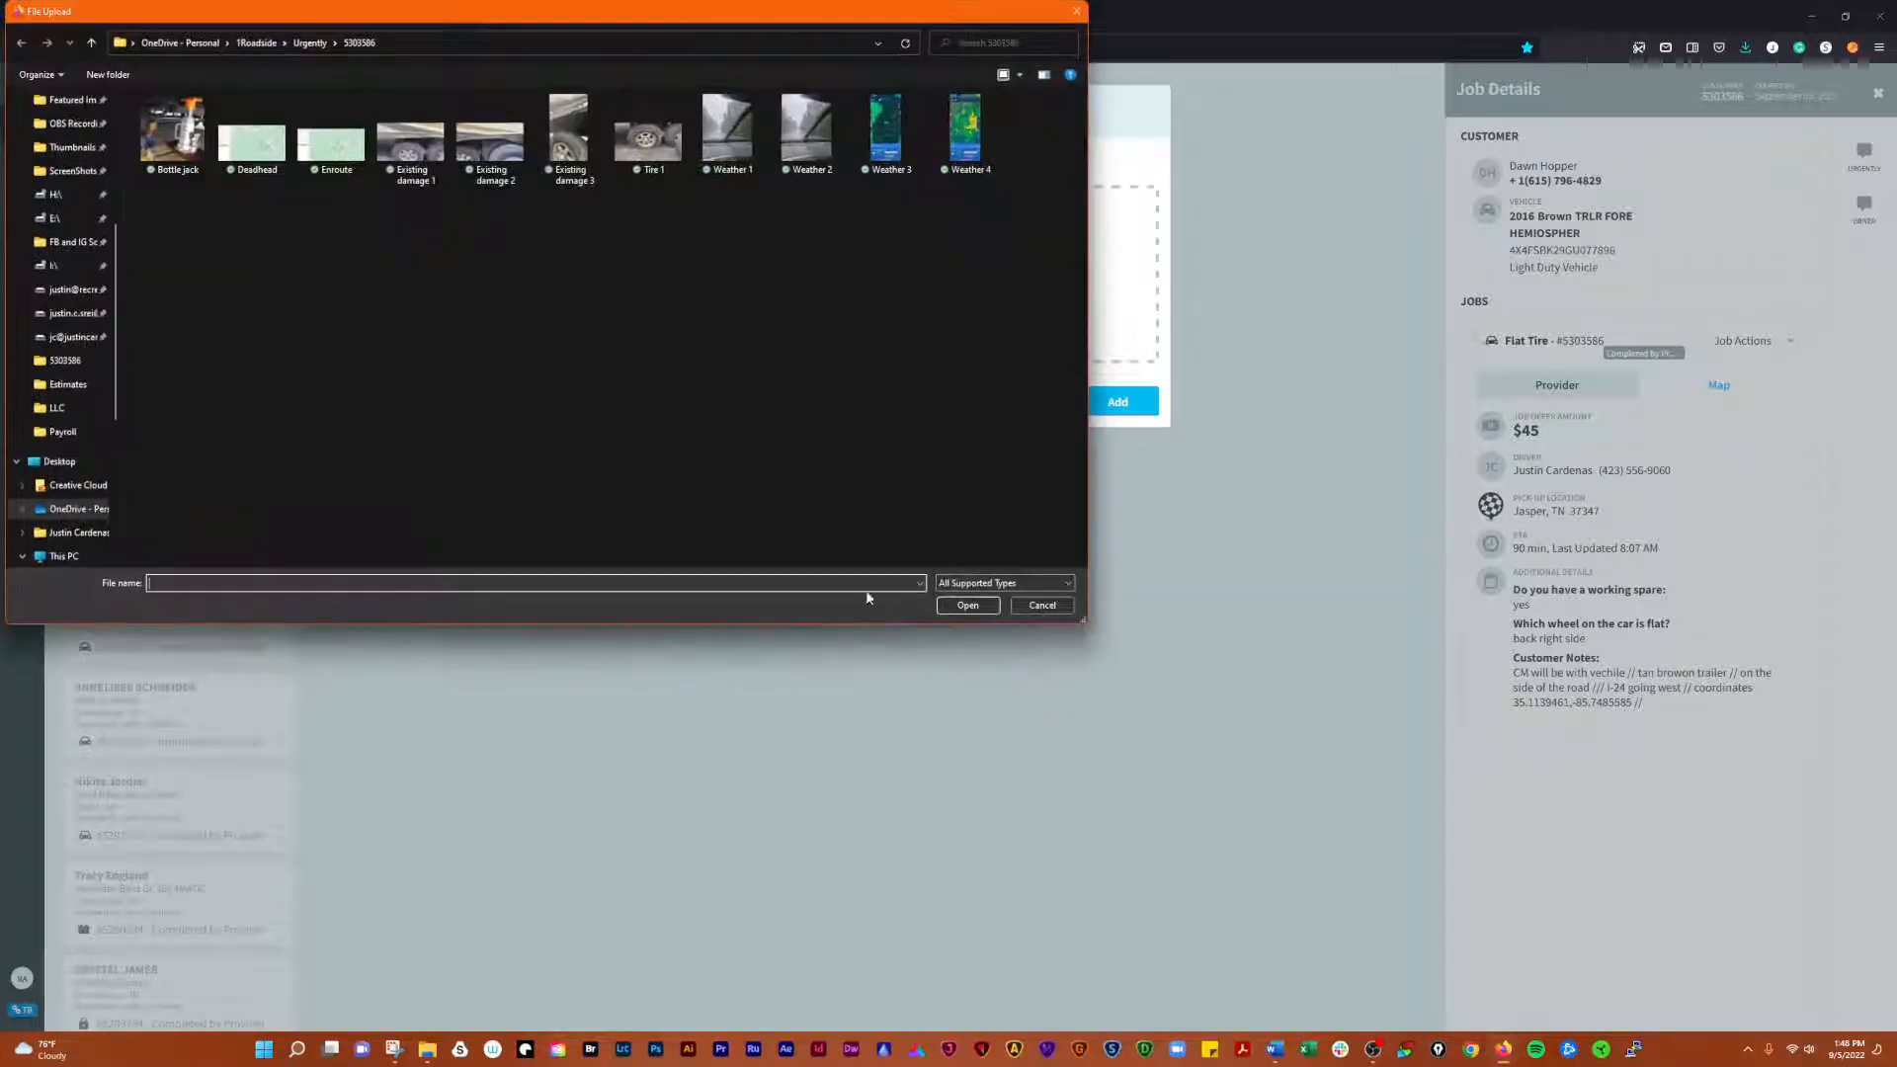
{"action": "double_click", "coordinate": [172, 128]}
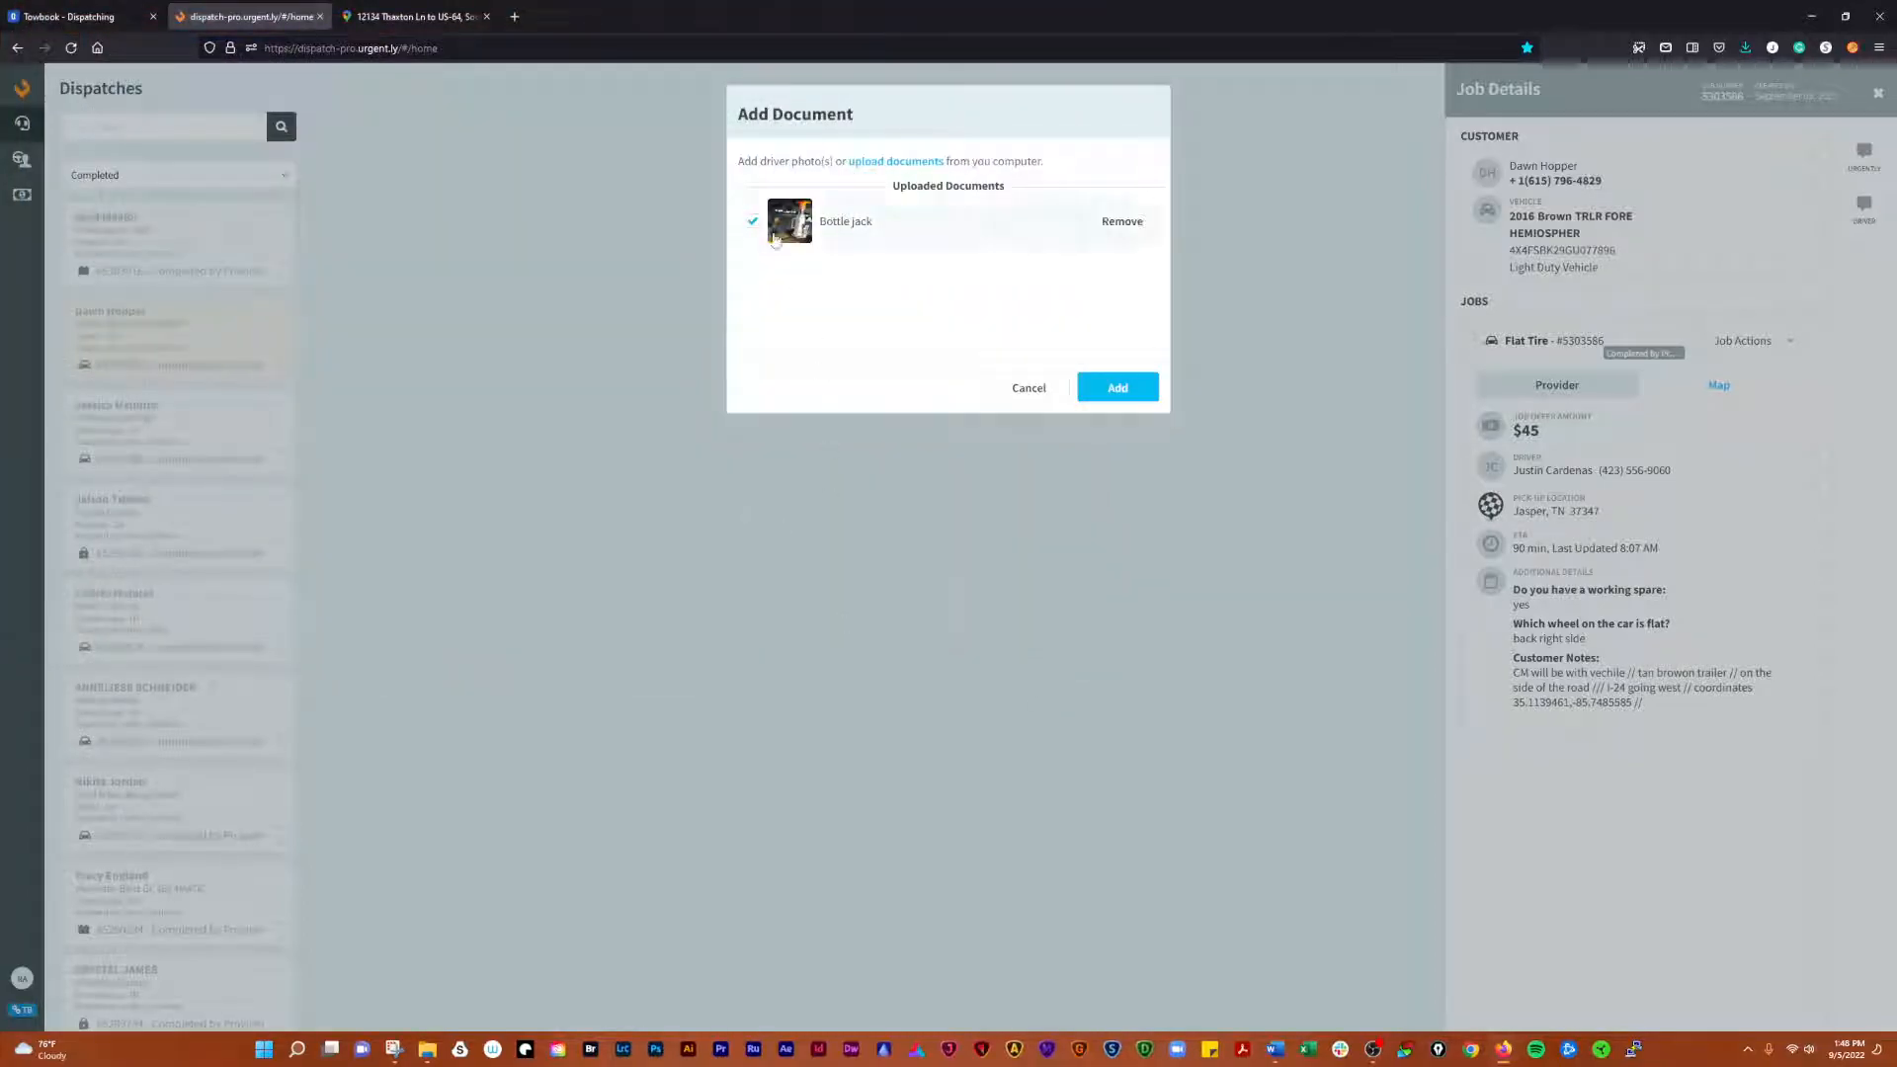
{"action": "left_click", "coordinate": [788, 220]}
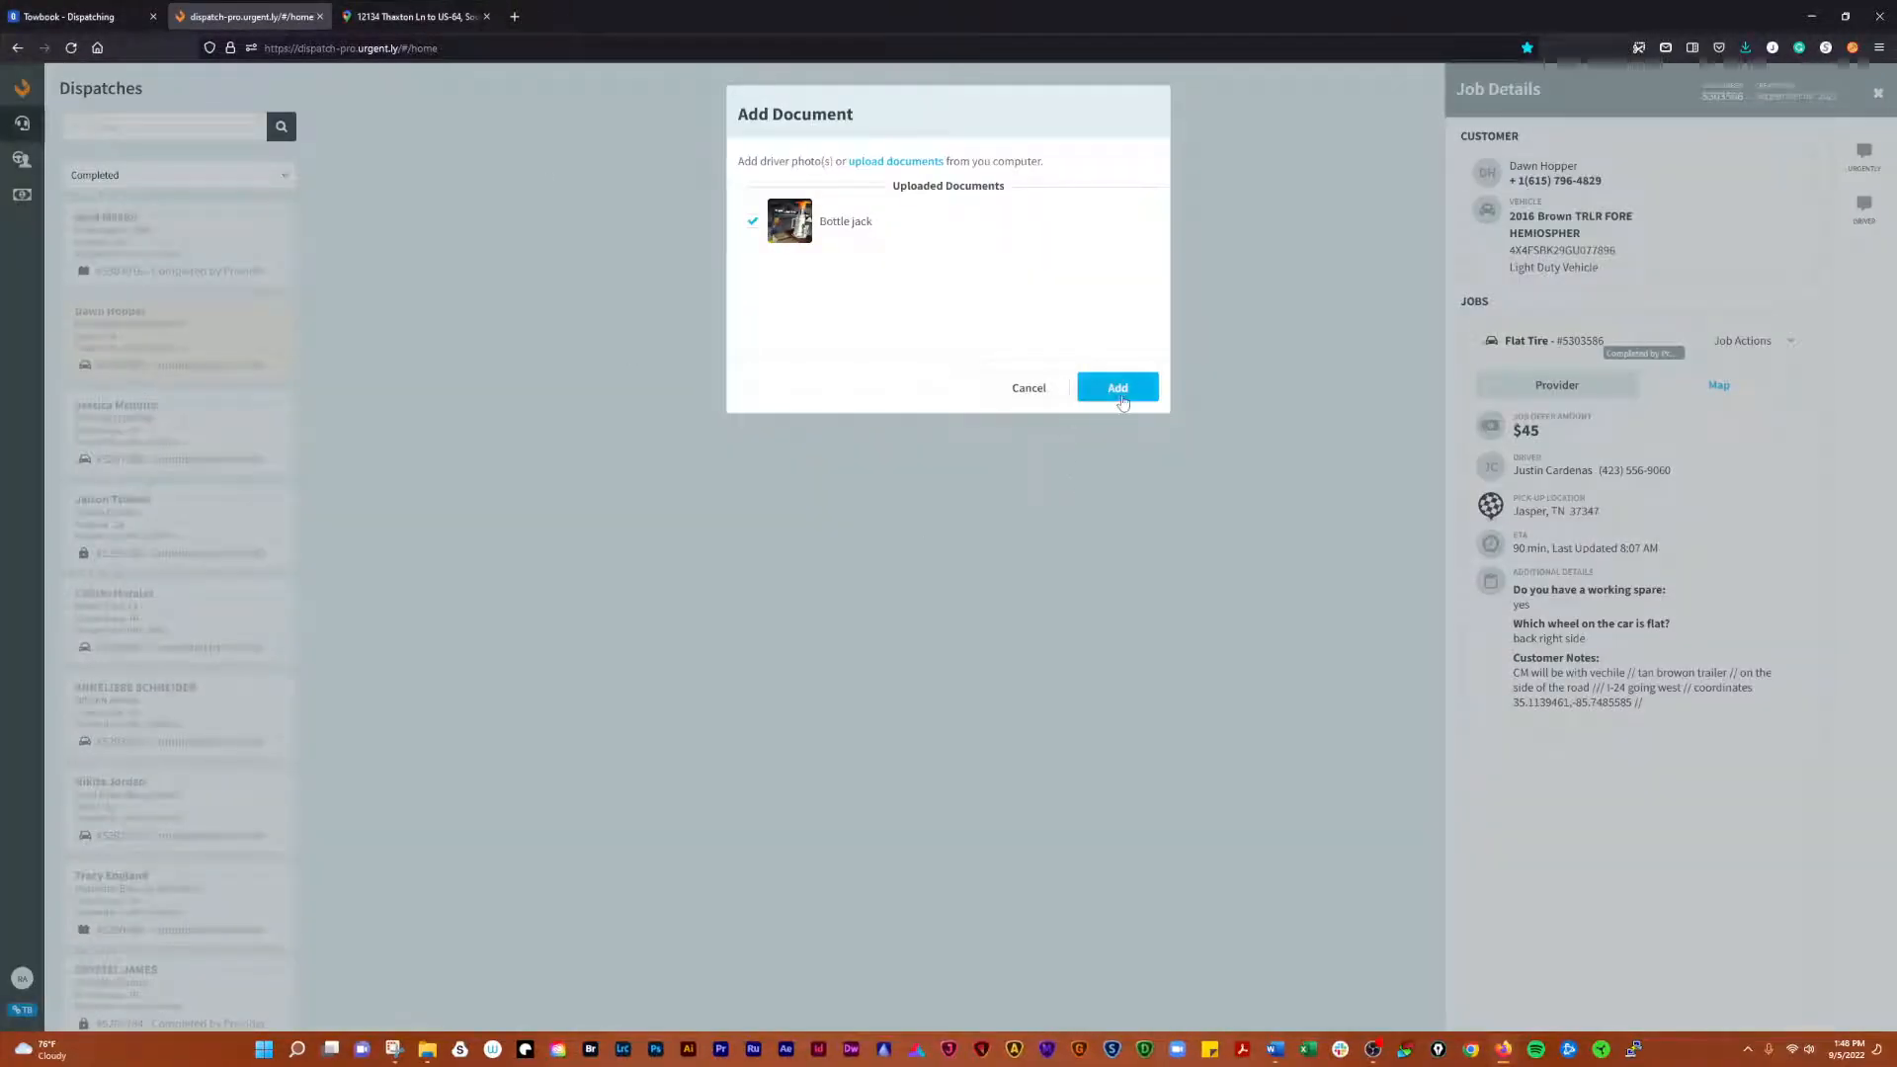
{"action": "left_click", "coordinate": [1116, 388]}
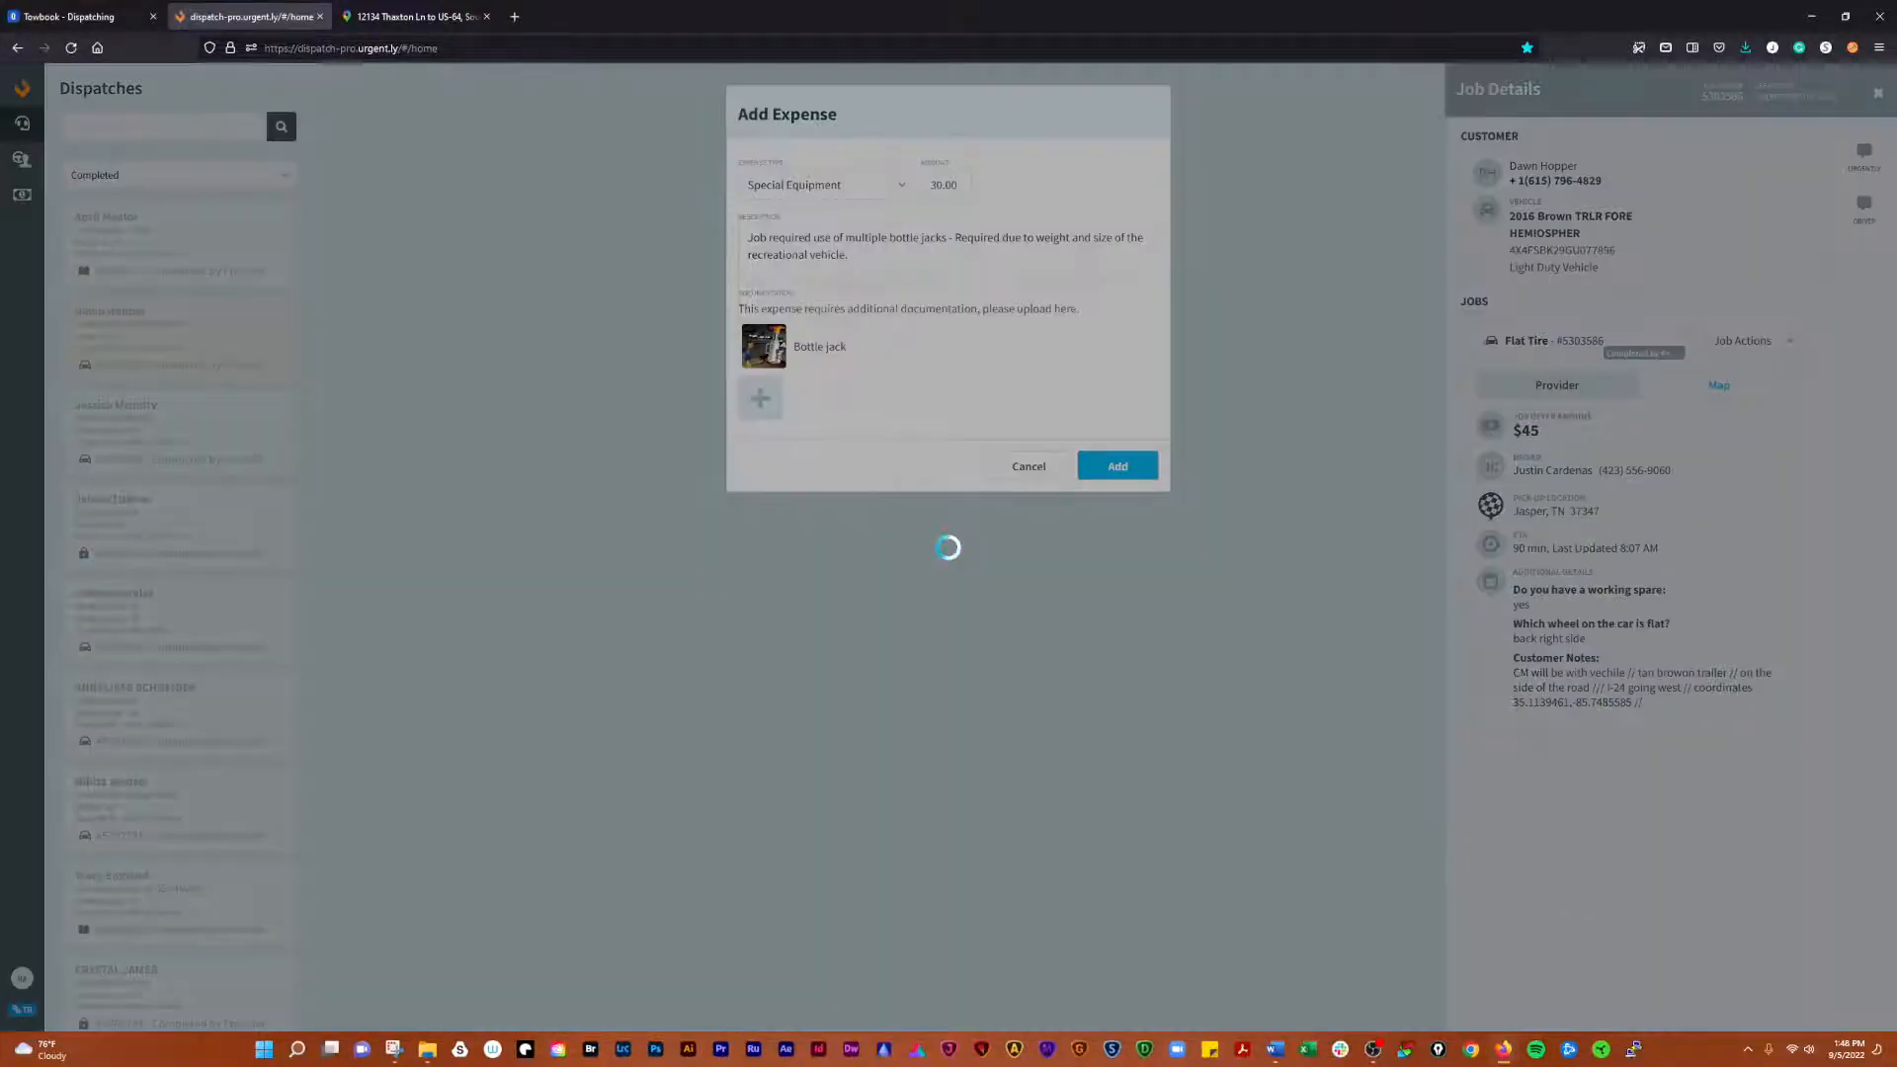
{"action": "left_click", "coordinate": [1115, 465]}
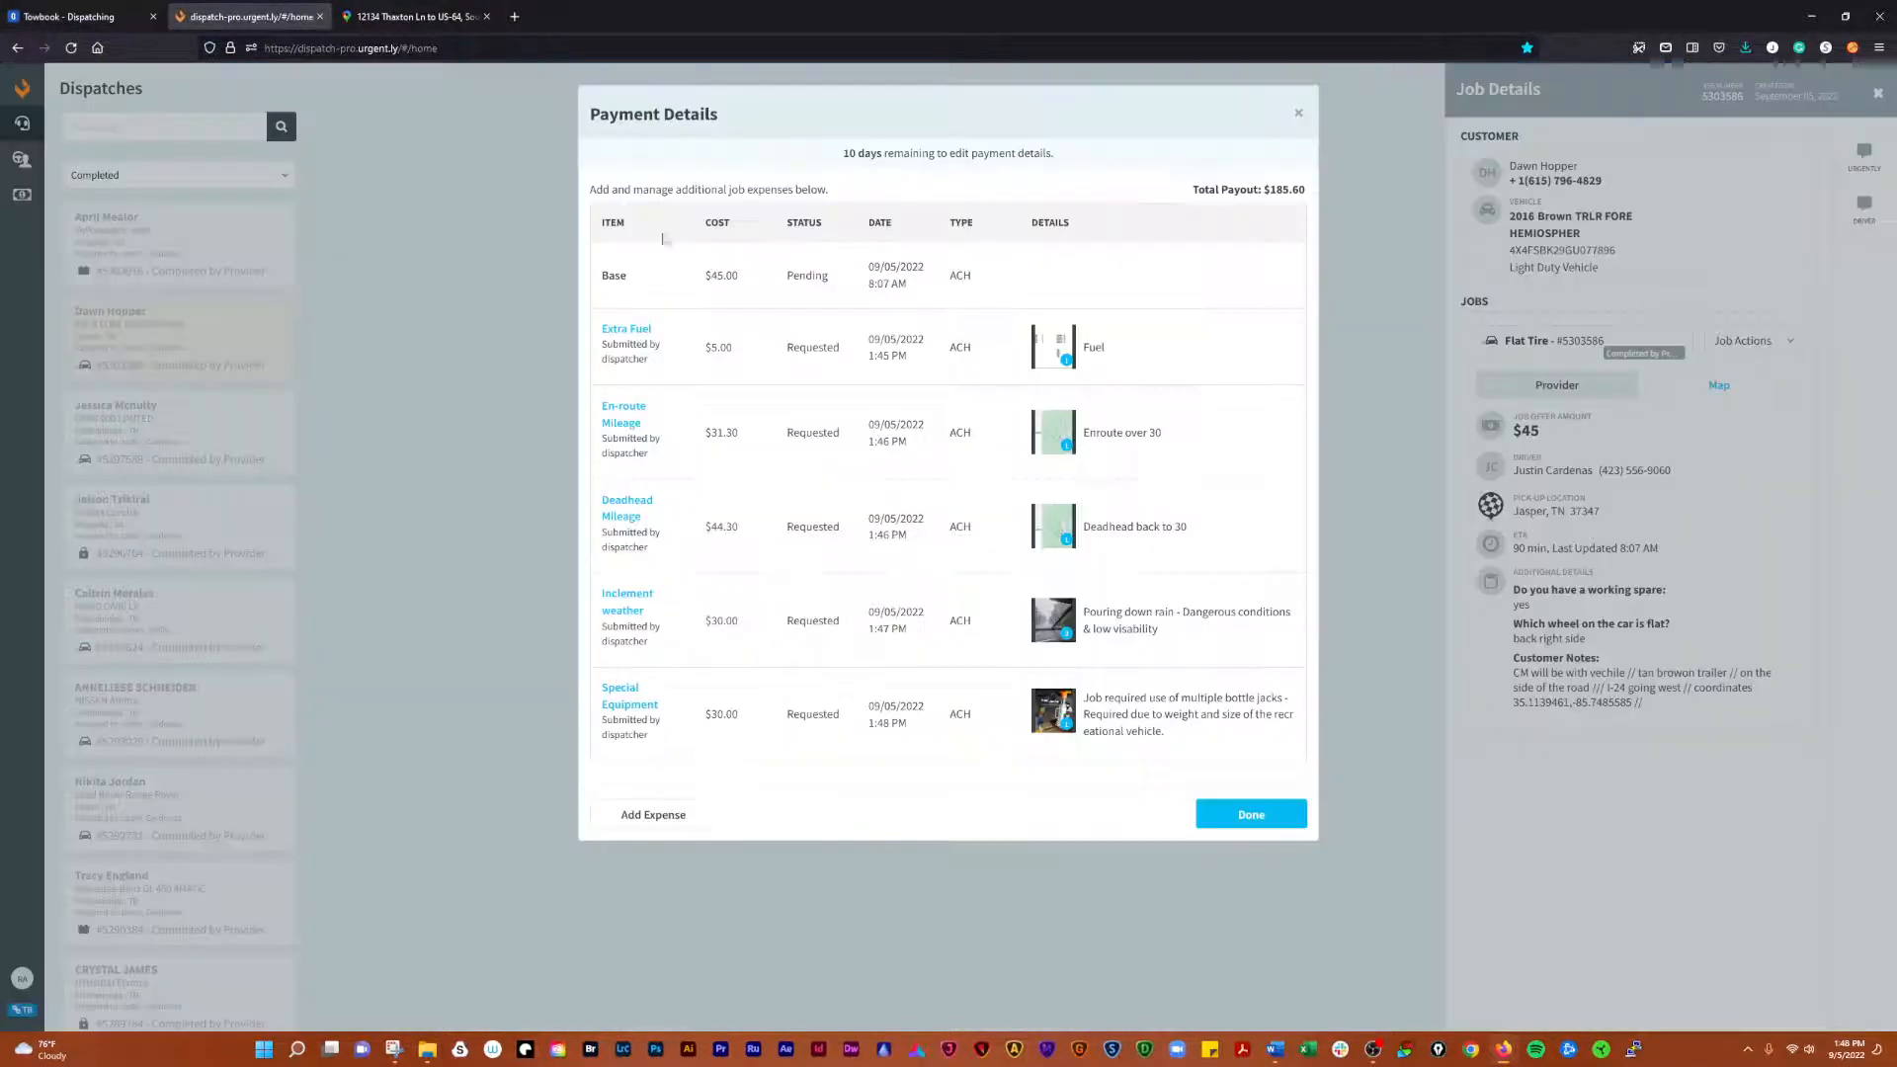
- Close Payment Details and save Towbook call #1022 with its $185.60 charges
{"action": "left_click", "coordinate": [1250, 814]}
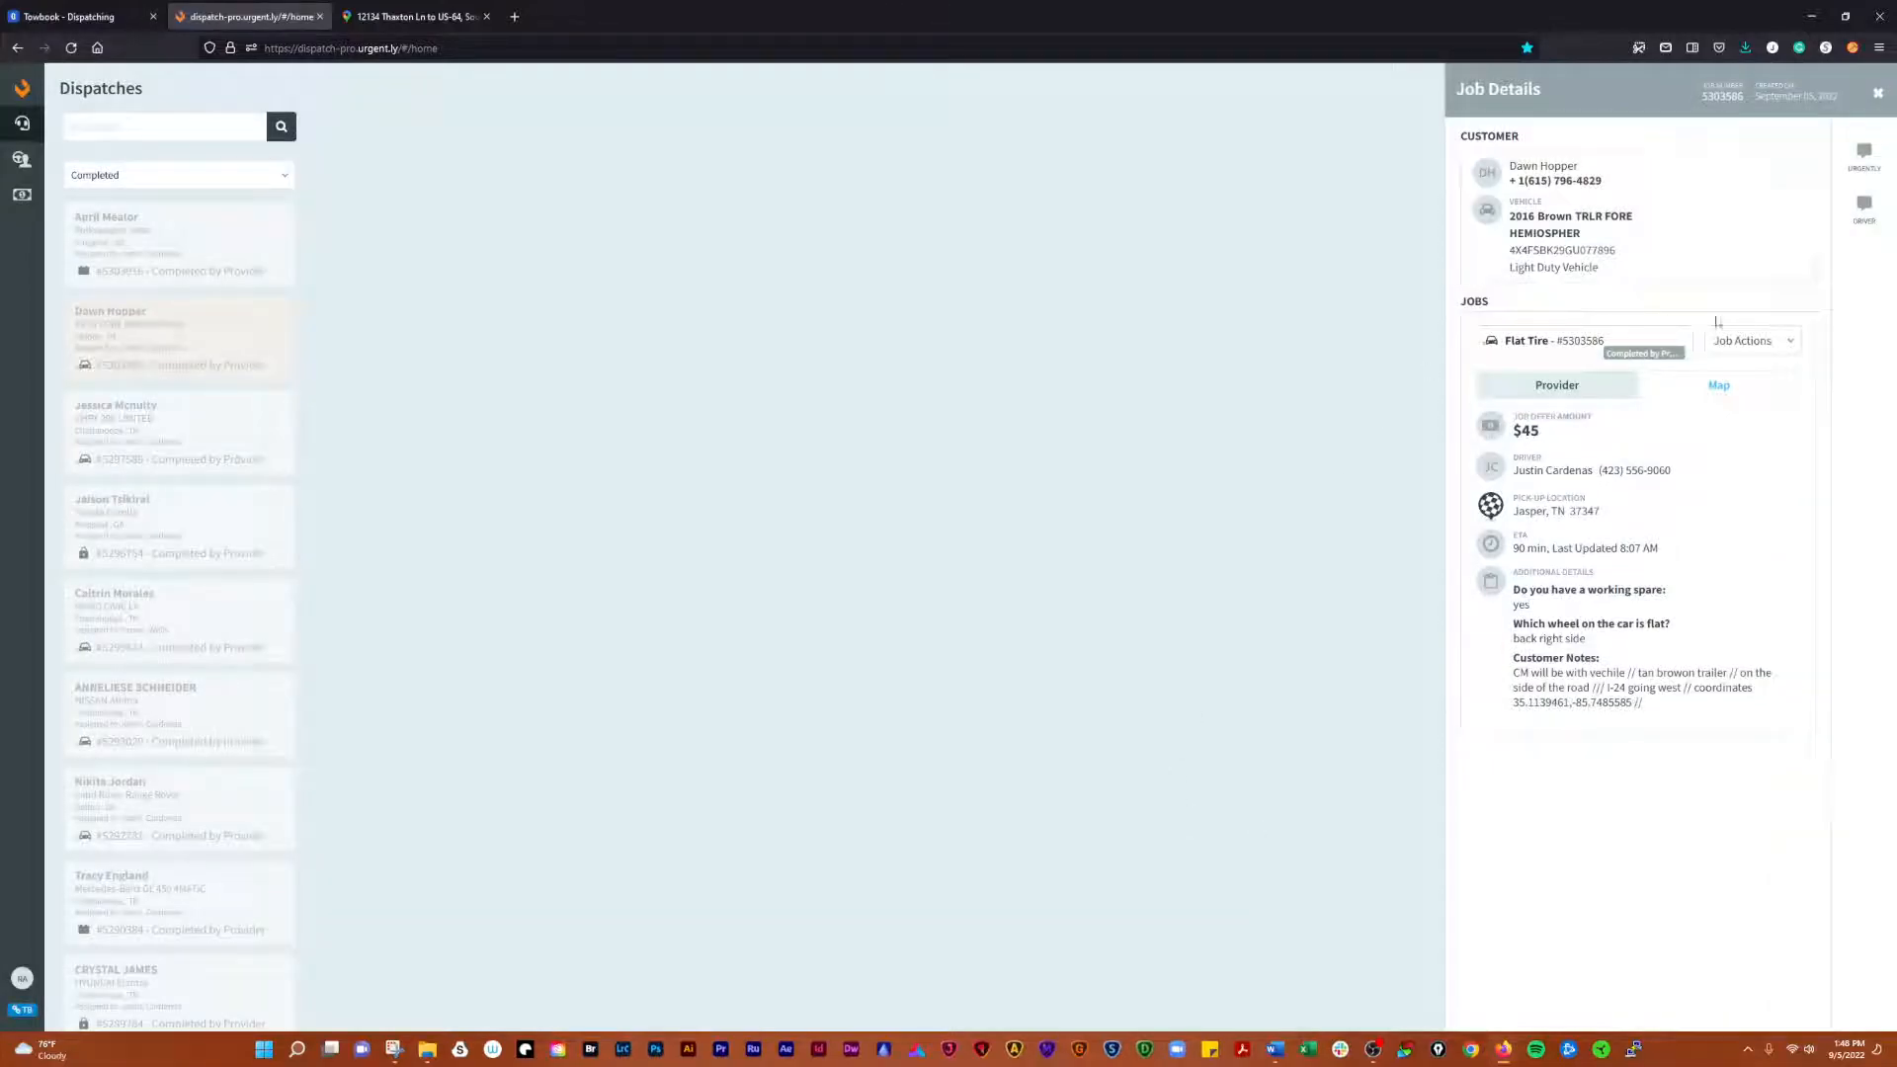
{"action": "left_click", "coordinate": [1746, 340]}
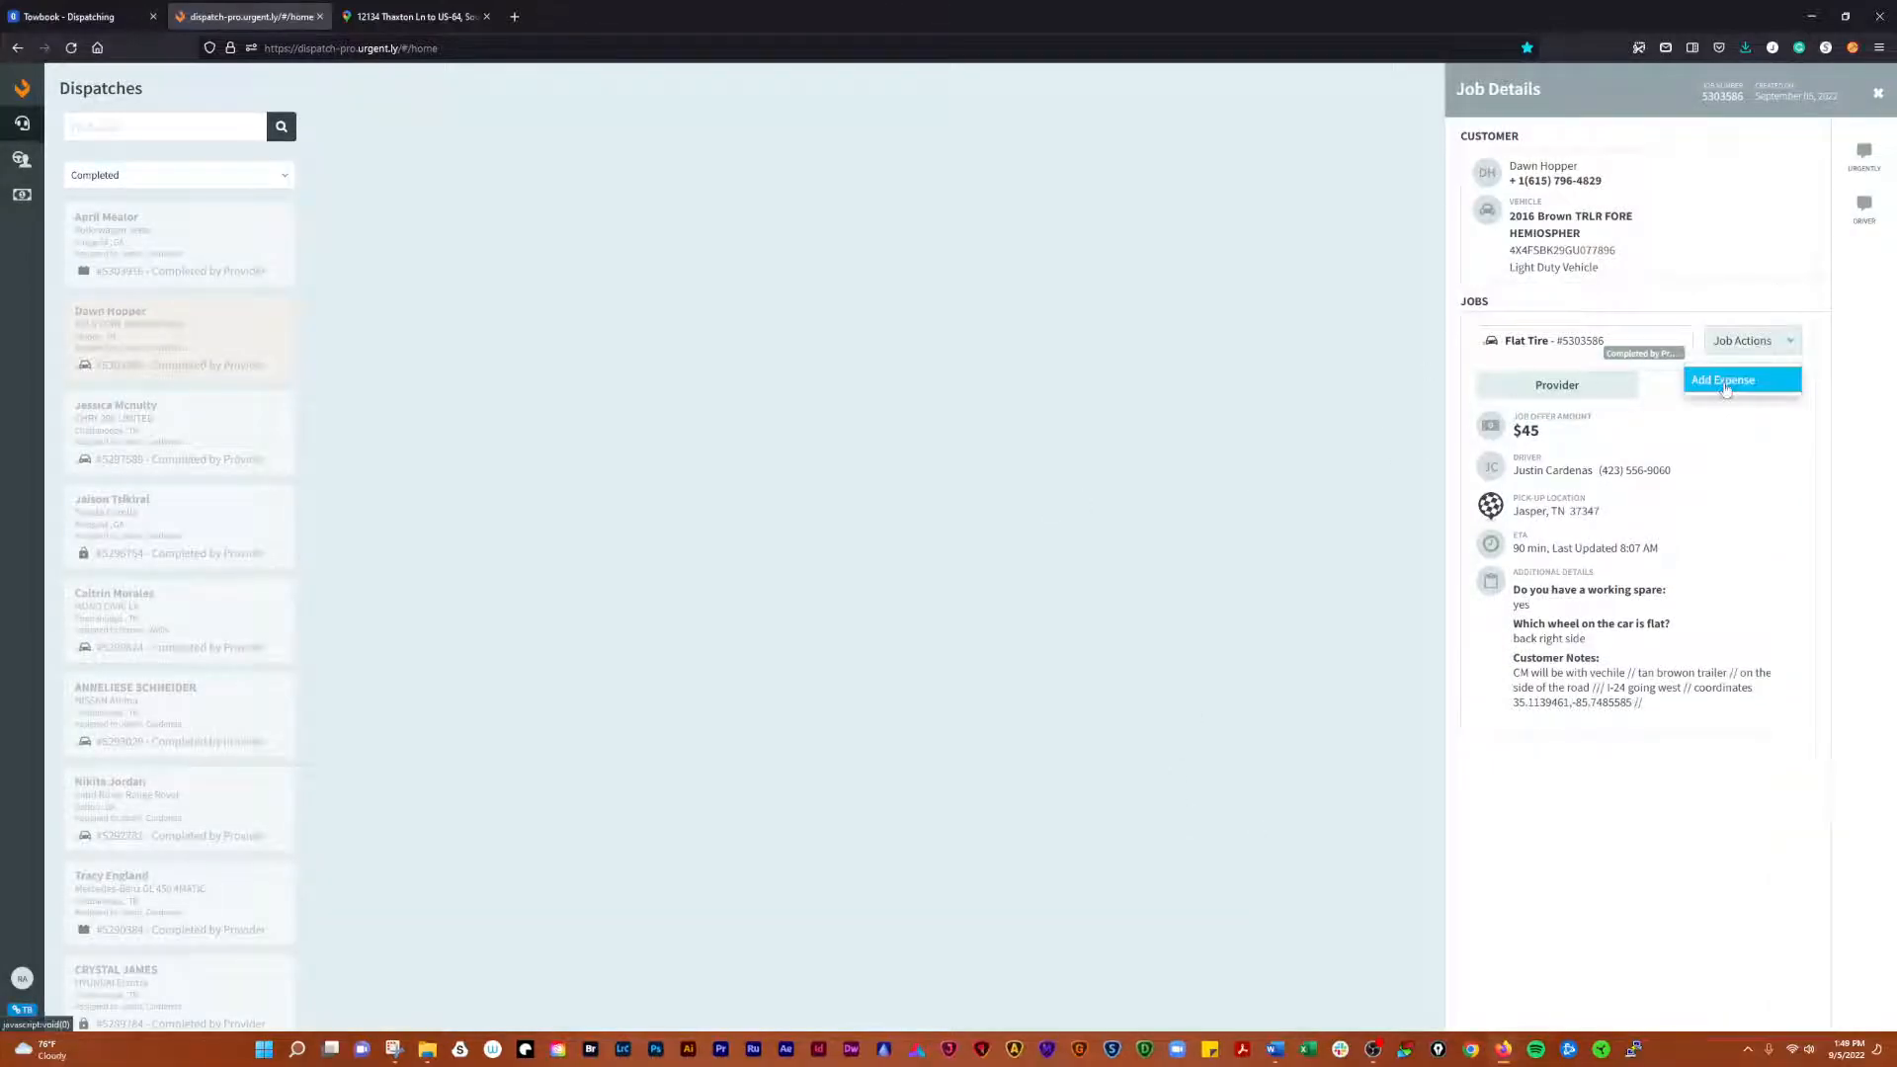
{"action": "left_click", "coordinate": [1723, 380]}
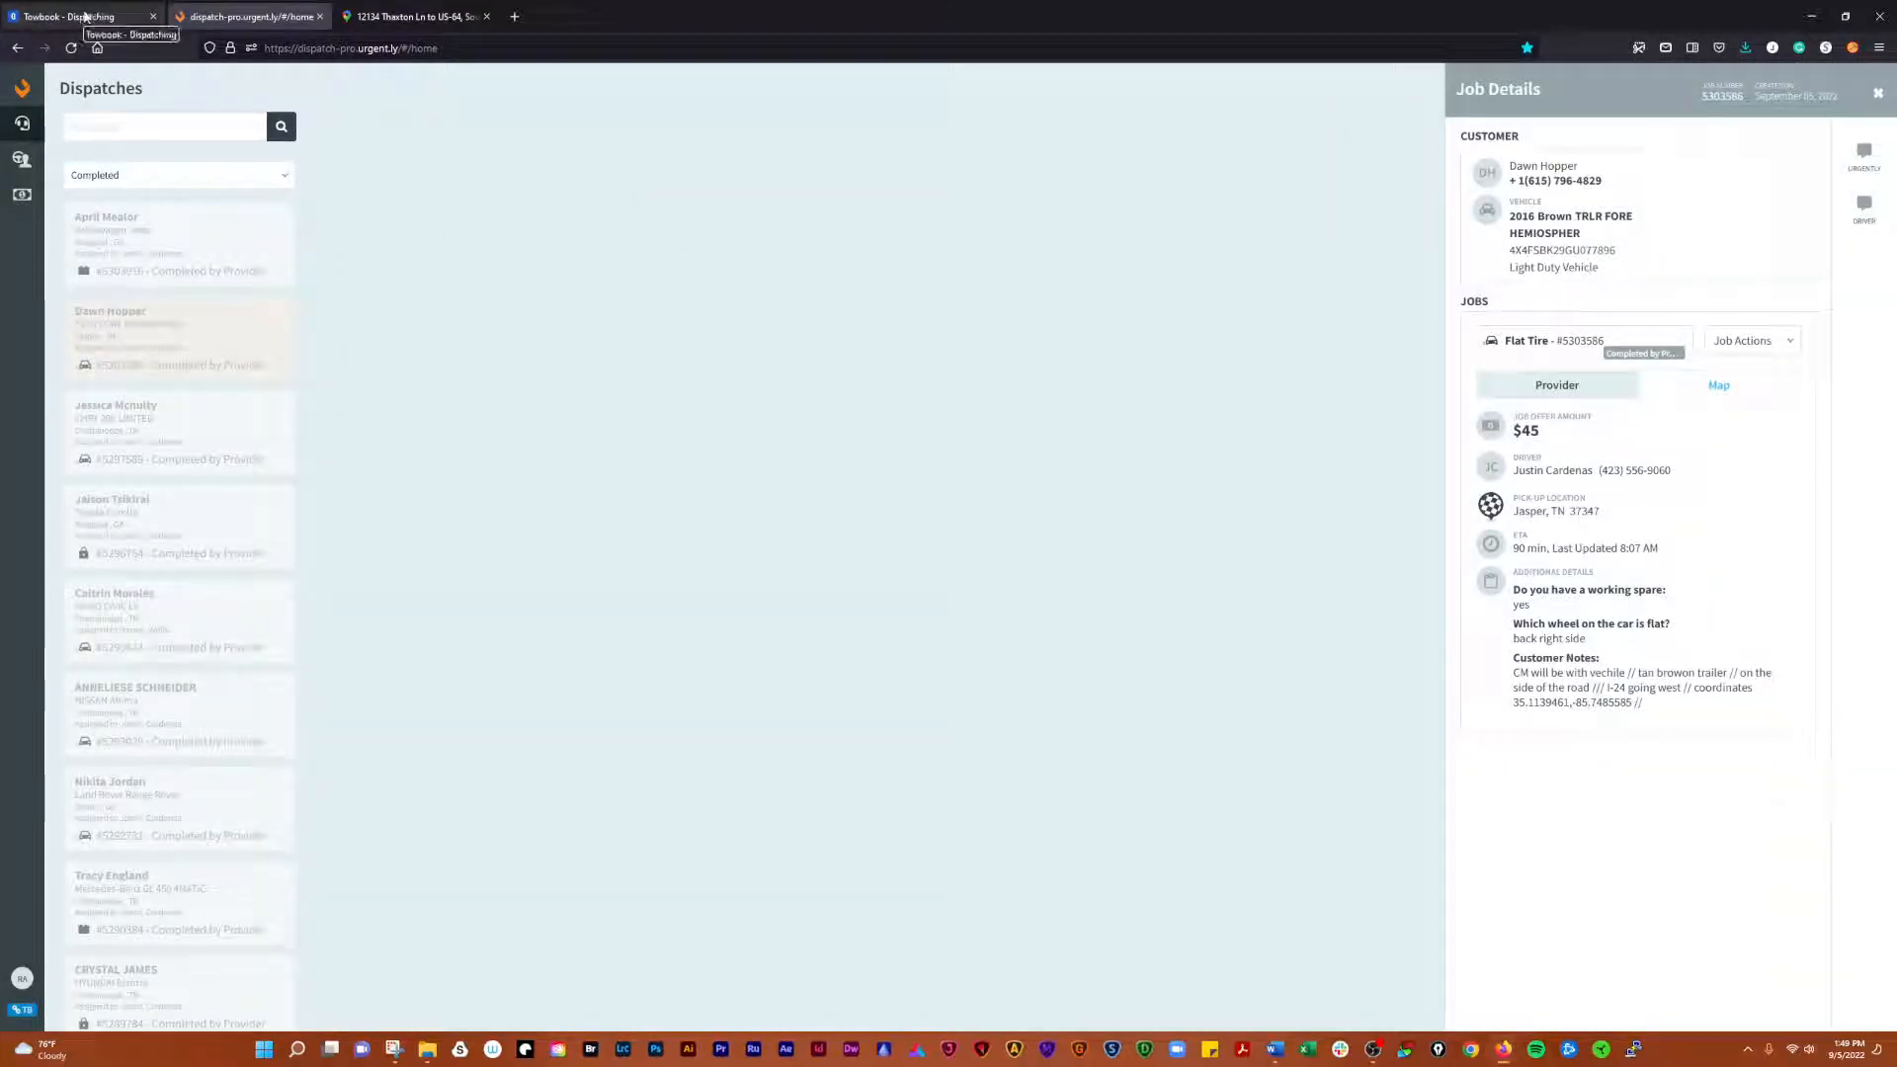
{"action": "left_click", "coordinate": [79, 16]}
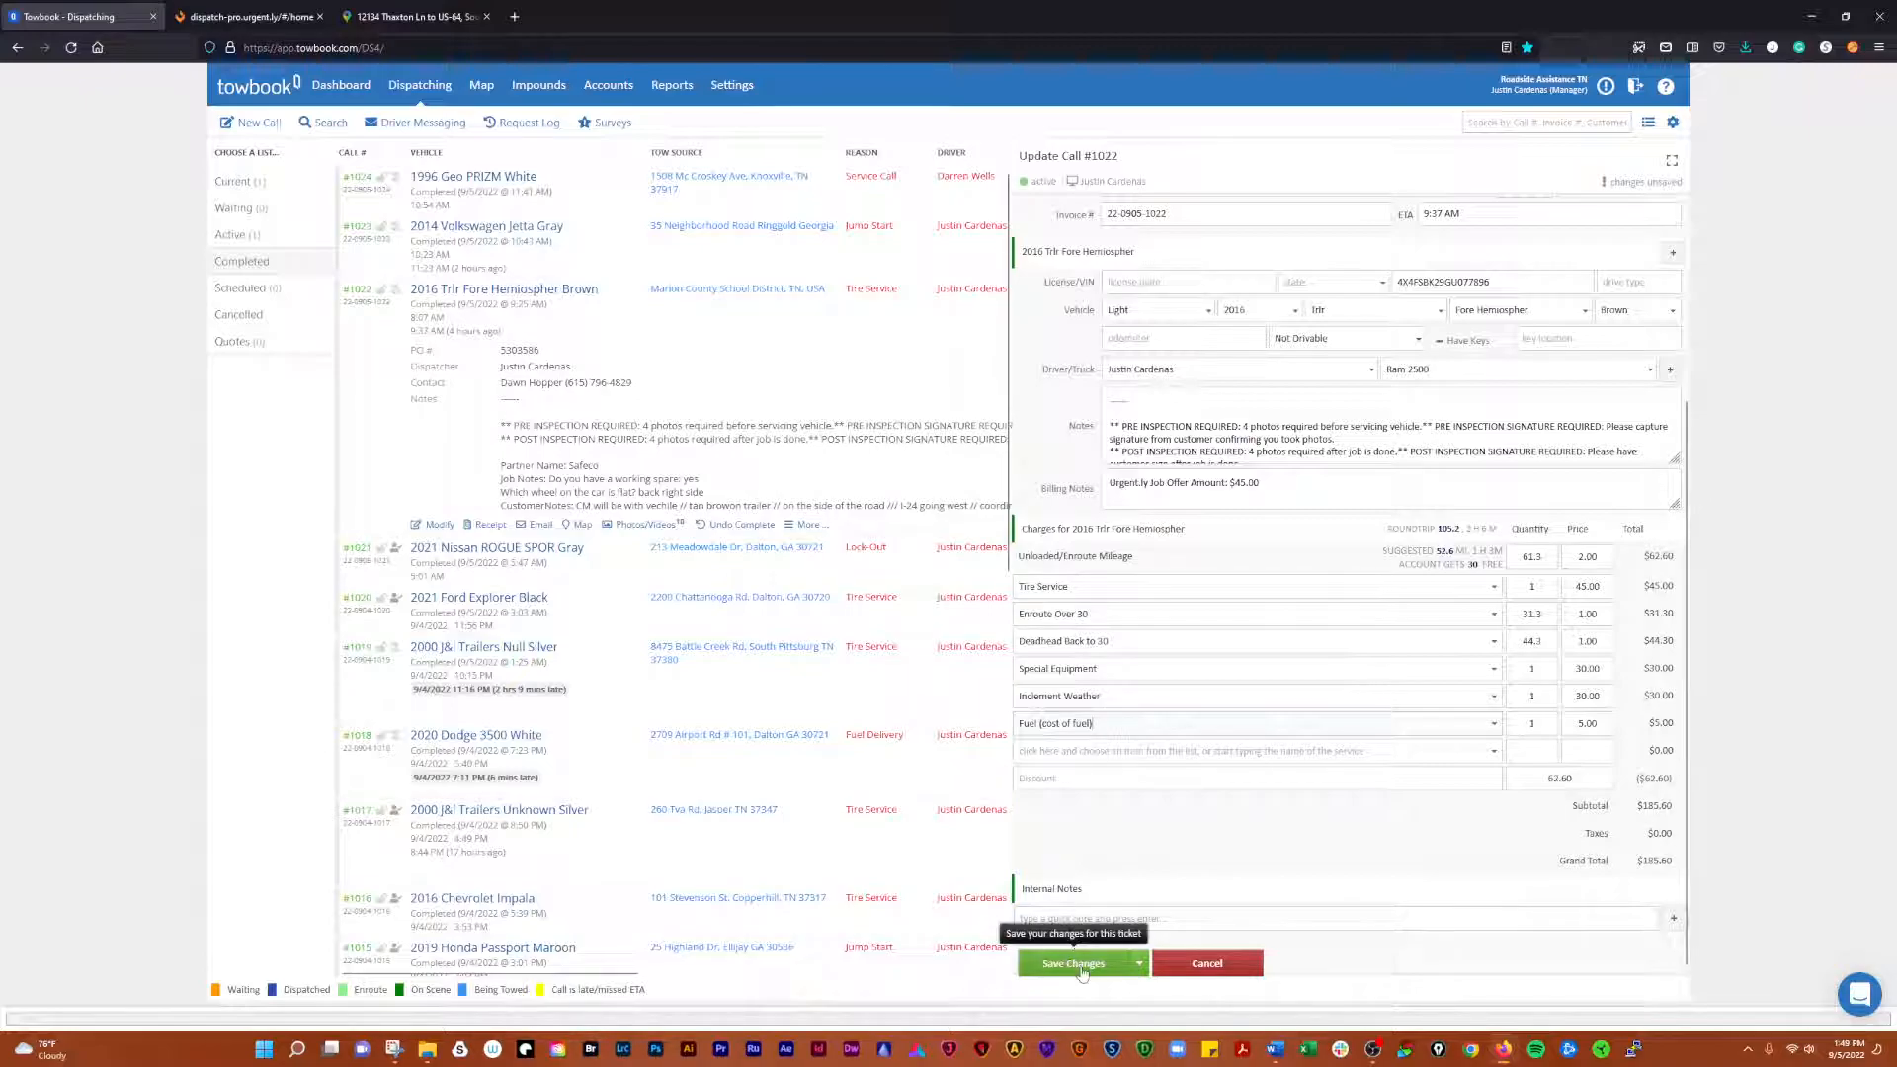
{"action": "left_click", "coordinate": [1071, 963]}
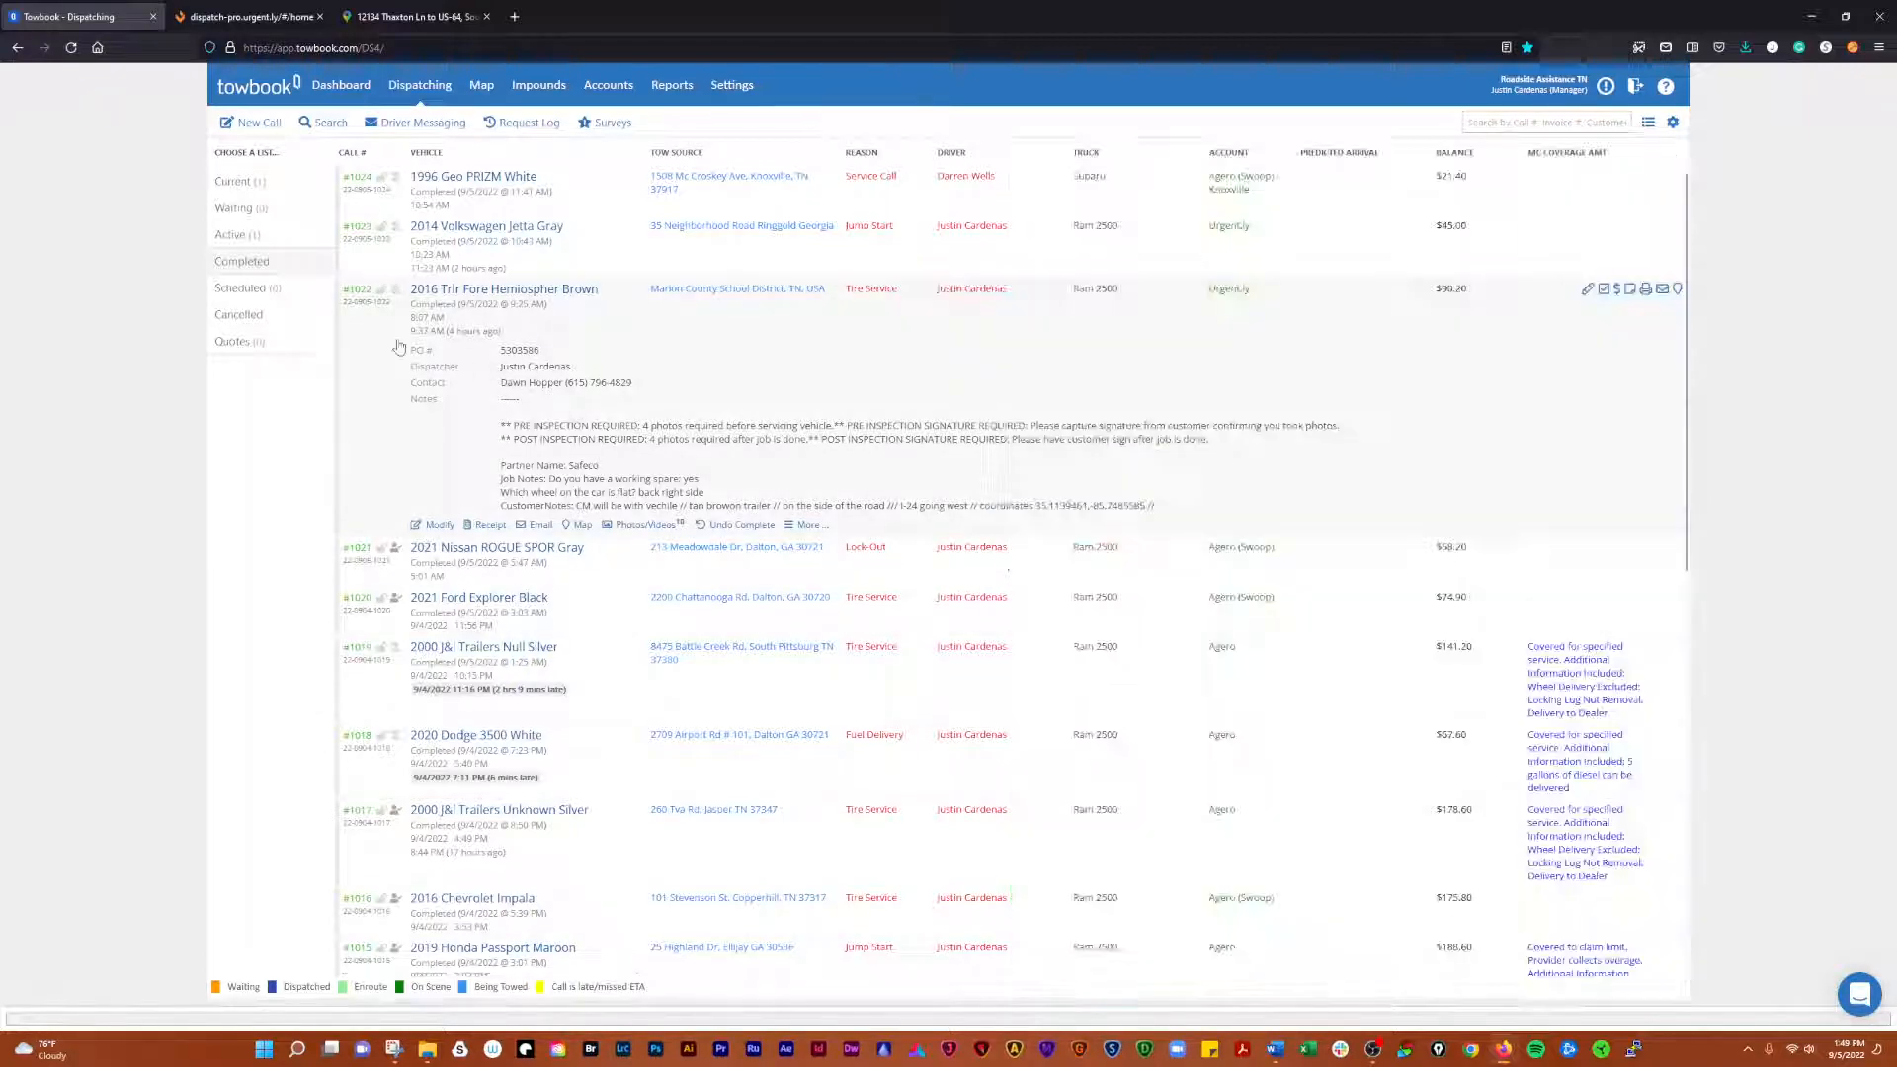